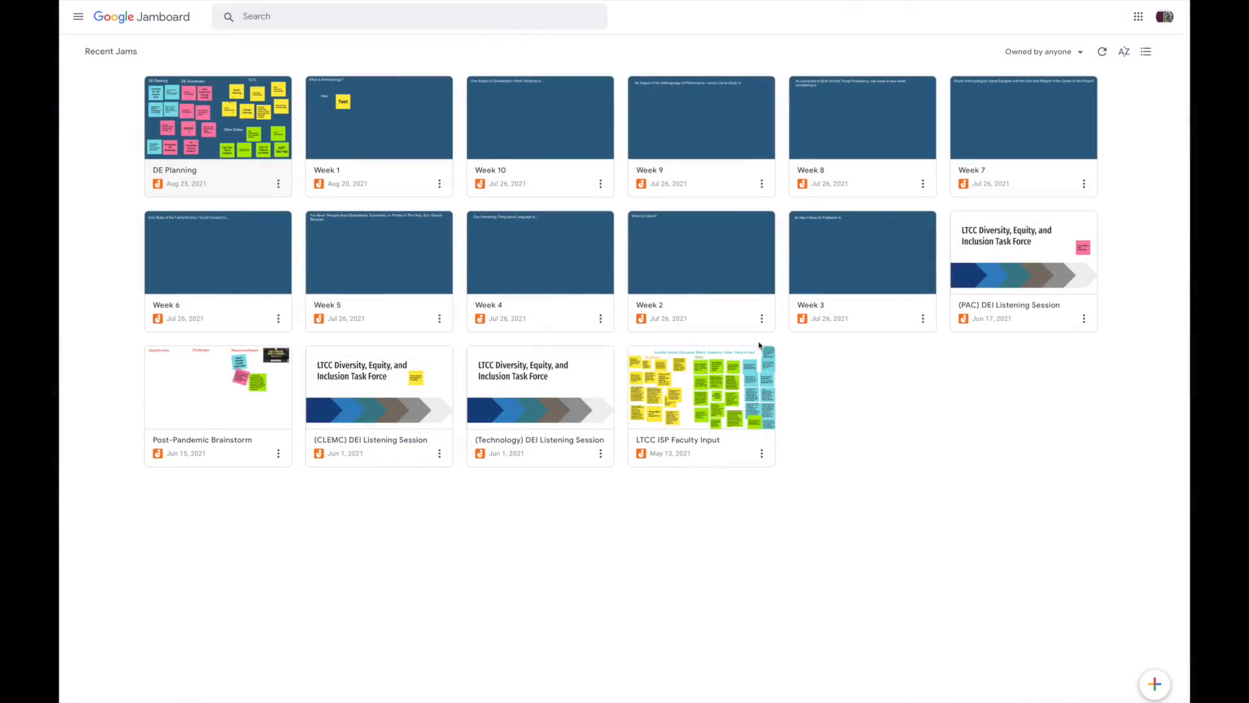
mouse_move(763, 363)
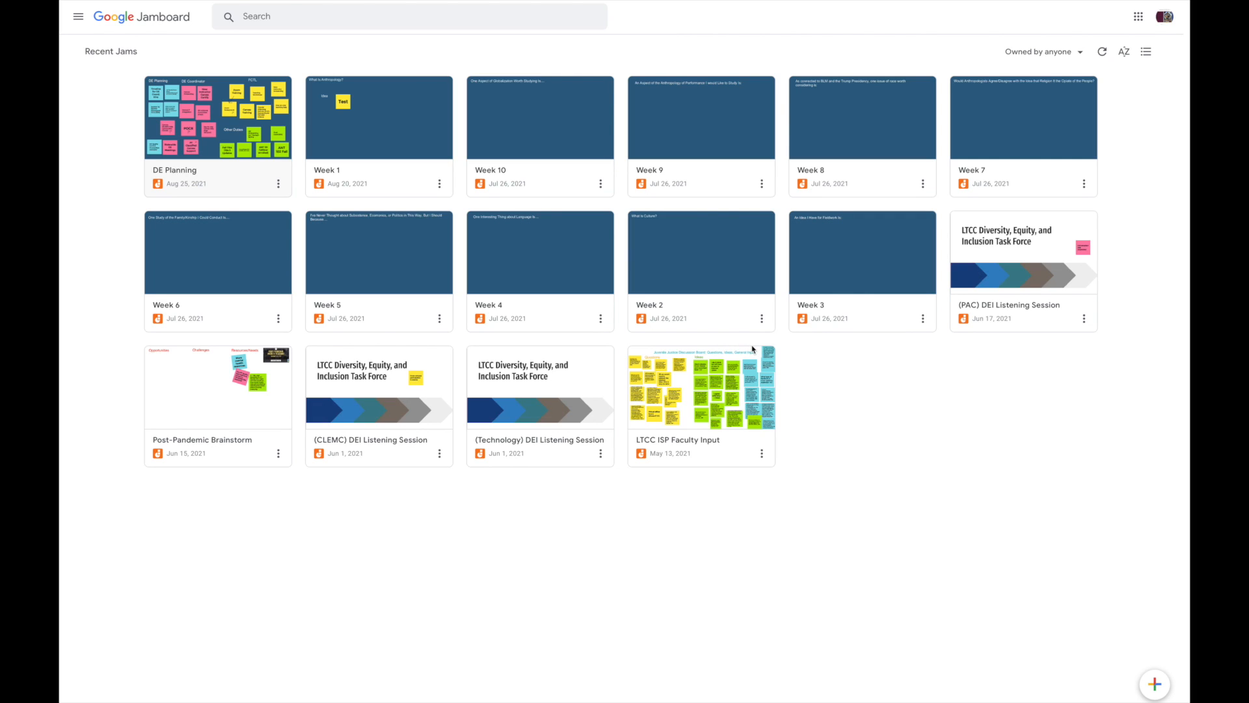
mouse_move(754, 462)
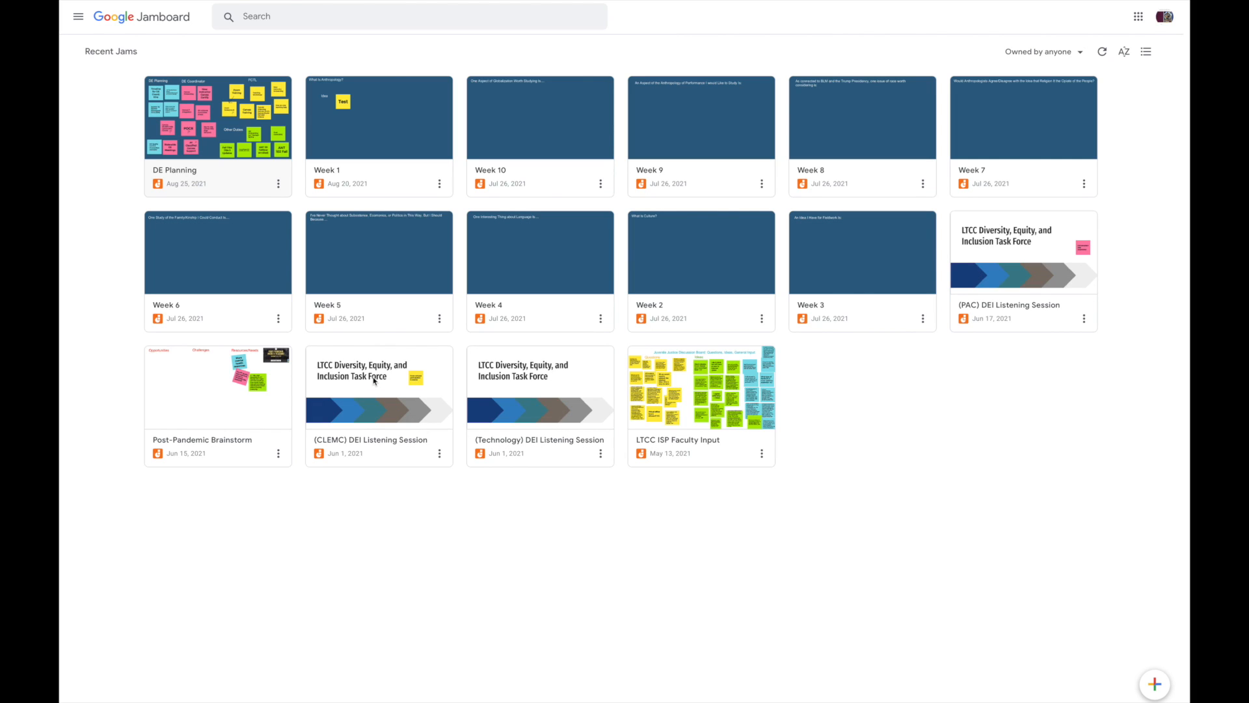
mouse_move(423, 377)
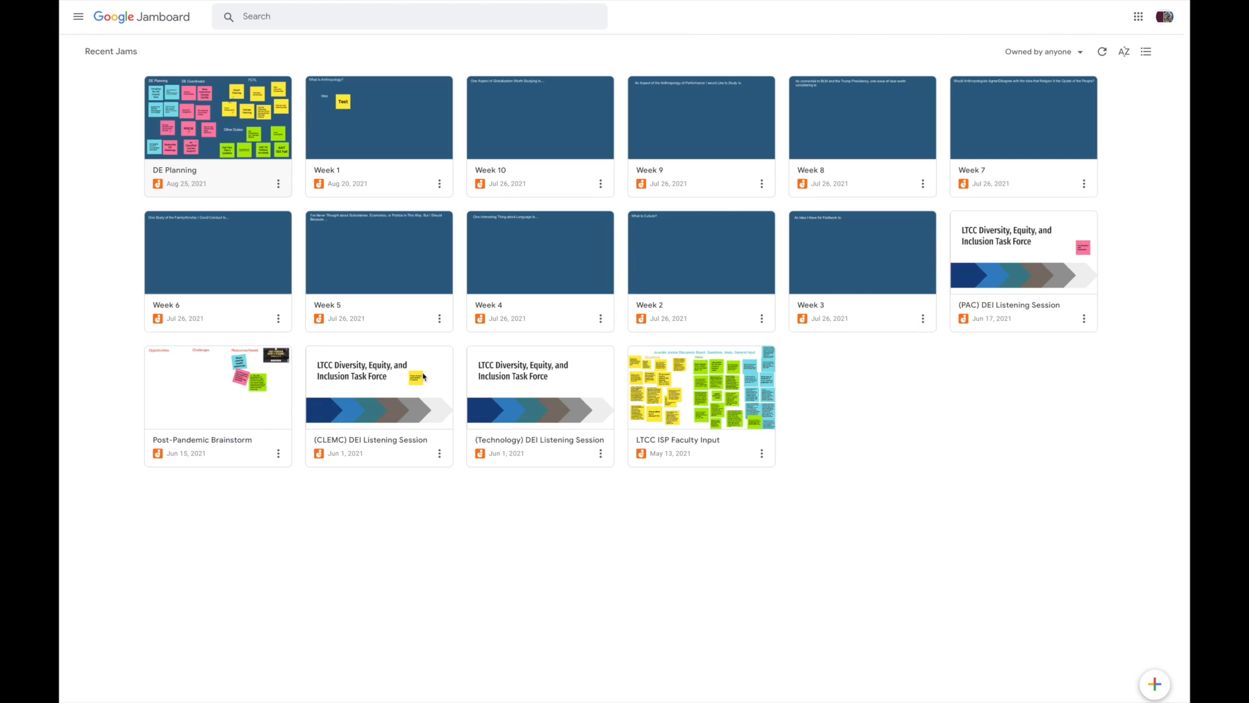
mouse_move(439, 378)
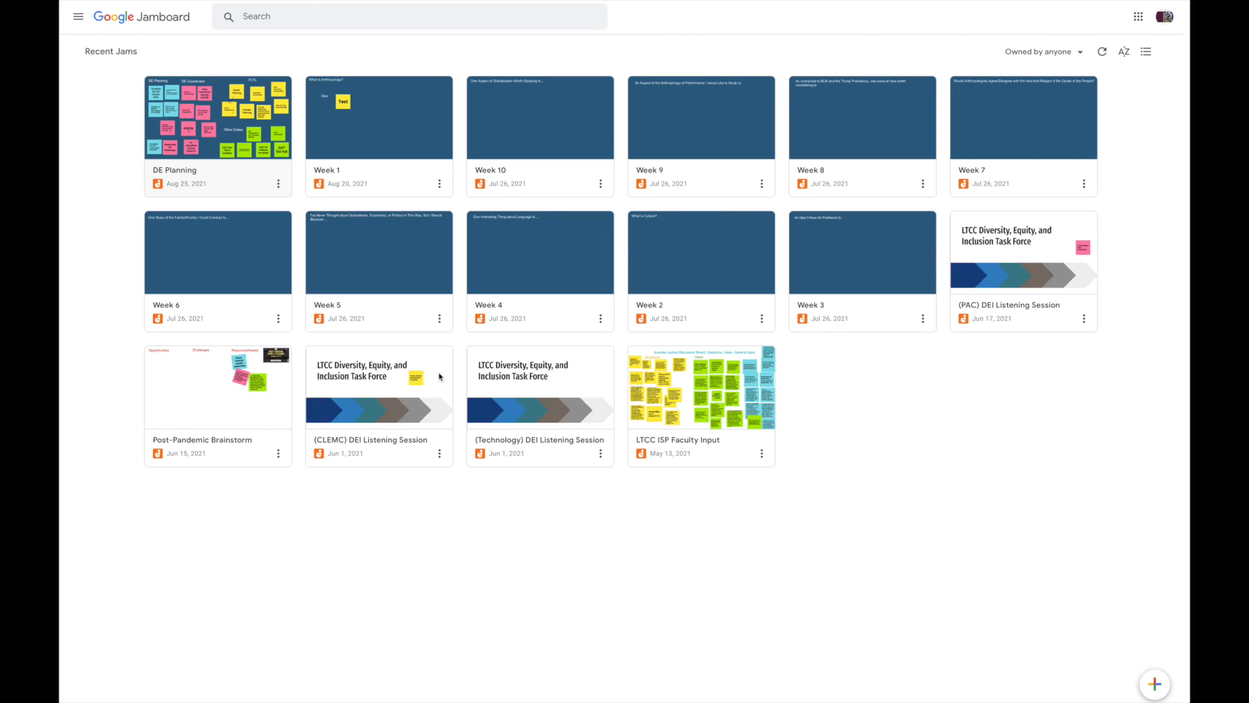
mouse_move(958, 475)
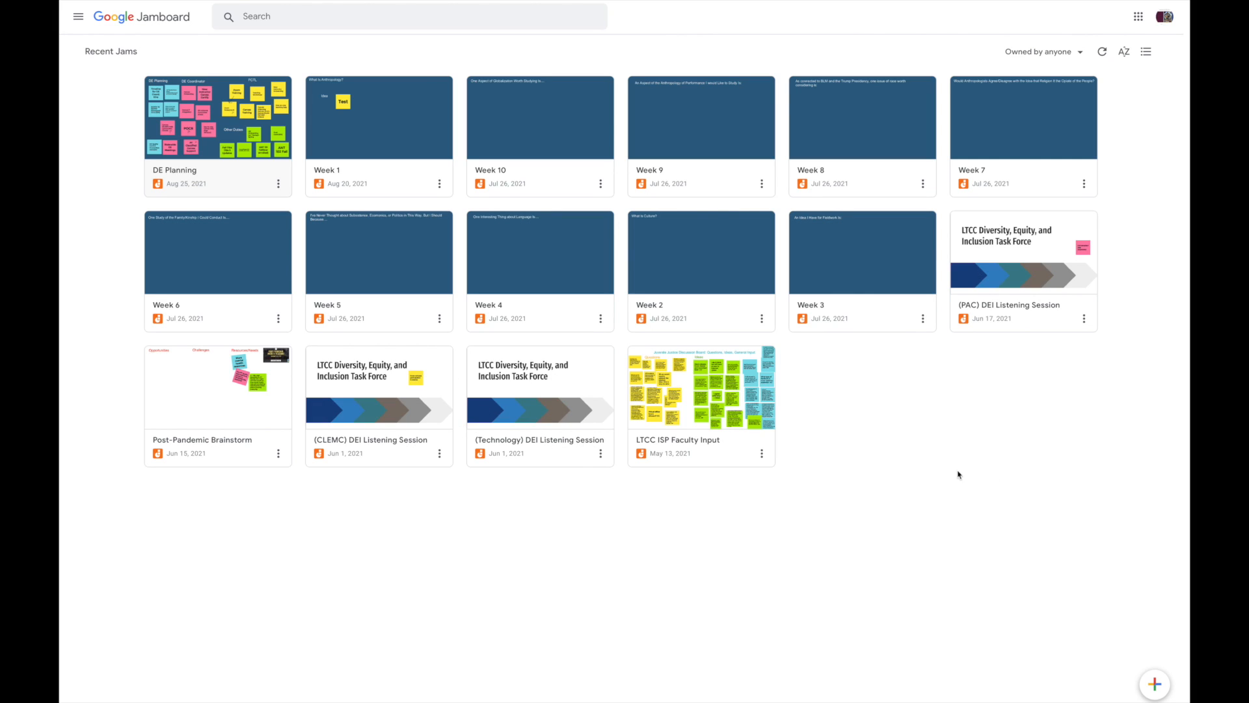
mouse_move(1016, 470)
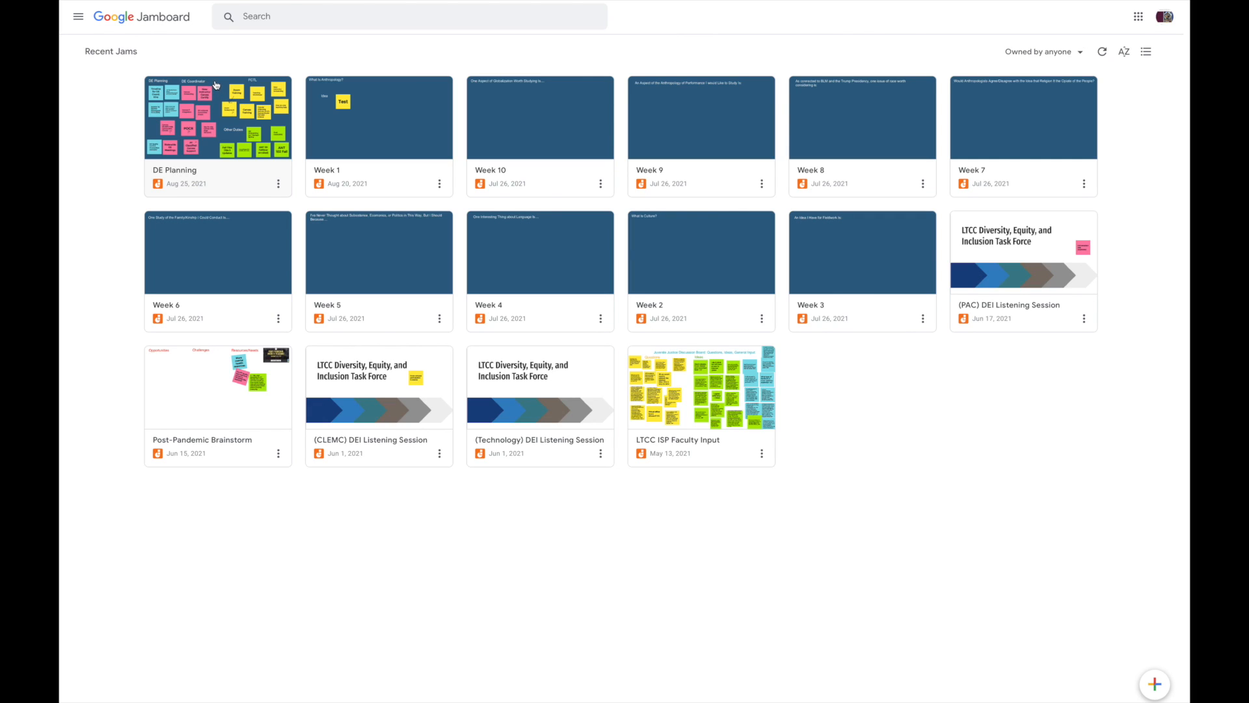
mouse_move(222, 90)
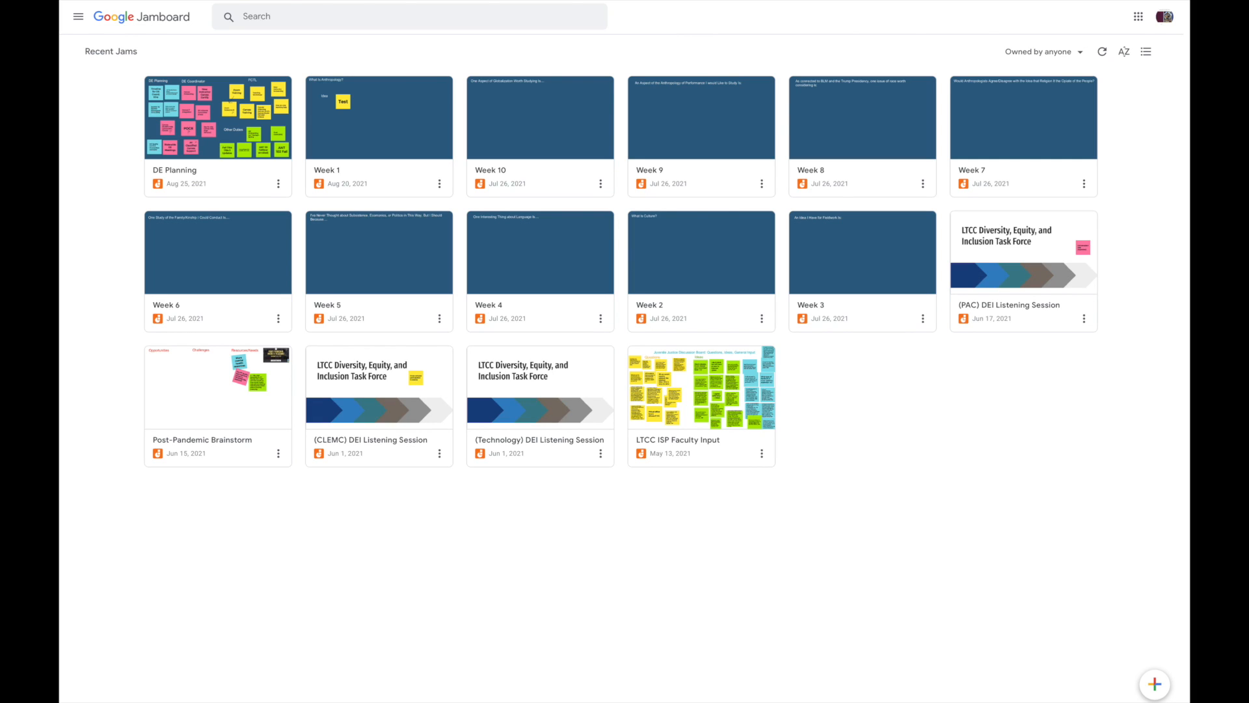
mouse_move(1052, 443)
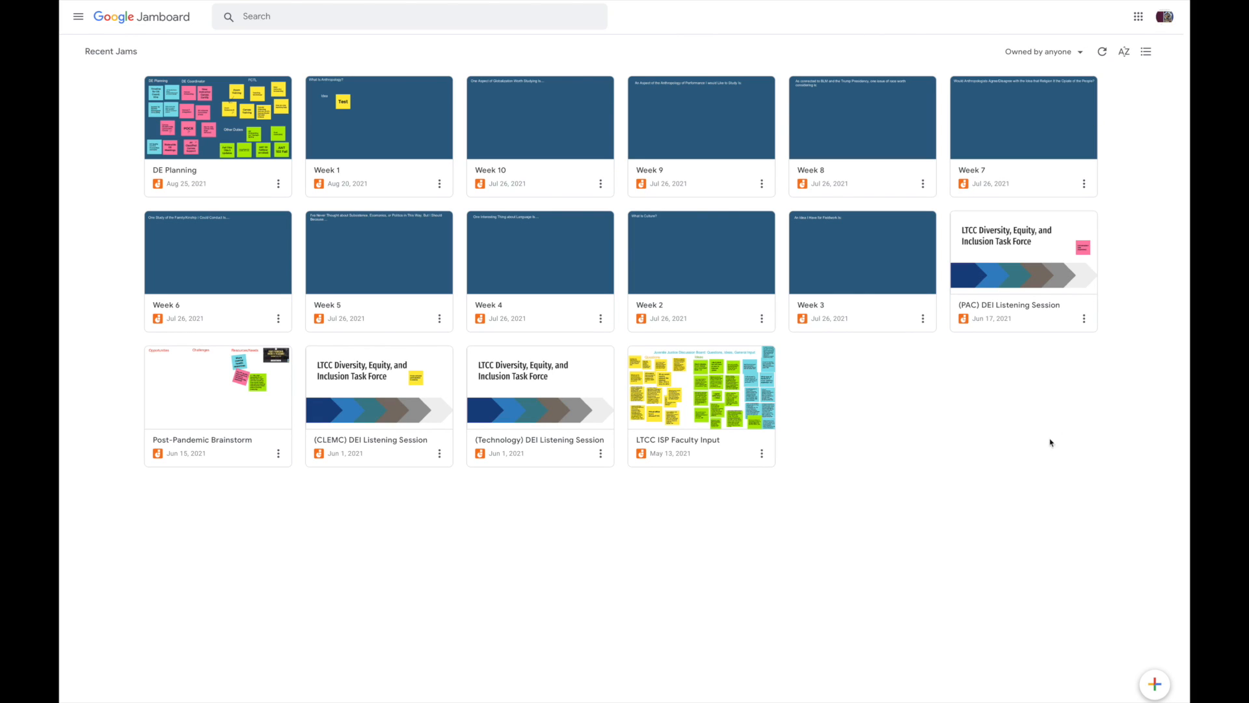
mouse_move(1041, 446)
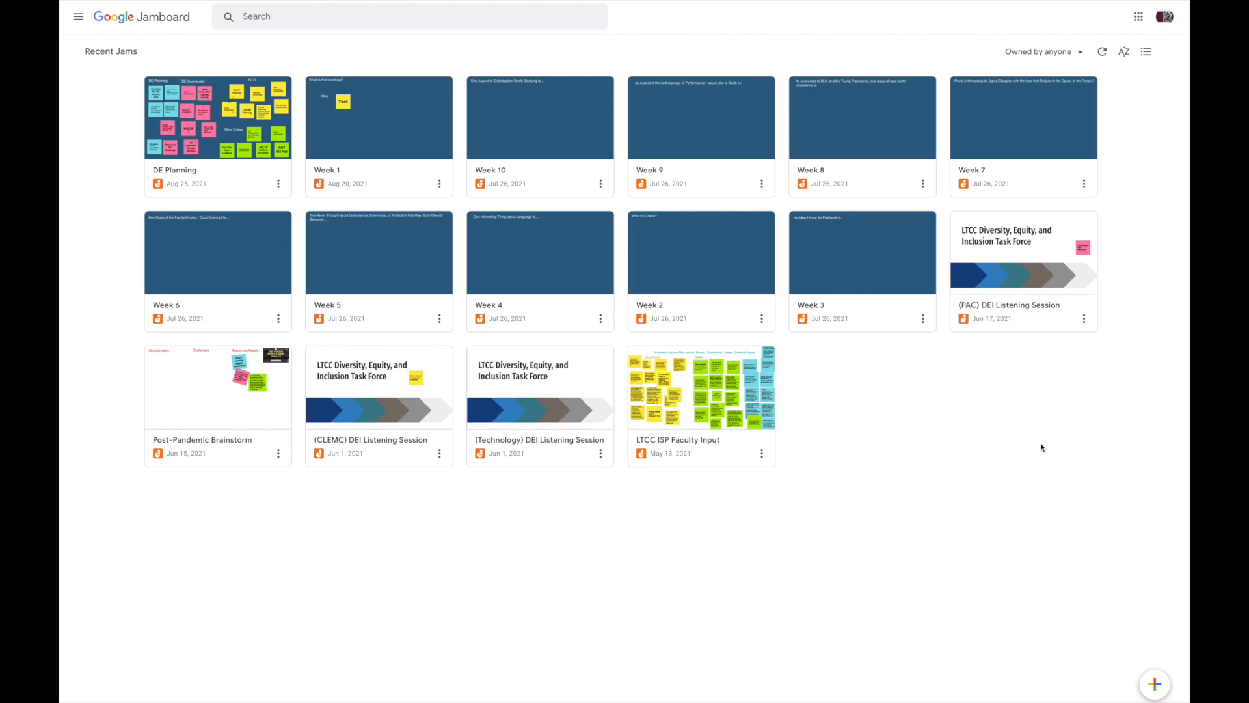
mouse_move(1009, 418)
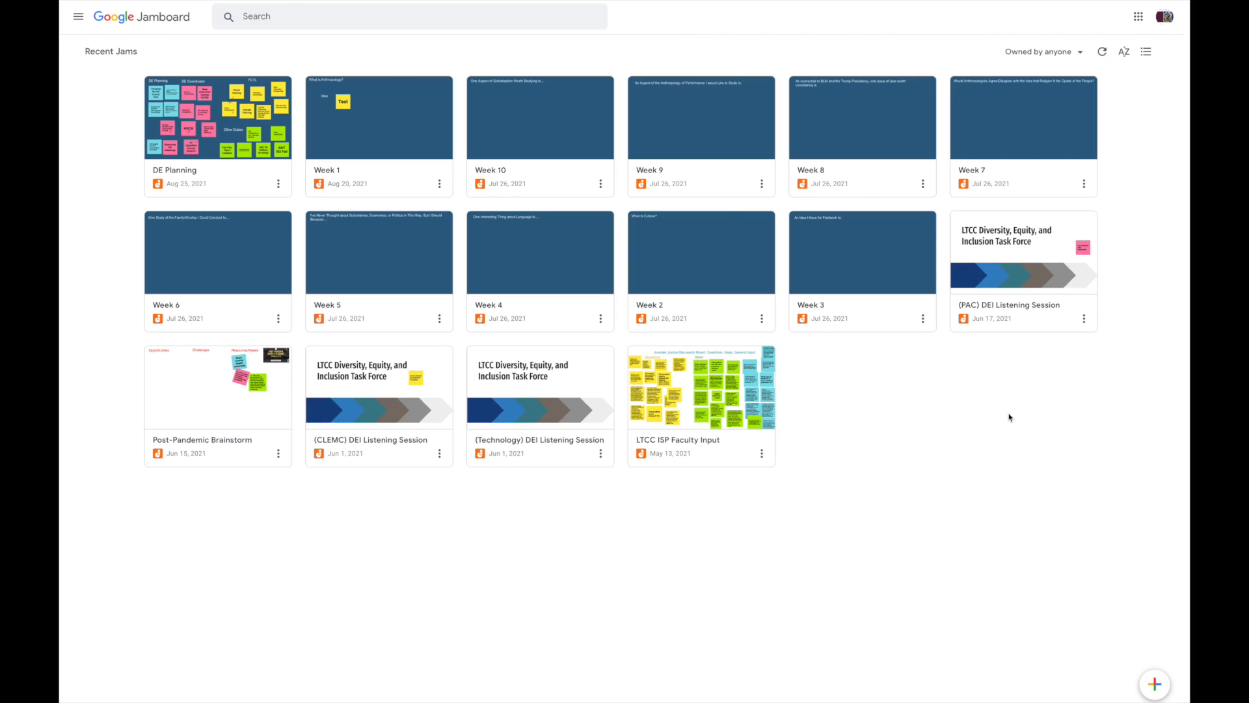
mouse_move(687, 256)
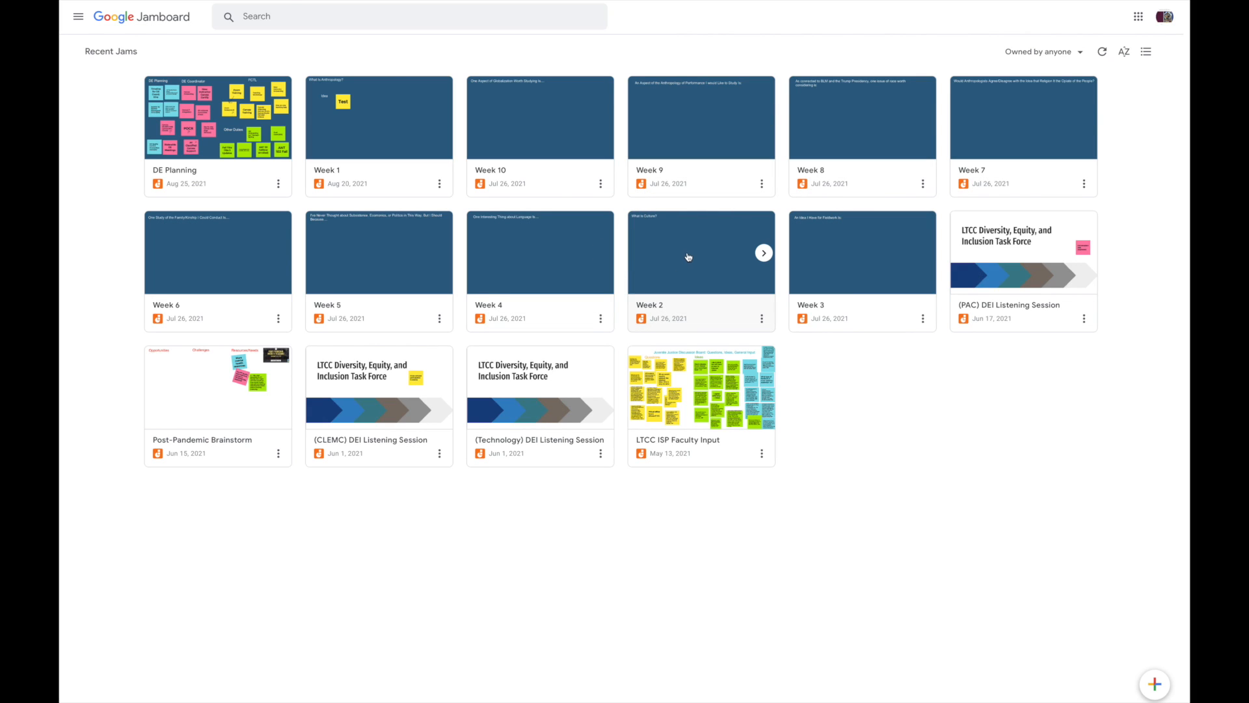
mouse_move(693, 277)
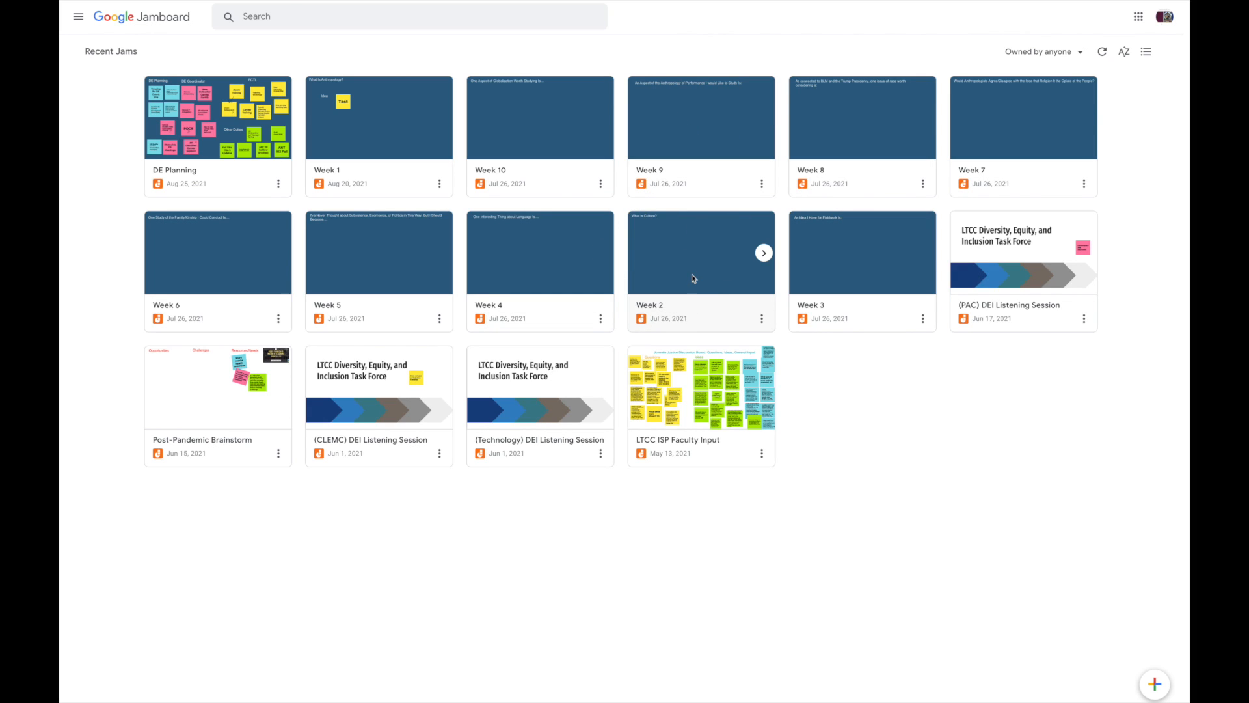
Open the Week 2 jam, peek at the next frame and return to 'What Is Culture?'
click(700, 252)
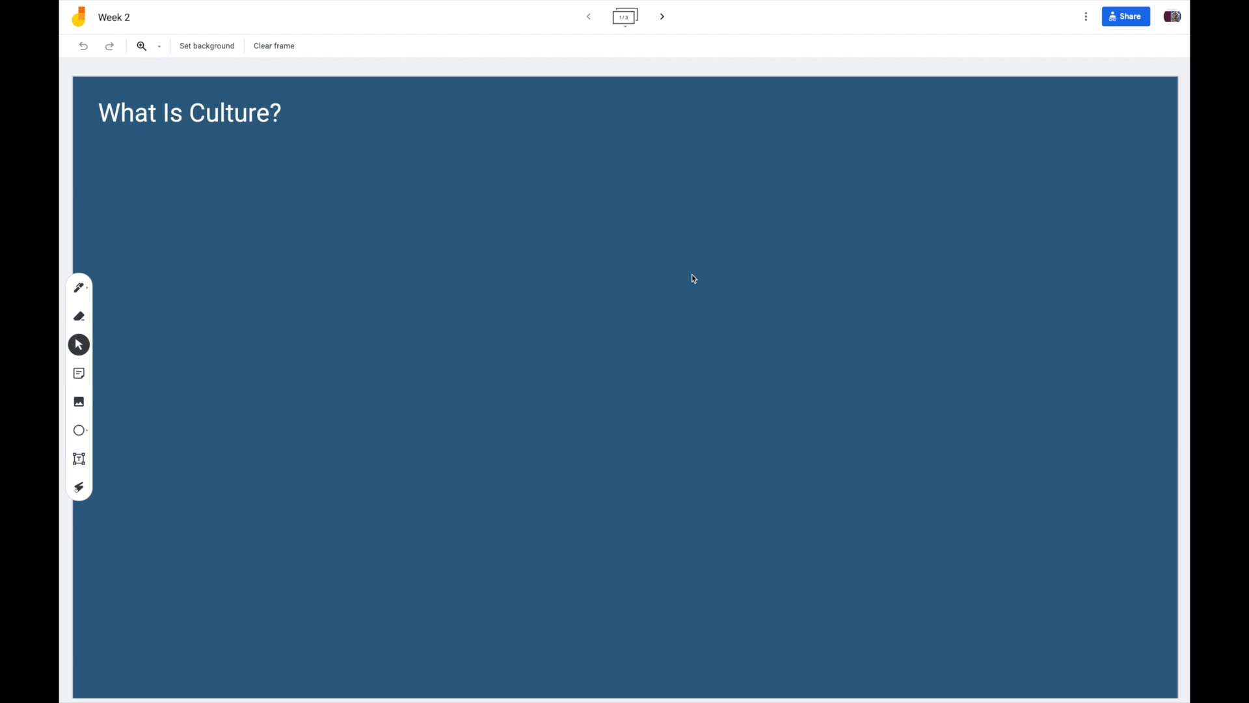
mouse_move(515, 158)
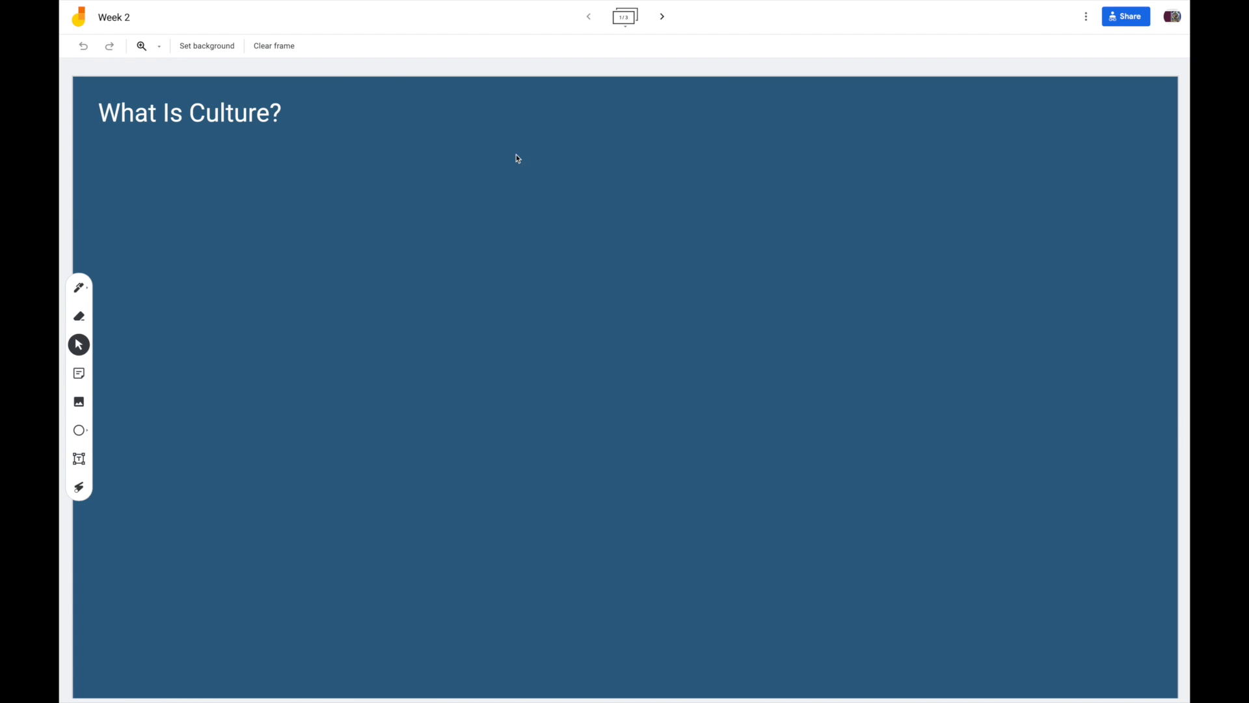
mouse_move(872, 249)
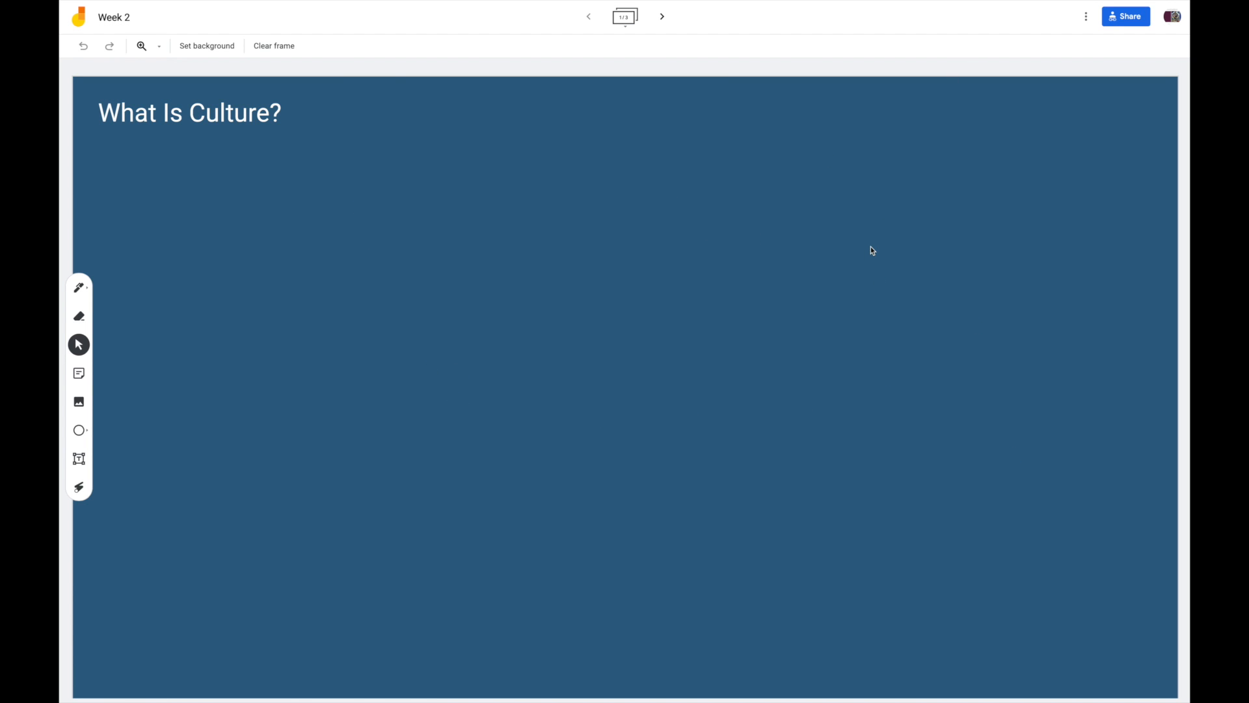
mouse_move(285, 104)
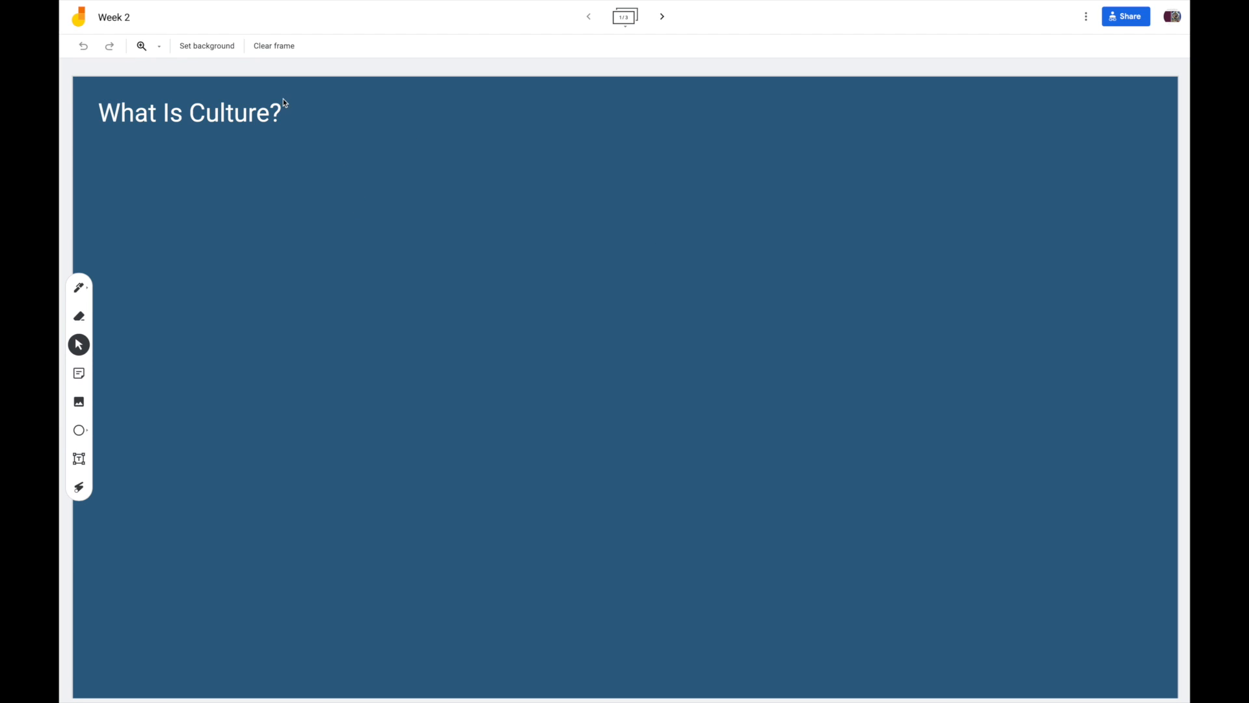
click(662, 15)
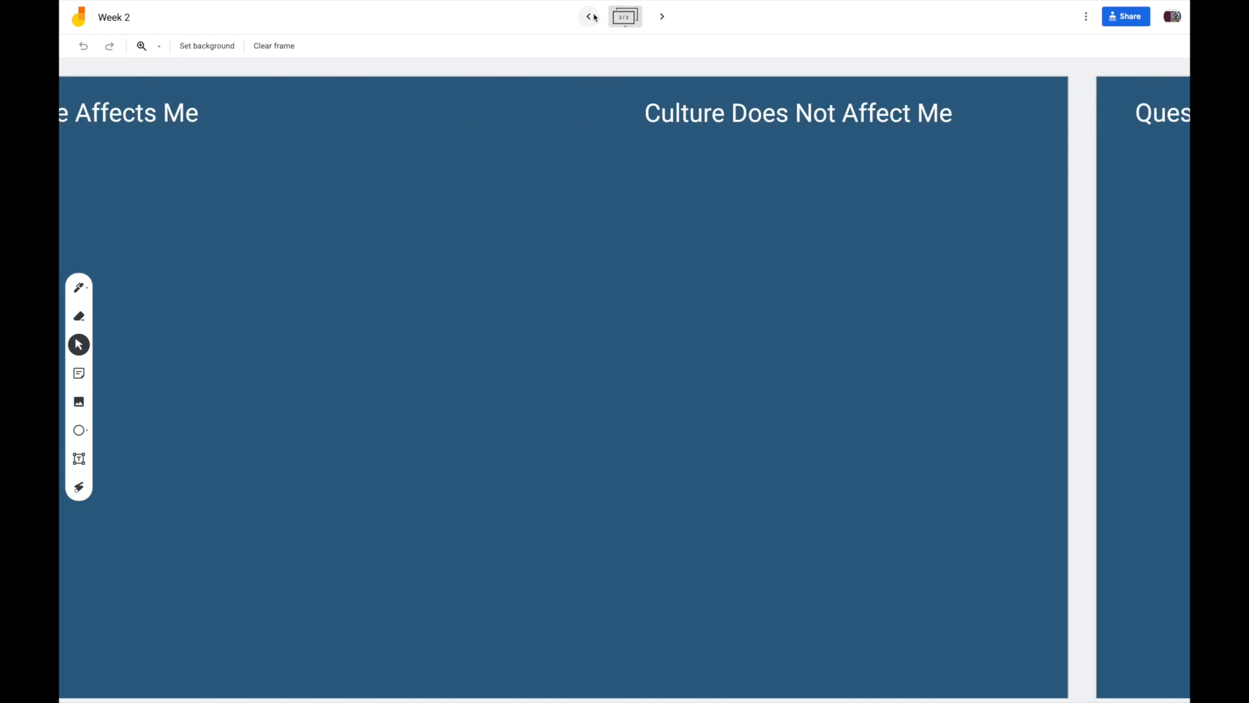
click(588, 15)
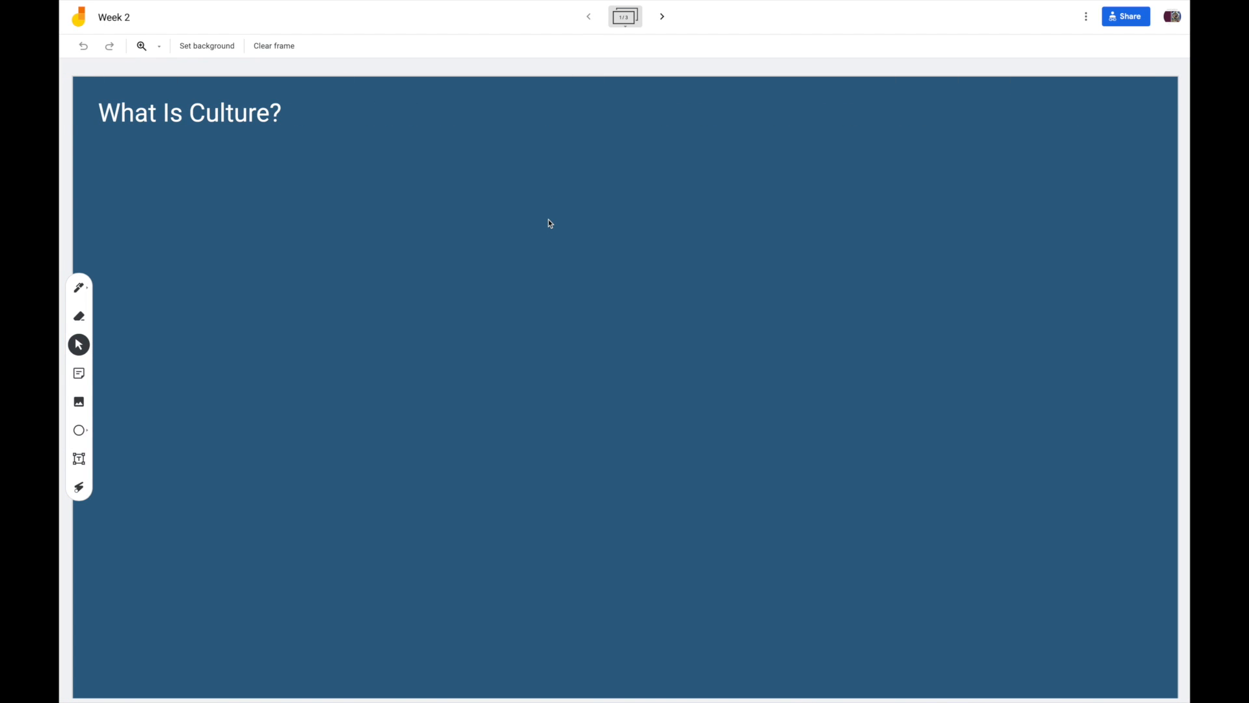
mouse_move(1098, 286)
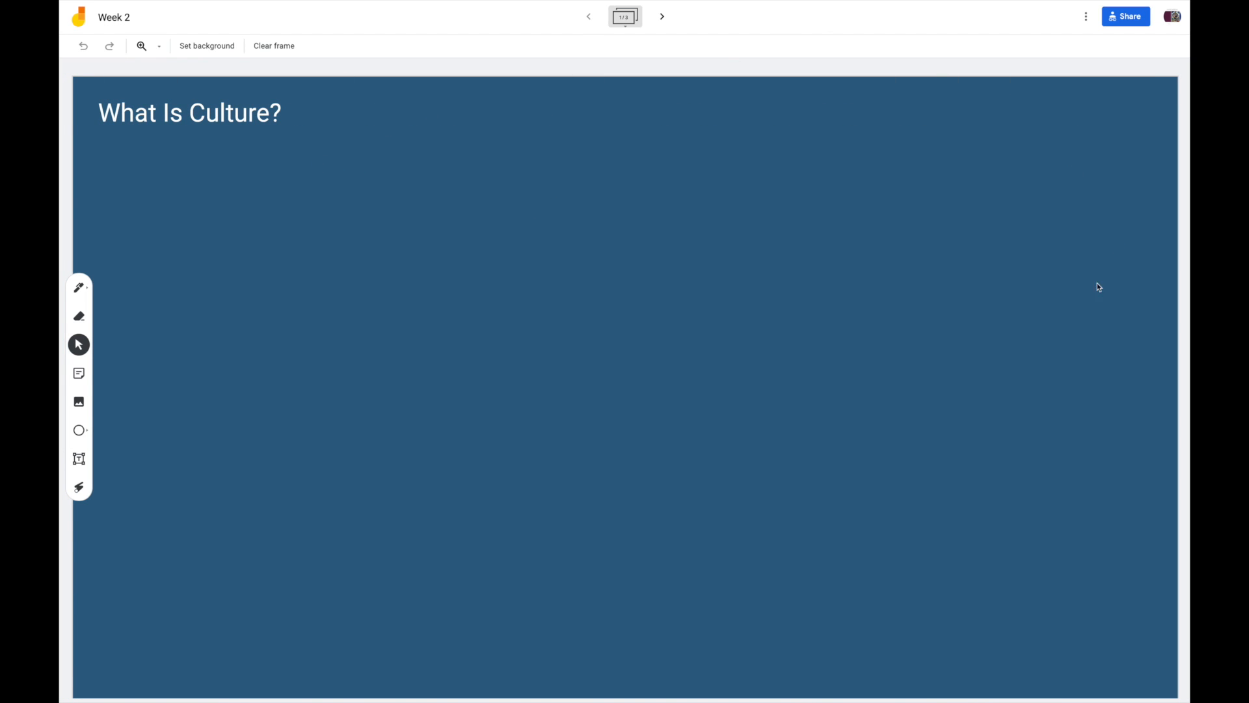
mouse_move(207, 46)
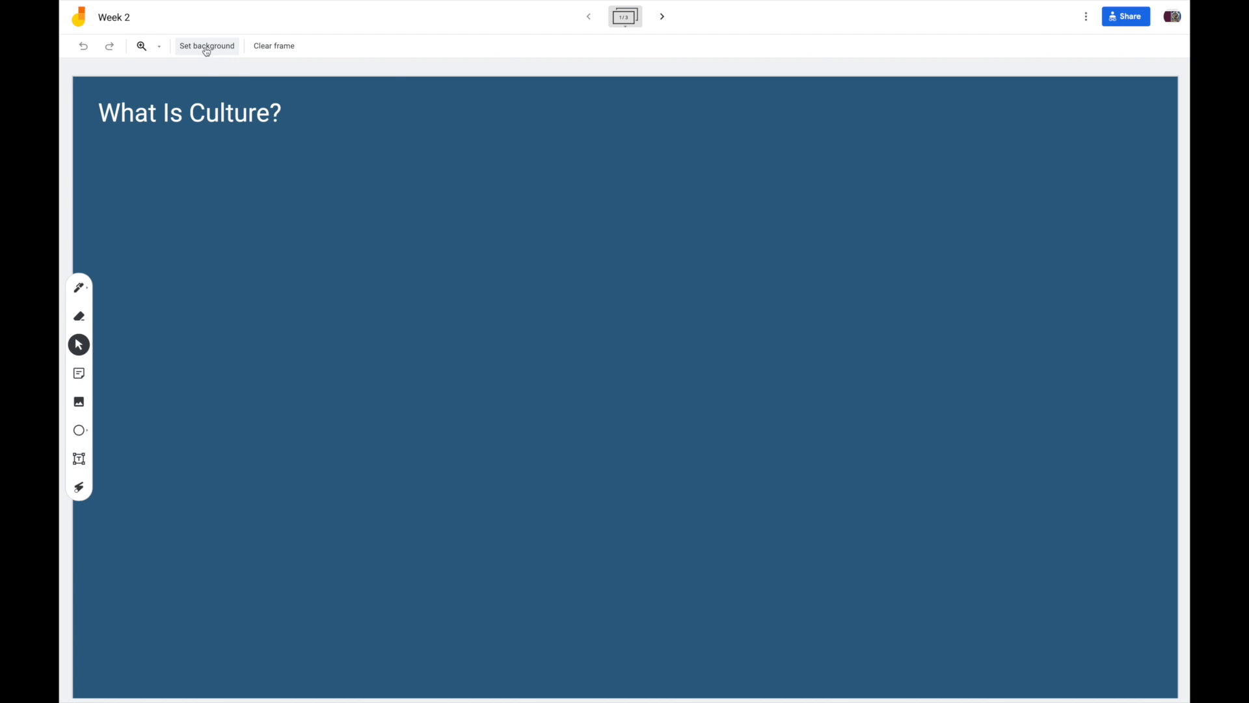
click(207, 46)
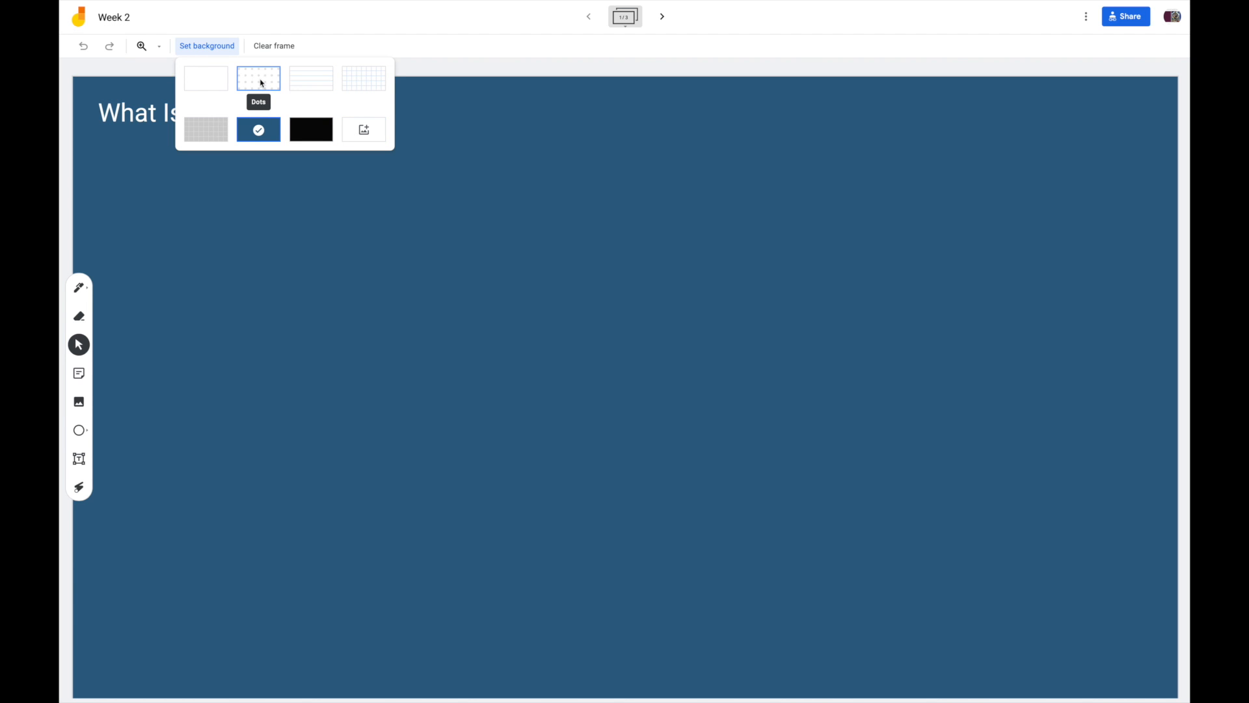
mouse_move(541, 201)
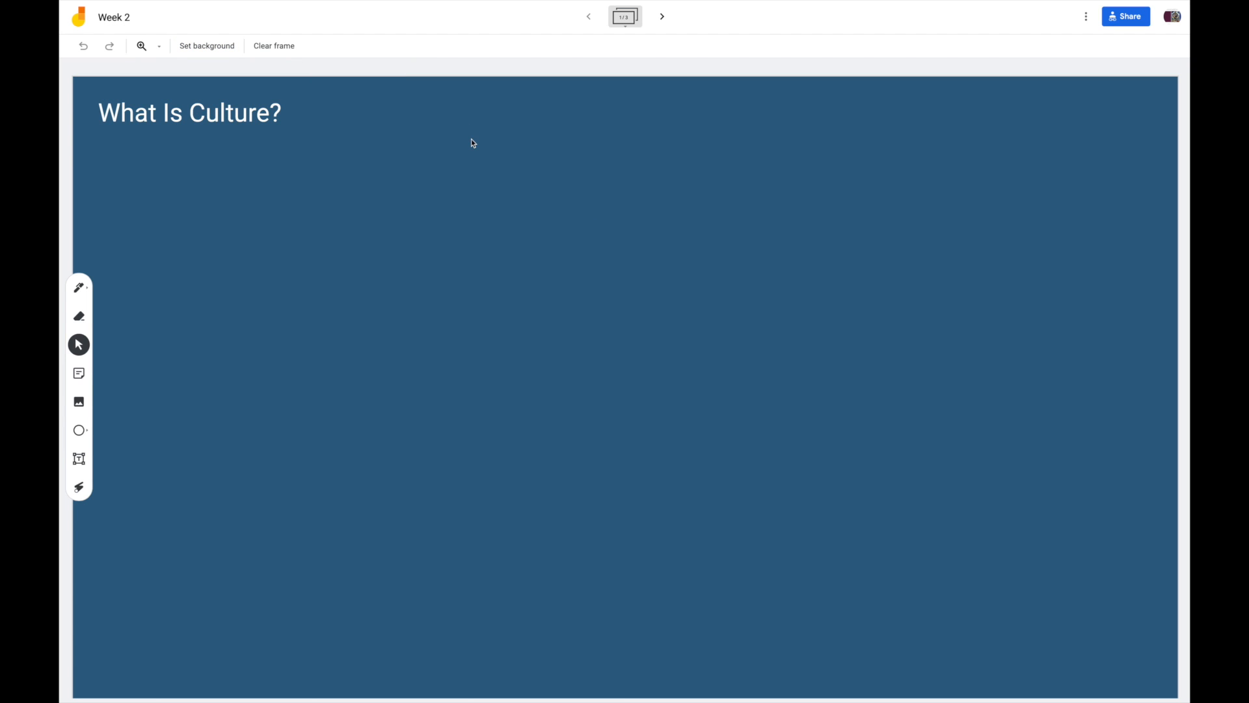
click(159, 45)
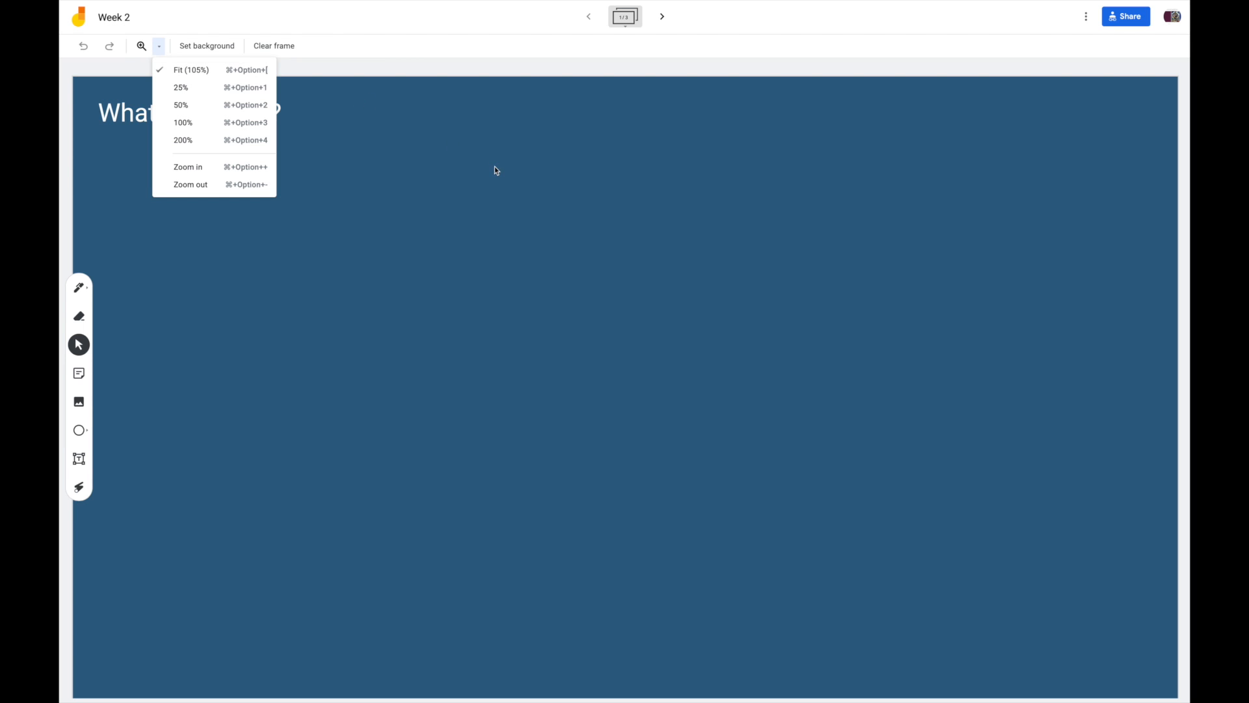
mouse_move(420, 171)
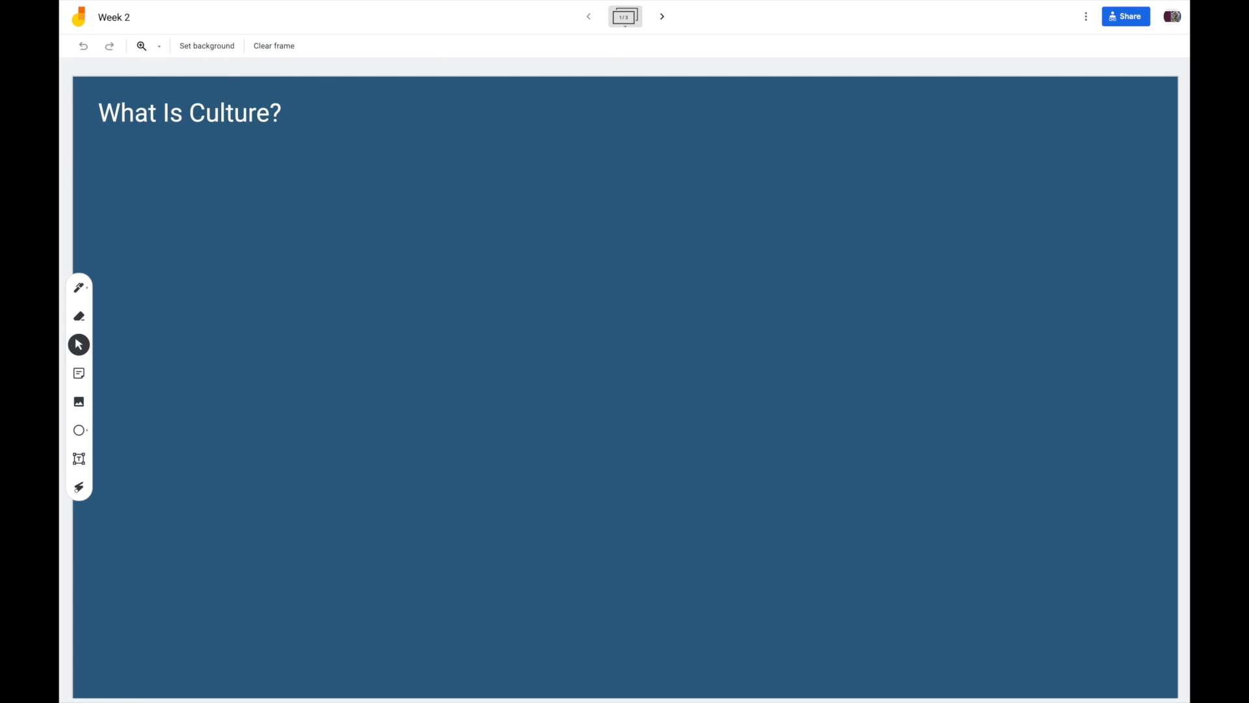
mouse_move(661, 15)
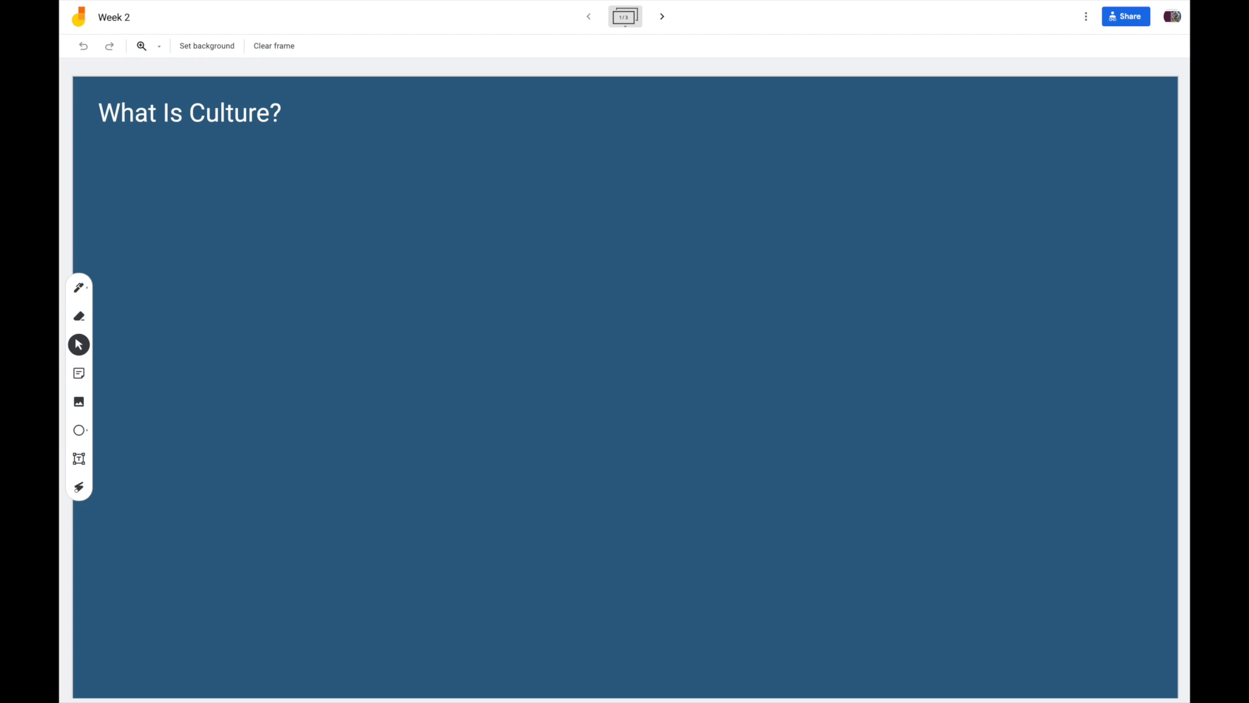
Bring up the jam's rename prompt and cancel it, keeping the name 'Week 2'
click(114, 17)
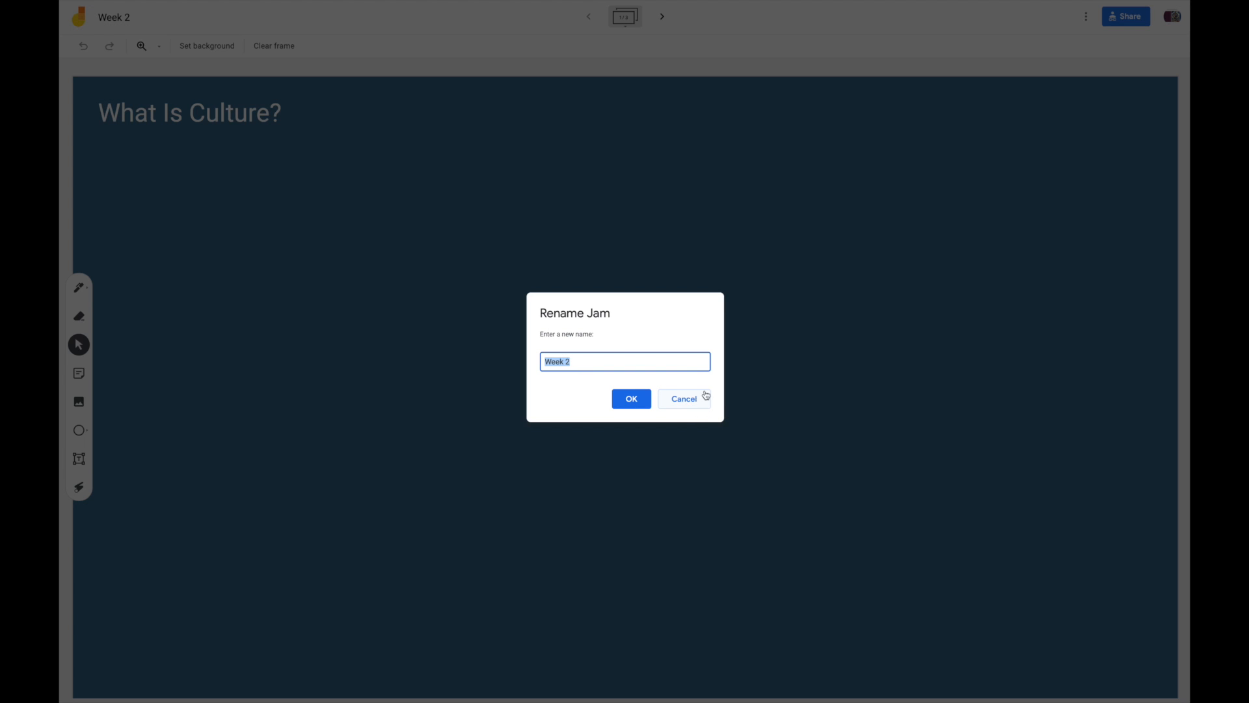
mouse_move(686, 403)
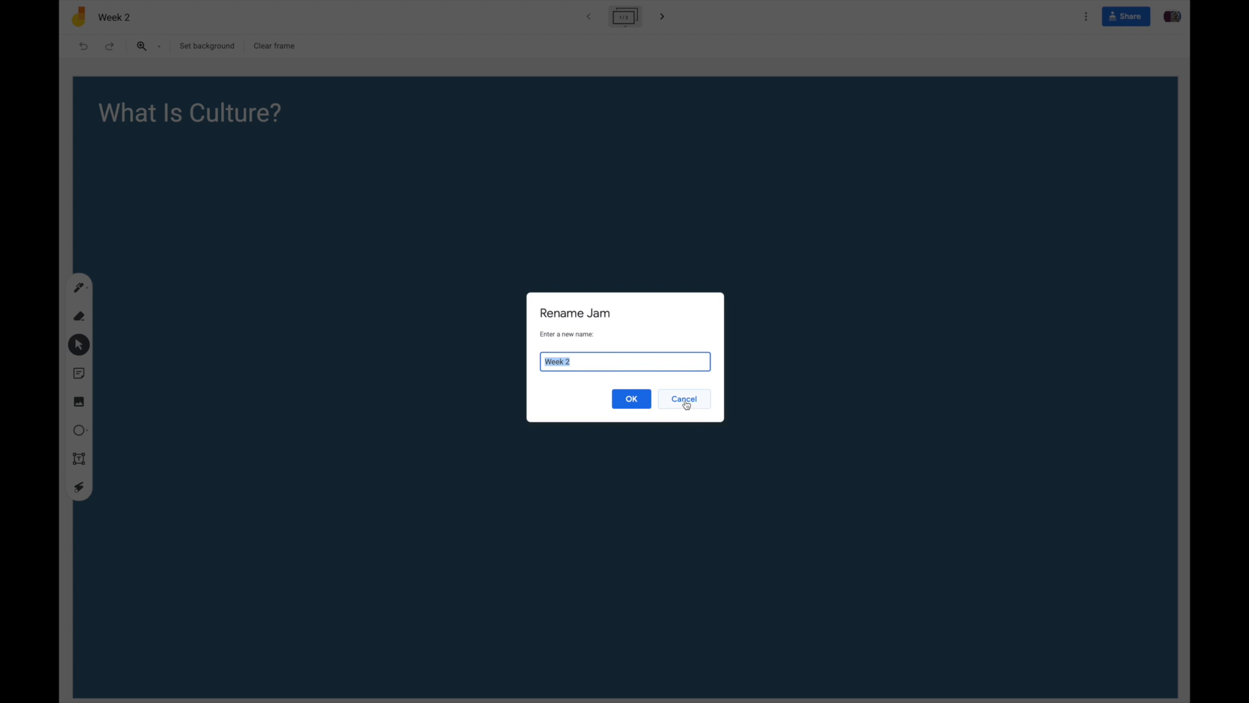
click(683, 400)
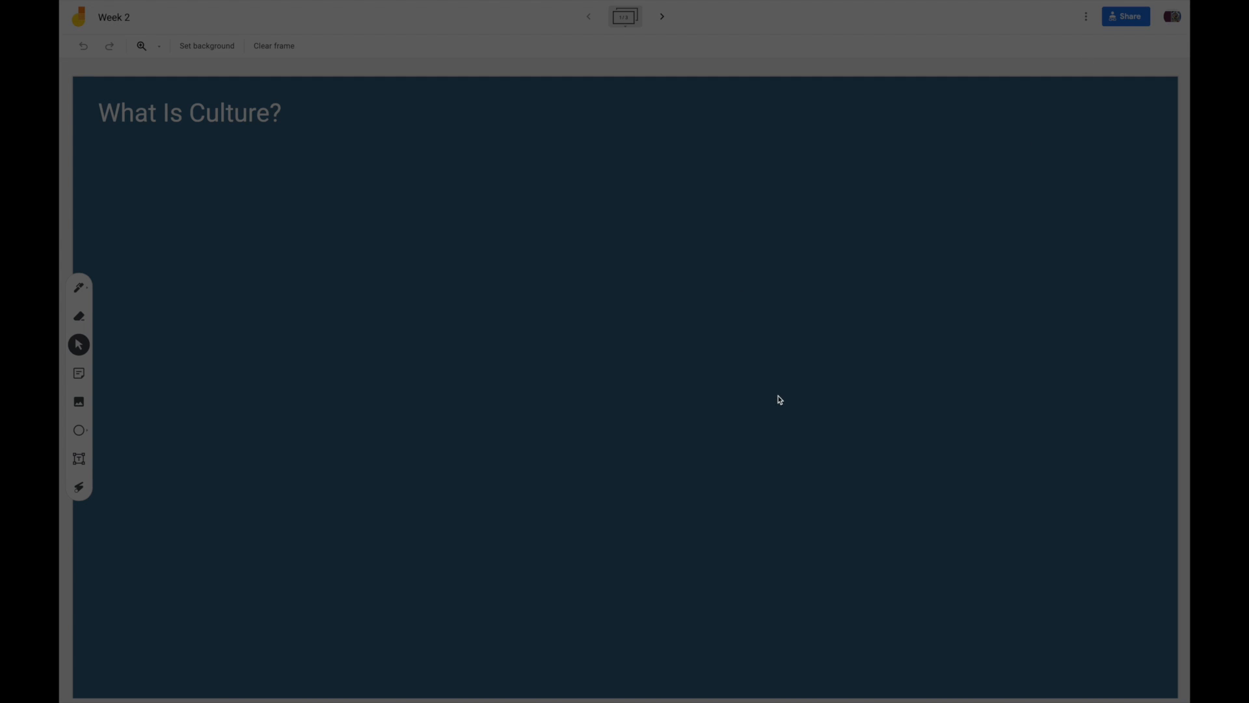
Confirm in Share settings that anyone with the link is Editor, then close them
click(1126, 15)
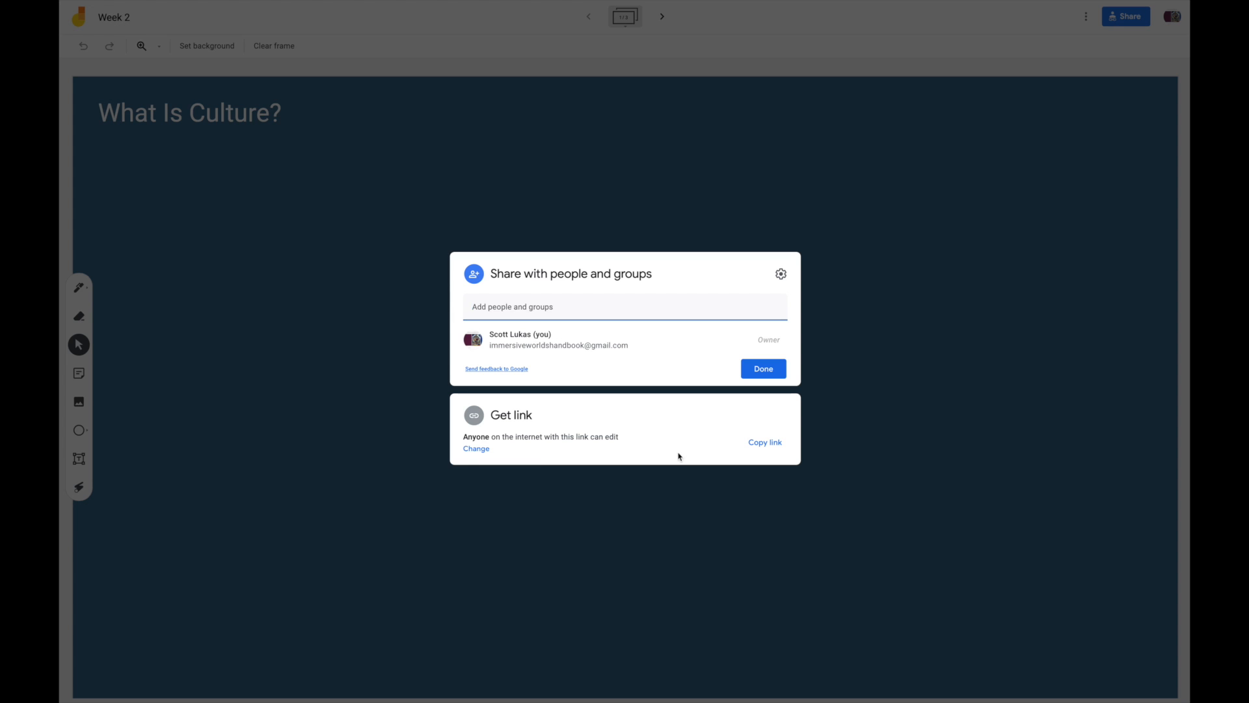
mouse_move(906, 452)
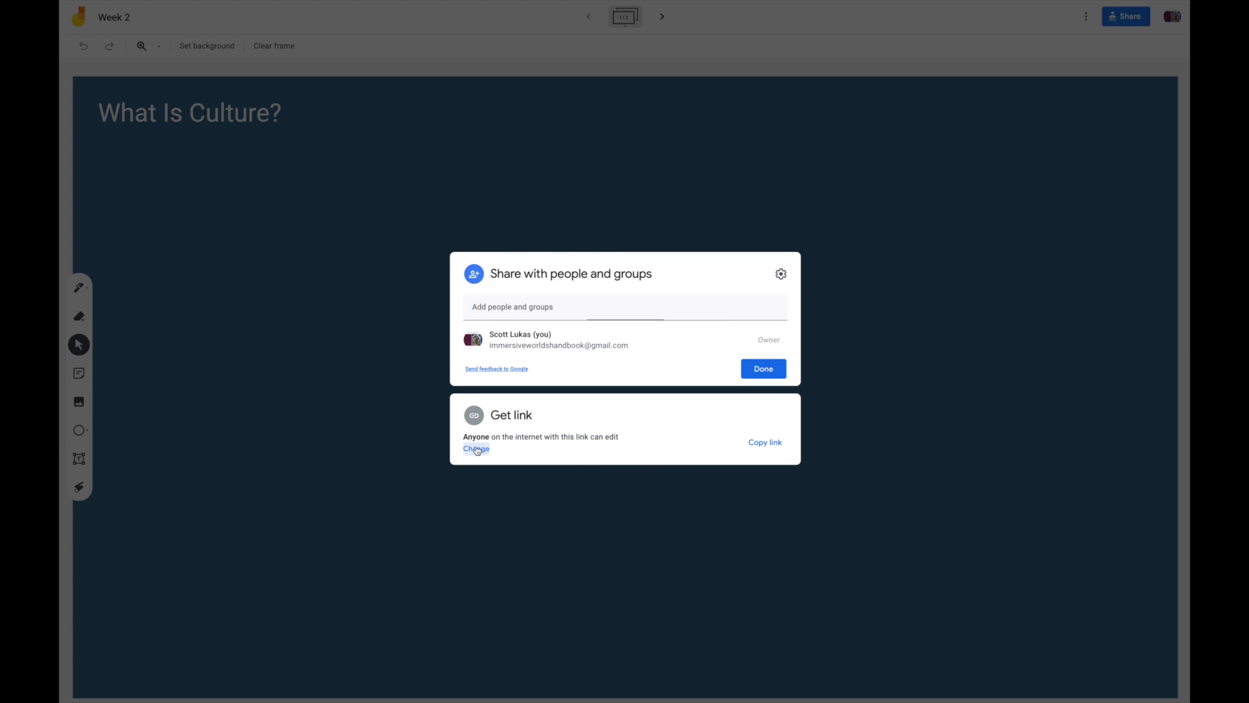
click(477, 449)
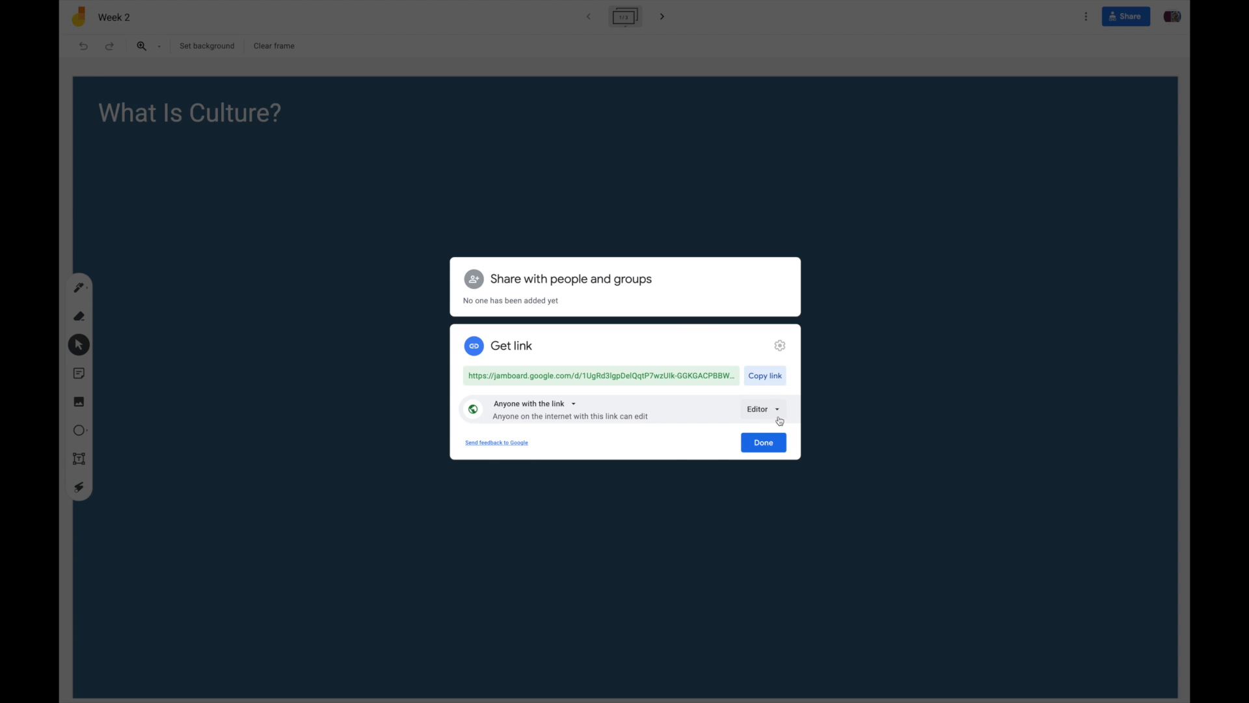
mouse_move(818, 416)
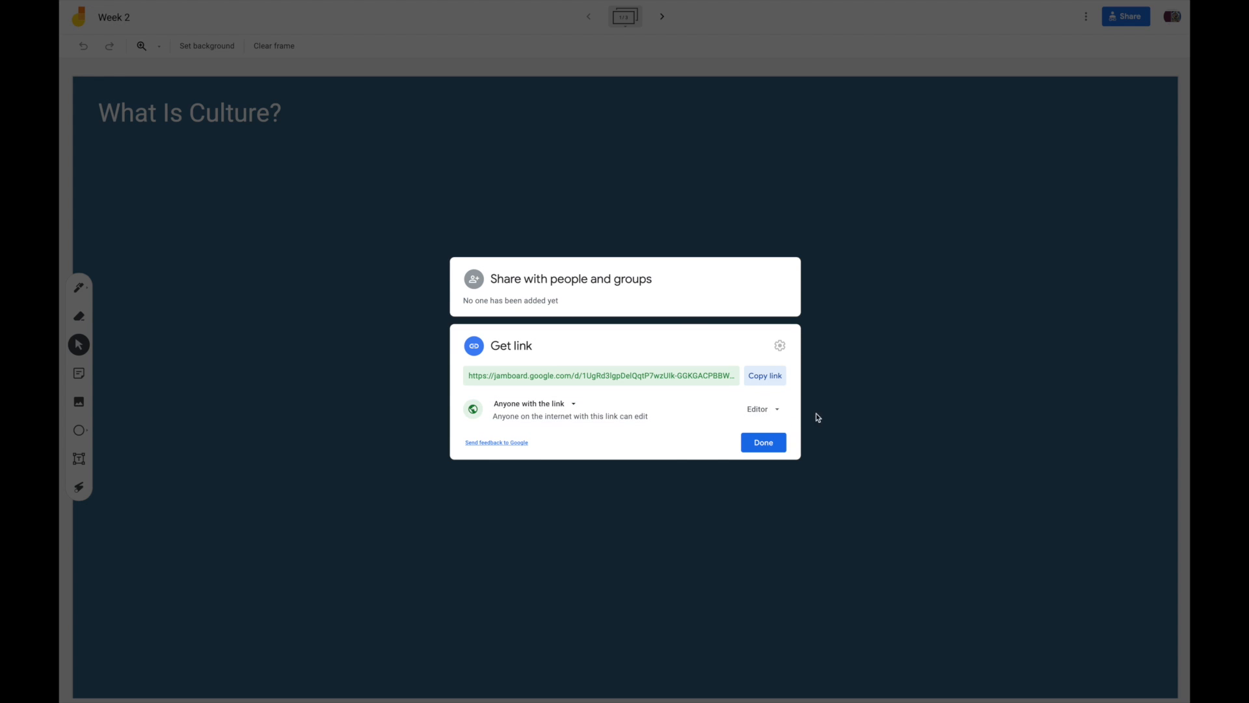
mouse_move(819, 442)
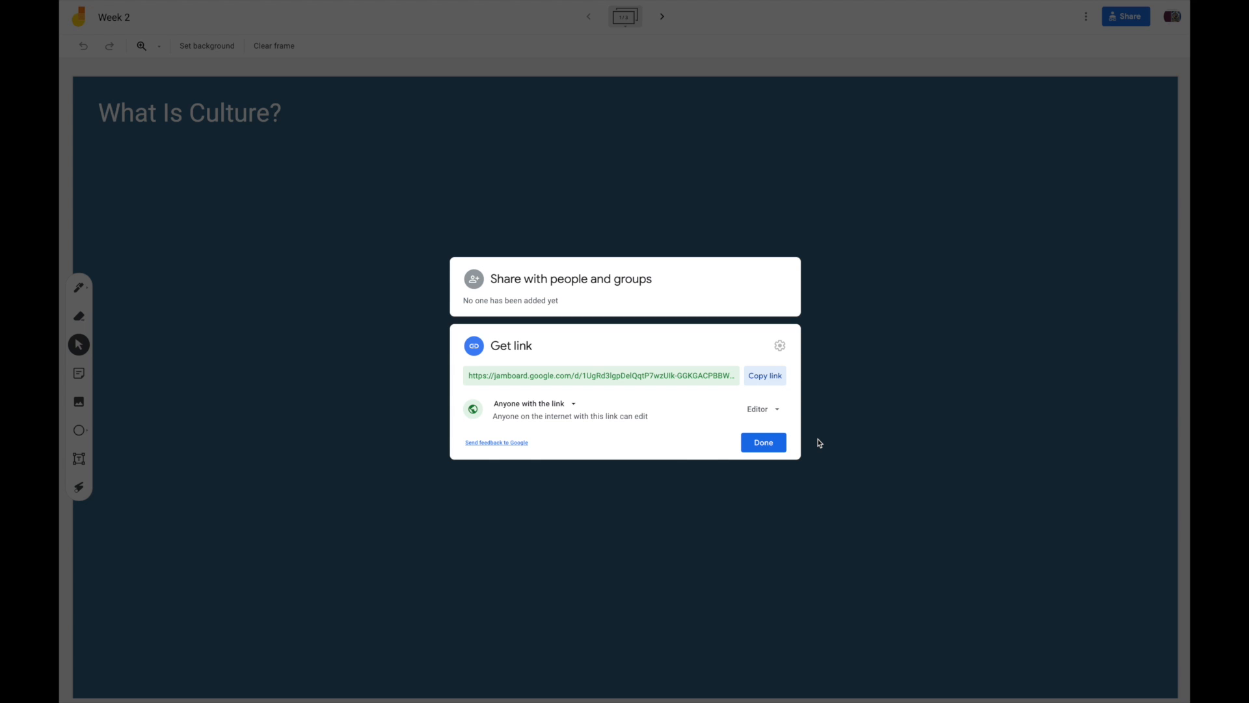
mouse_move(916, 398)
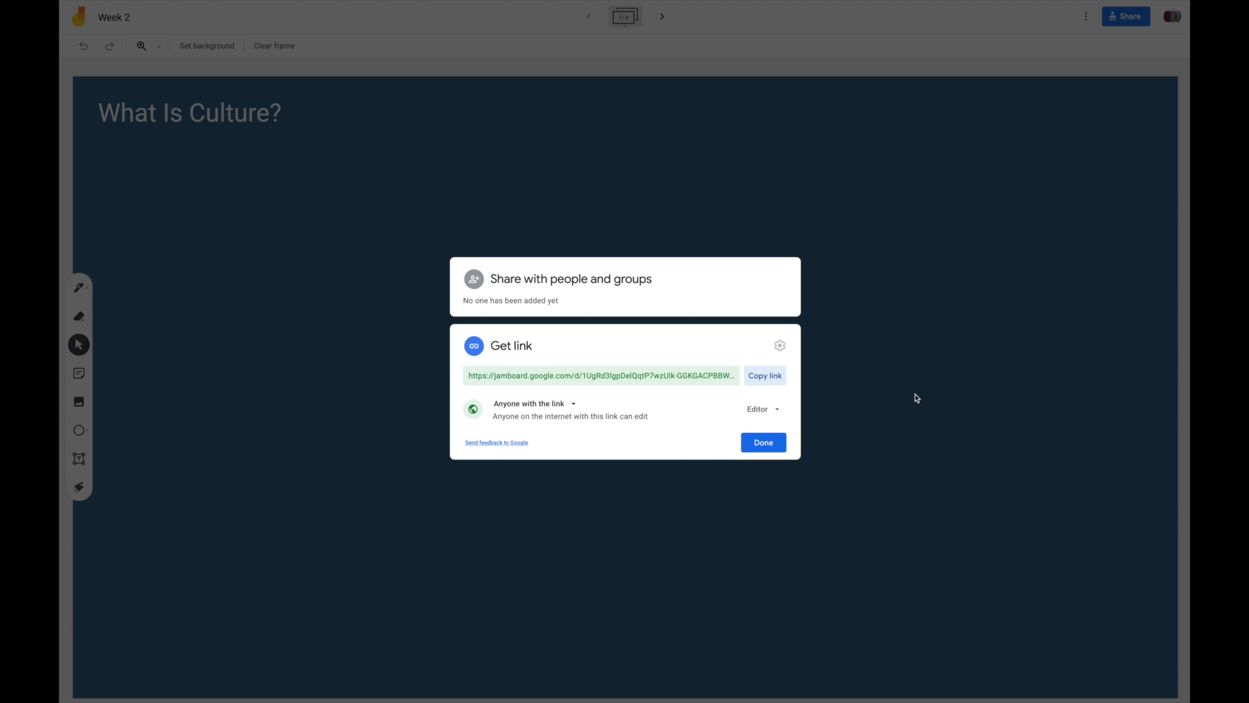
click(761, 443)
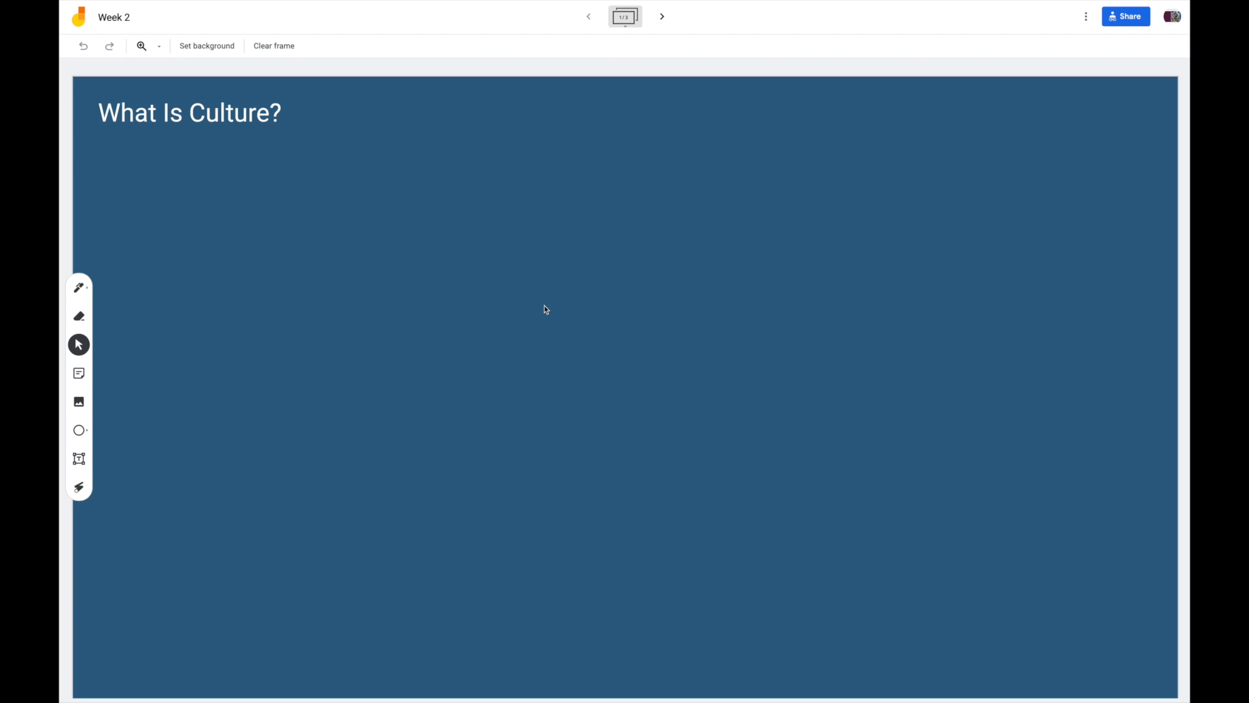
click(188, 112)
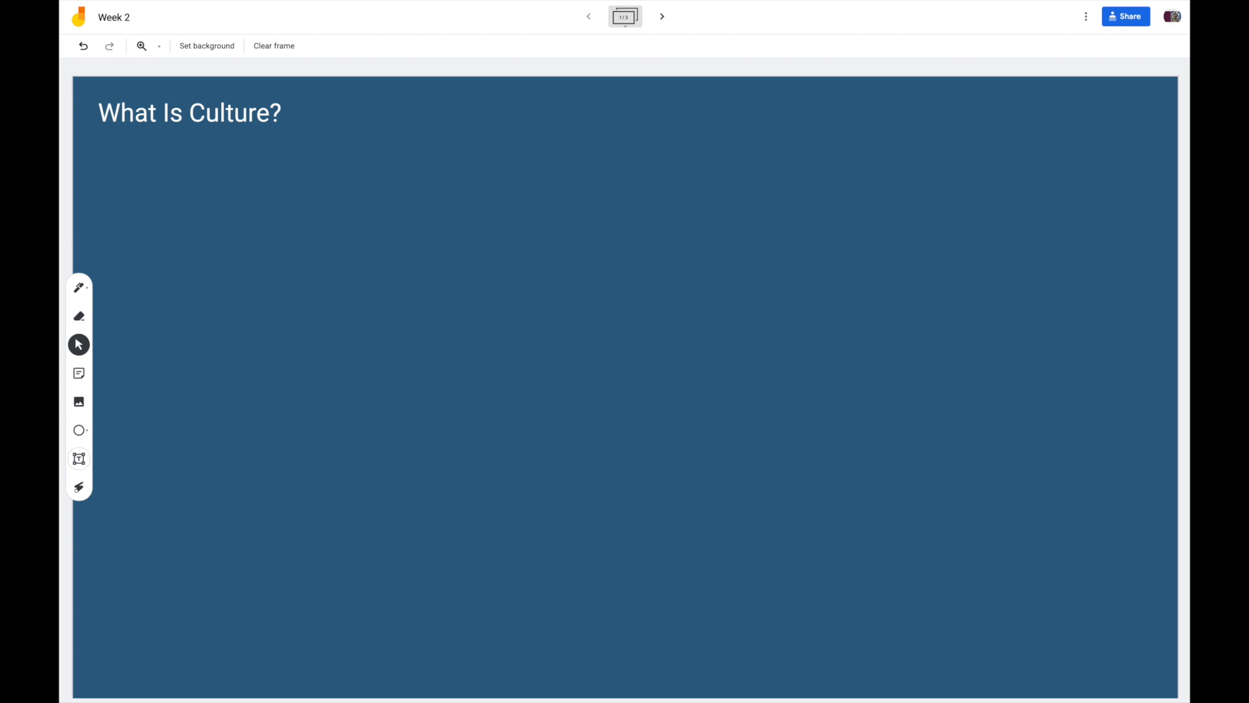
mouse_move(225, 497)
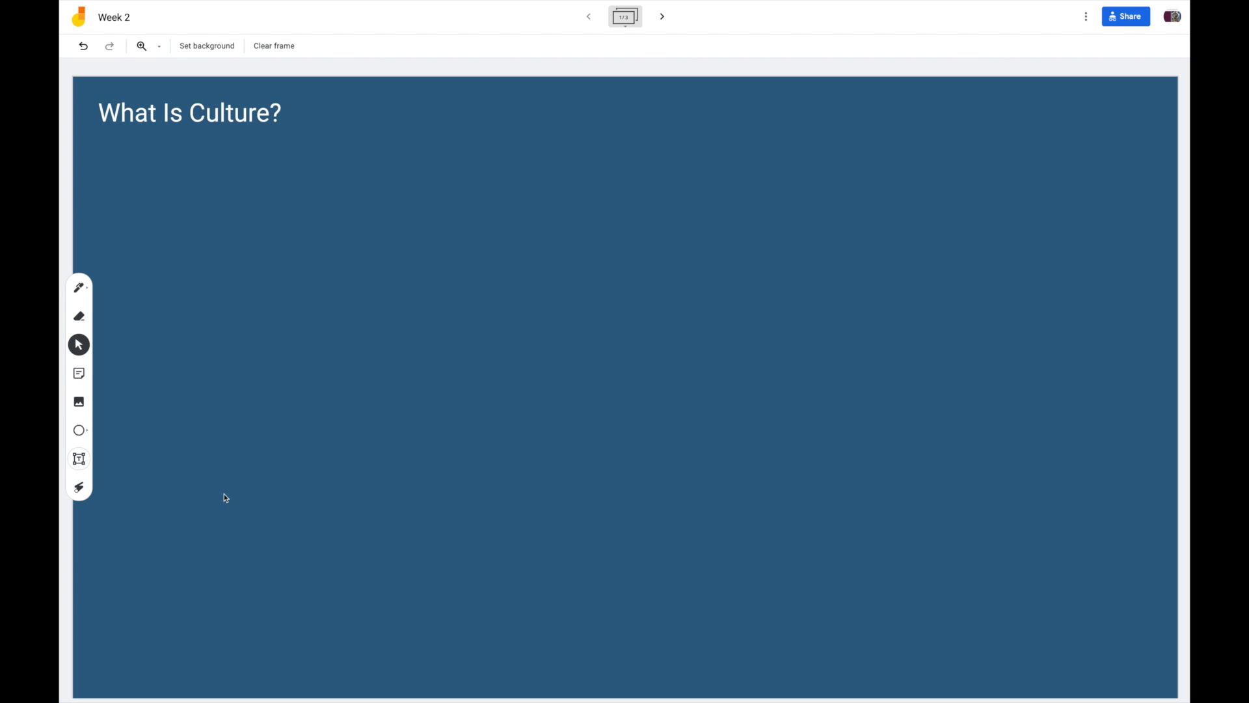
mouse_move(233, 475)
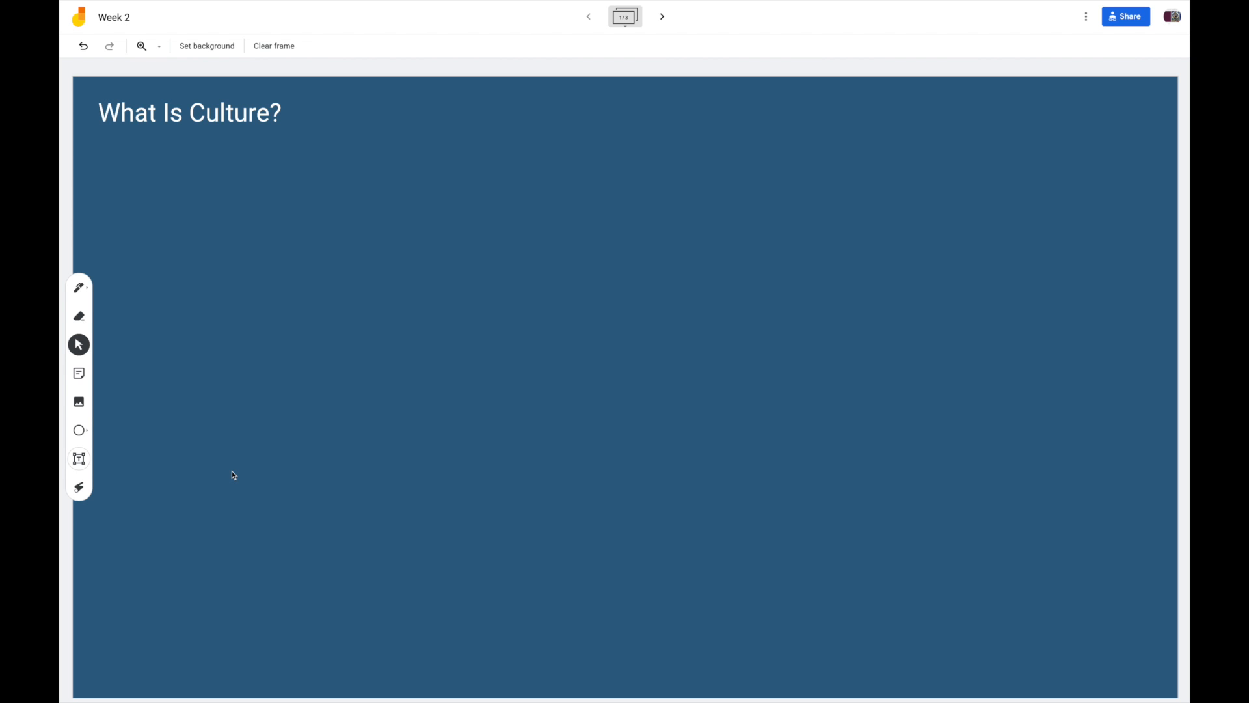
click(80, 287)
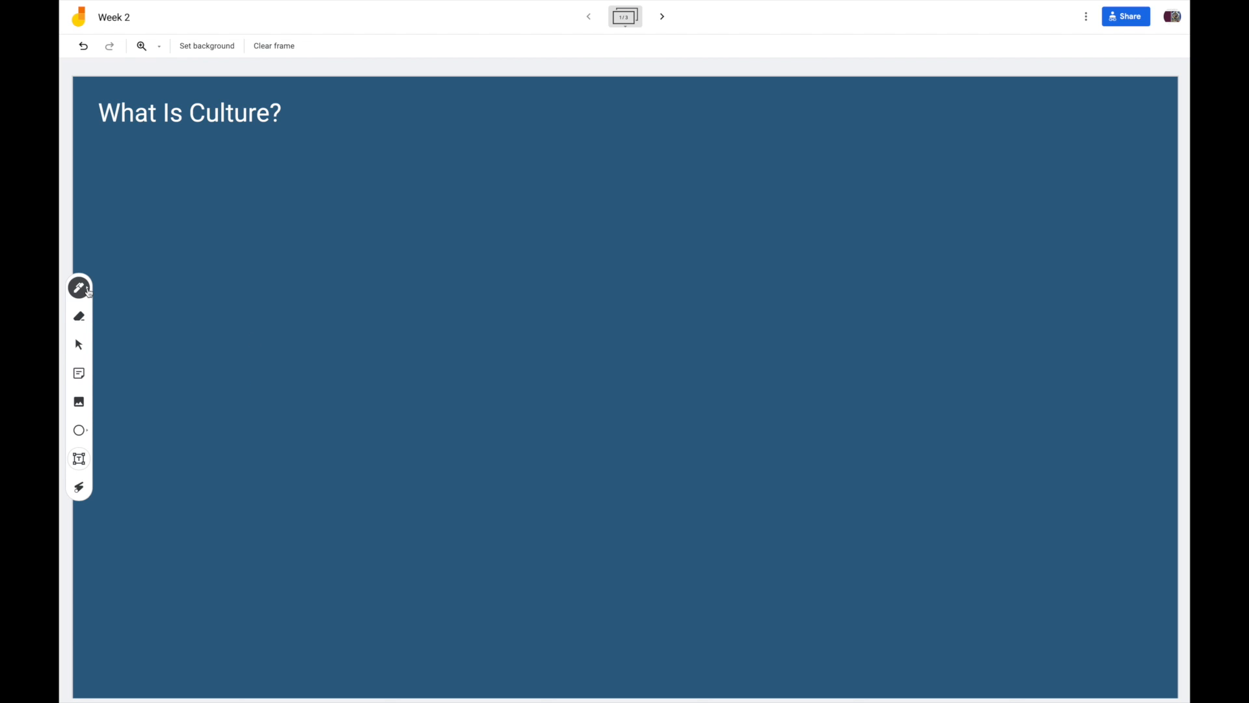
drag(182, 255, 227, 336)
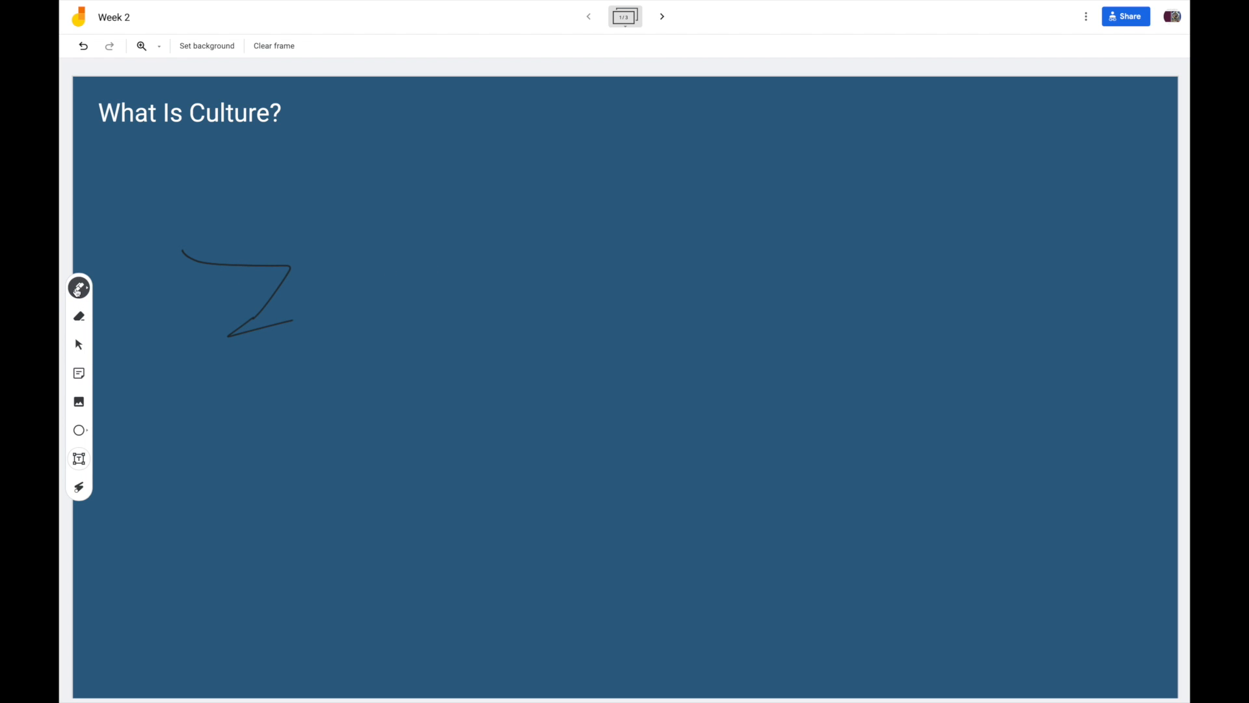
click(80, 288)
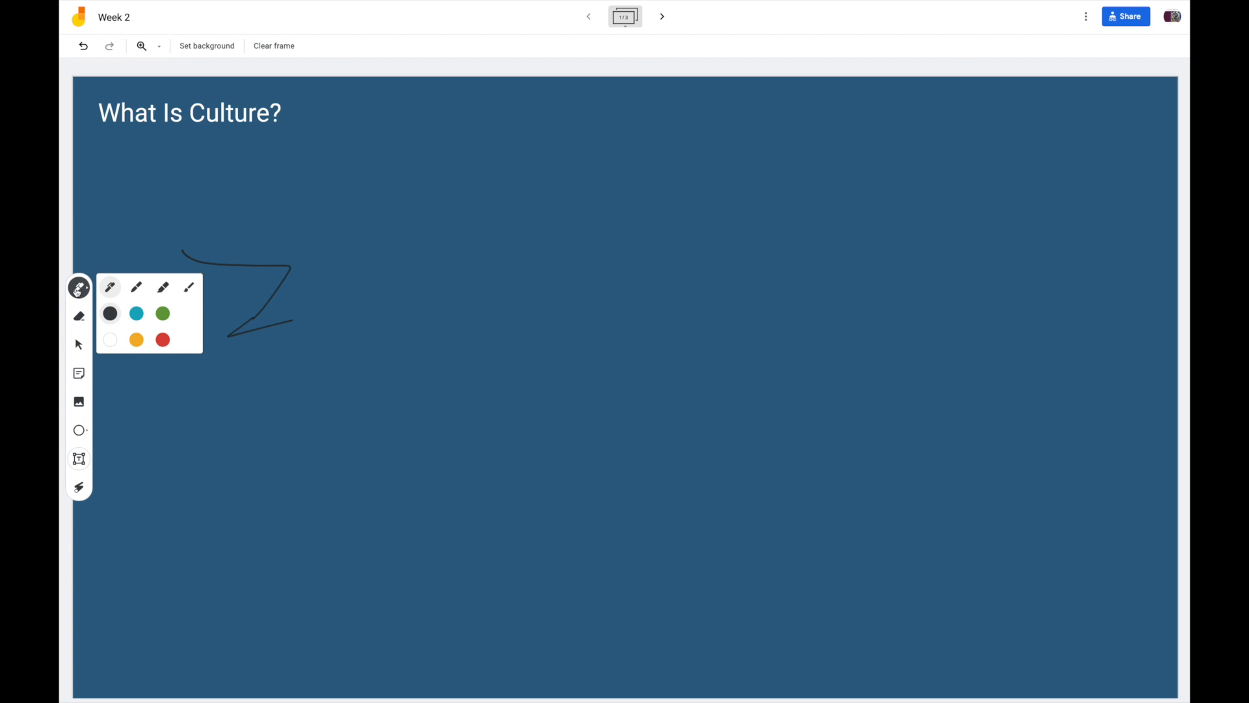
click(136, 313)
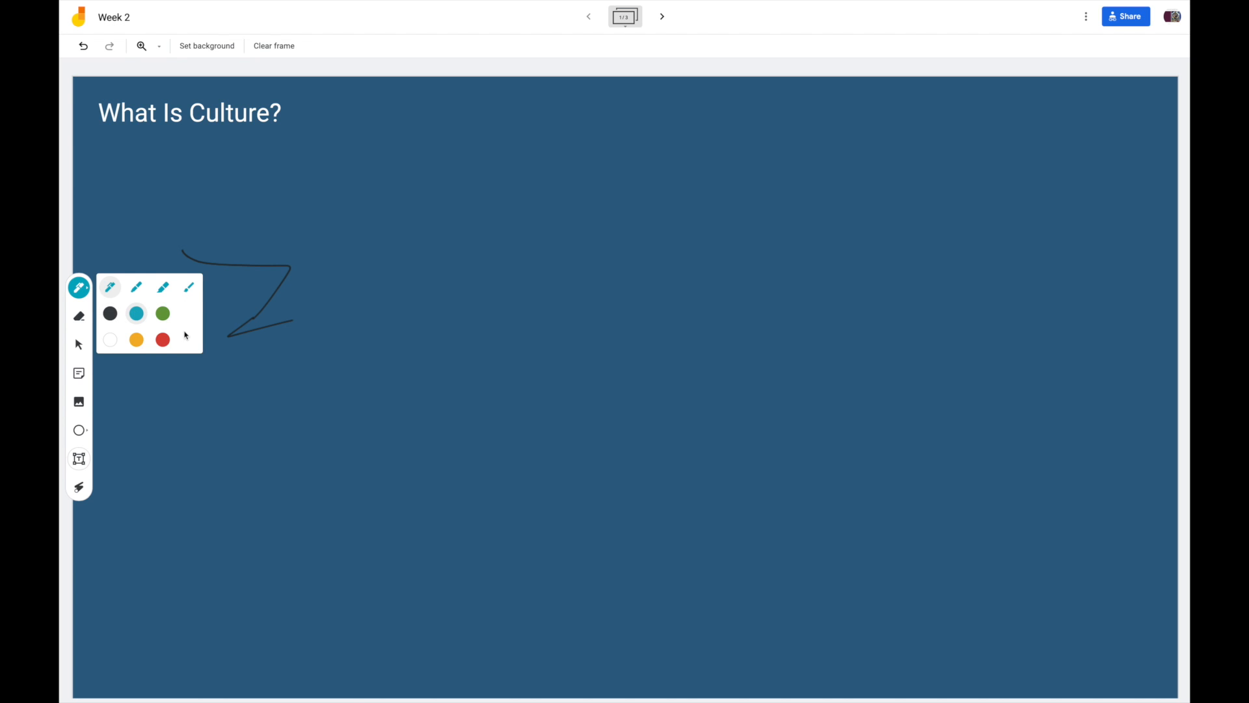
click(136, 339)
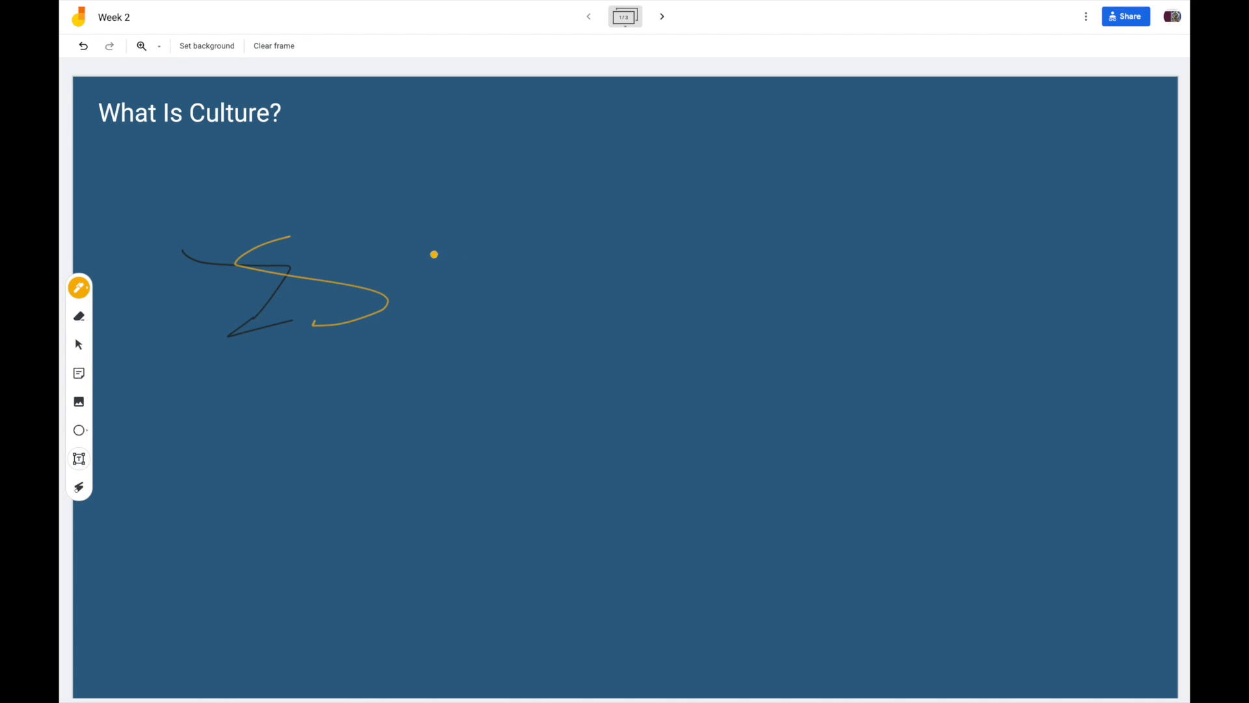
click(79, 316)
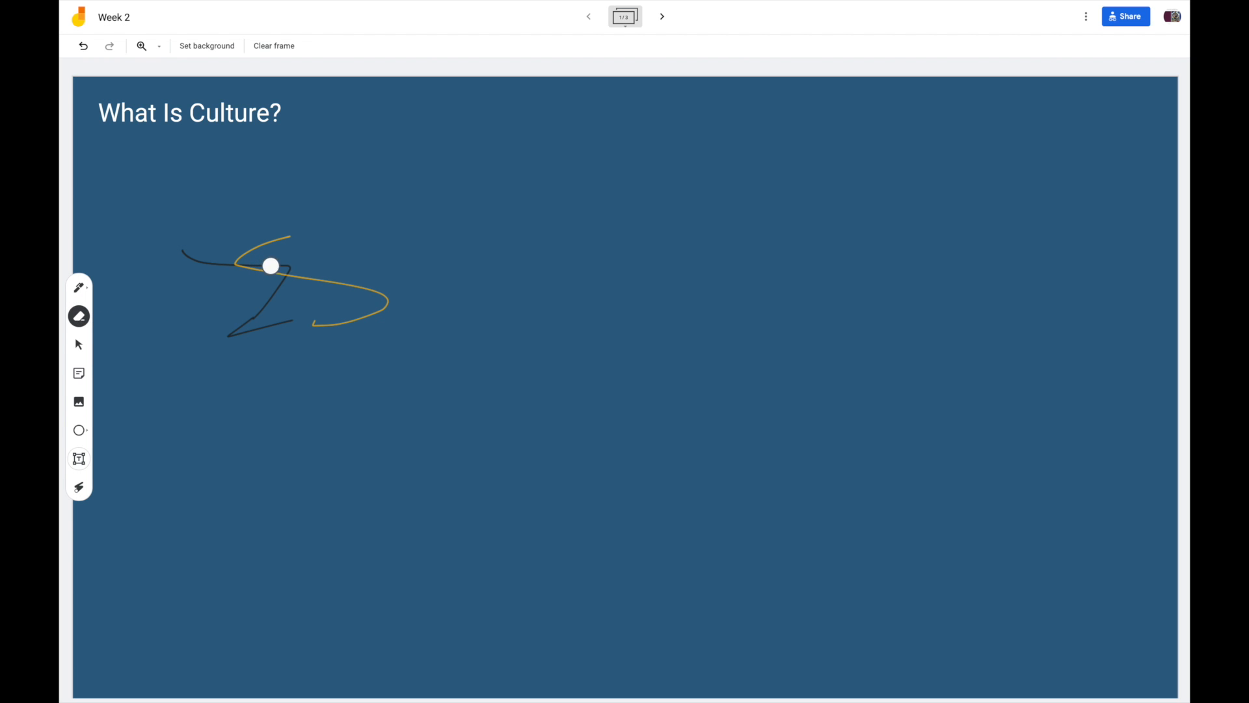
drag(271, 266, 156, 325)
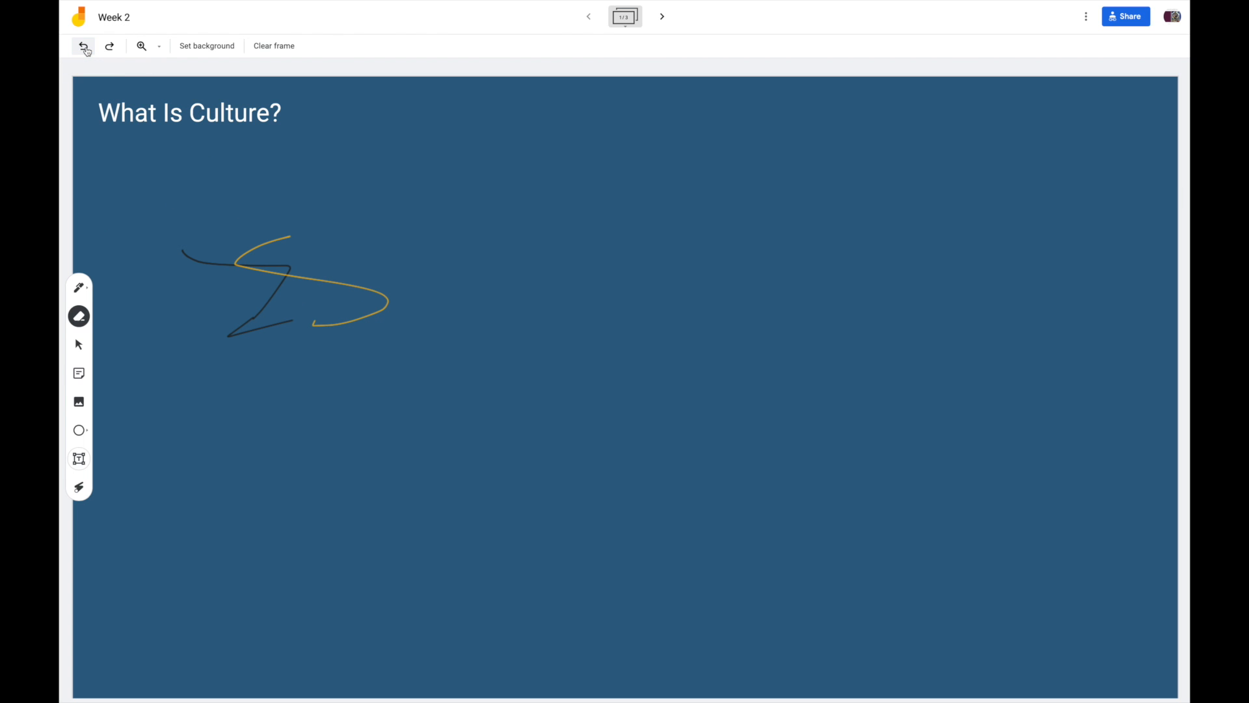
click(83, 45)
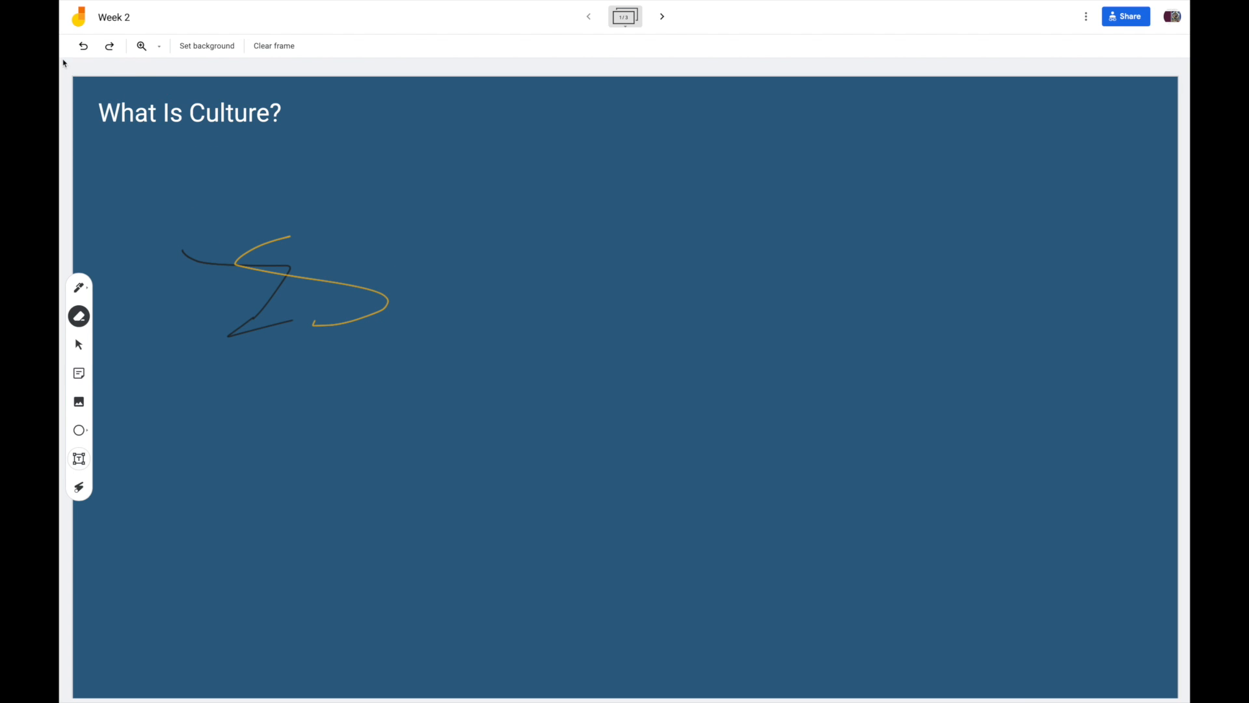
mouse_move(83, 45)
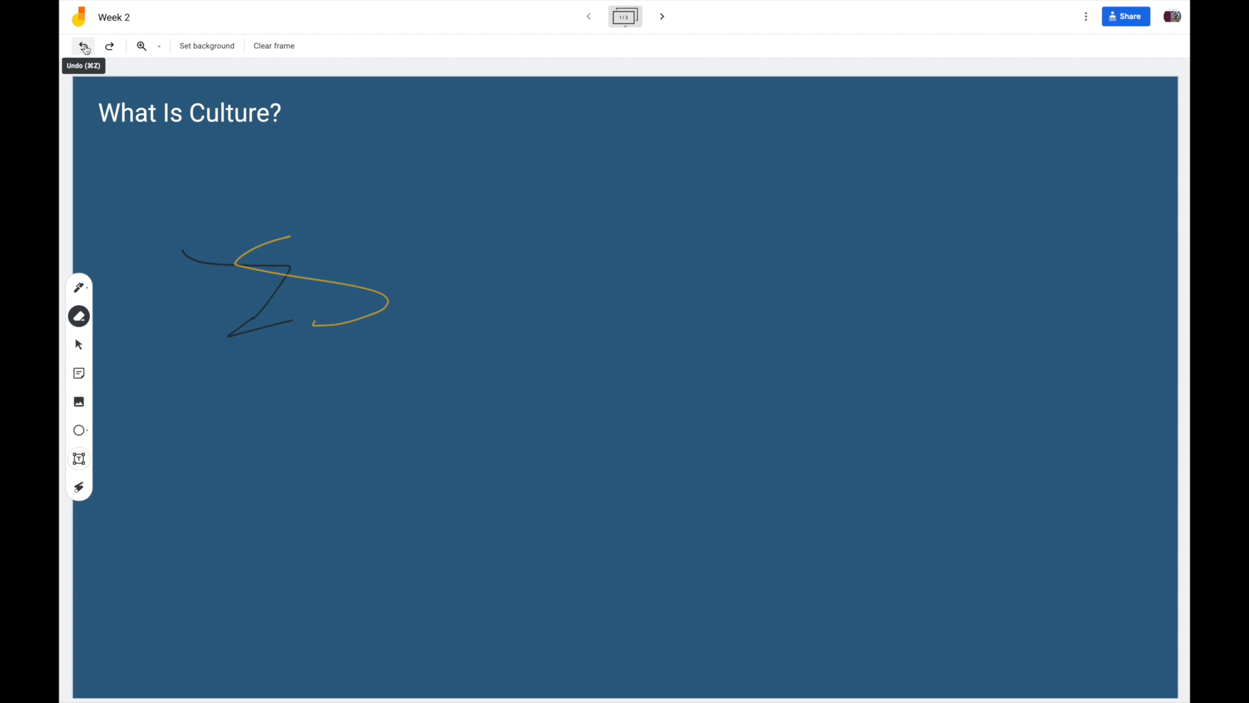
mouse_move(272, 242)
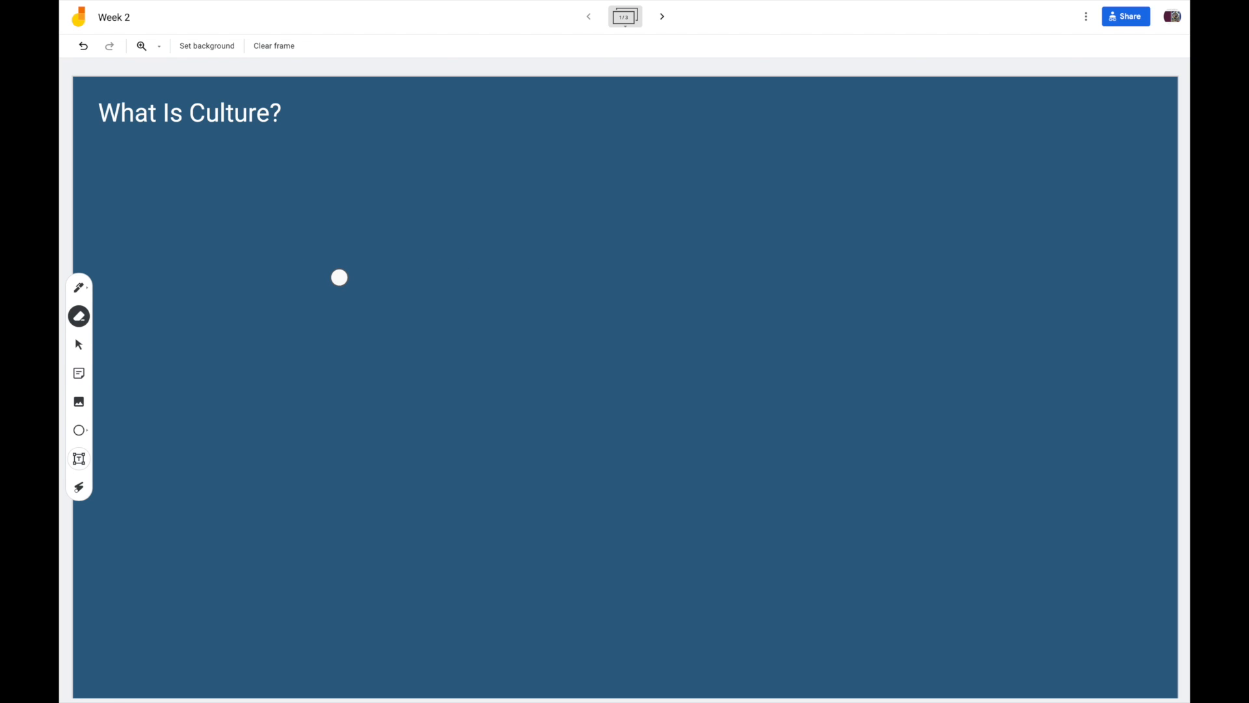
Add a yellow sticky note reading 'Test' to the frame
click(80, 344)
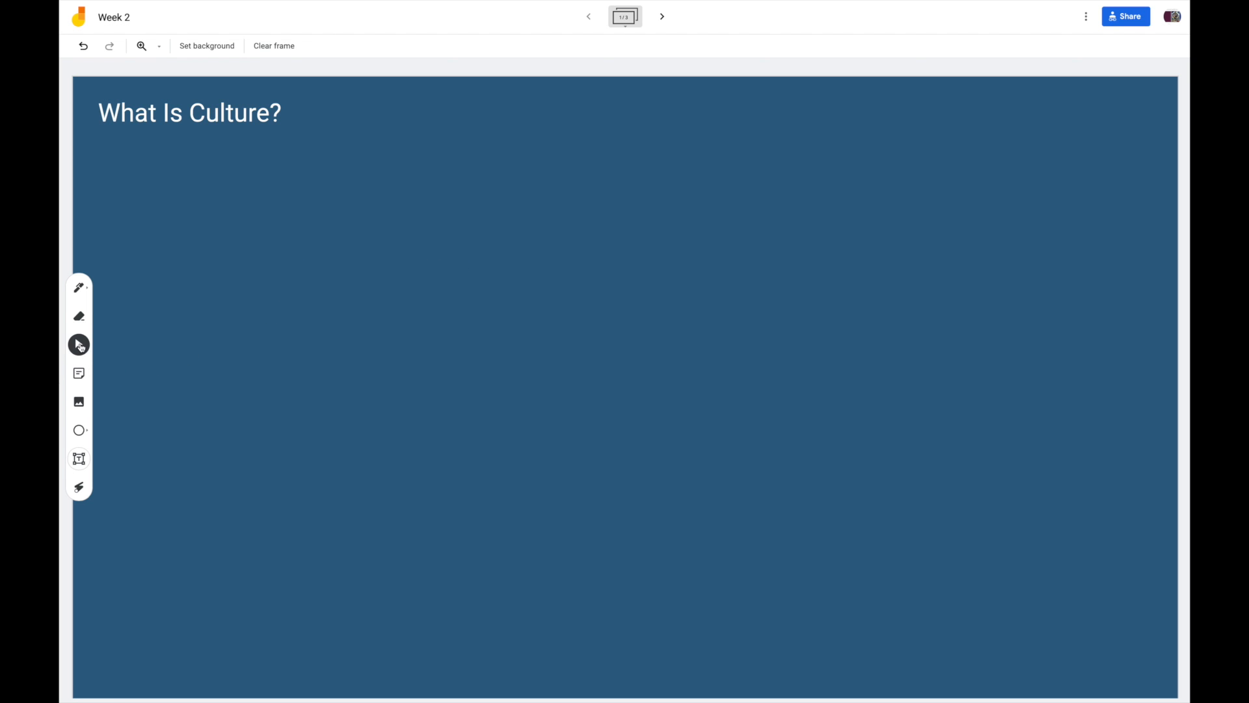
mouse_move(272, 414)
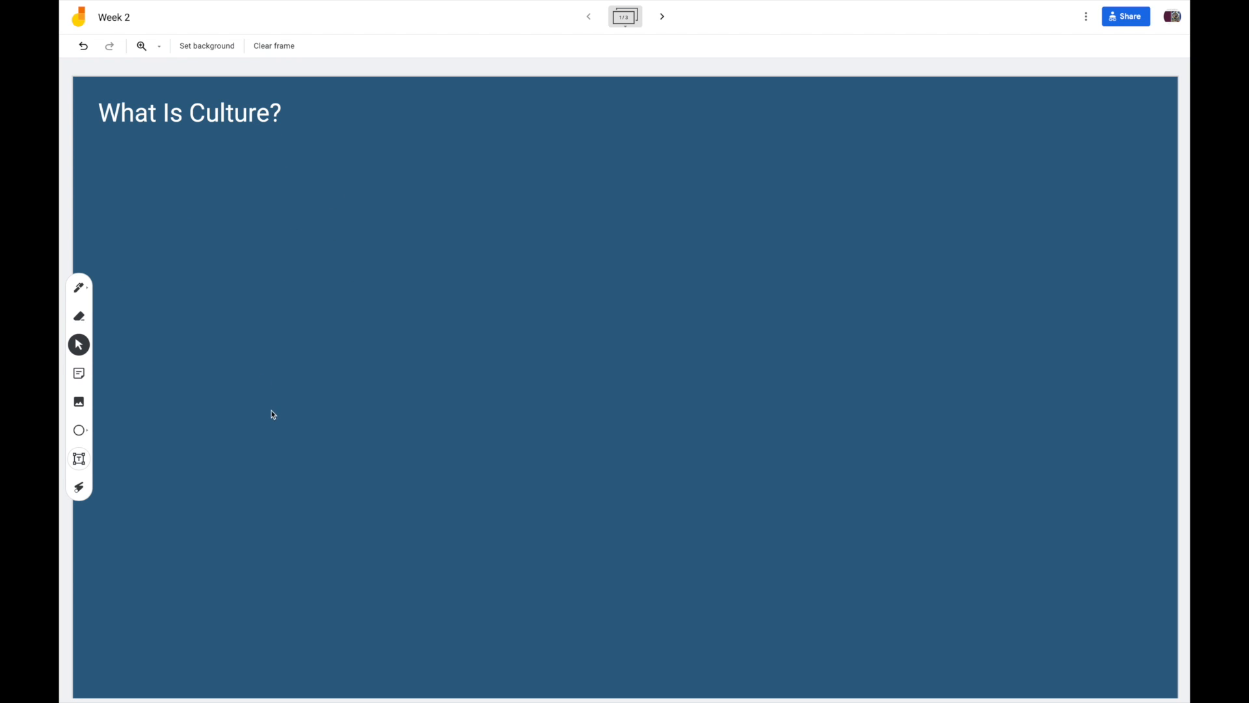
click(80, 374)
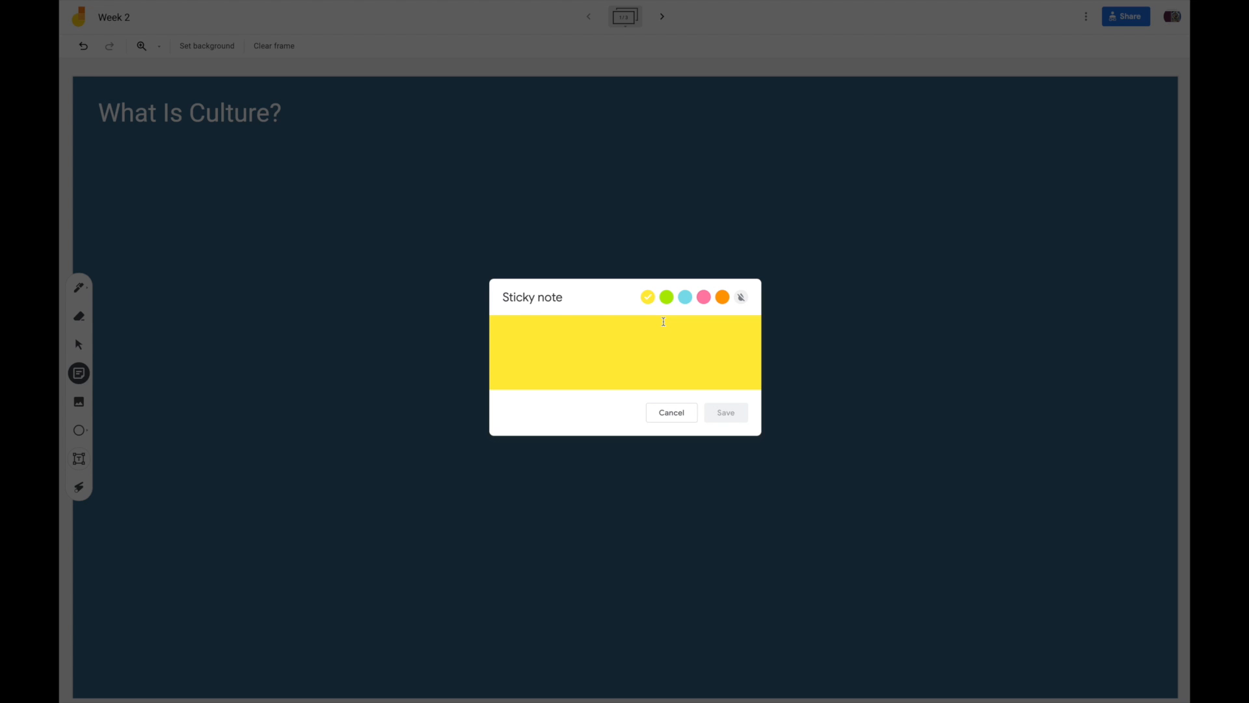
text(Test)
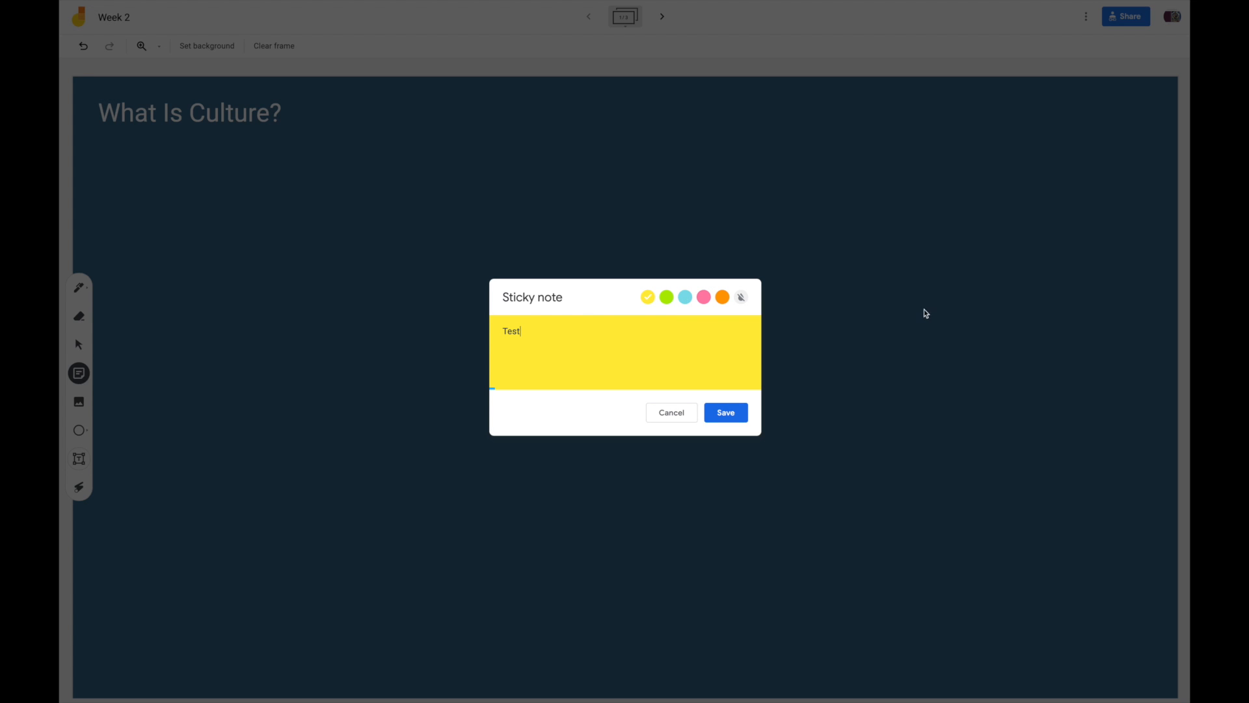
click(740, 297)
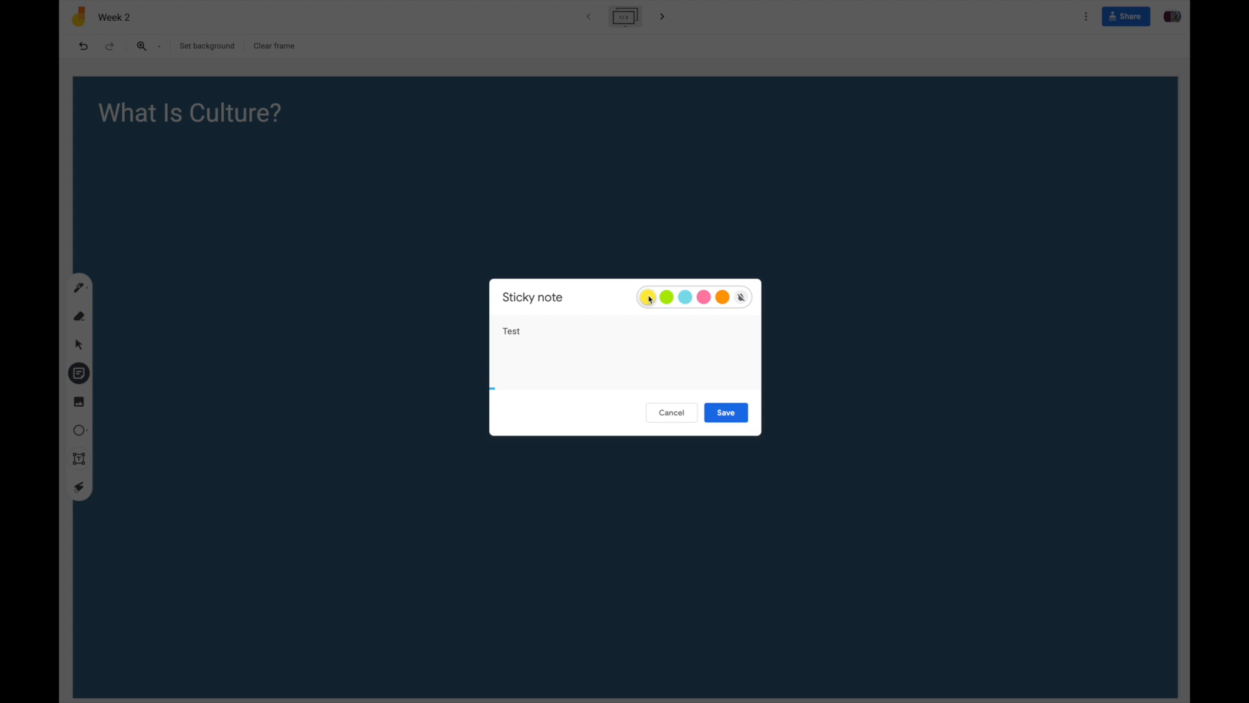
click(648, 297)
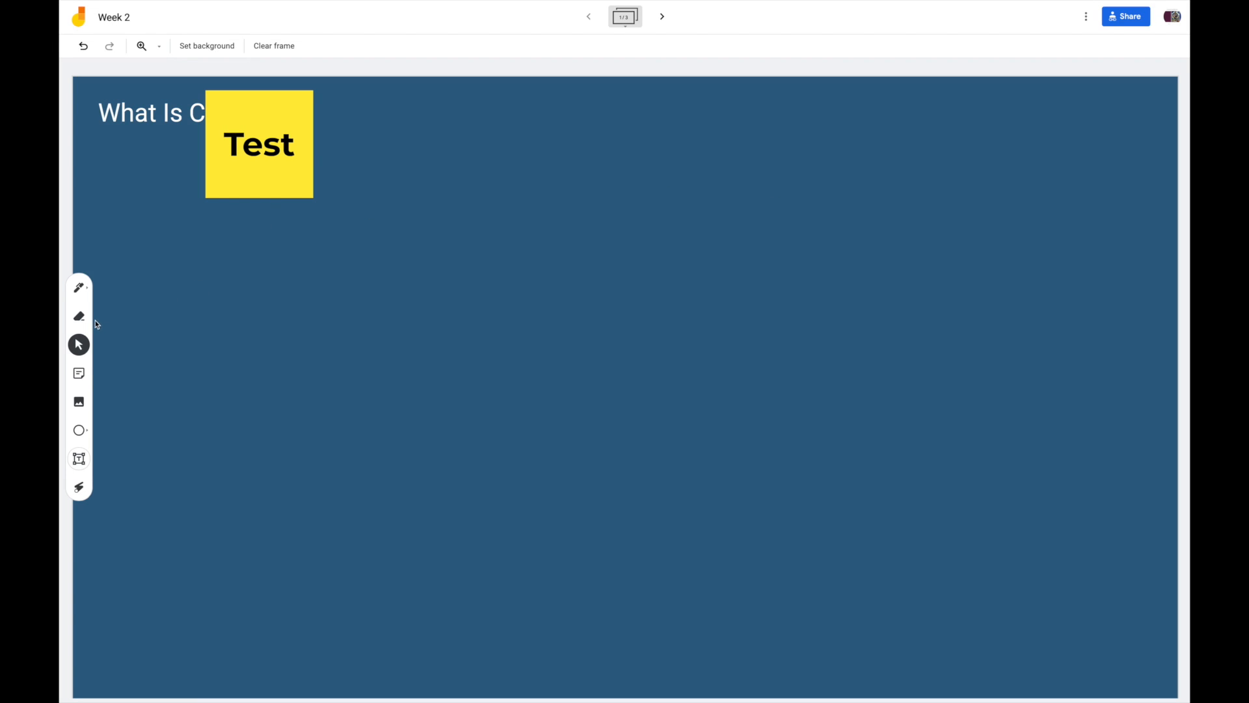
Move the 'Test' note to the top centre and send it one layer backward
click(79, 287)
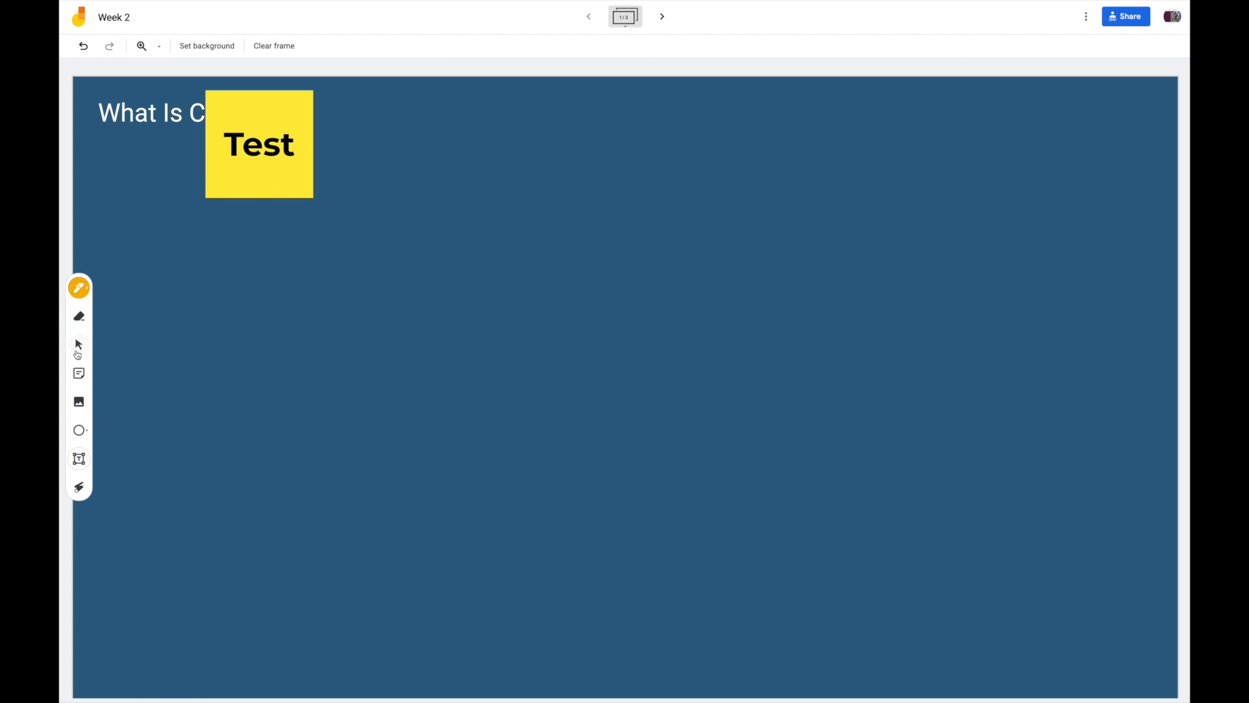
drag(259, 144, 1129, 177)
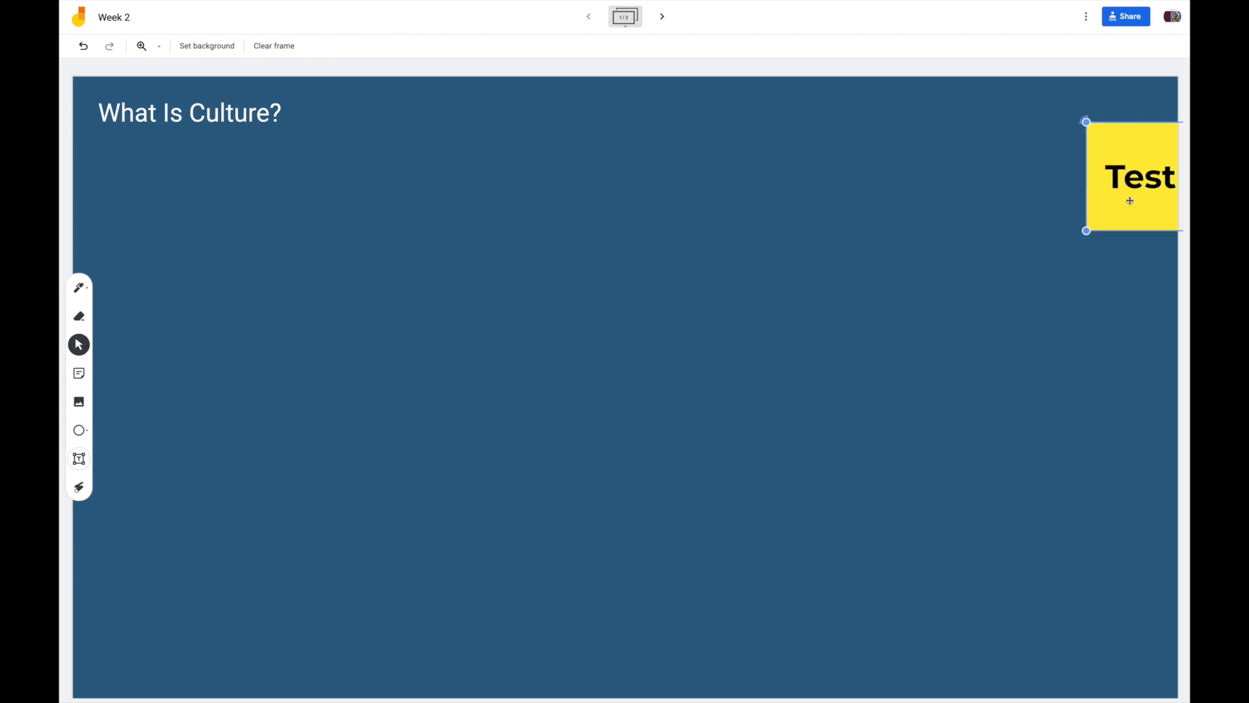
right_click(665, 164)
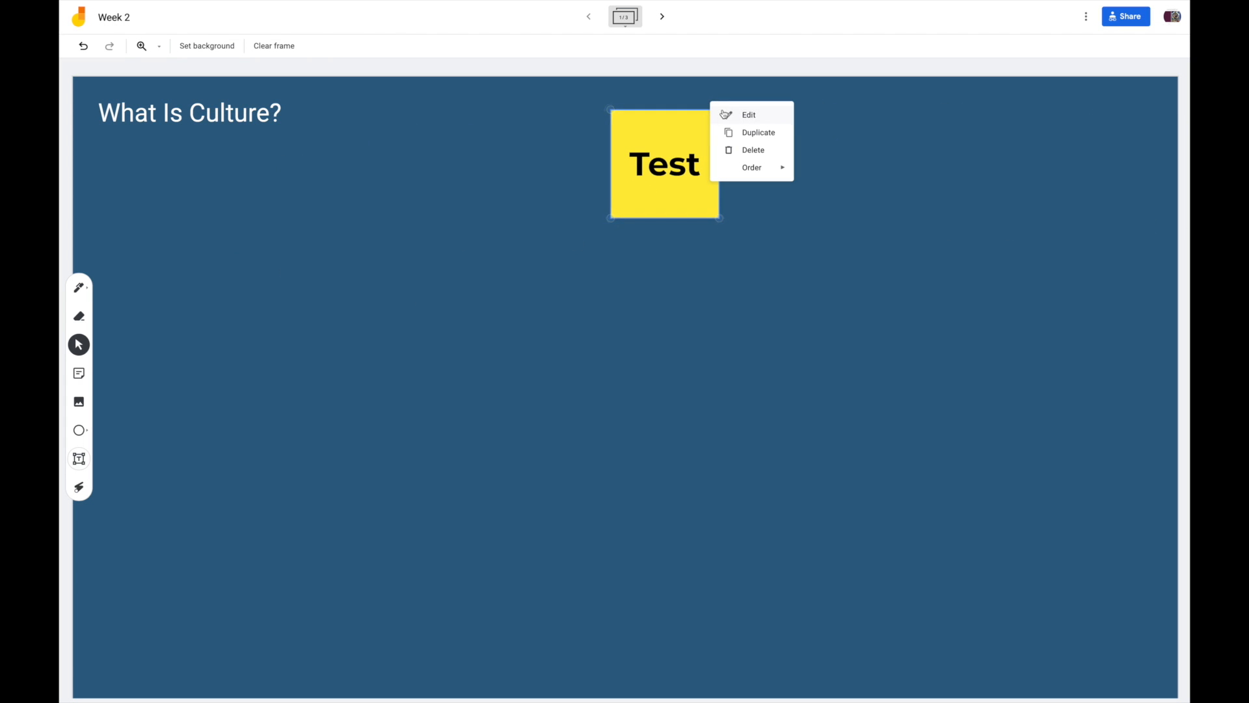
click(751, 168)
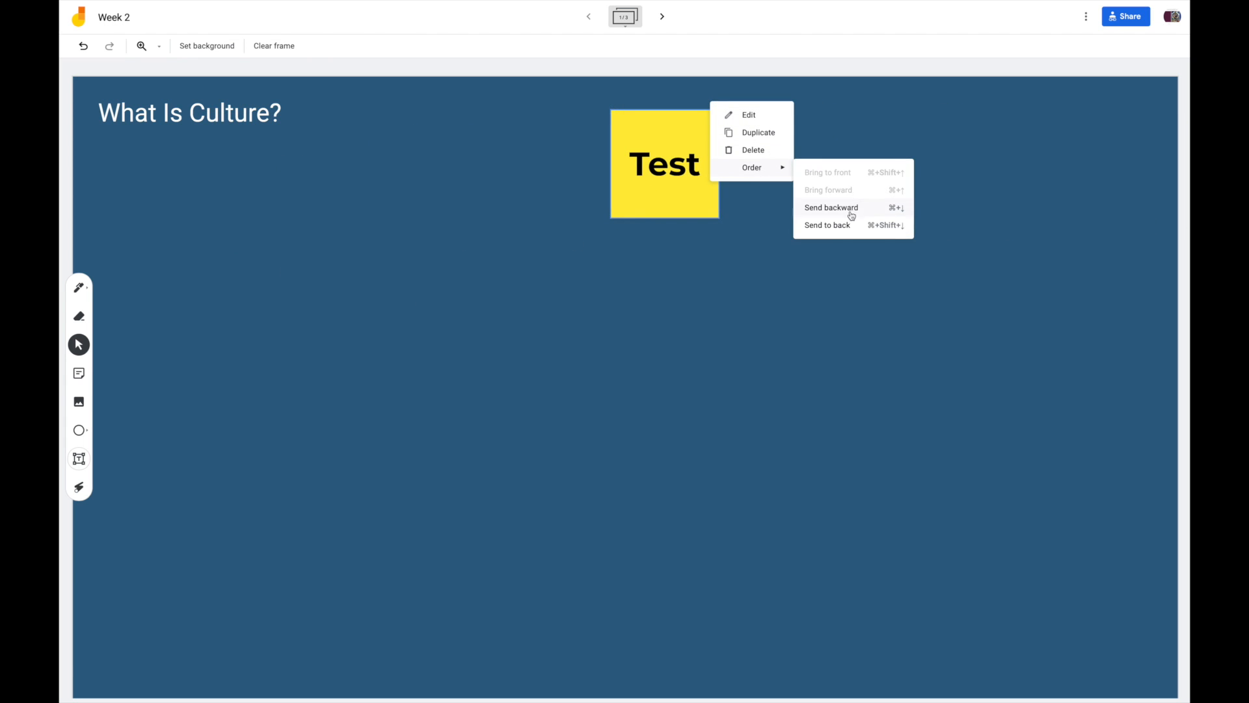
click(831, 207)
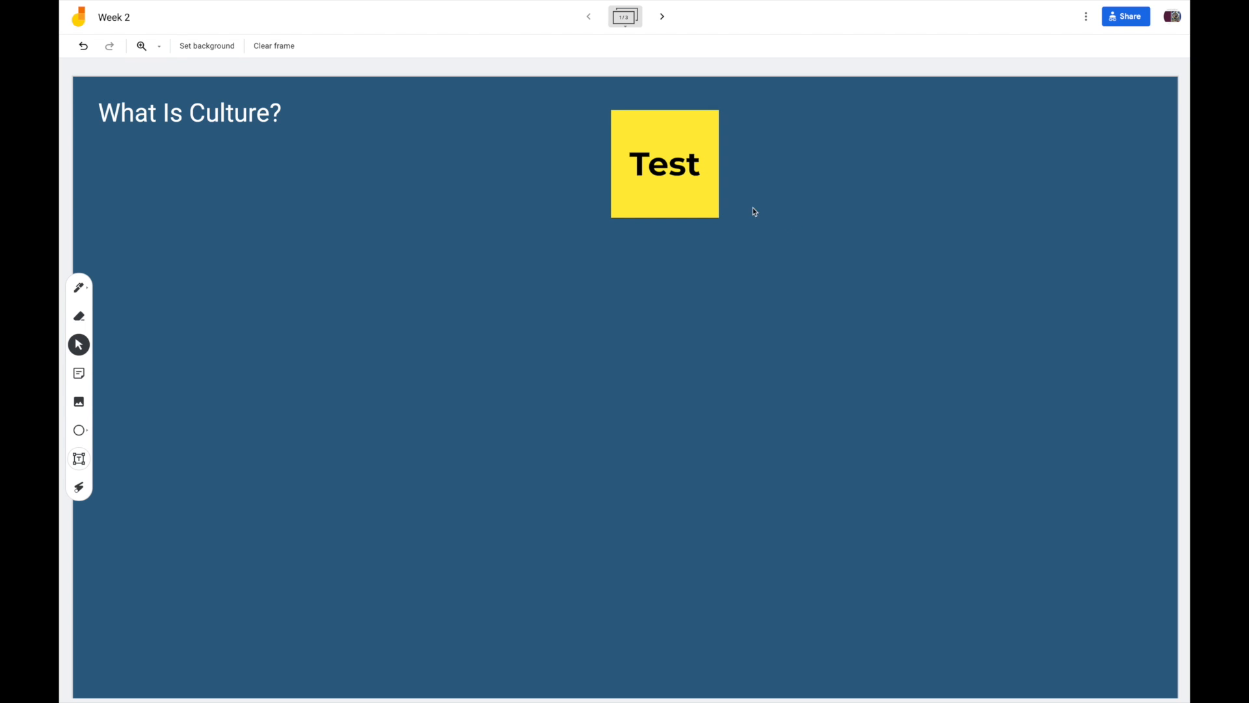
Add a blue sticky note reading 'Test 2'
click(80, 373)
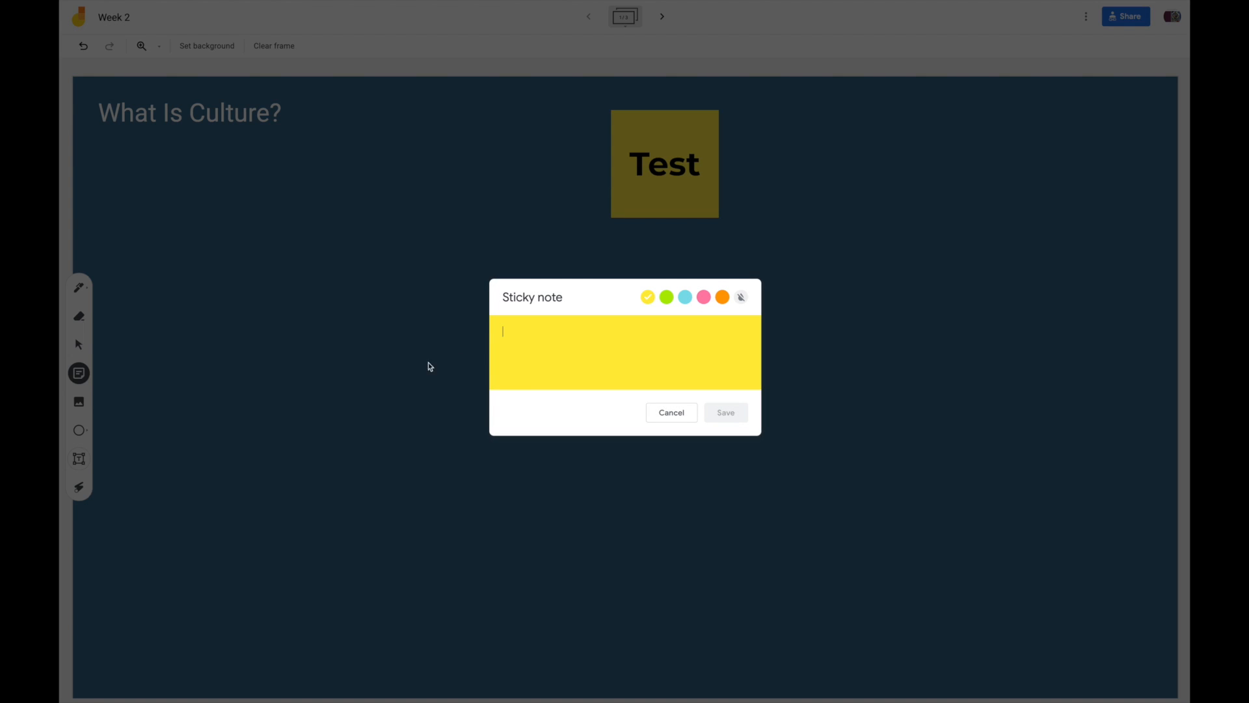
click(685, 297)
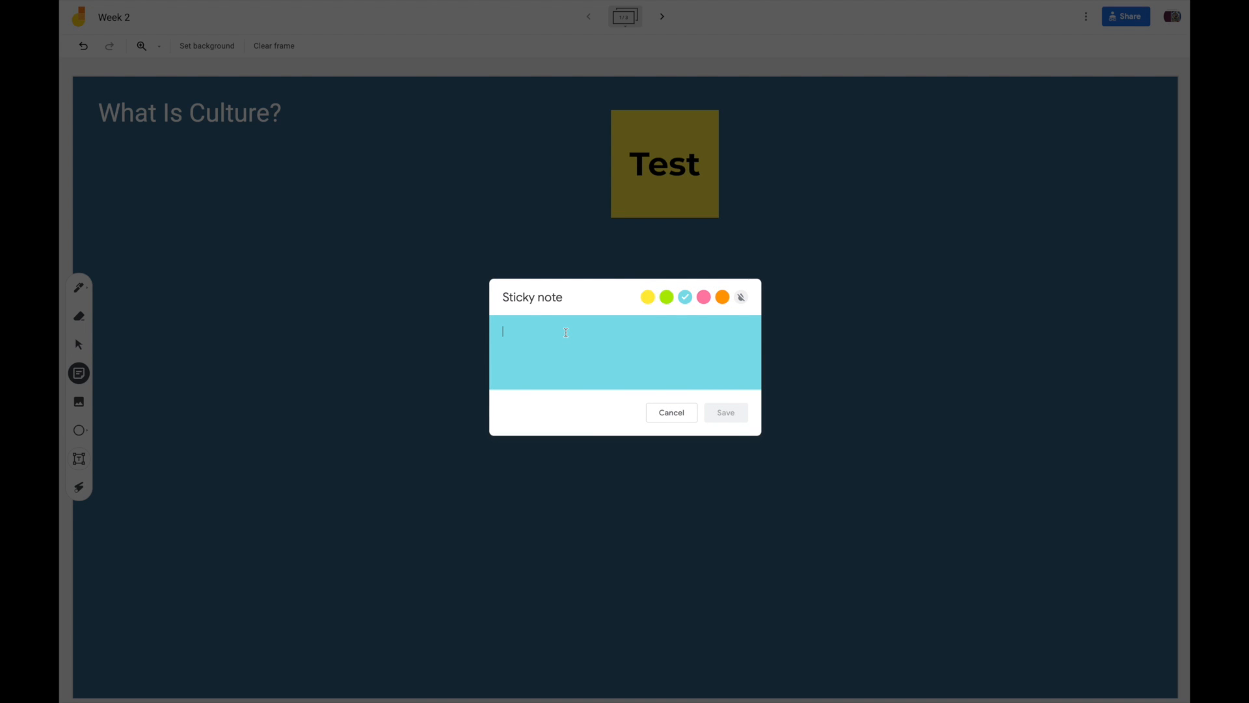
text(Test 2)
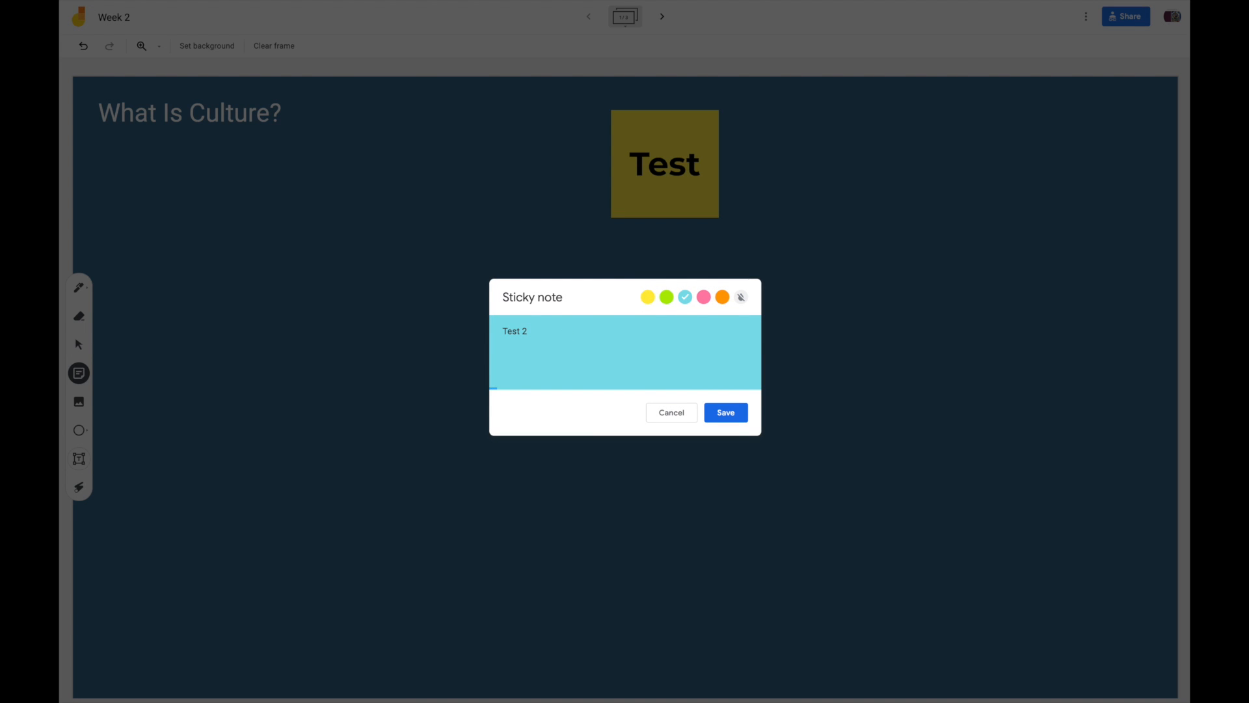
click(725, 413)
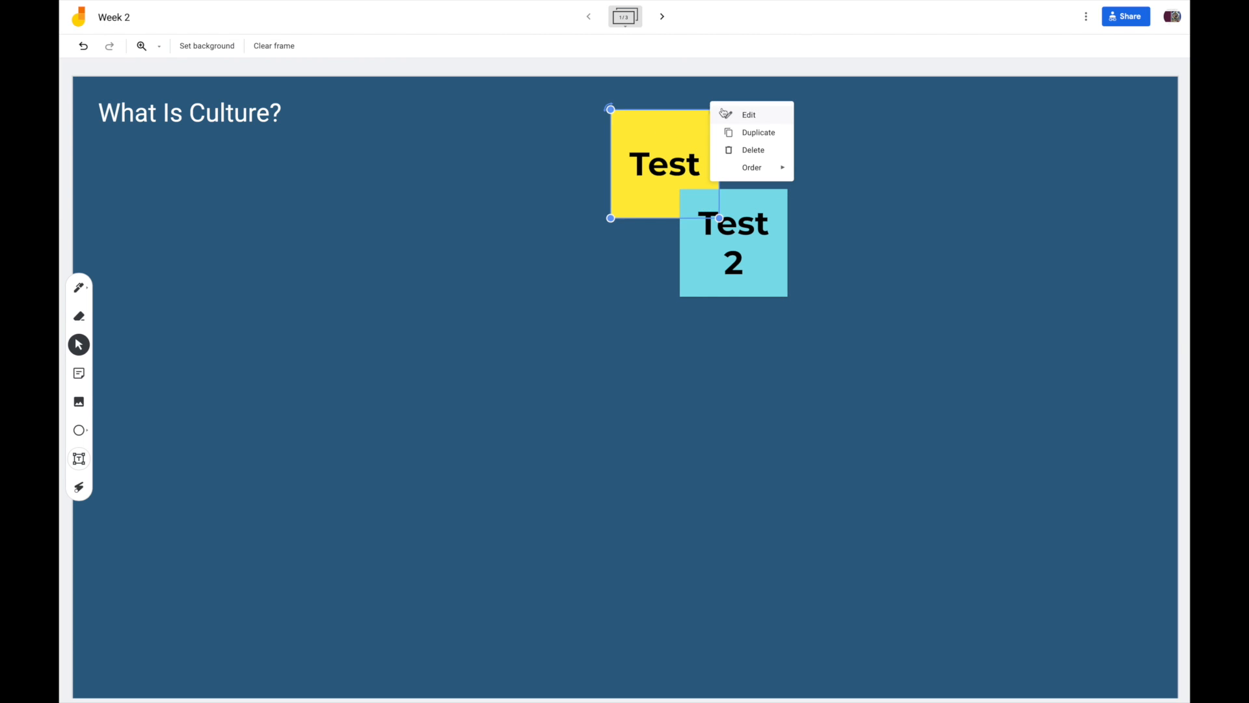
Bring the yellow 'Test' note to the front and place 'Test 2' to its right
click(750, 167)
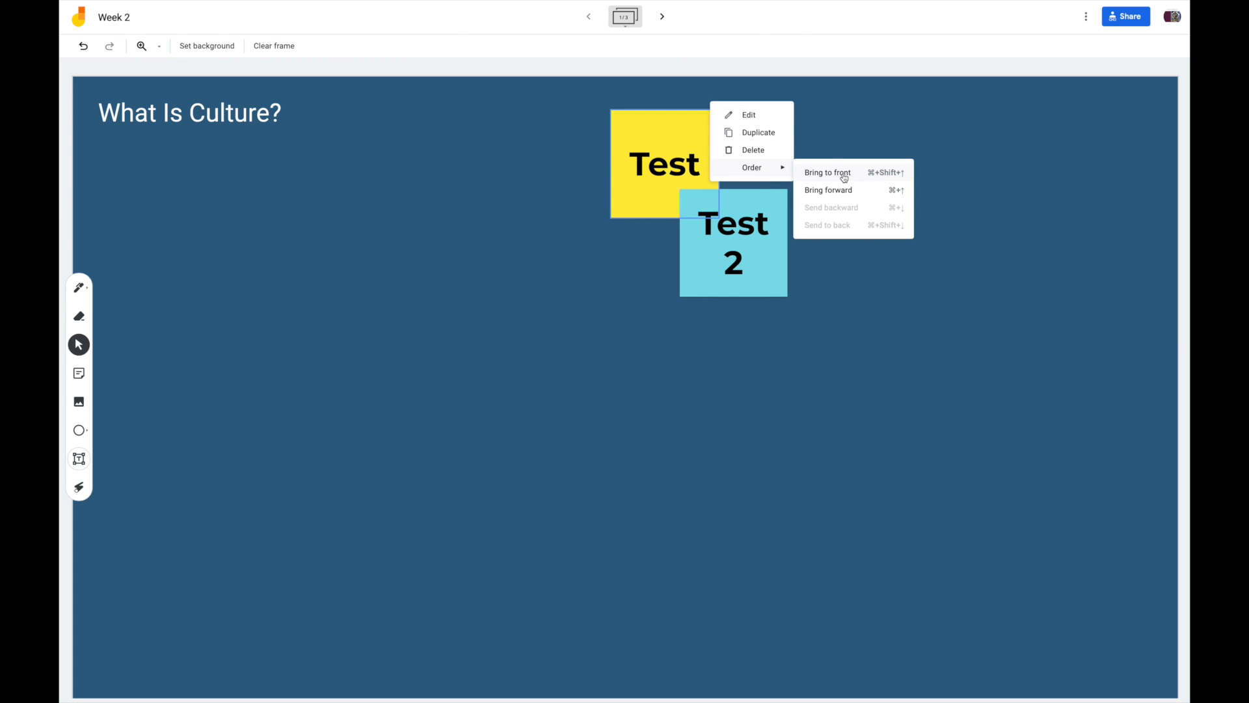
click(827, 172)
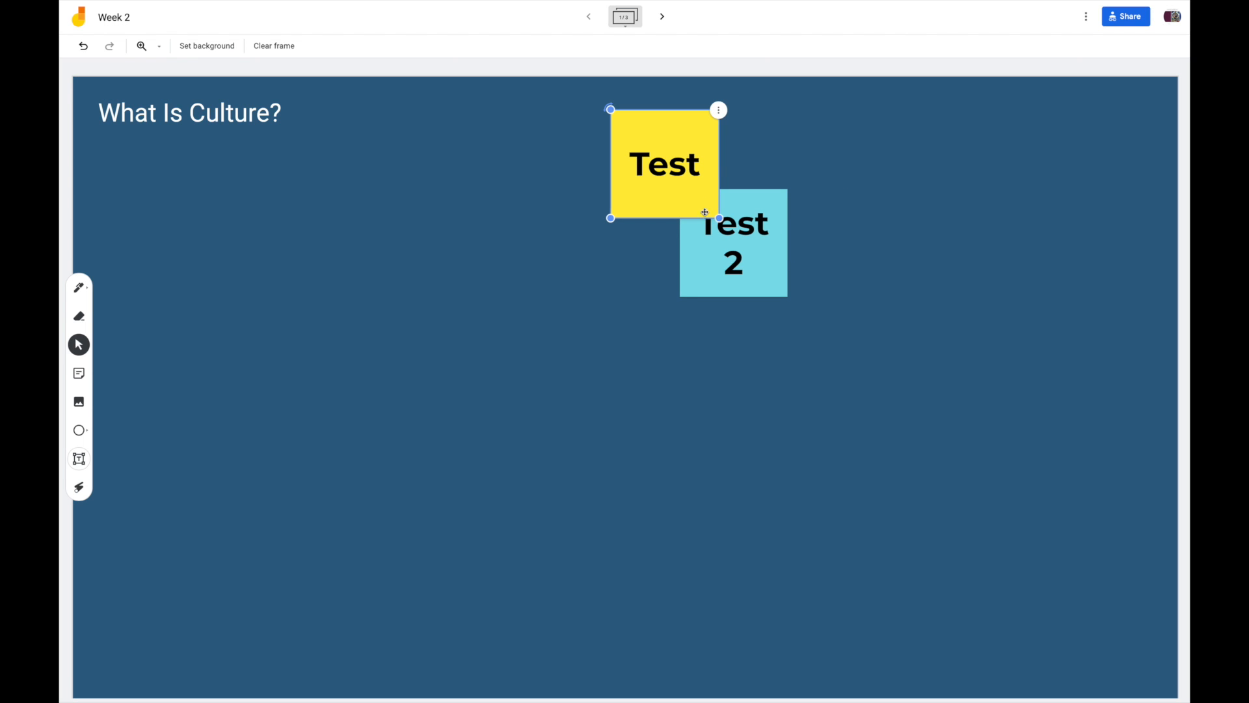
drag(733, 244, 804, 215)
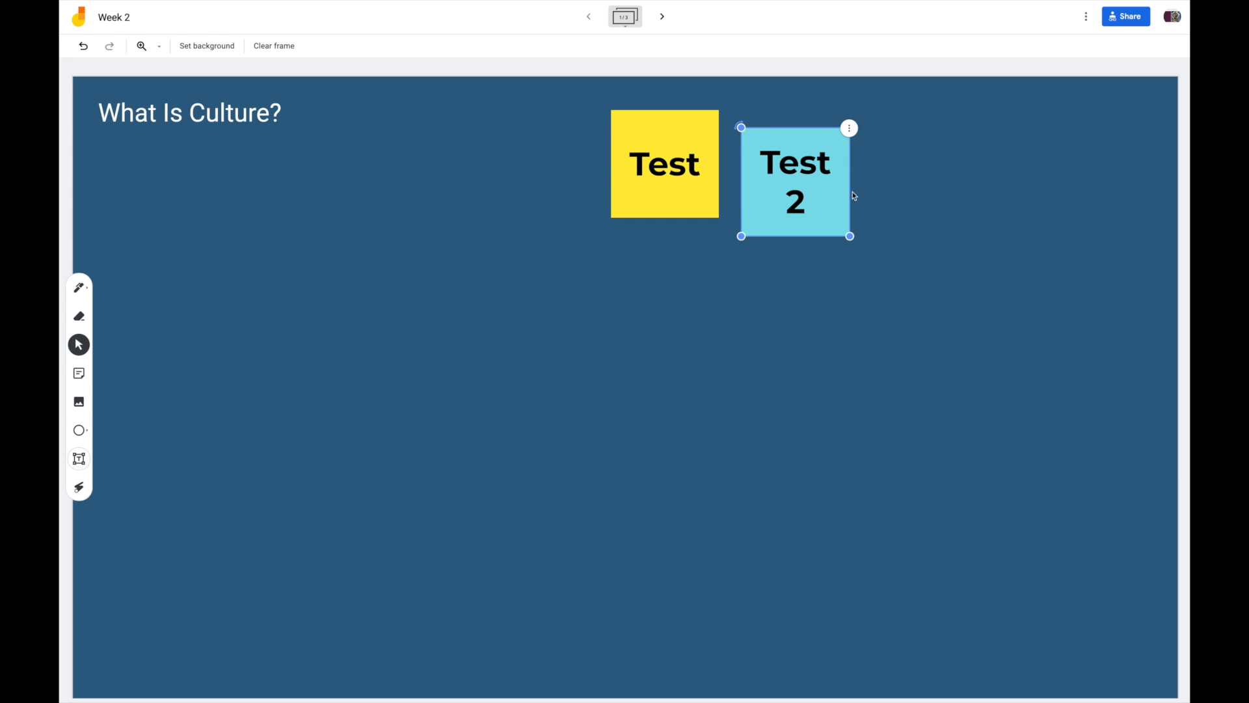
Duplicate the blue 'Test 2' note and place the copy further right
click(849, 128)
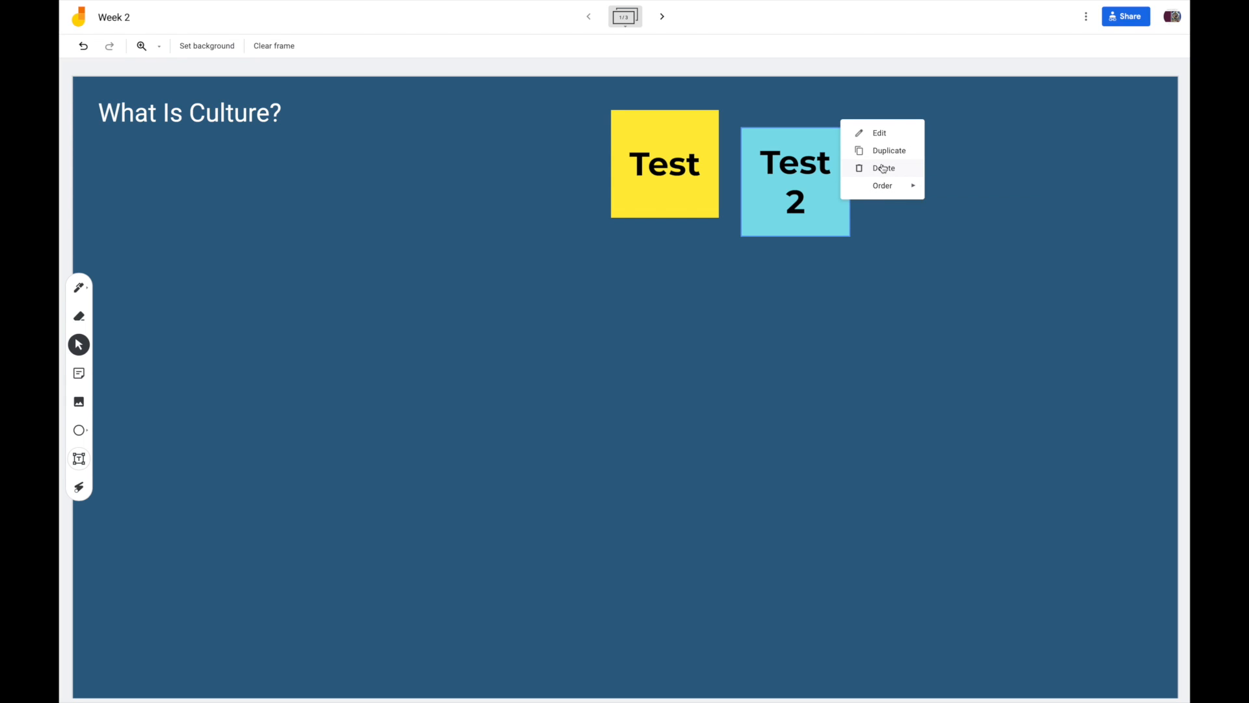
click(889, 151)
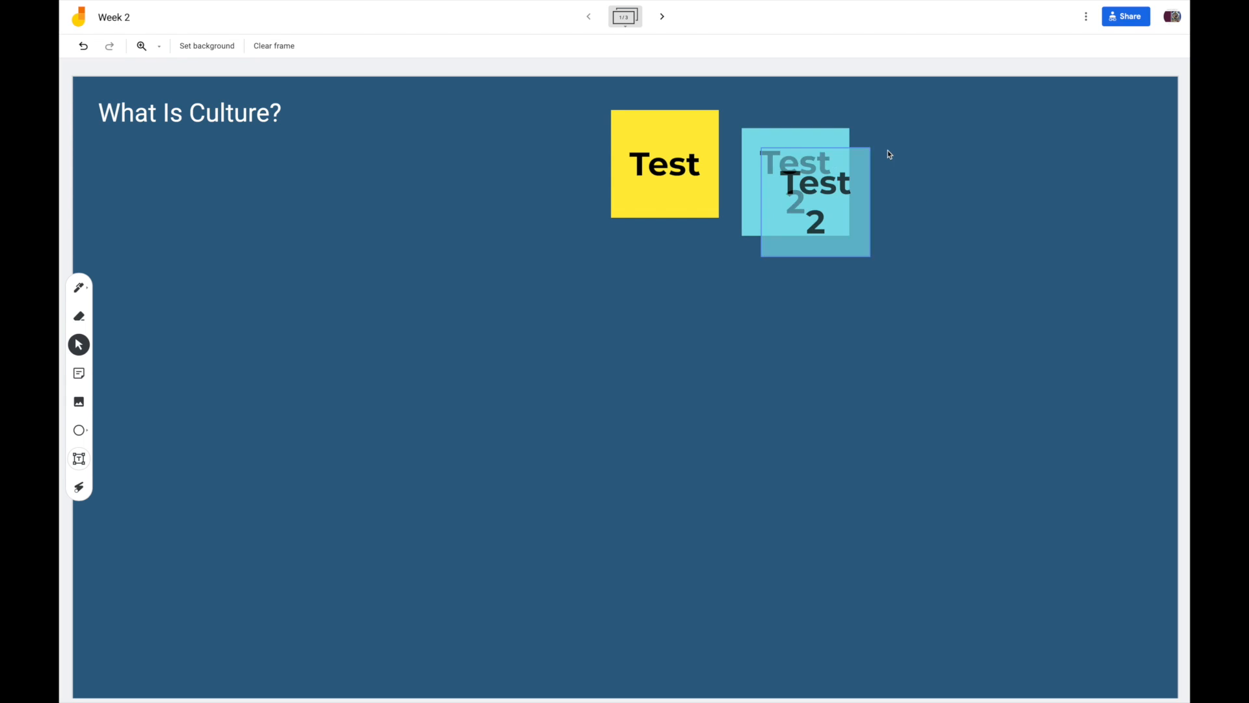
drag(804, 191, 954, 180)
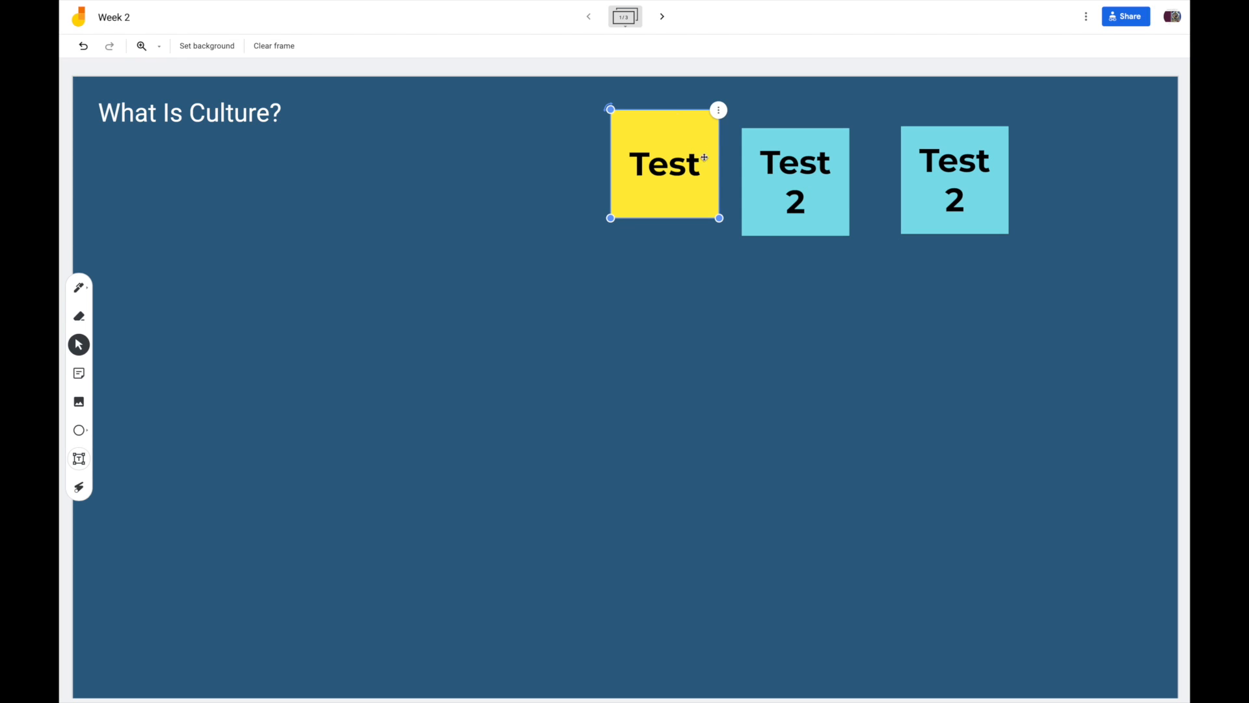
drag(718, 109, 712, 104)
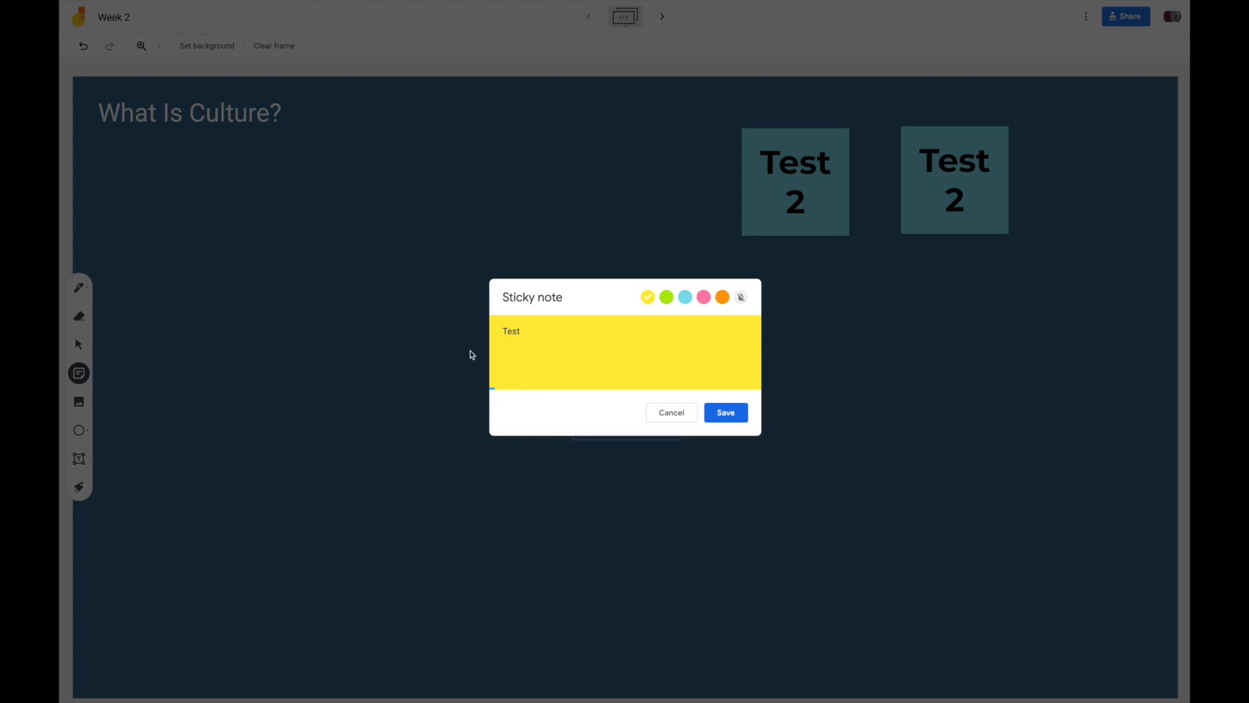
Relabel the yellow 'Test' note as 'Ideas #1'
double_click(510, 330)
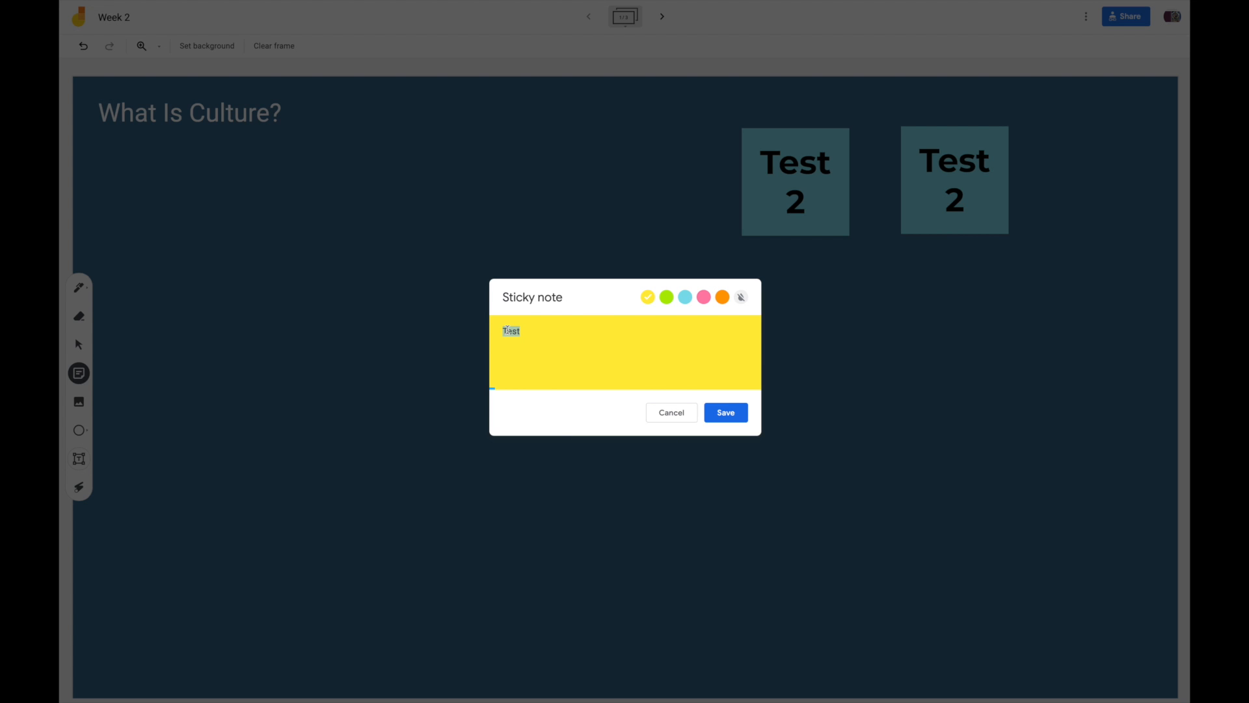
text(Ideas)
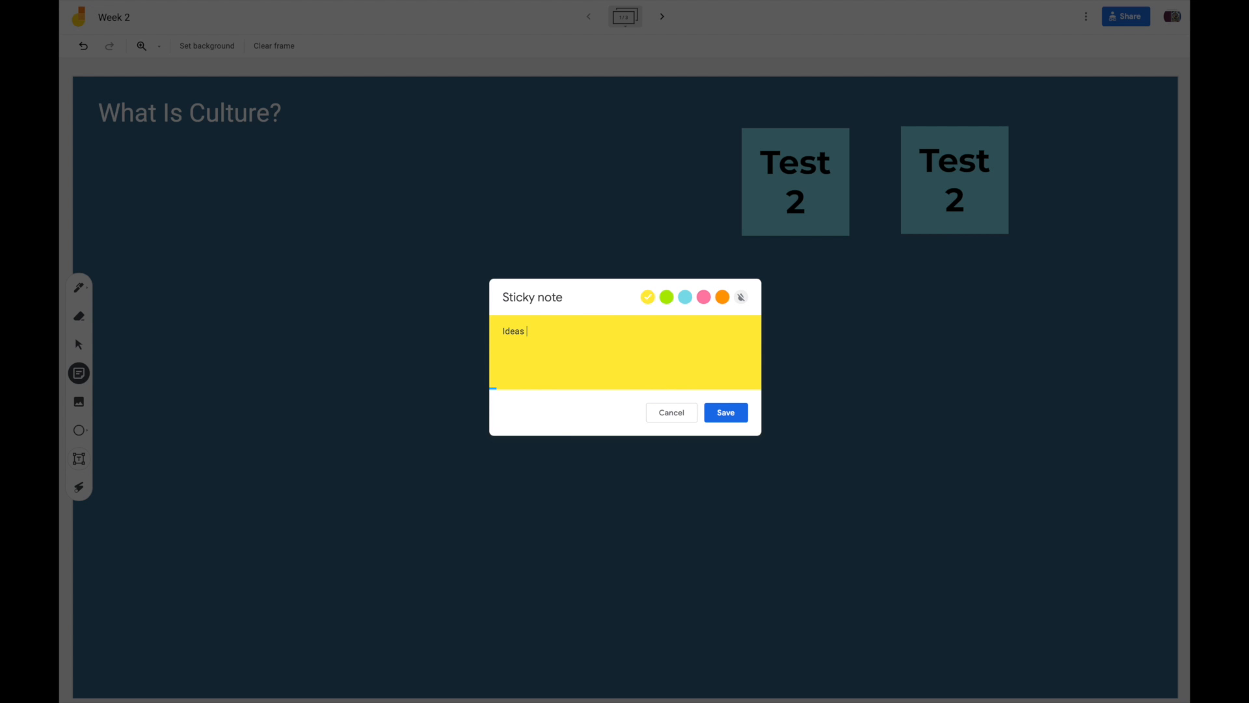
text(#1)
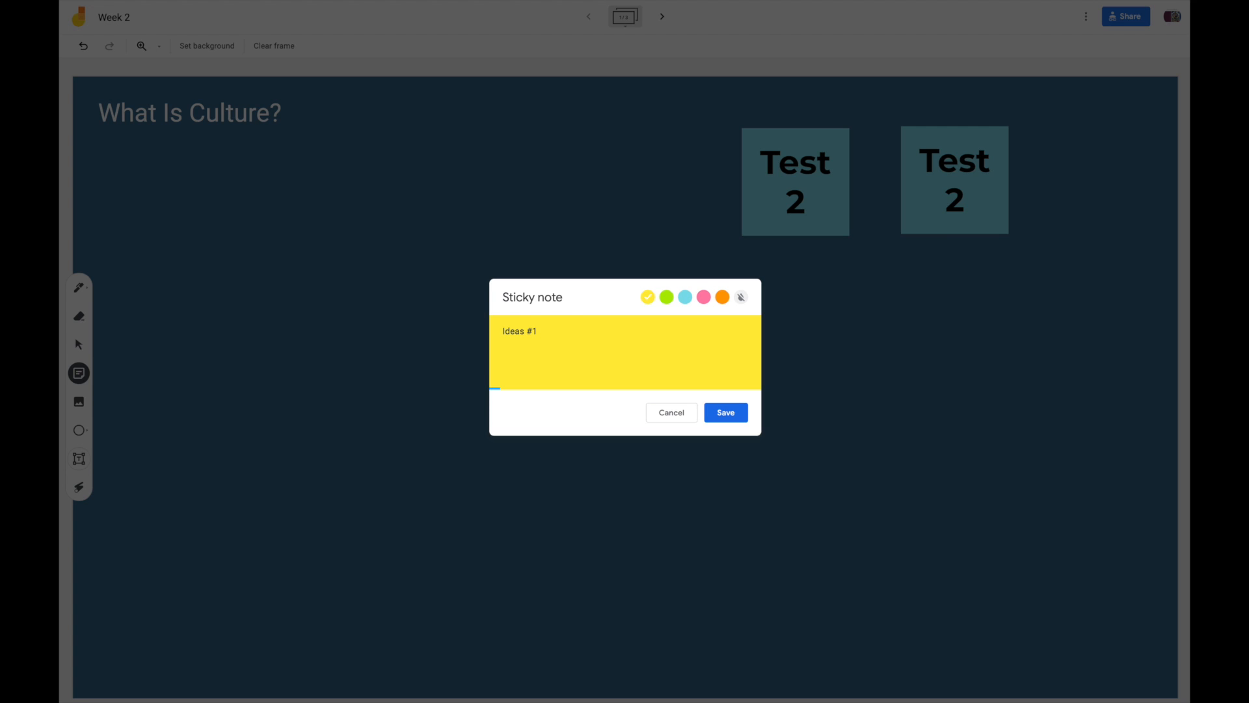
click(724, 412)
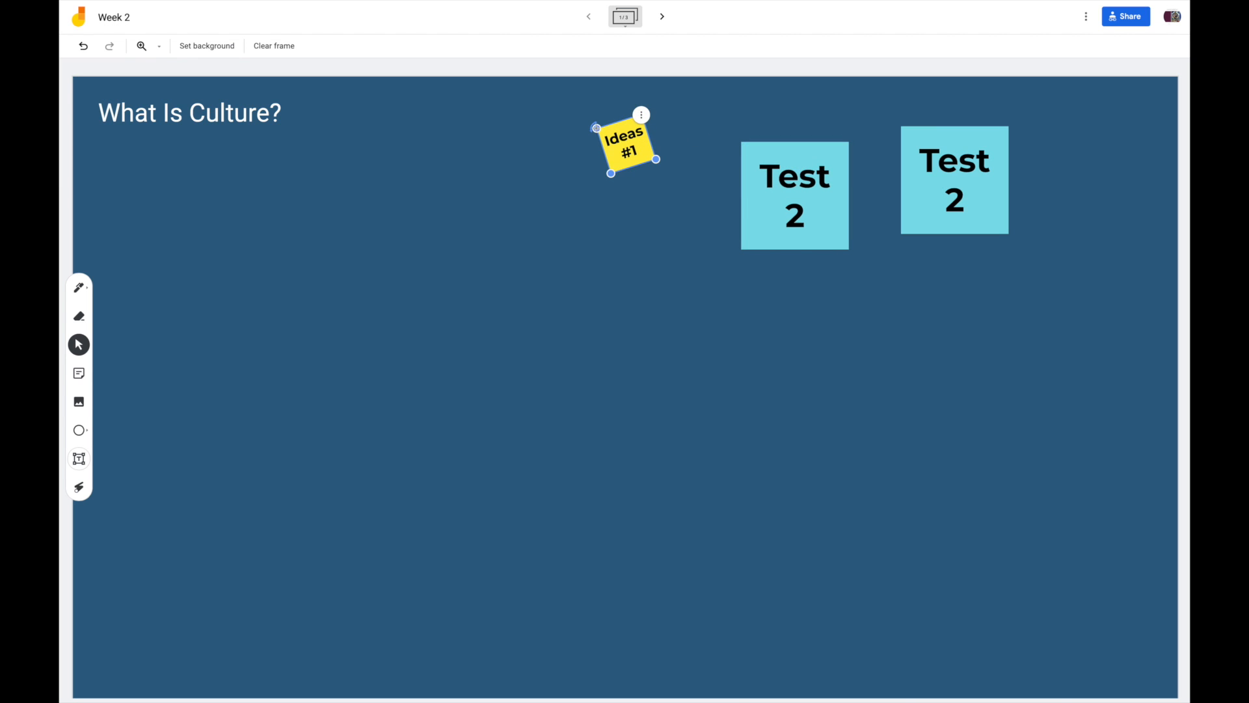
Drag the 'Ideas #1' note over the left and right blue notes
drag(626, 147, 777, 155)
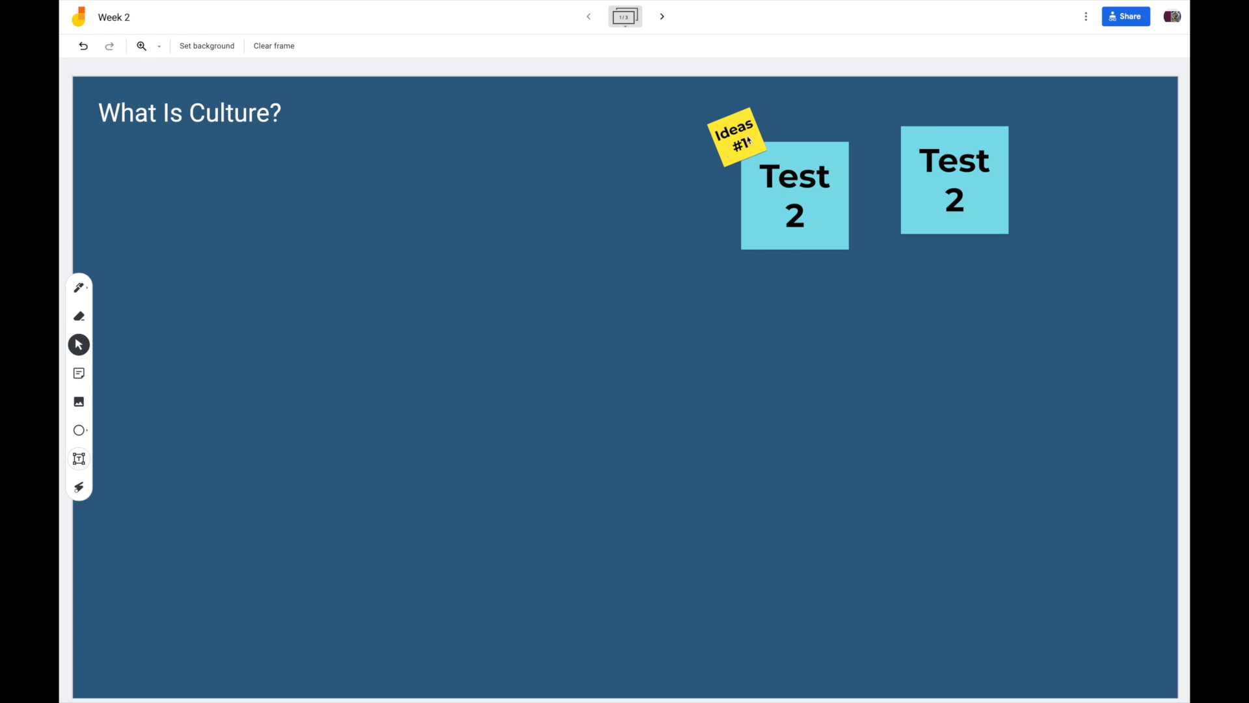
click(732, 136)
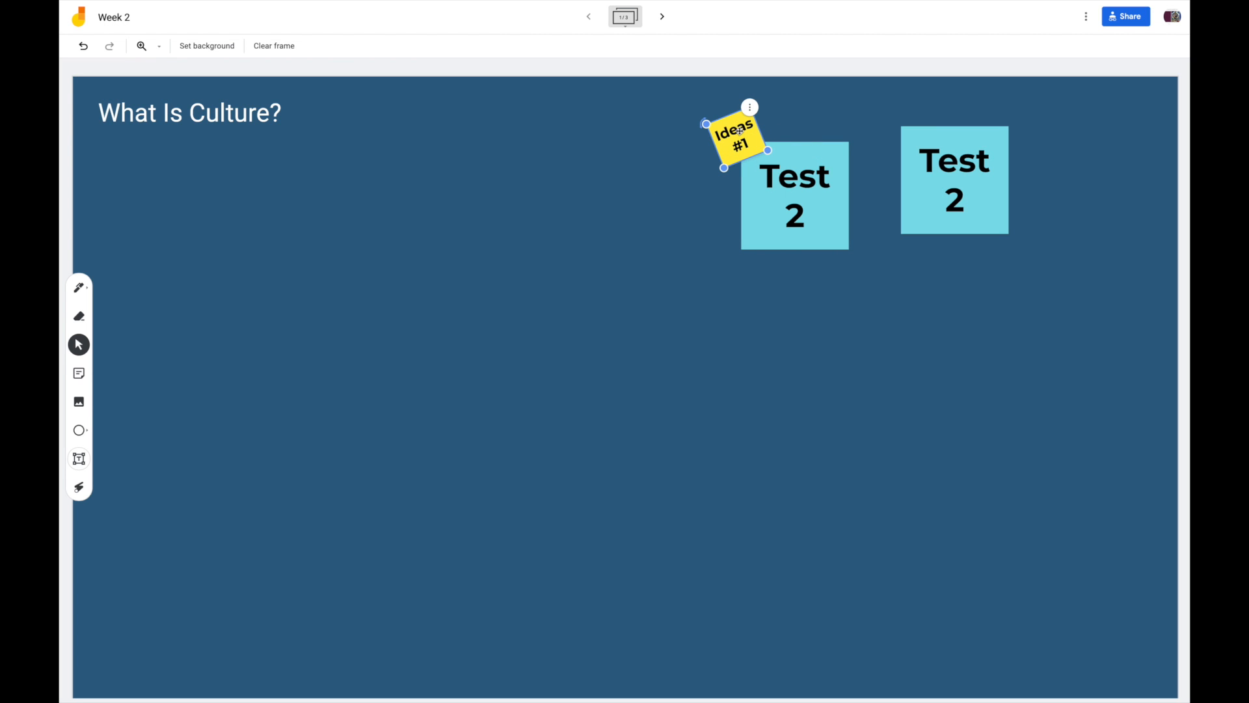
click(815, 146)
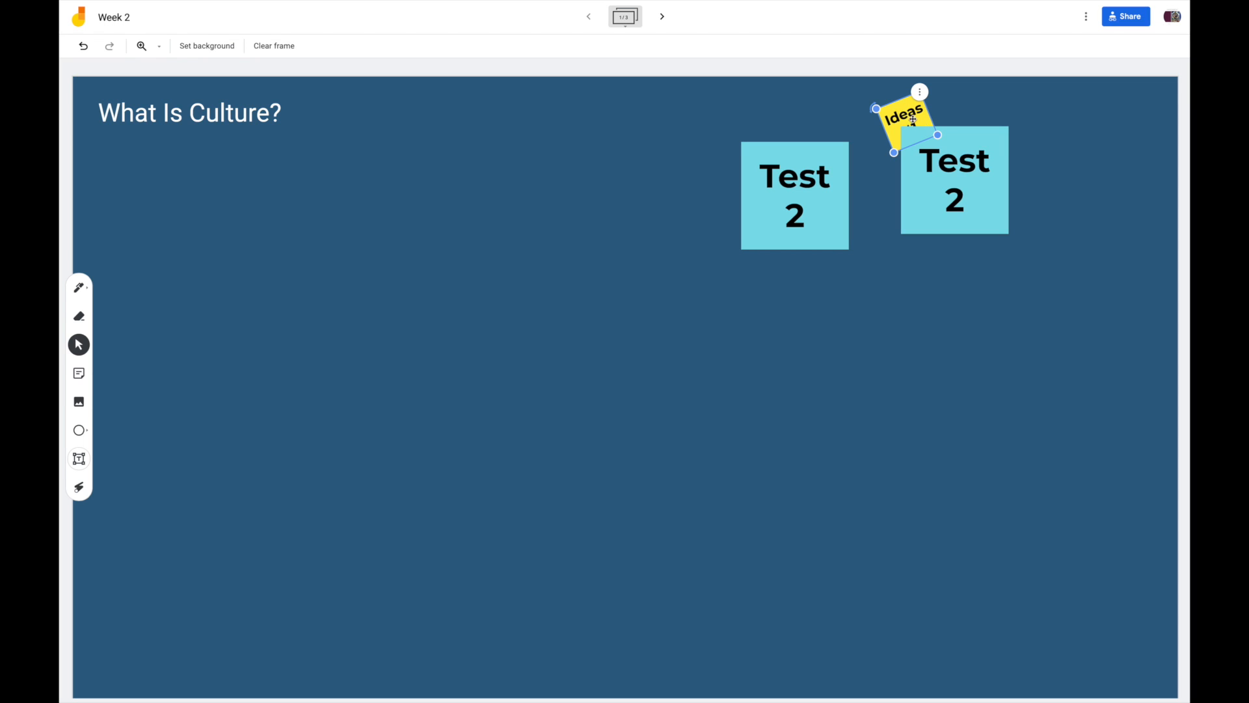
drag(904, 116, 800, 132)
text(Test 3)
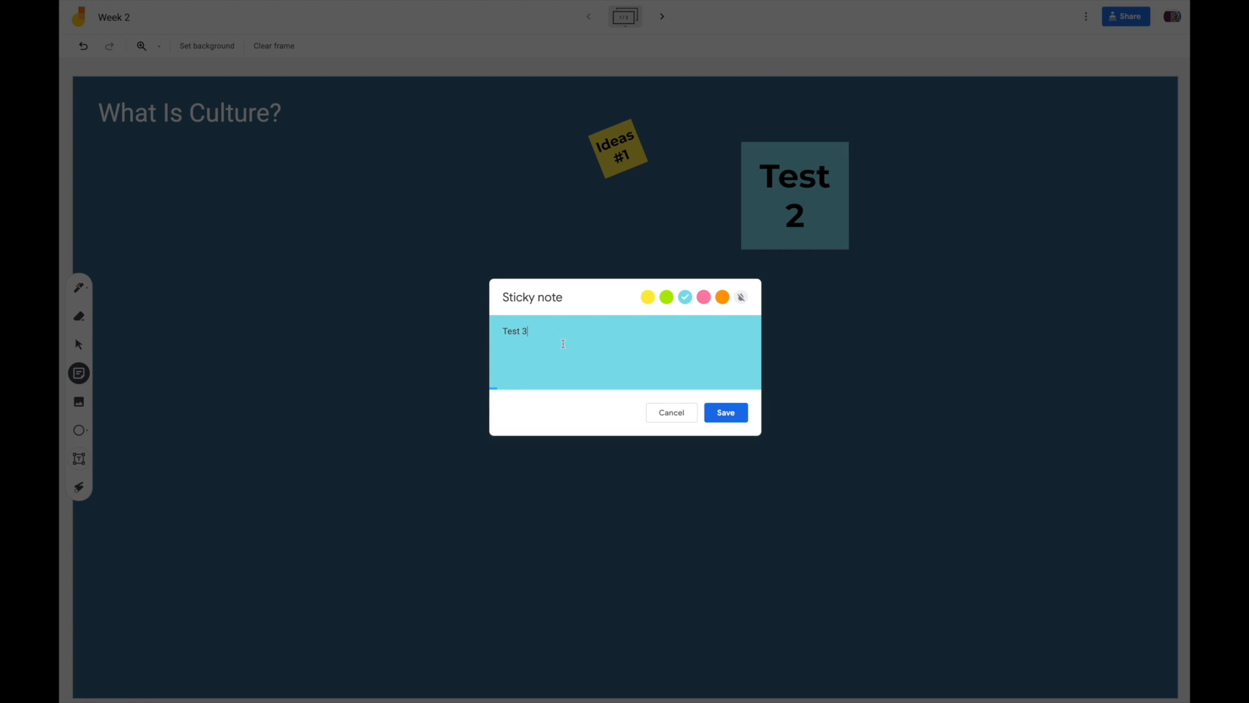
Save the right blue note as 'Test 3' and move 'Ideas #1' back beside 'Test 2'
click(725, 413)
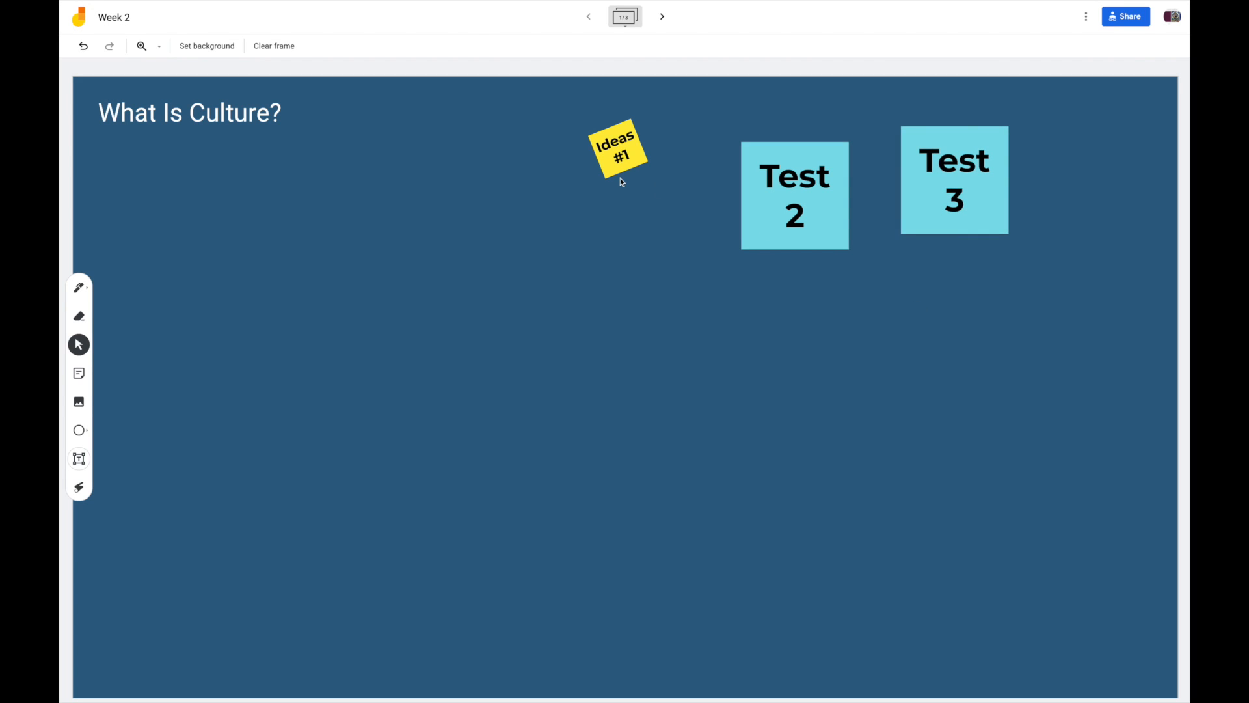
drag(616, 149, 784, 143)
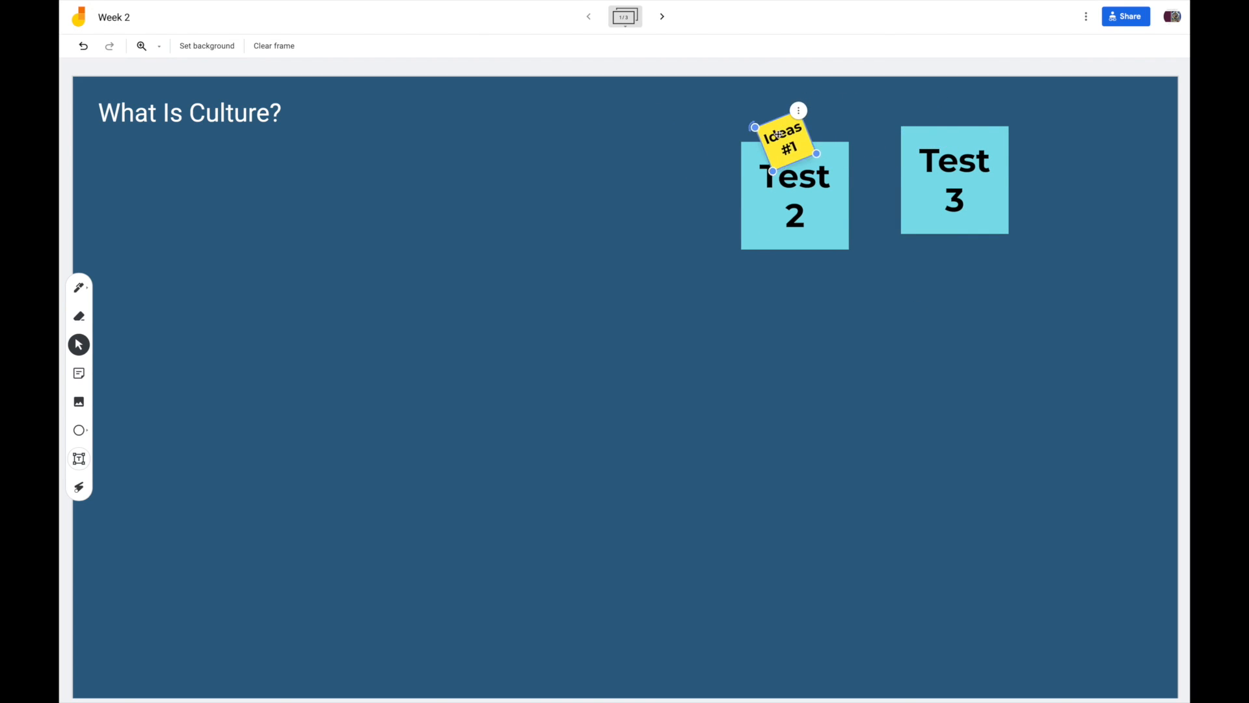
drag(785, 143, 912, 131)
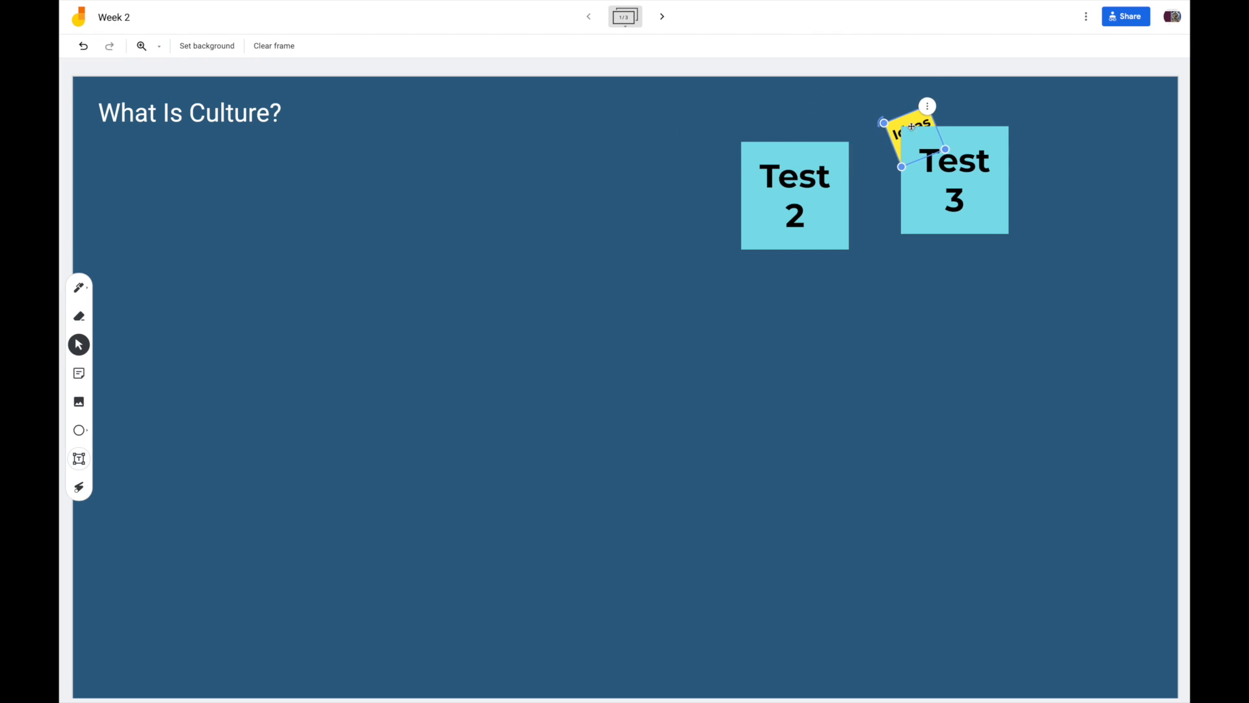
drag(912, 135, 660, 147)
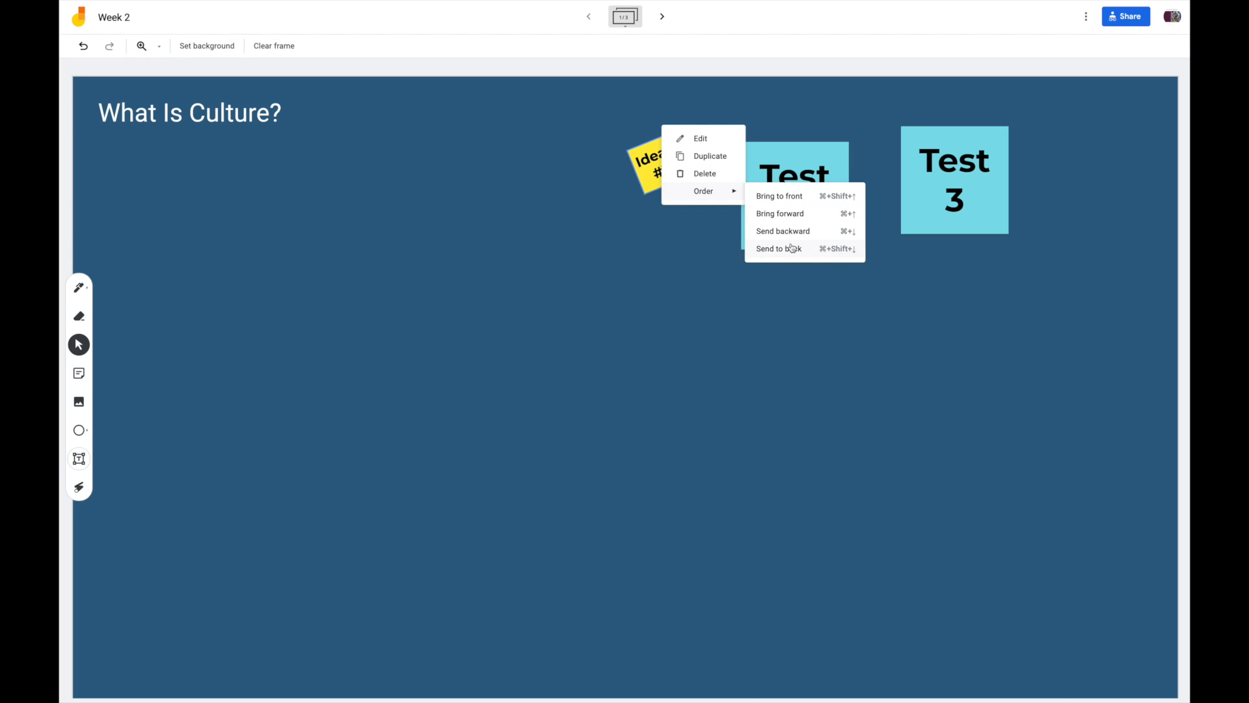
Send 'Ideas #1' to the back of the layering order and reposition it
click(778, 247)
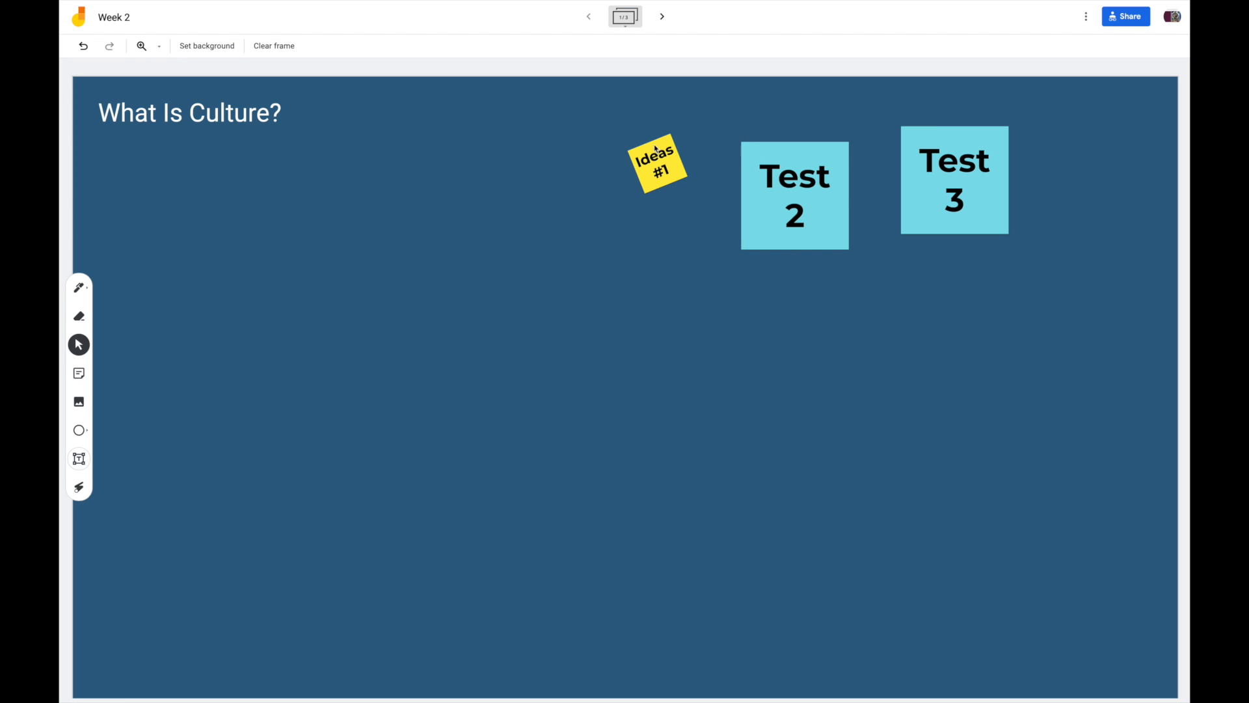
drag(657, 164, 744, 132)
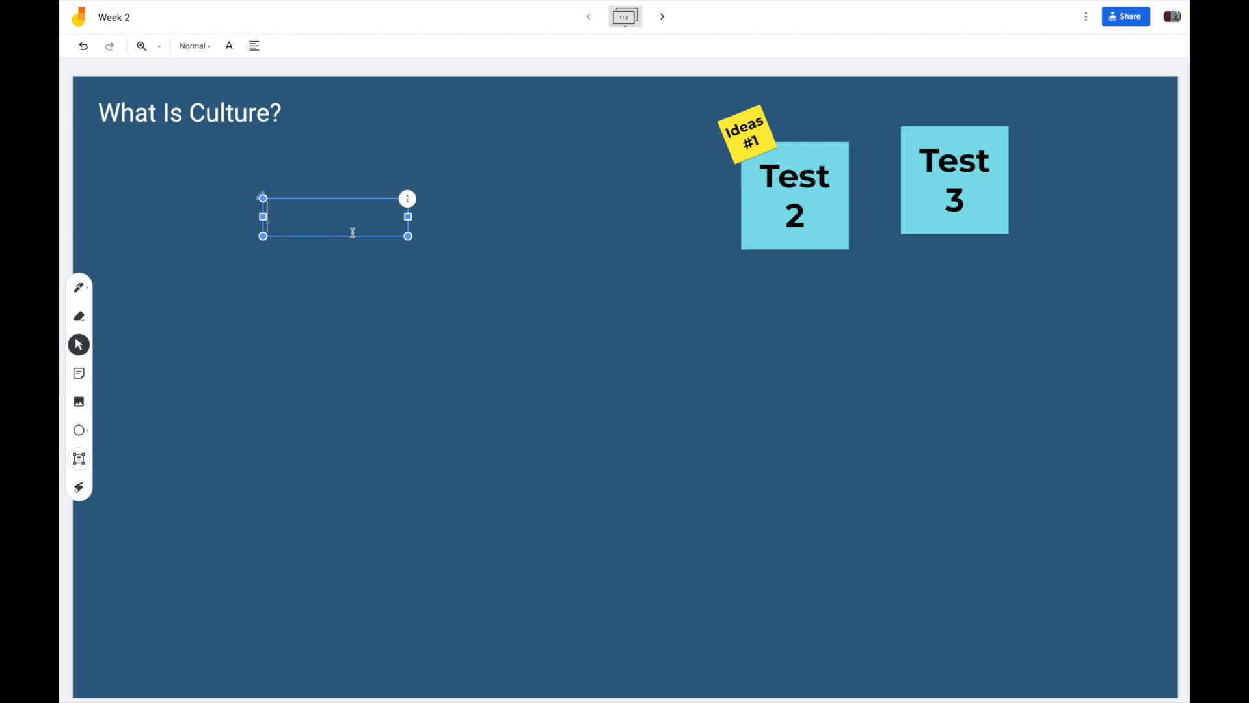
Enter the text 'Test' in the new text box and adjust its alignment
text(Test)
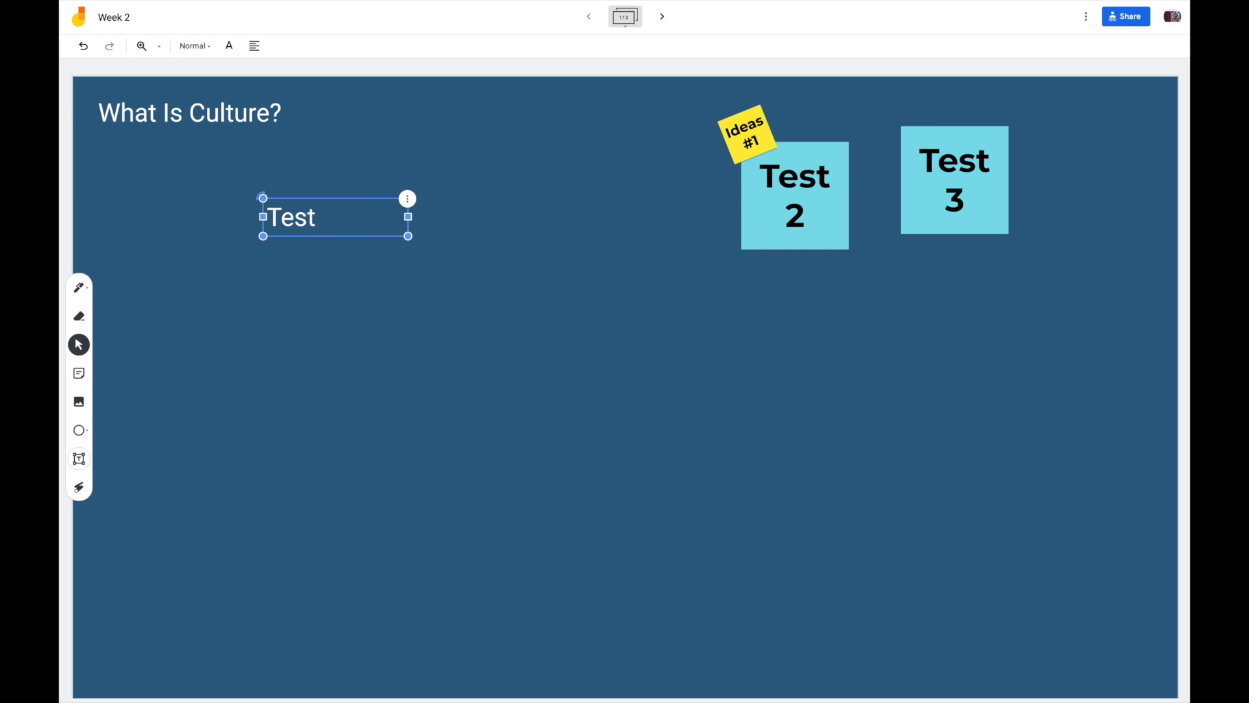
click(190, 112)
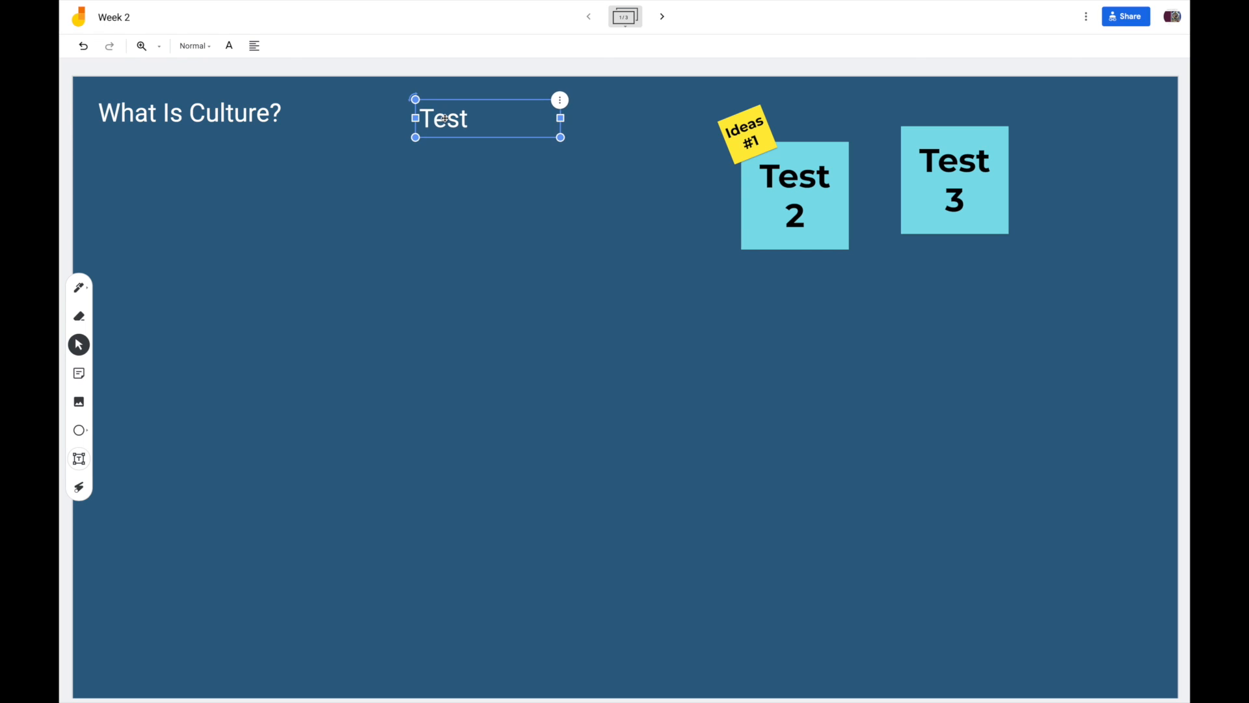
click(193, 45)
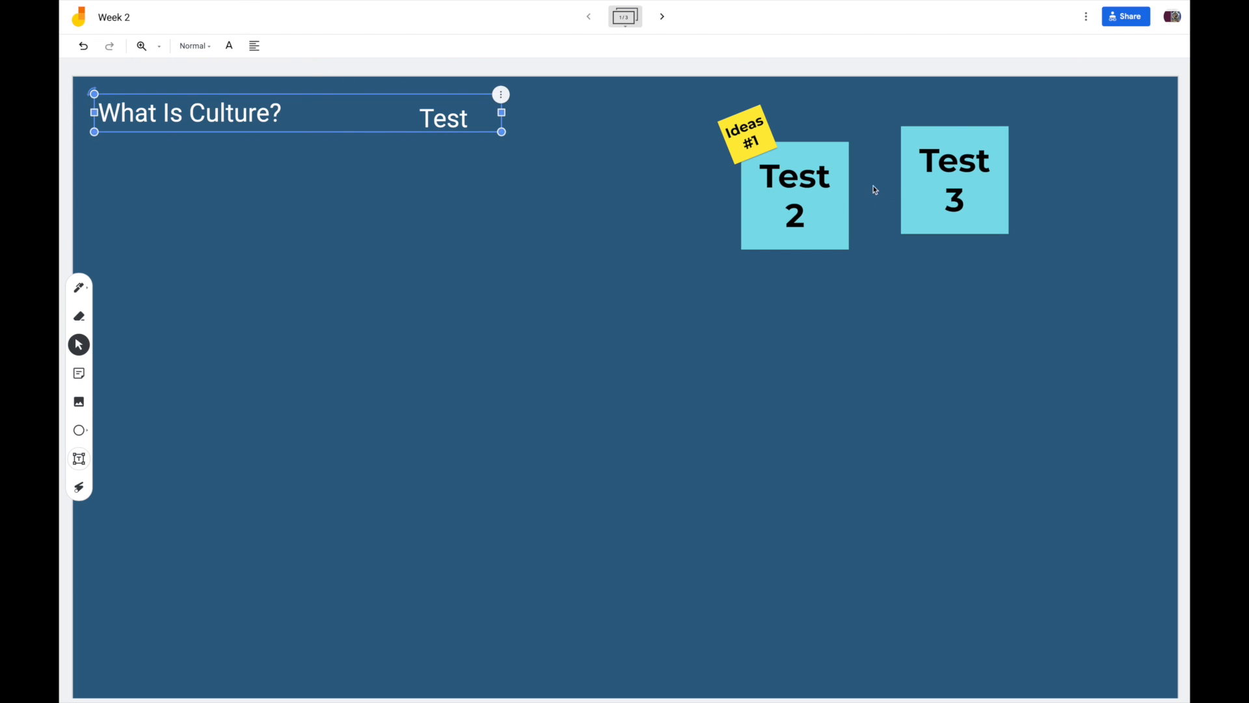
click(793, 195)
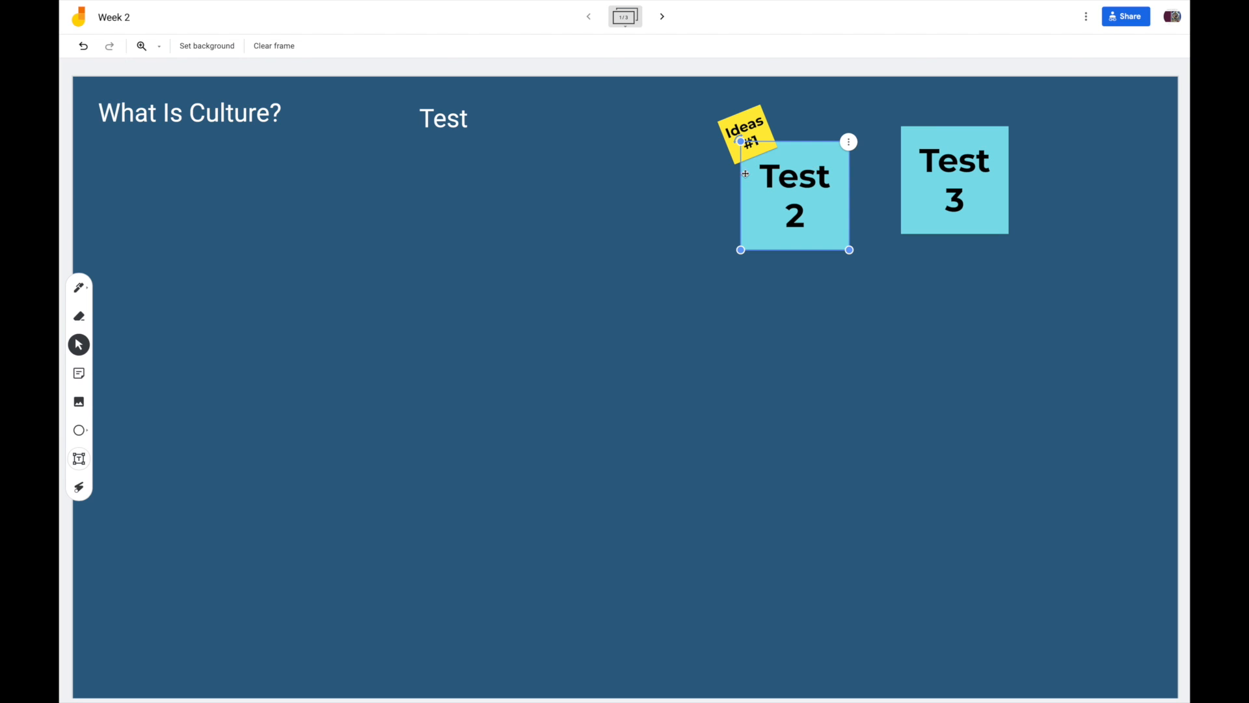
mouse_move(406, 132)
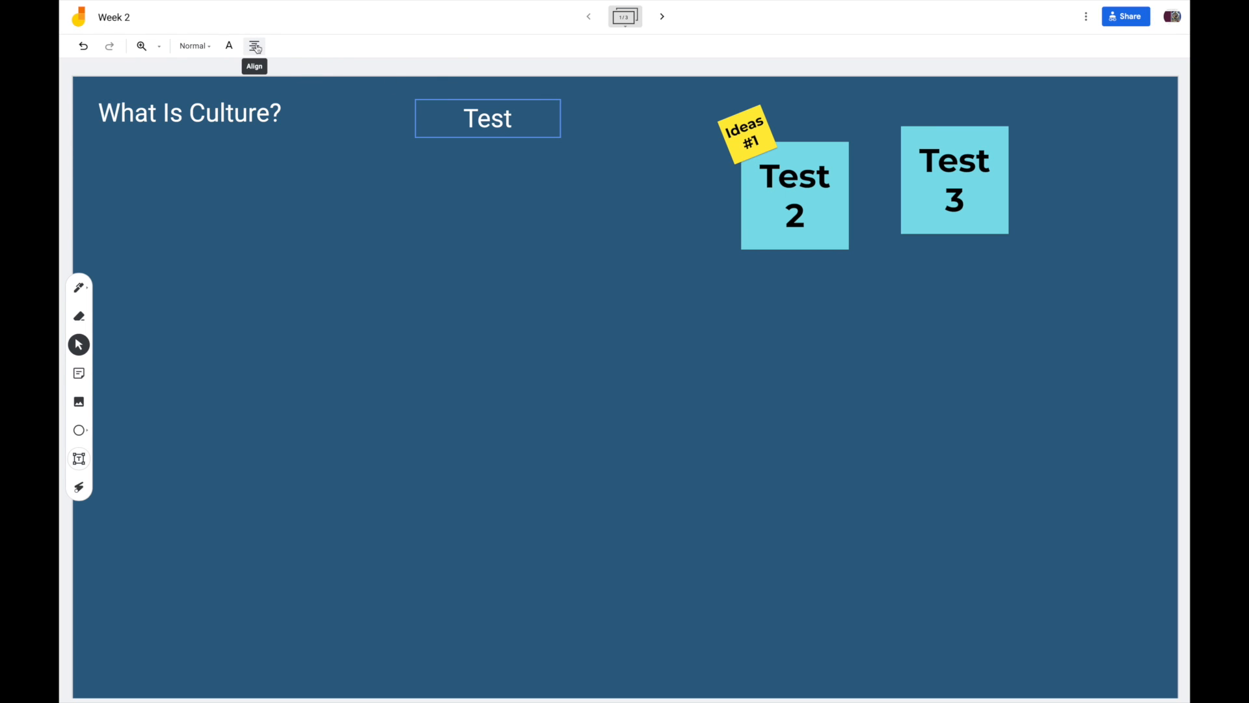
click(229, 45)
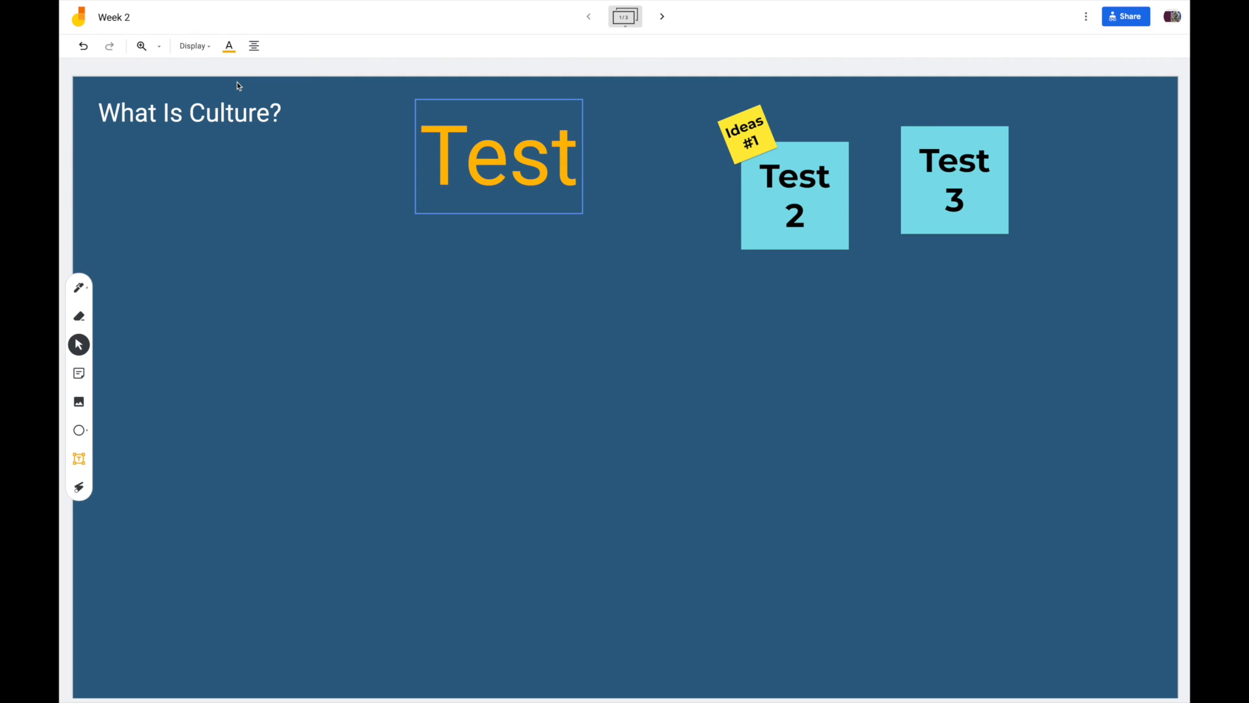
Resize the Test text box with its handles so it fits beside the title
click(193, 45)
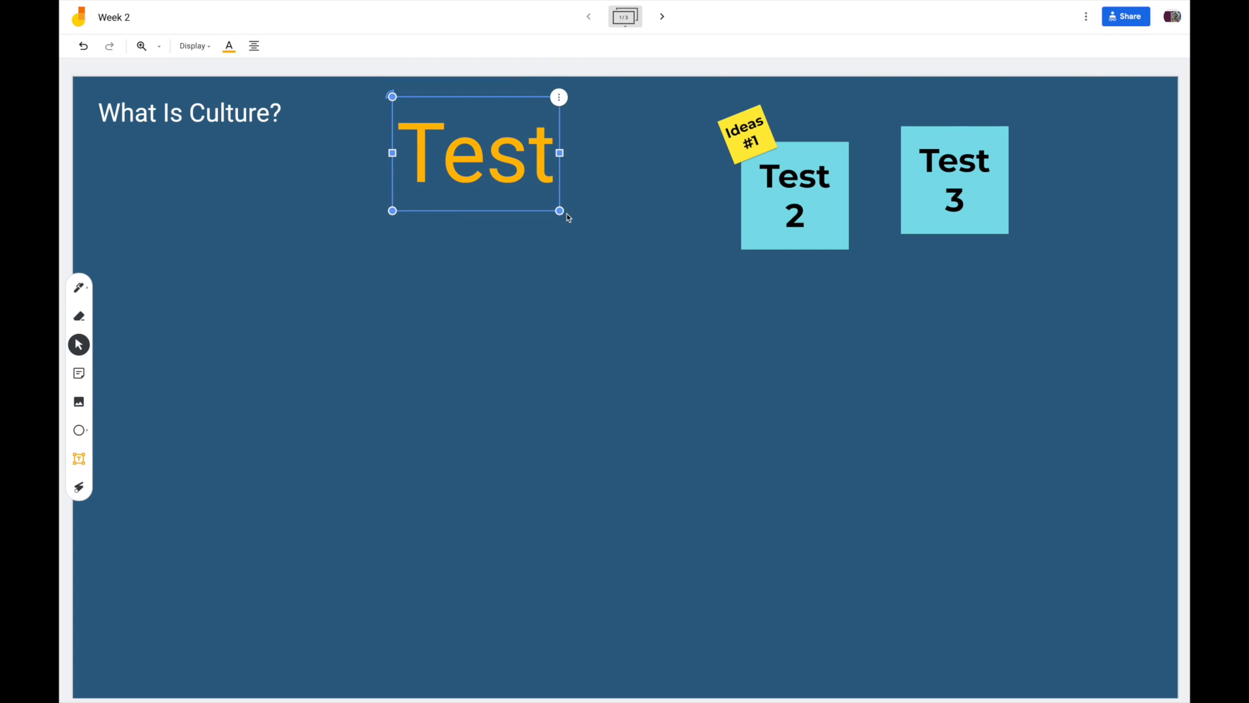
drag(559, 209, 1076, 560)
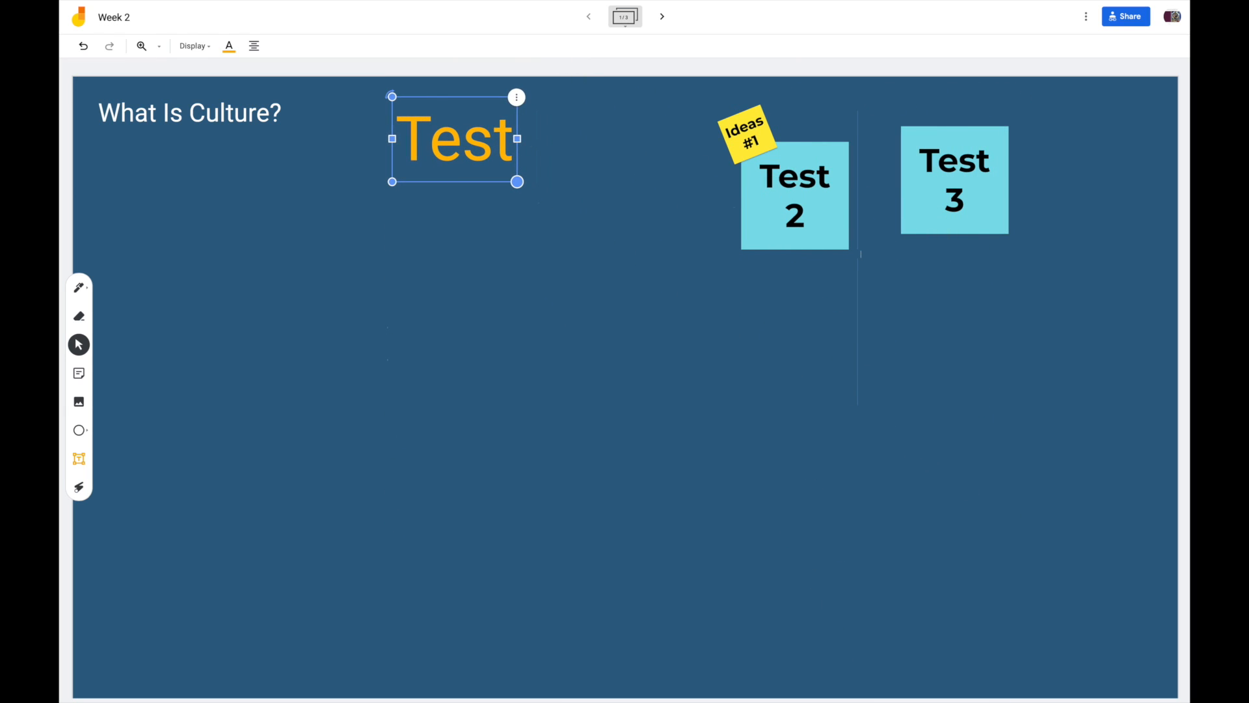
drag(518, 182, 510, 176)
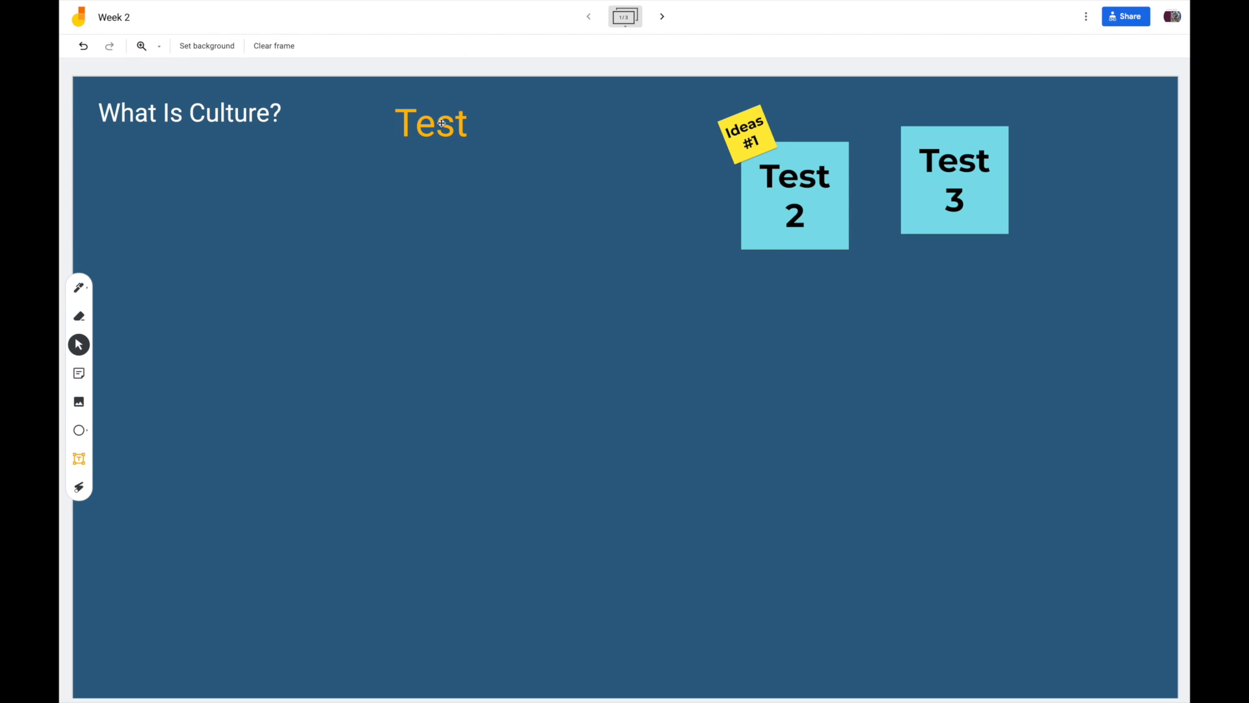
click(431, 122)
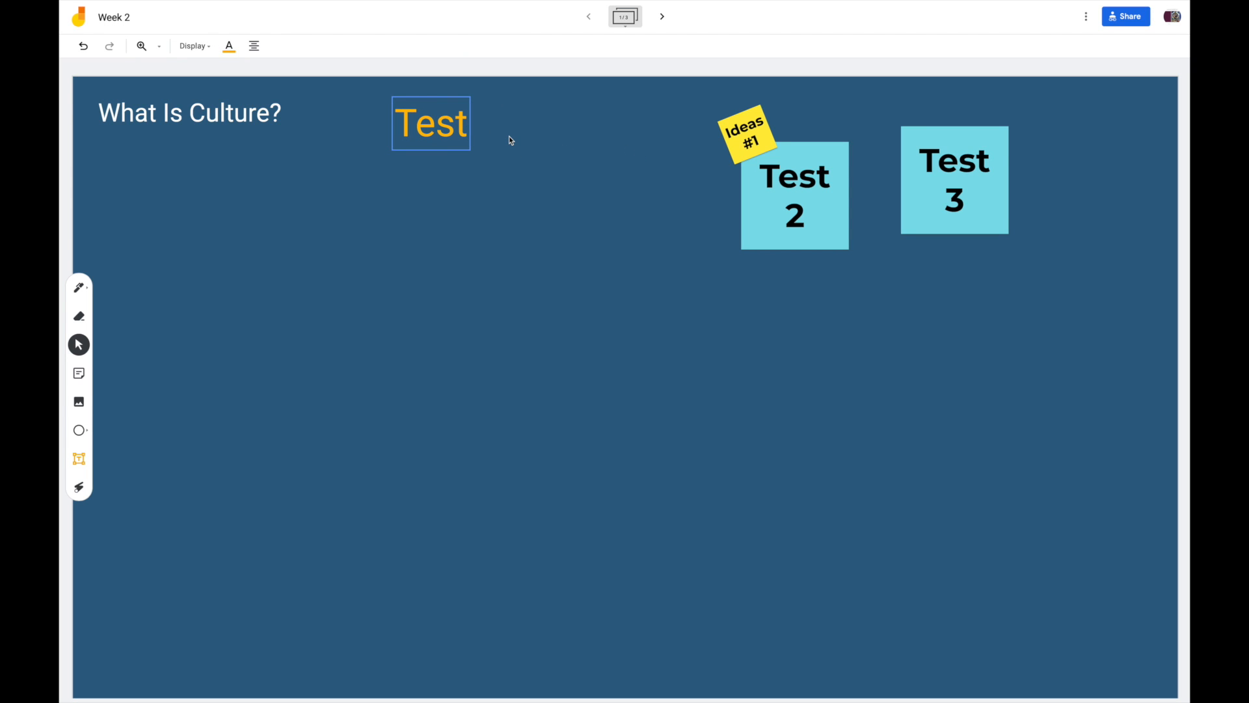
click(431, 123)
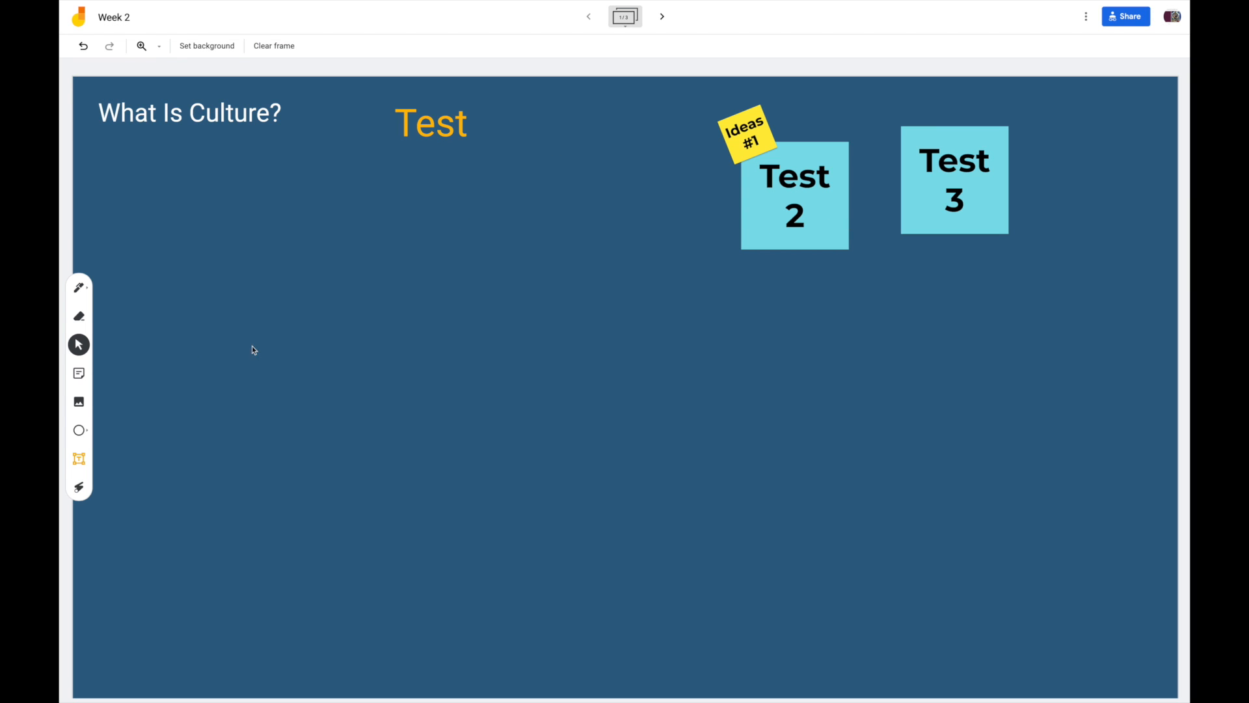
mouse_move(831, 174)
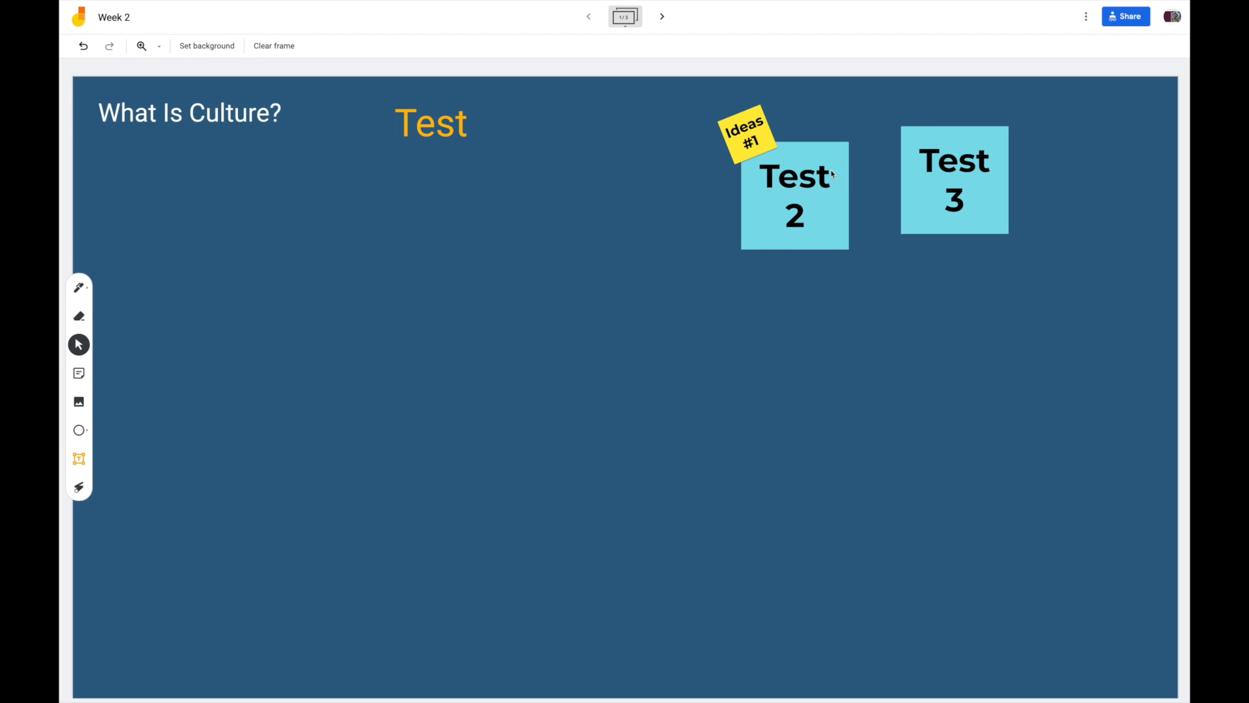
mouse_move(80, 429)
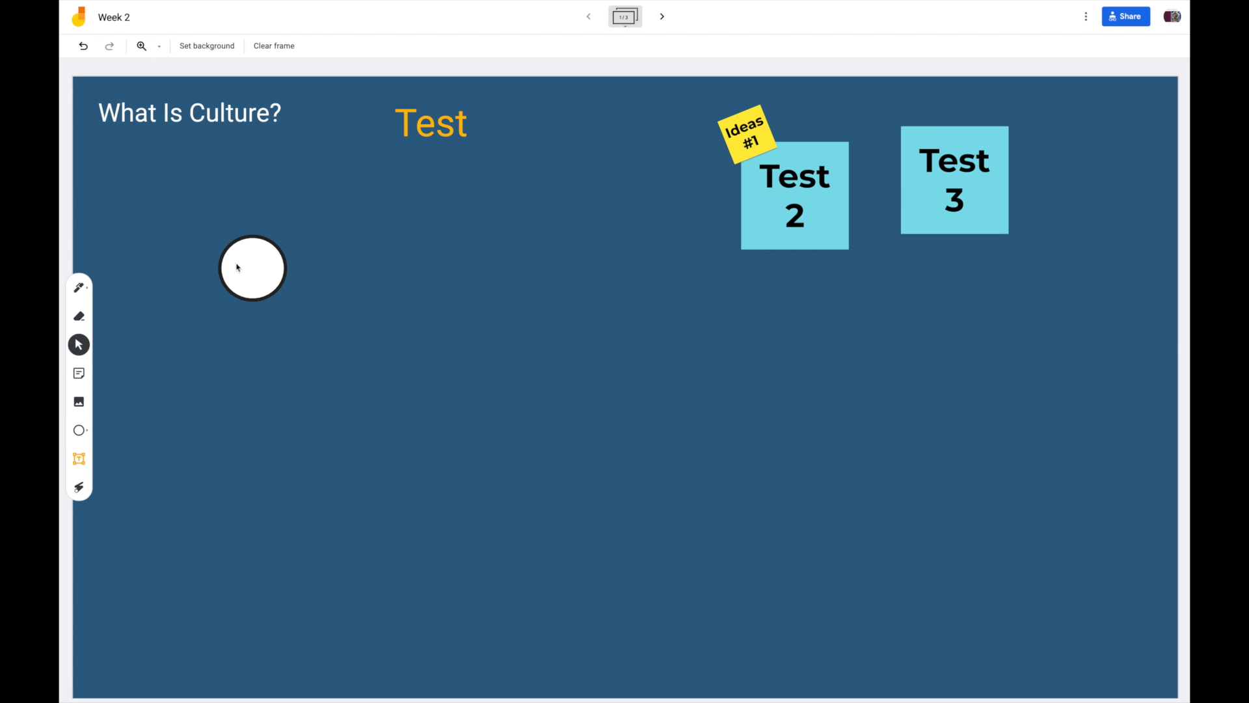
Draw a white square below the circle using the Shape tool
right_click(253, 268)
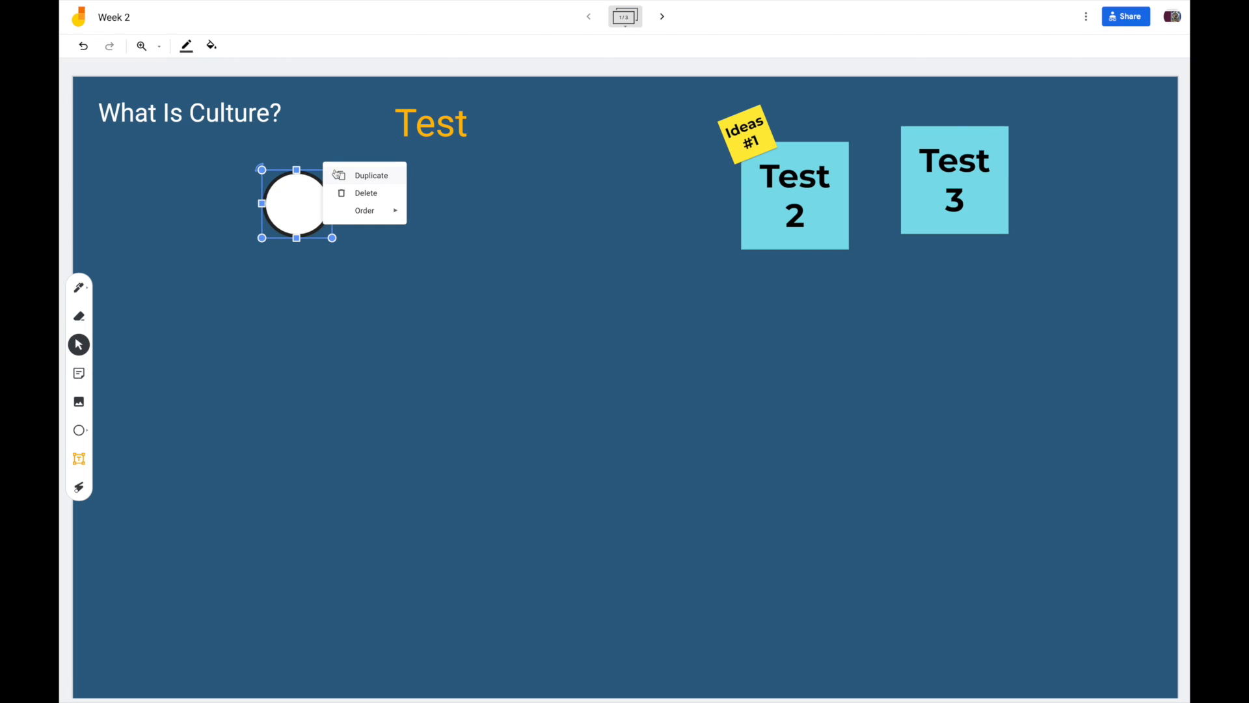
click(622, 169)
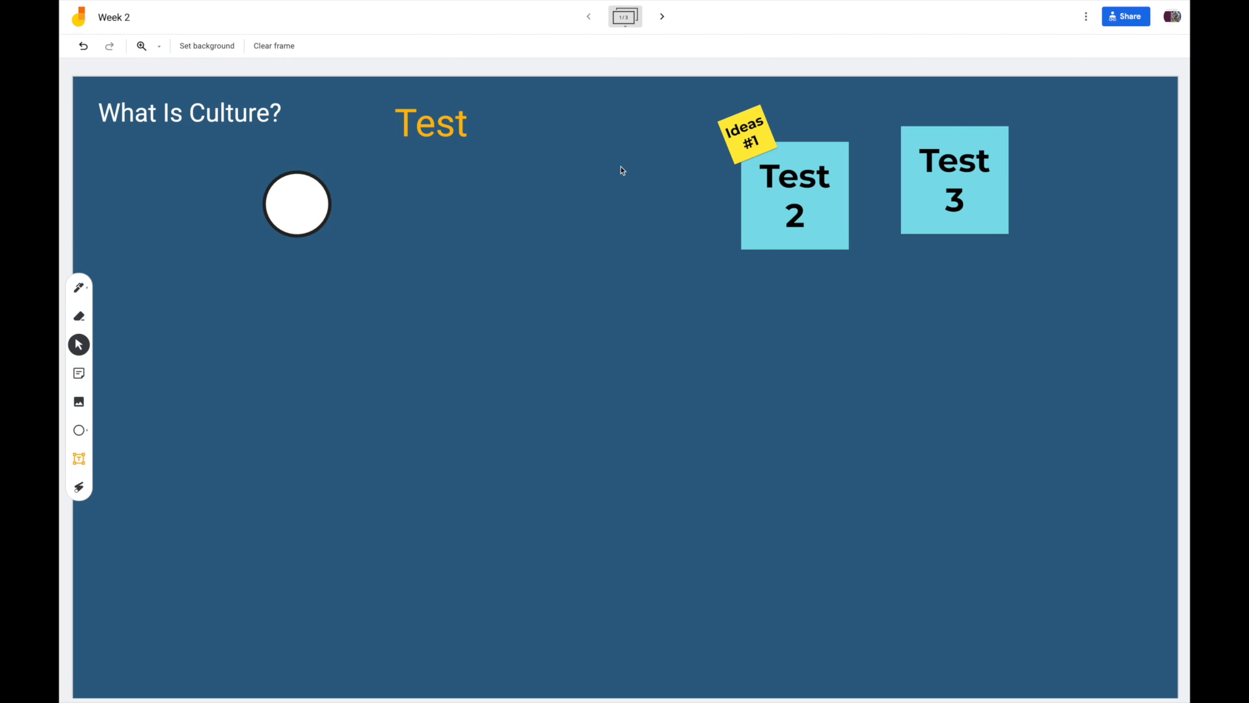
click(79, 430)
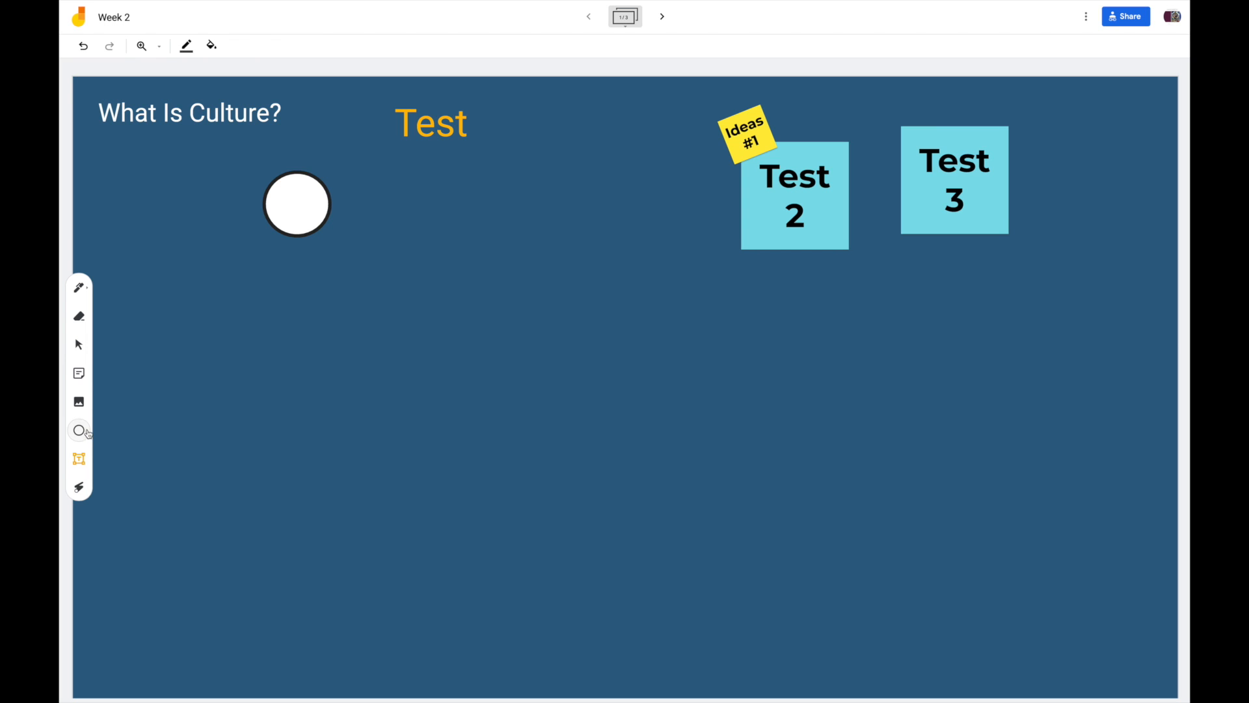
click(79, 430)
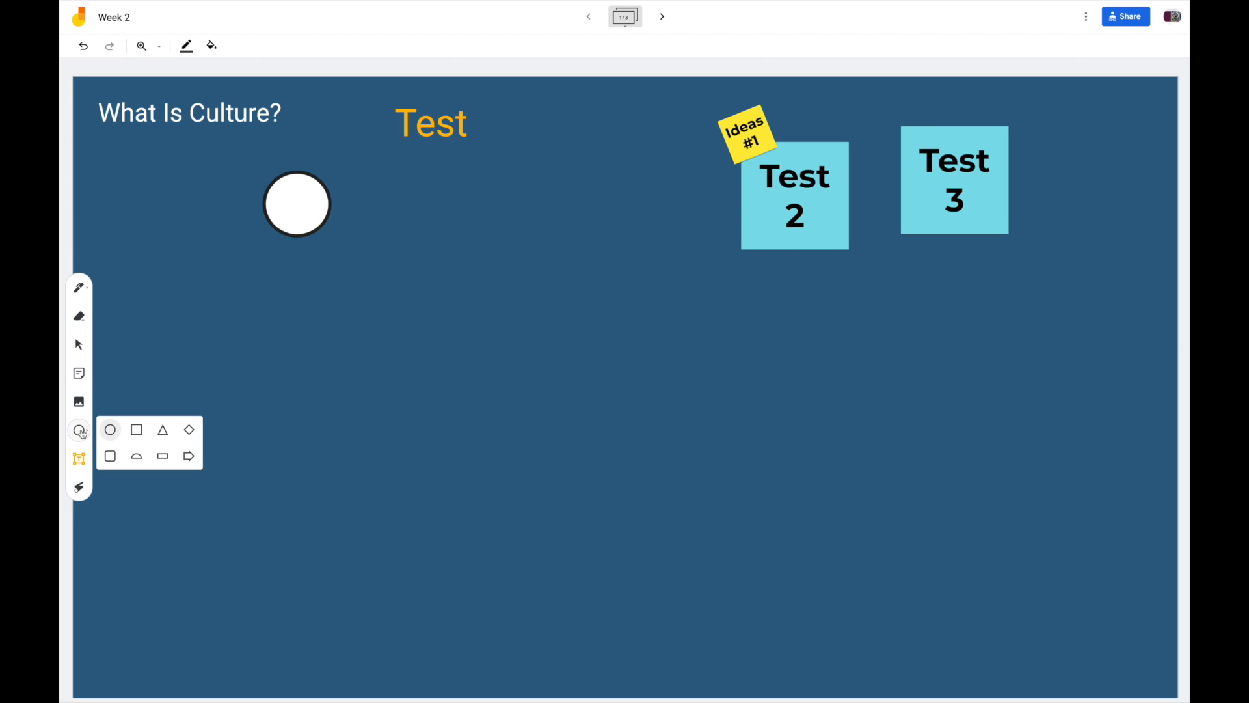
drag(237, 311, 310, 381)
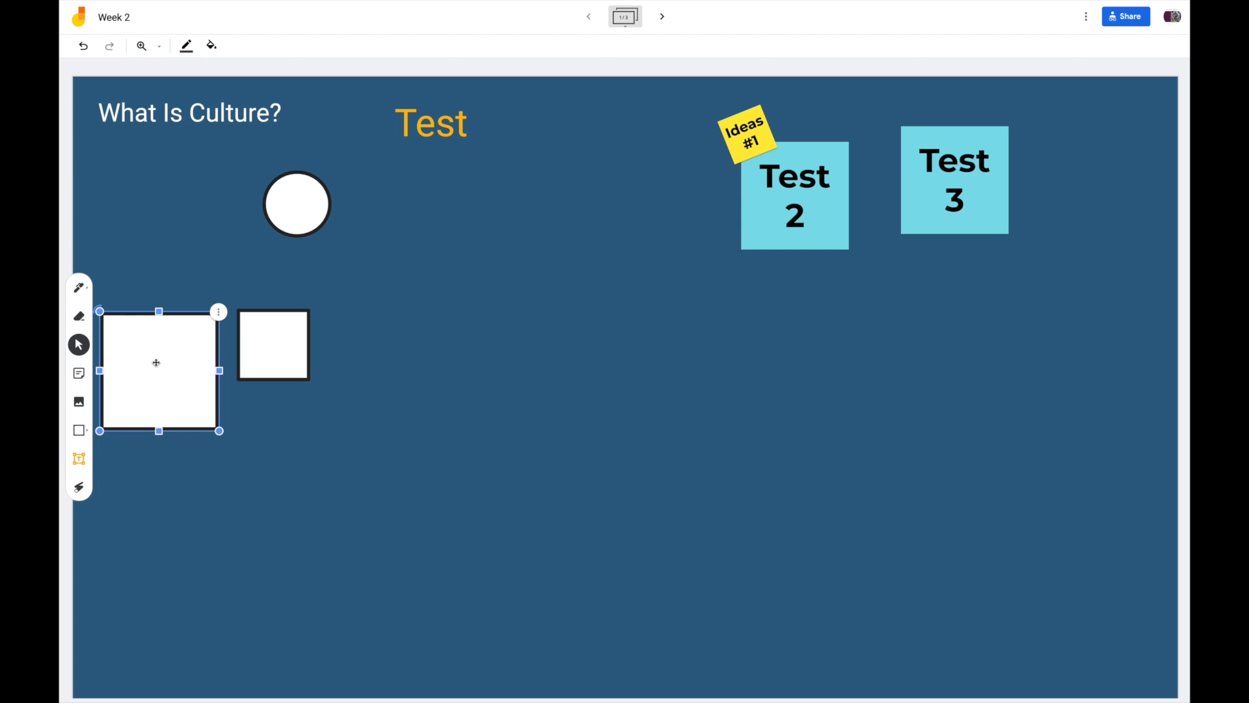
mouse_move(167, 363)
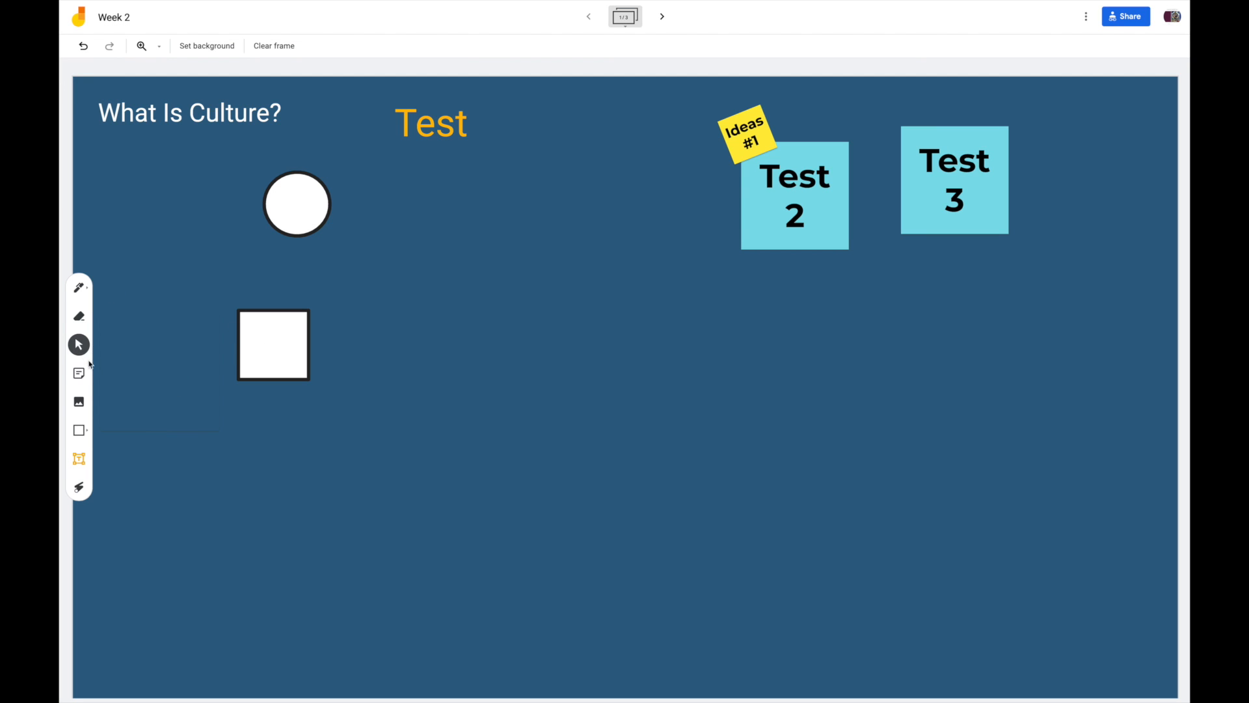
Erase stray marks near the square, then dismiss the image picker without adding anything
click(79, 316)
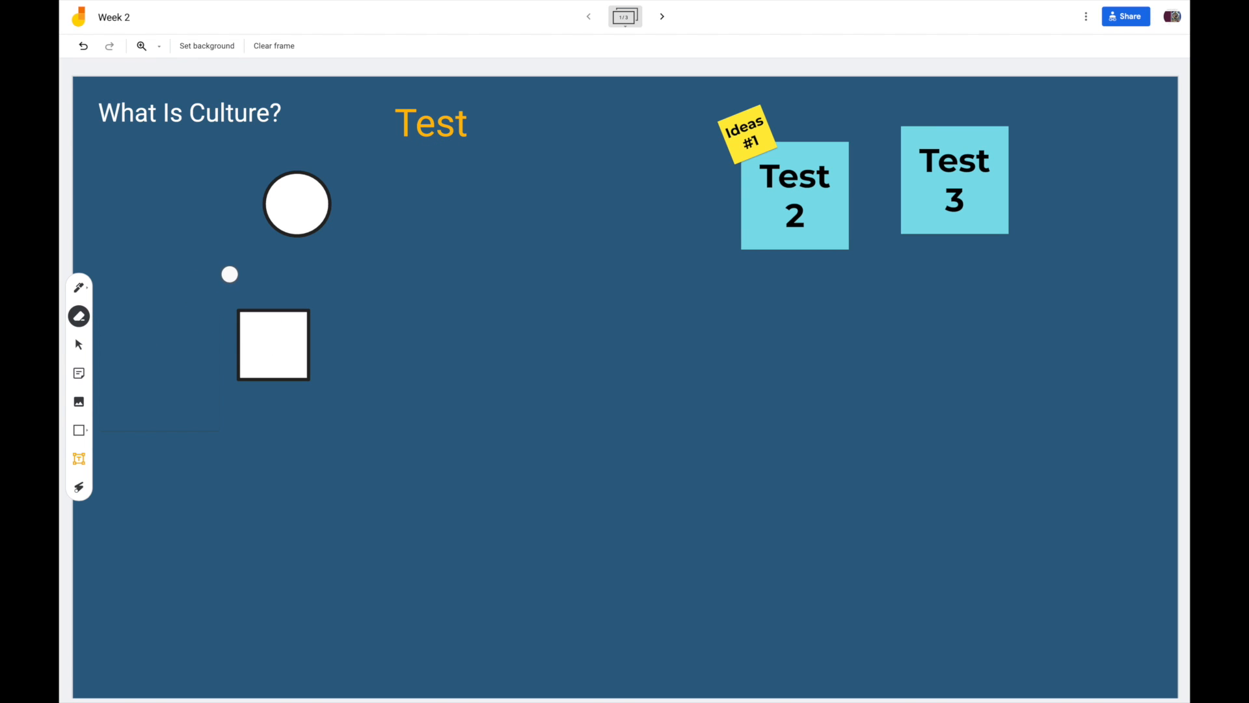
drag(229, 275, 518, 240)
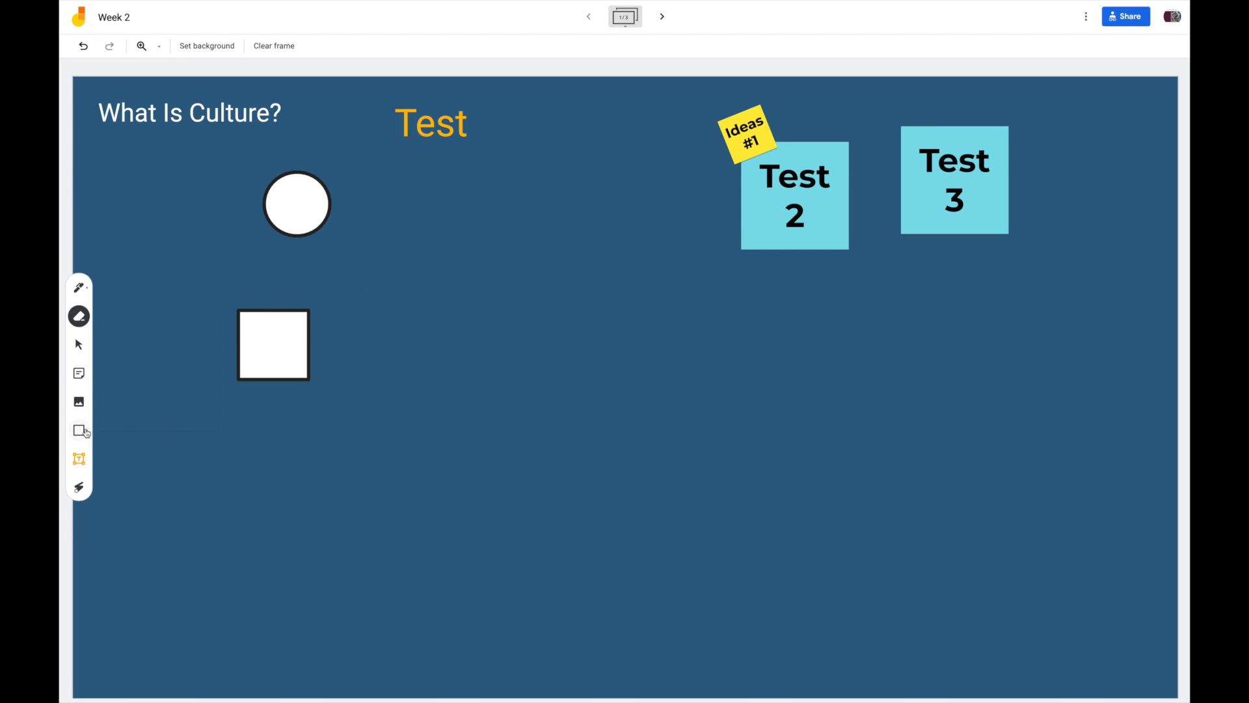
click(79, 430)
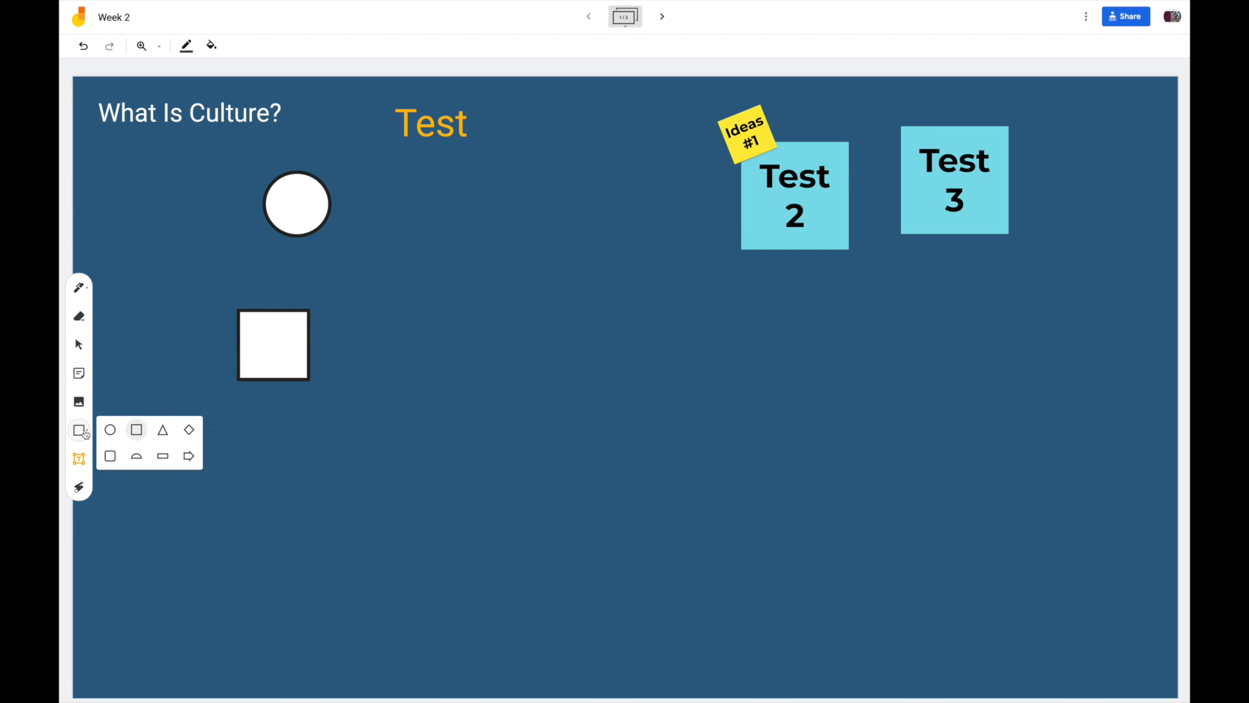
click(79, 430)
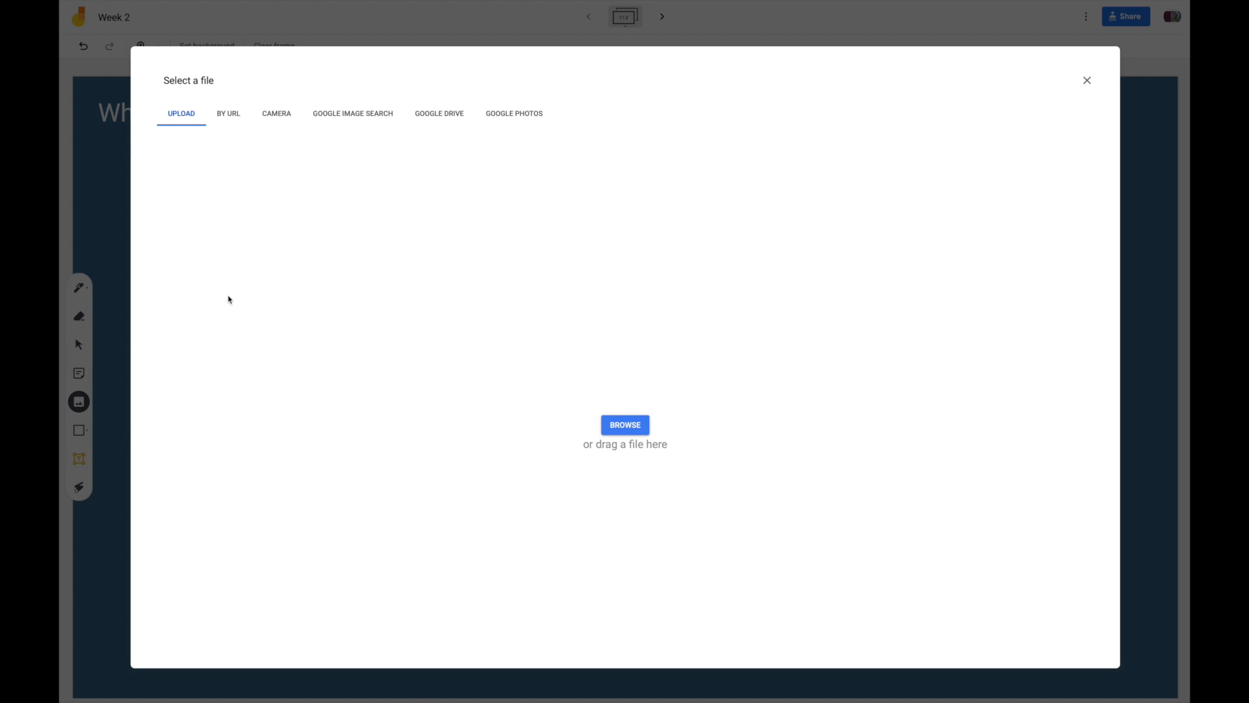
click(1086, 79)
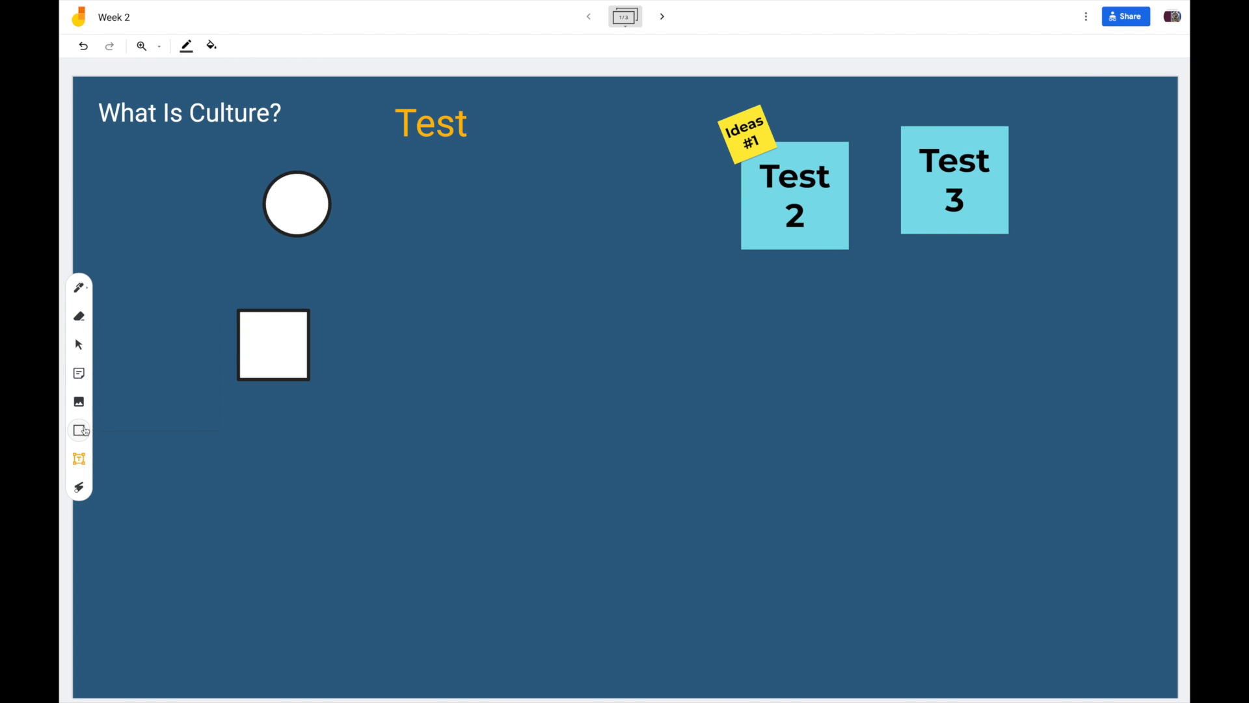
Place a white arrow shape to the right of the square and select it
click(79, 430)
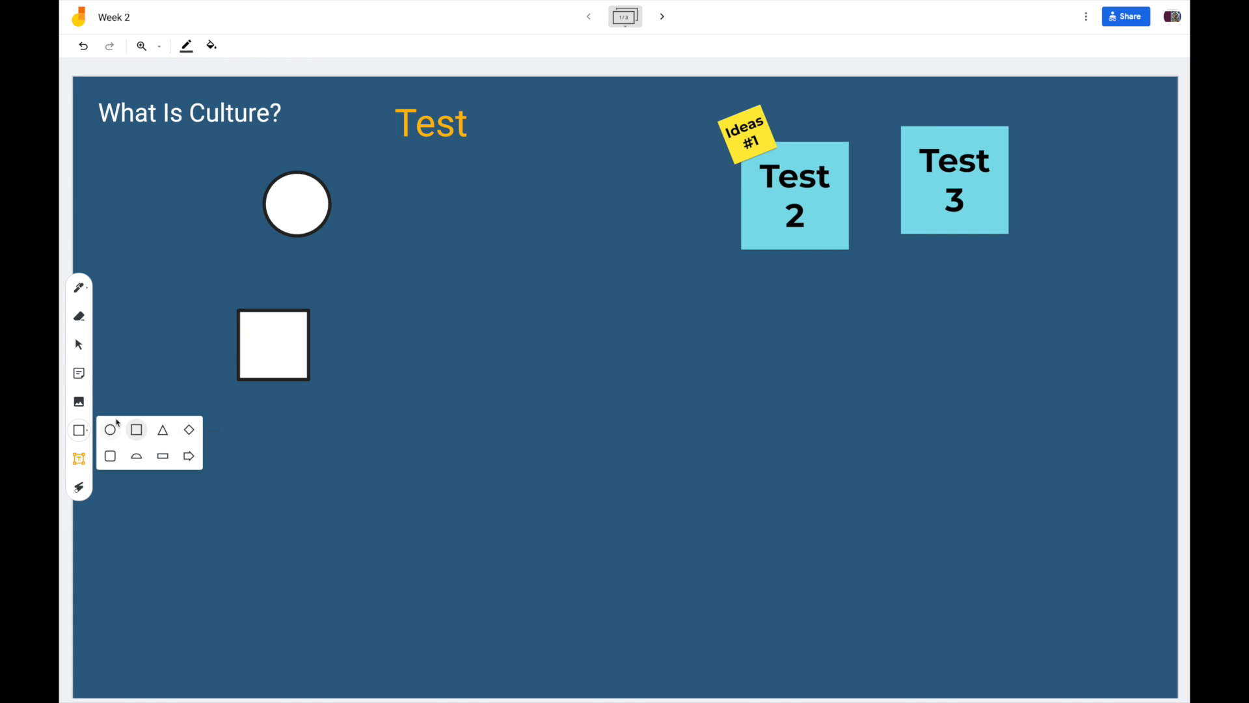
click(189, 456)
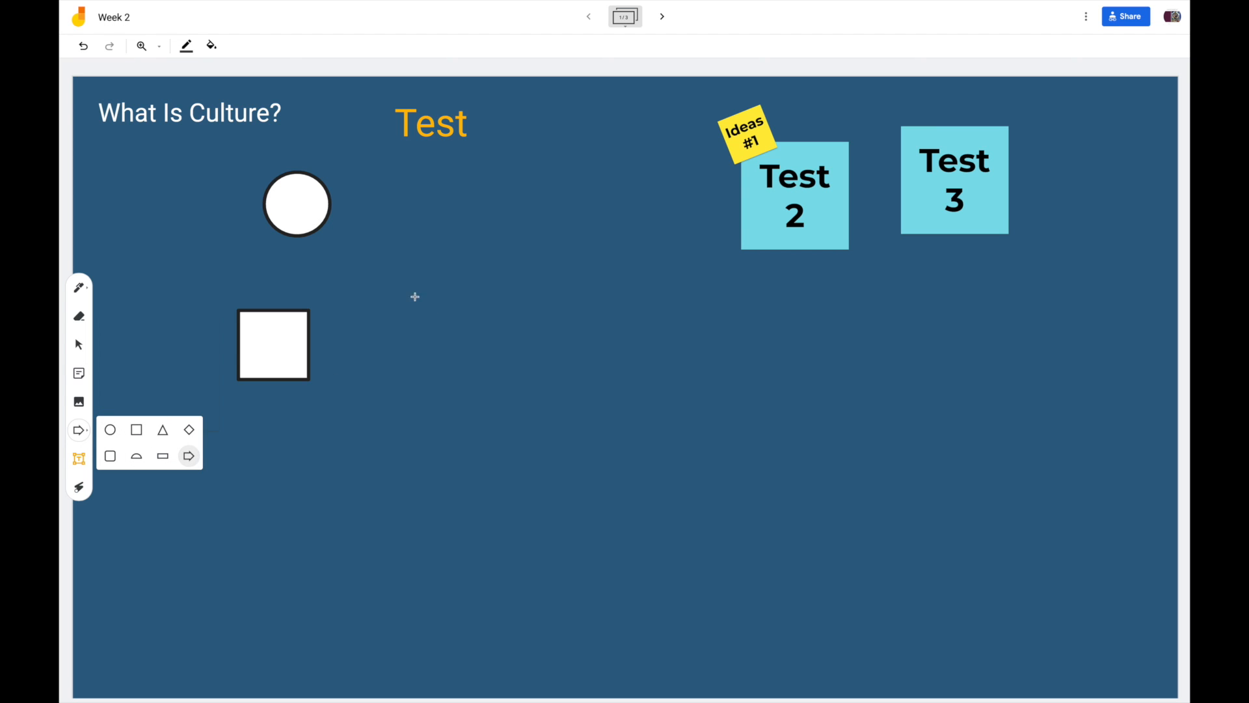
click(188, 456)
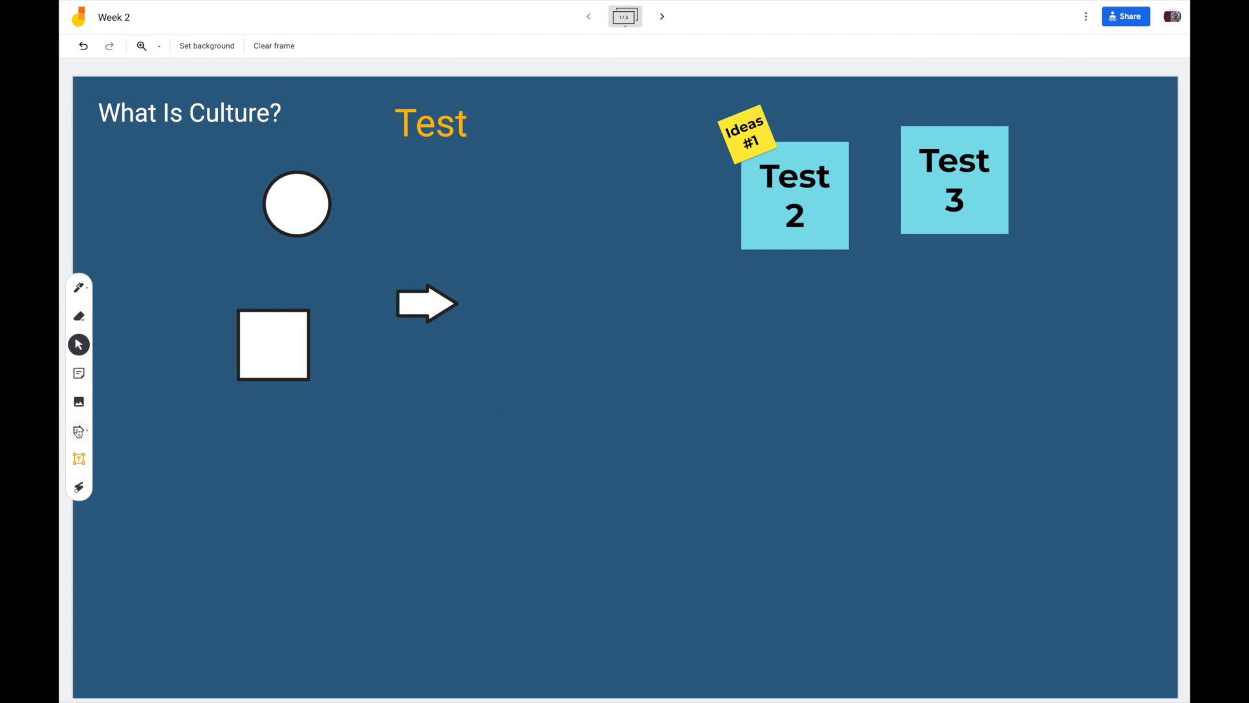
right_click(427, 303)
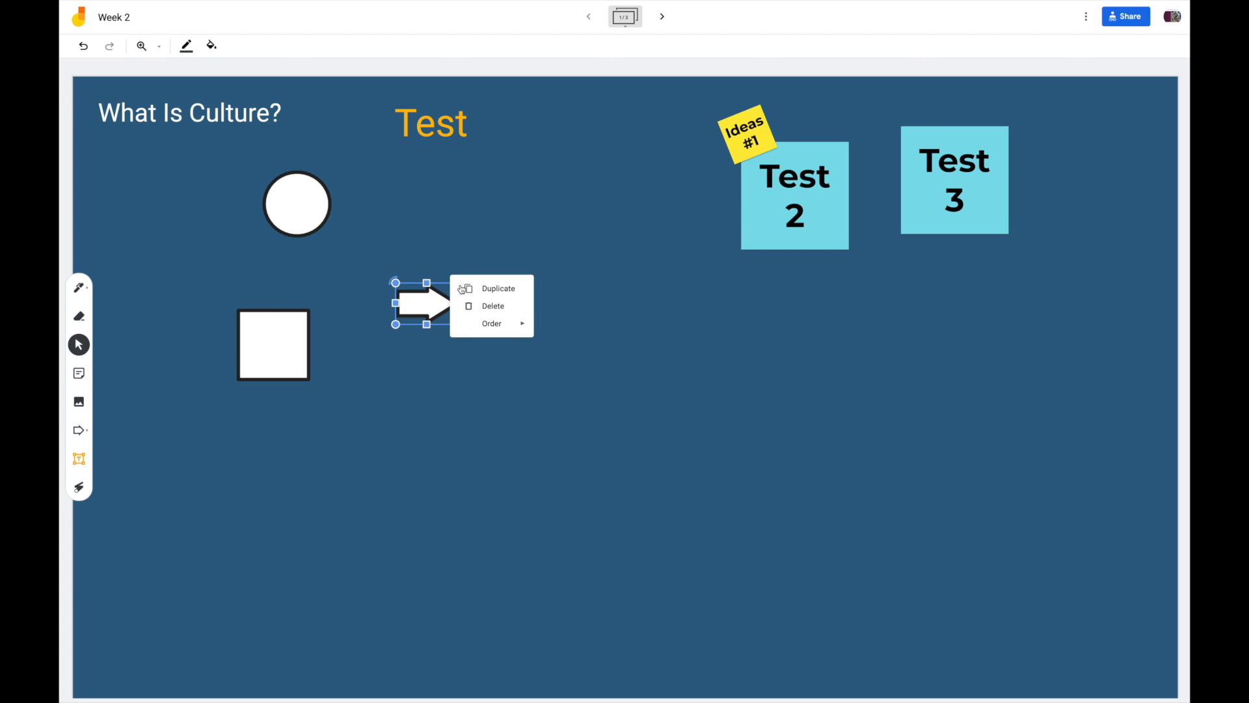
click(391, 239)
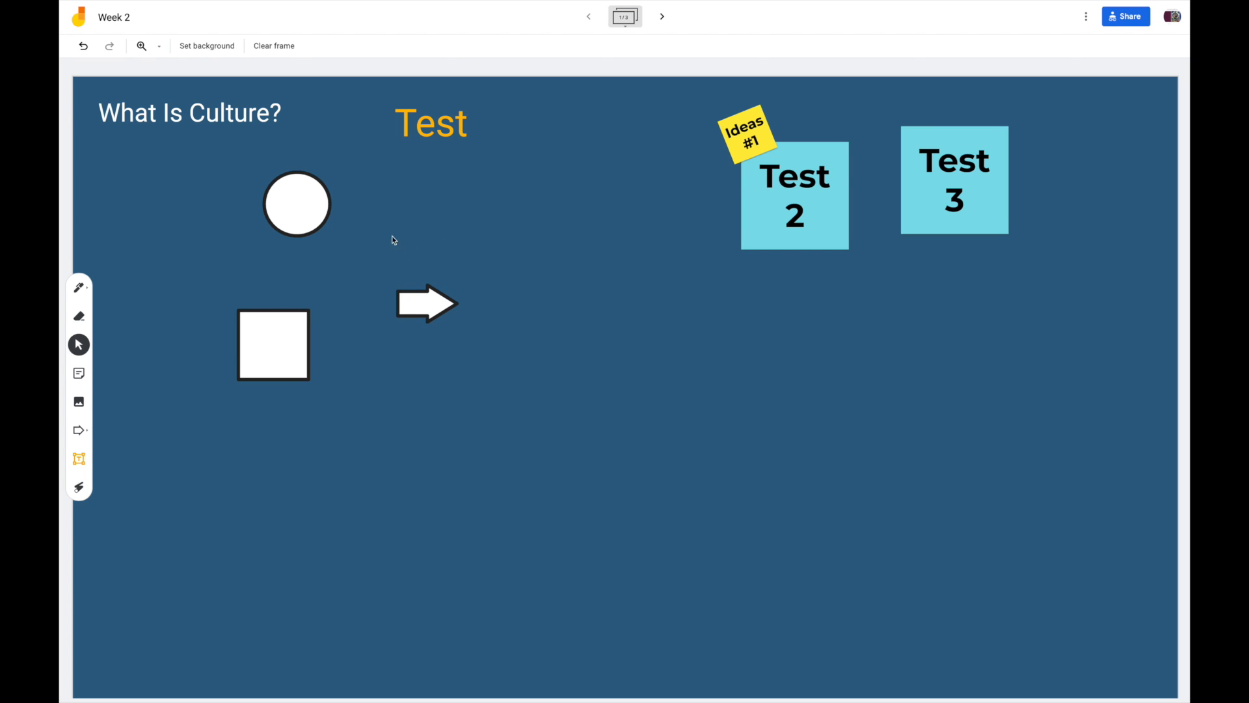
click(427, 303)
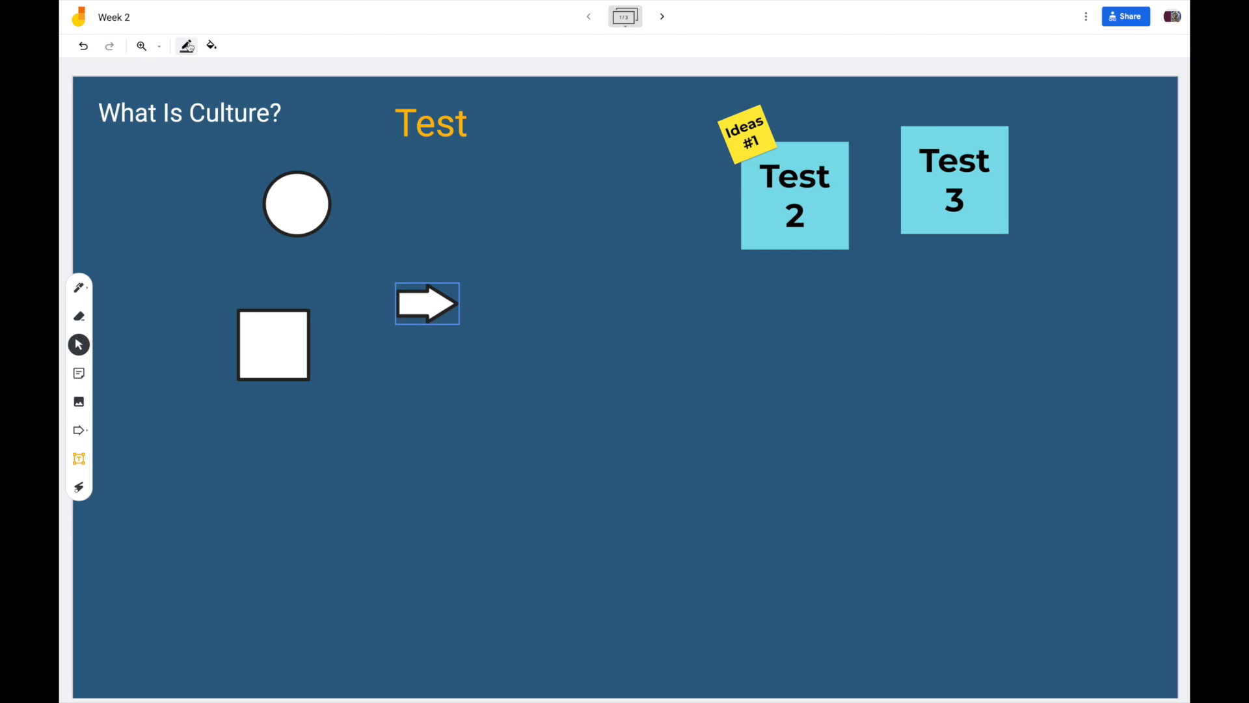
click(427, 303)
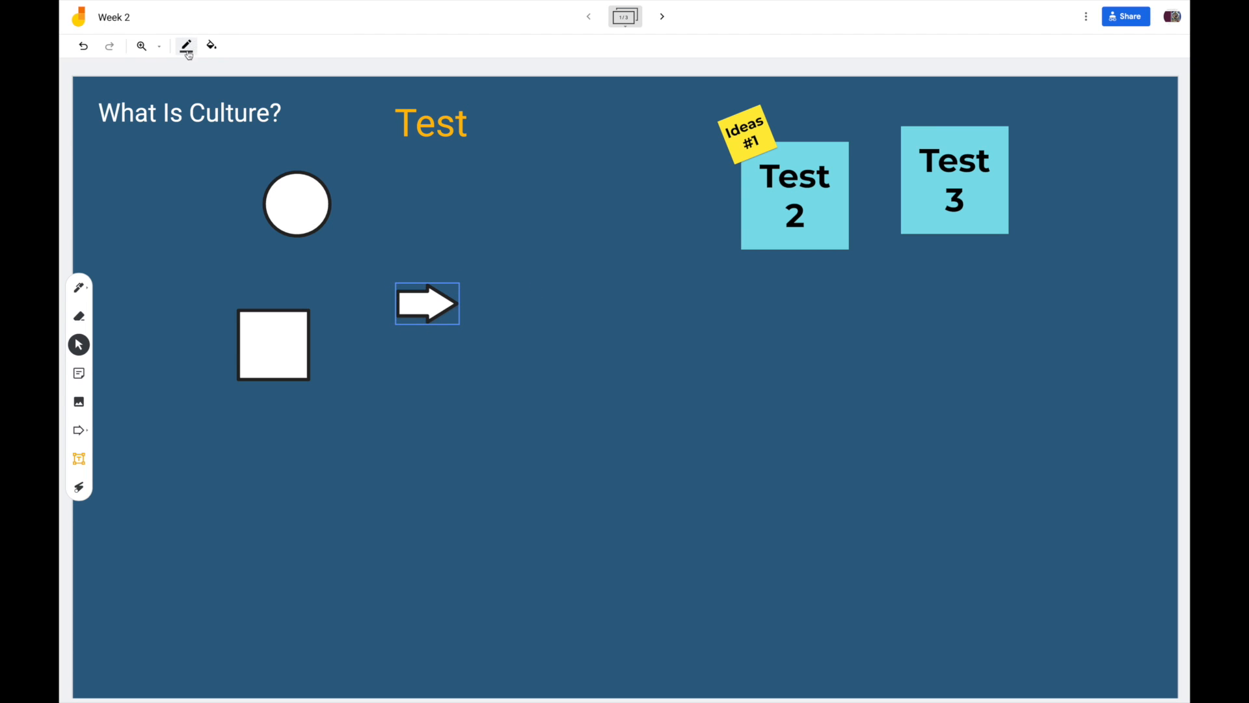
mouse_move(211, 45)
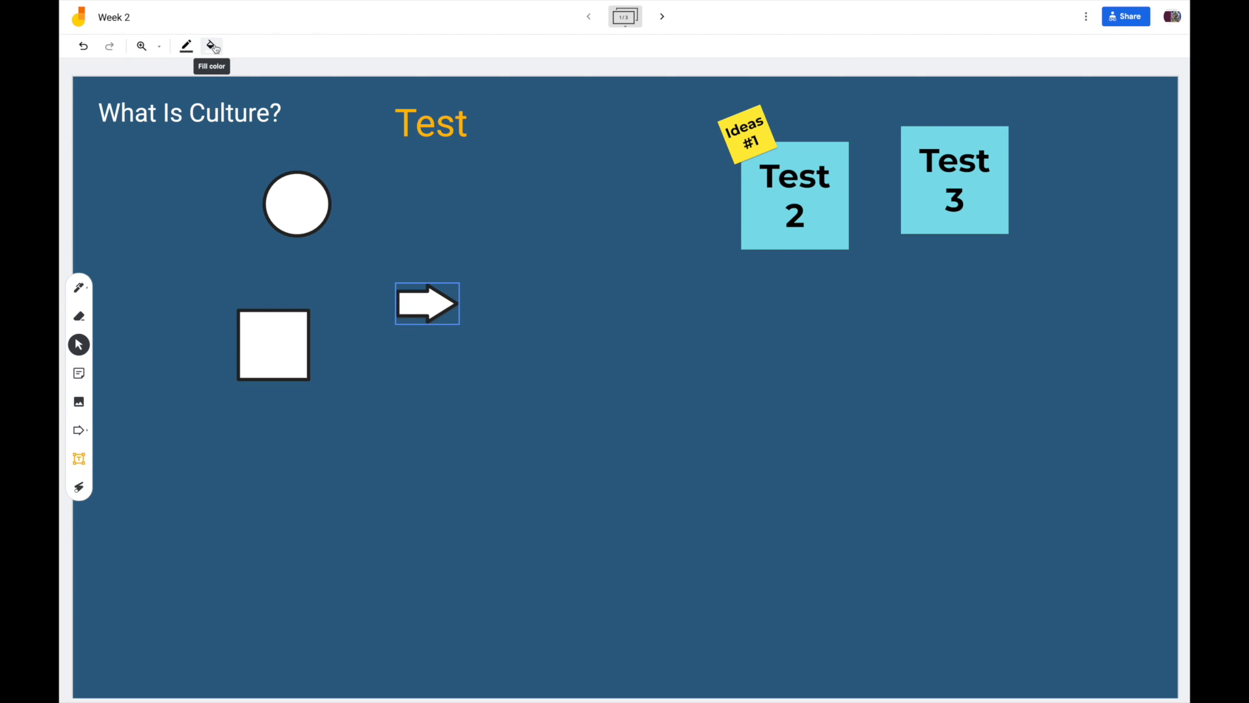
Fill the arrow red with a teal outline and move it up beside the Test heading
click(211, 45)
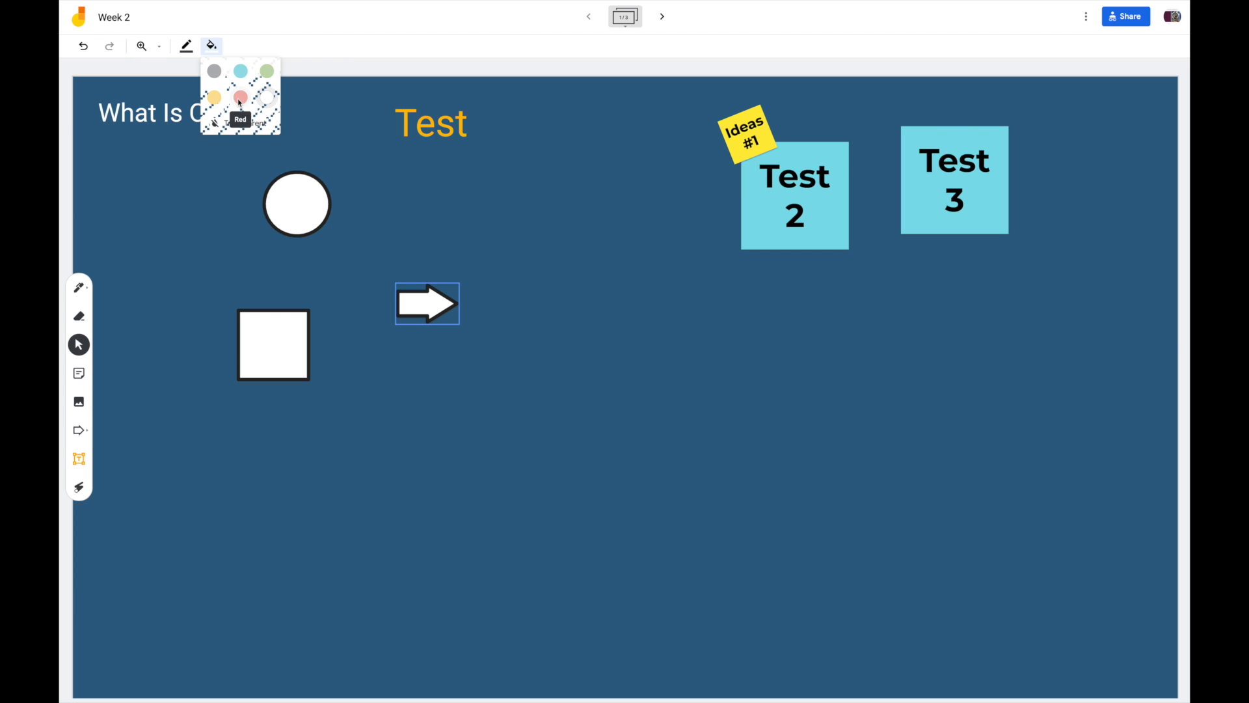
click(241, 104)
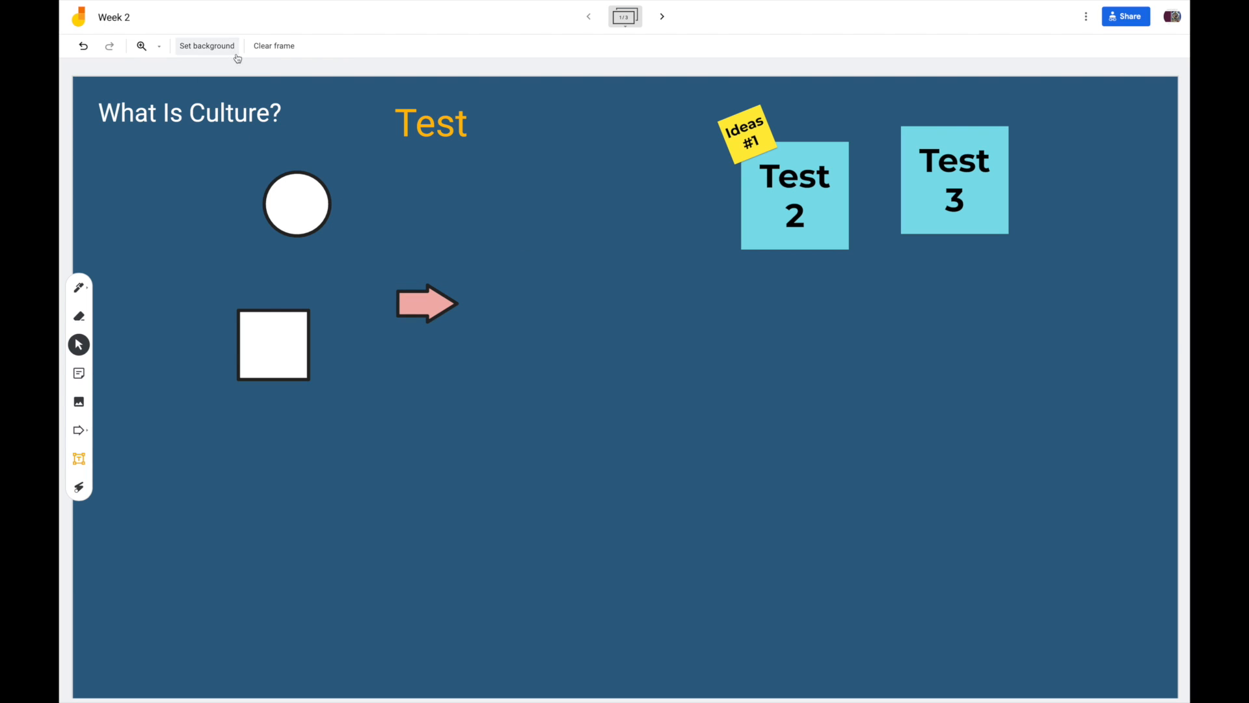
click(426, 303)
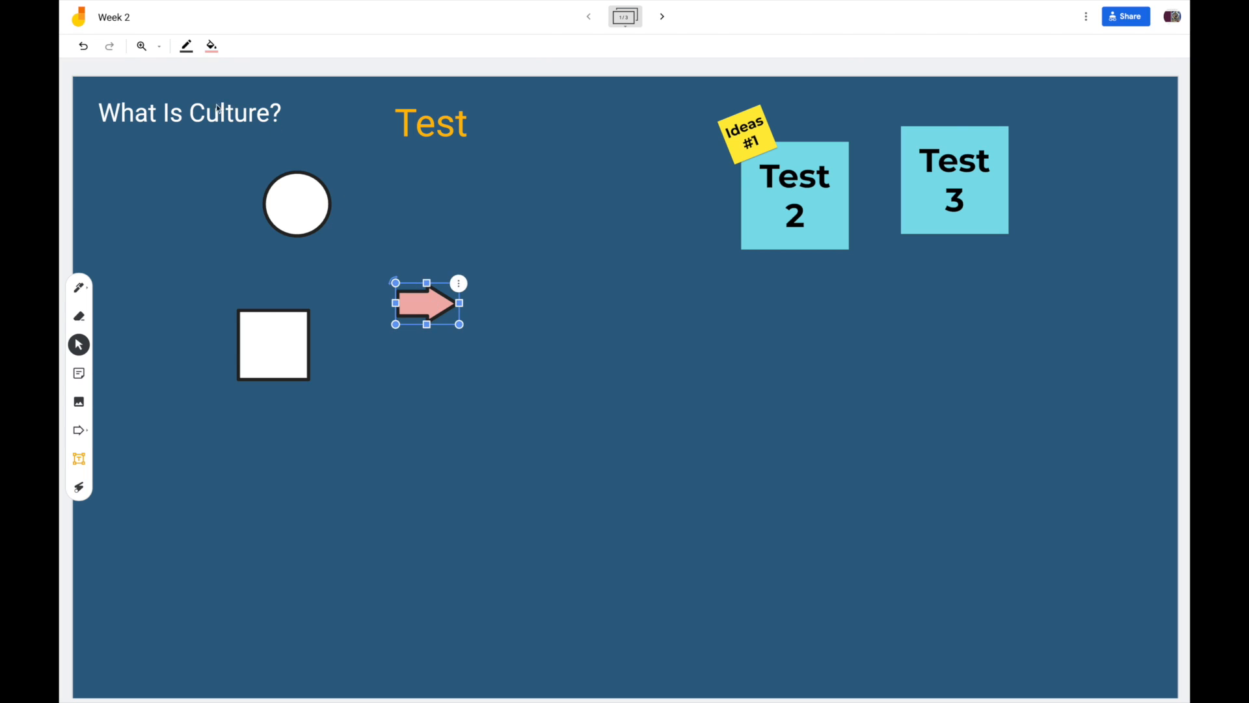
click(186, 46)
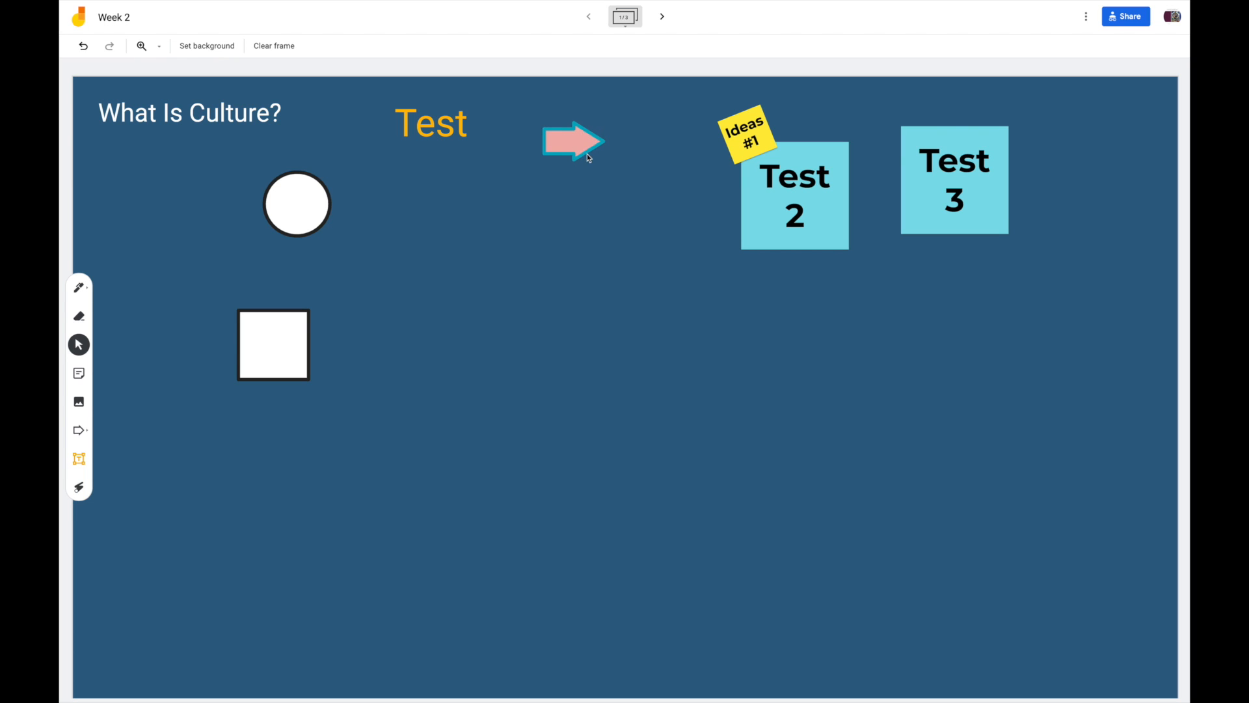
click(574, 141)
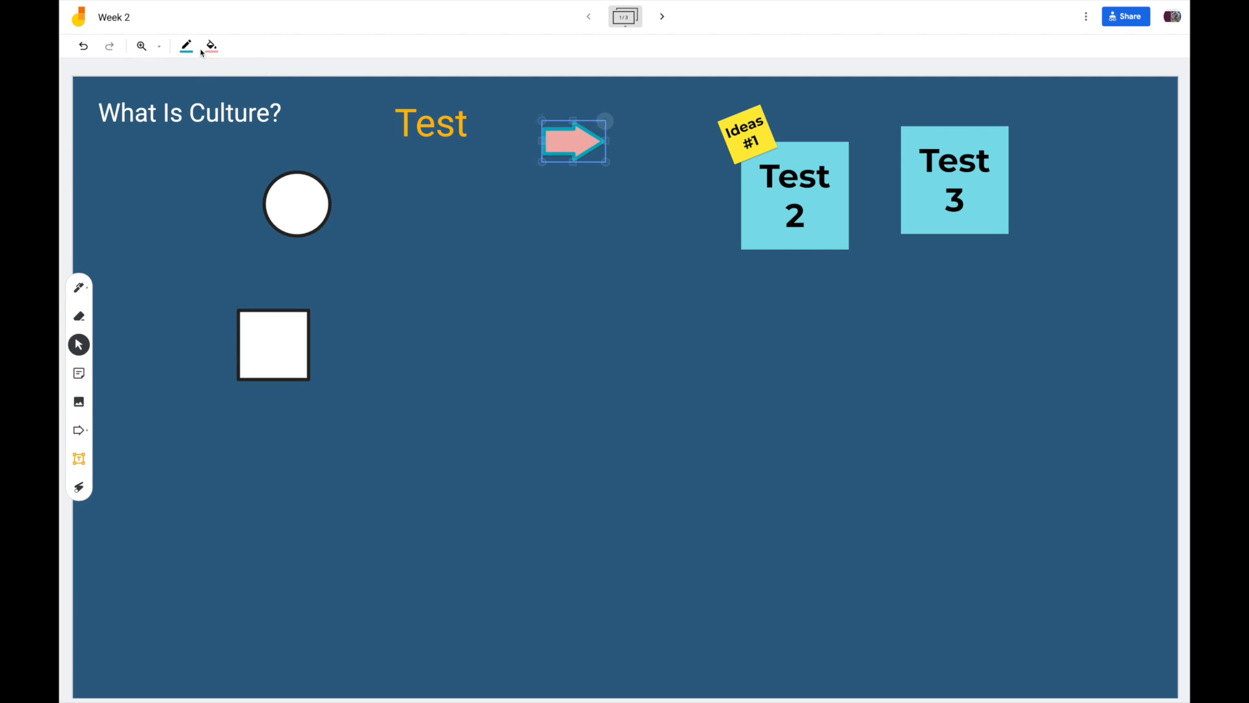
mouse_move(186, 47)
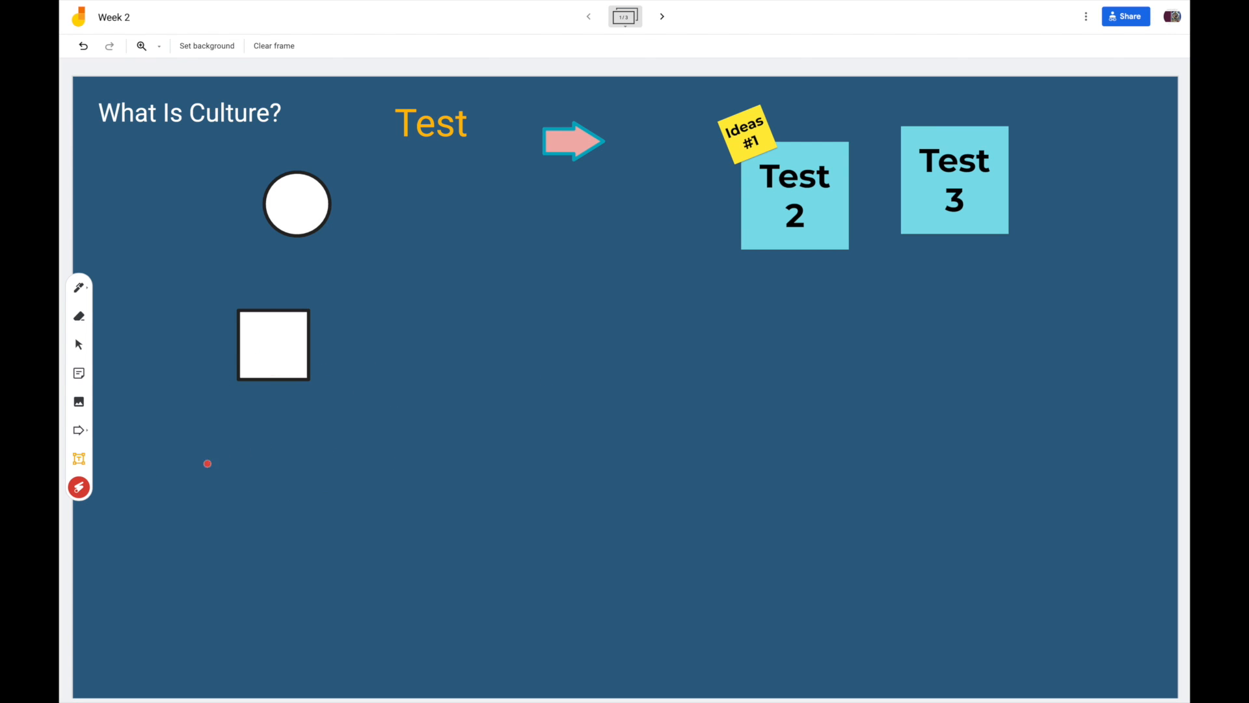
mouse_move(79, 487)
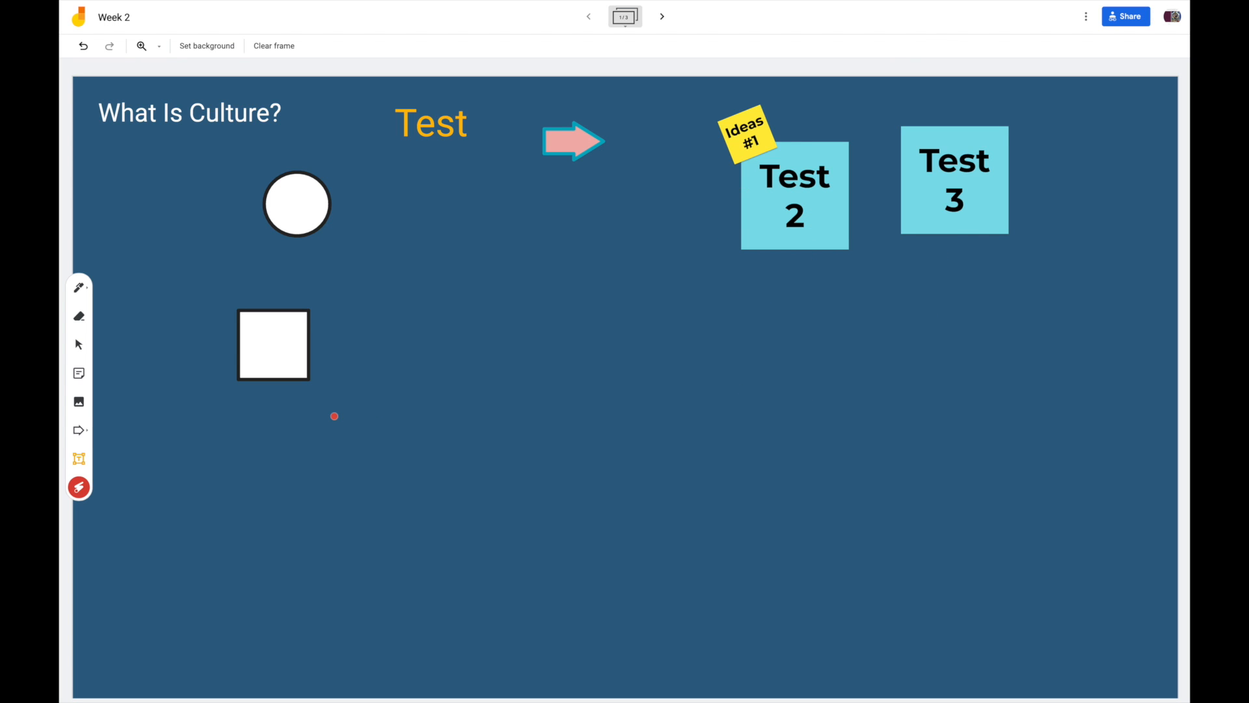
mouse_move(1020, 111)
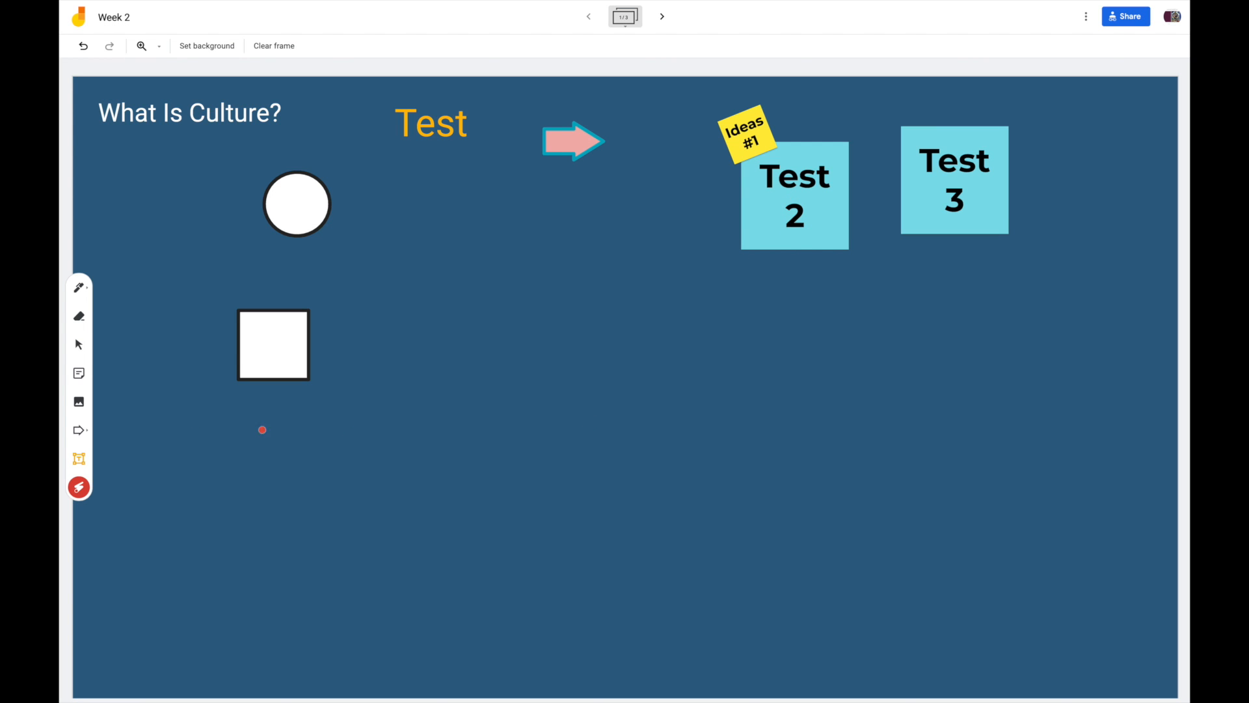
click(79, 343)
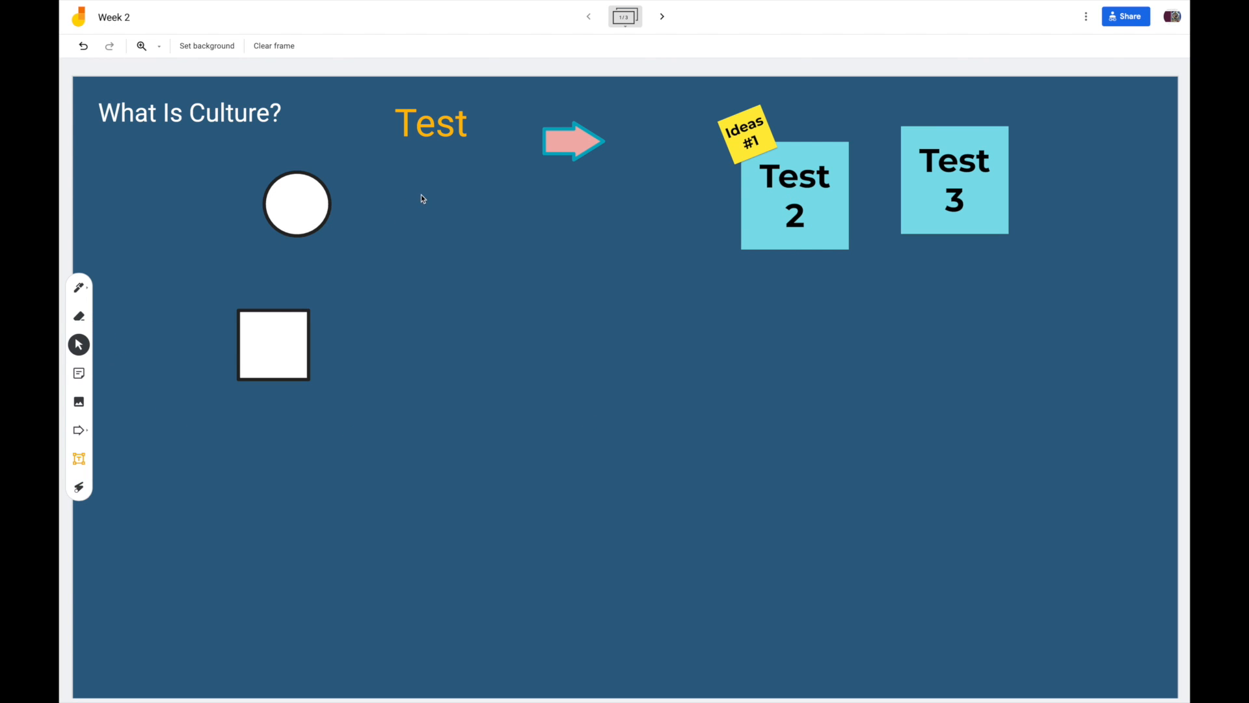
mouse_move(500, 233)
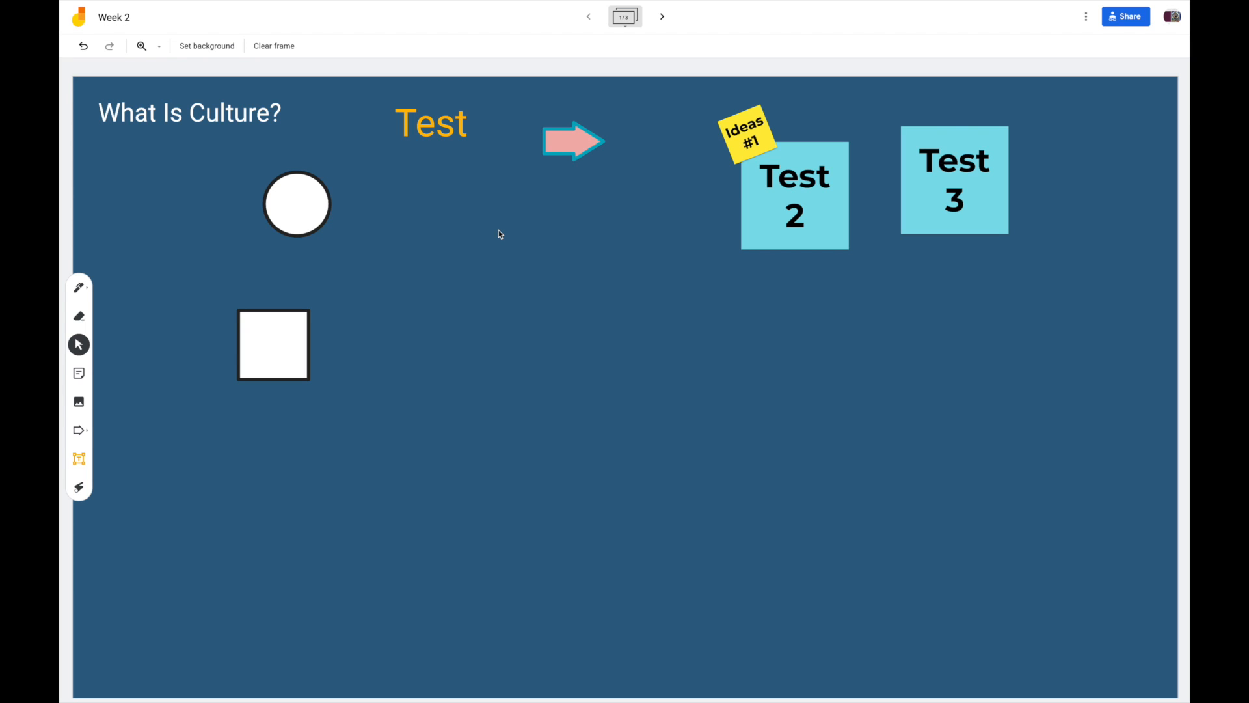
mouse_move(1124, 16)
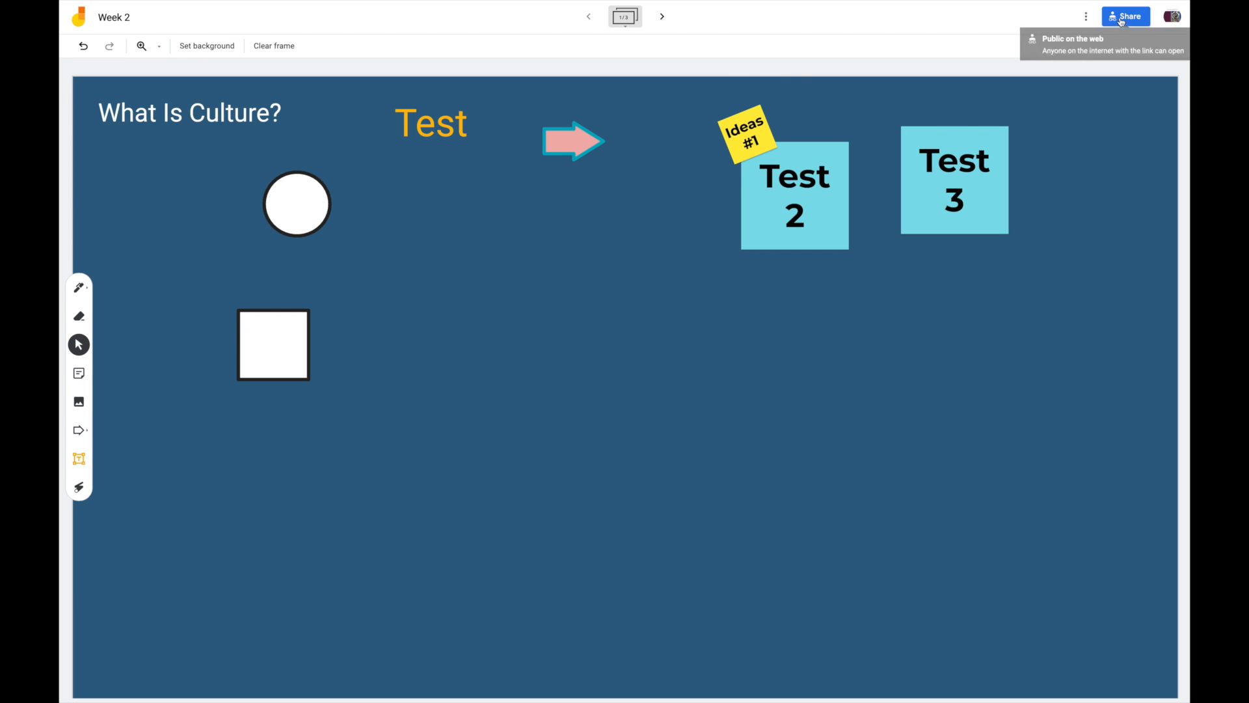
click(1124, 15)
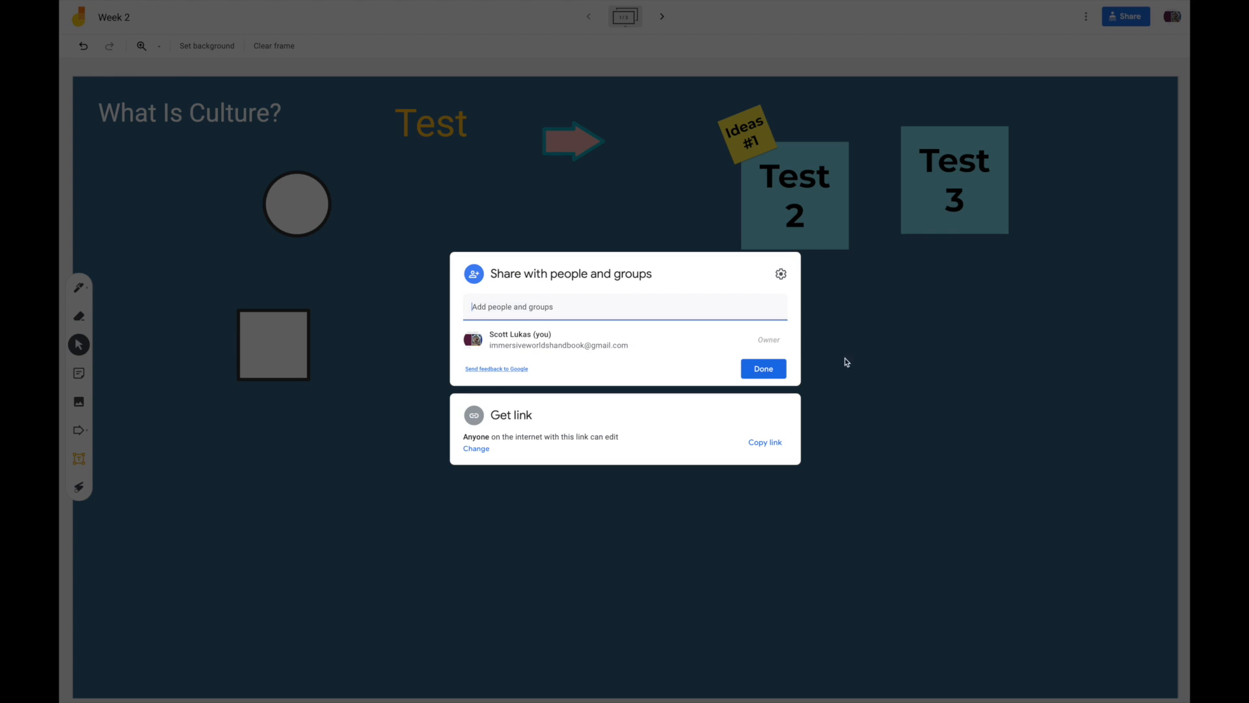
click(761, 369)
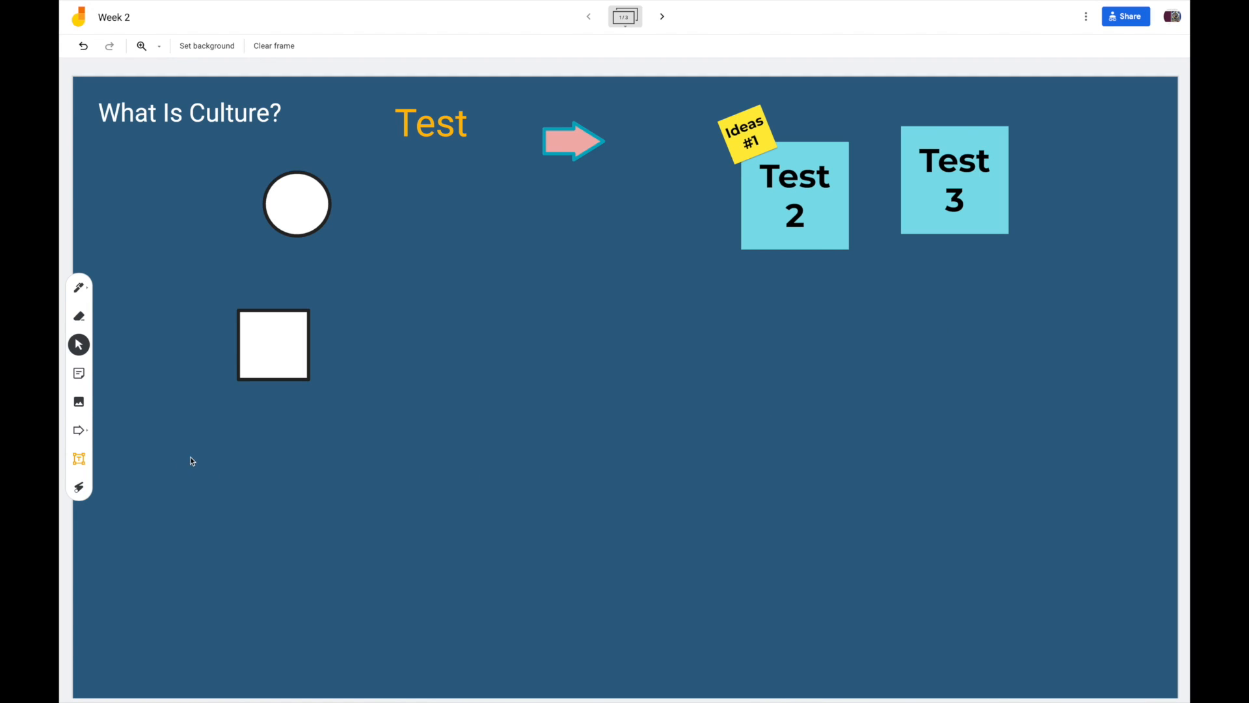
click(78, 402)
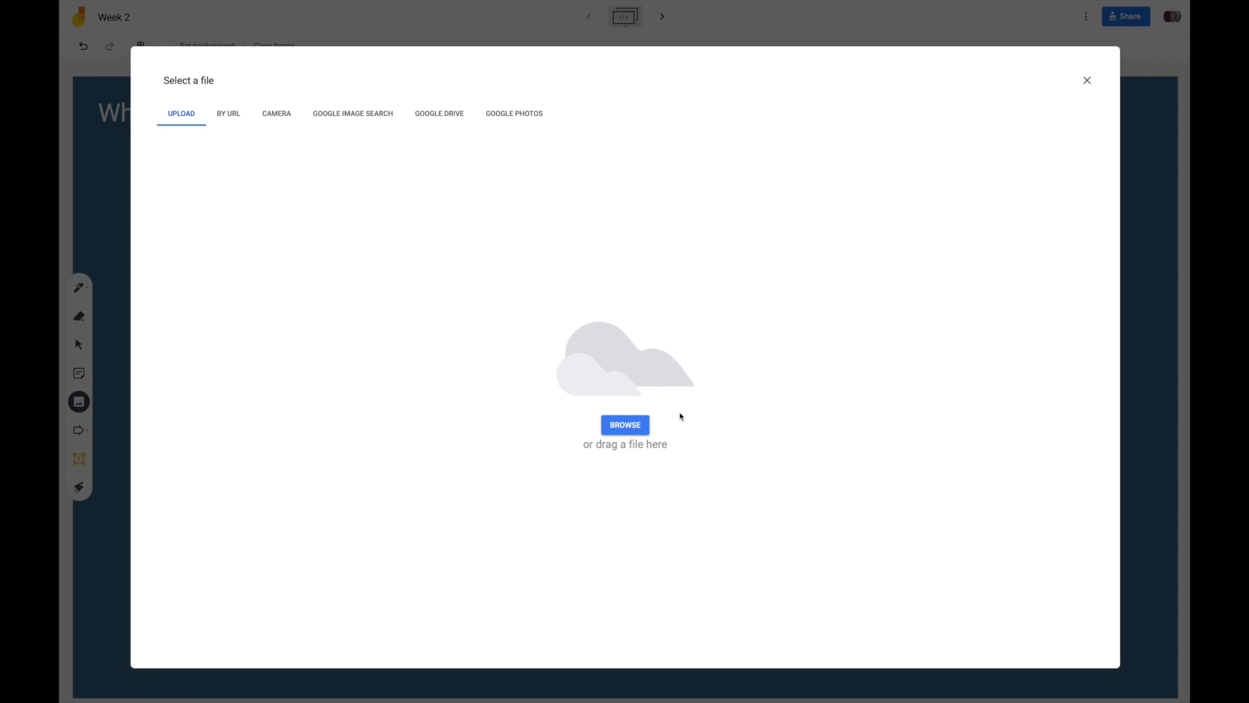
mouse_move(233, 120)
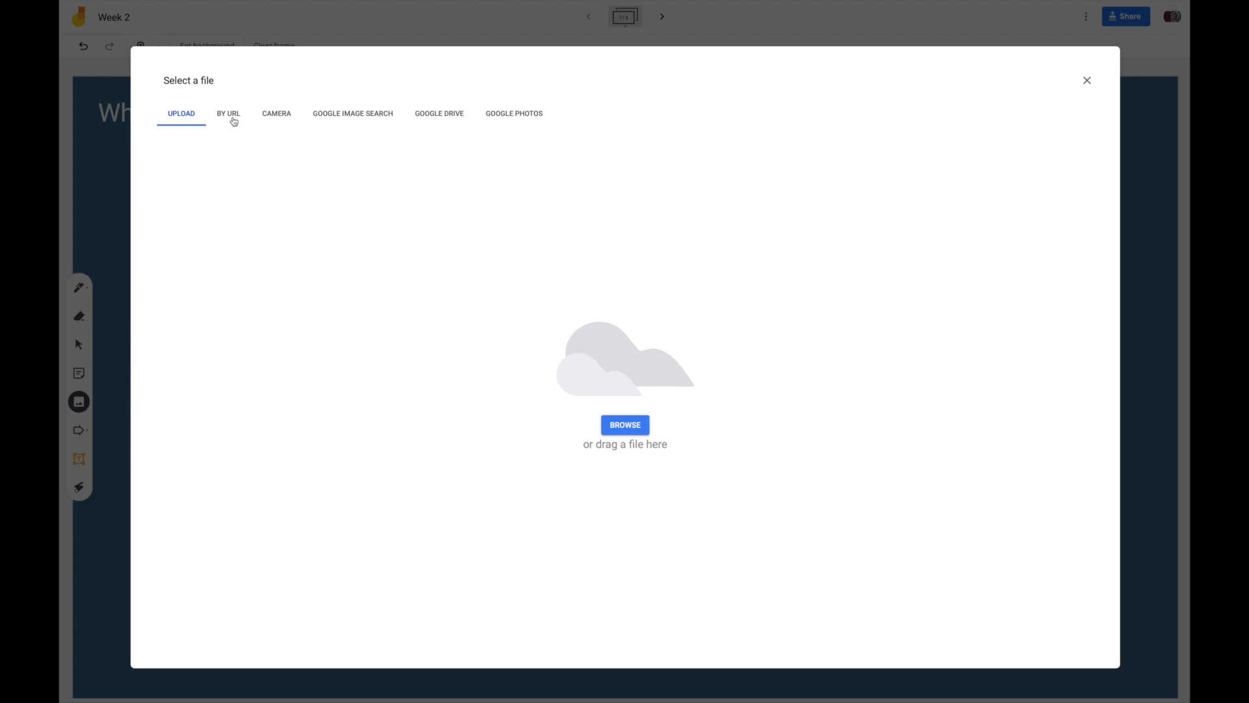
click(353, 113)
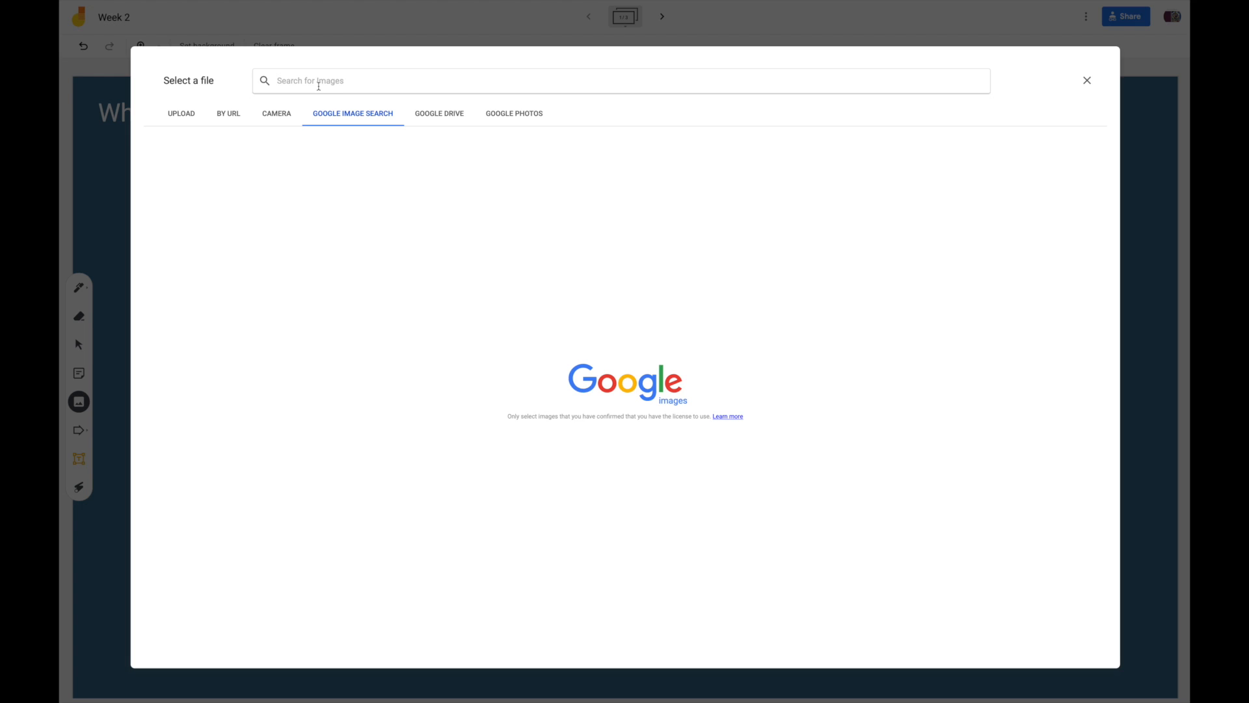
text(B)
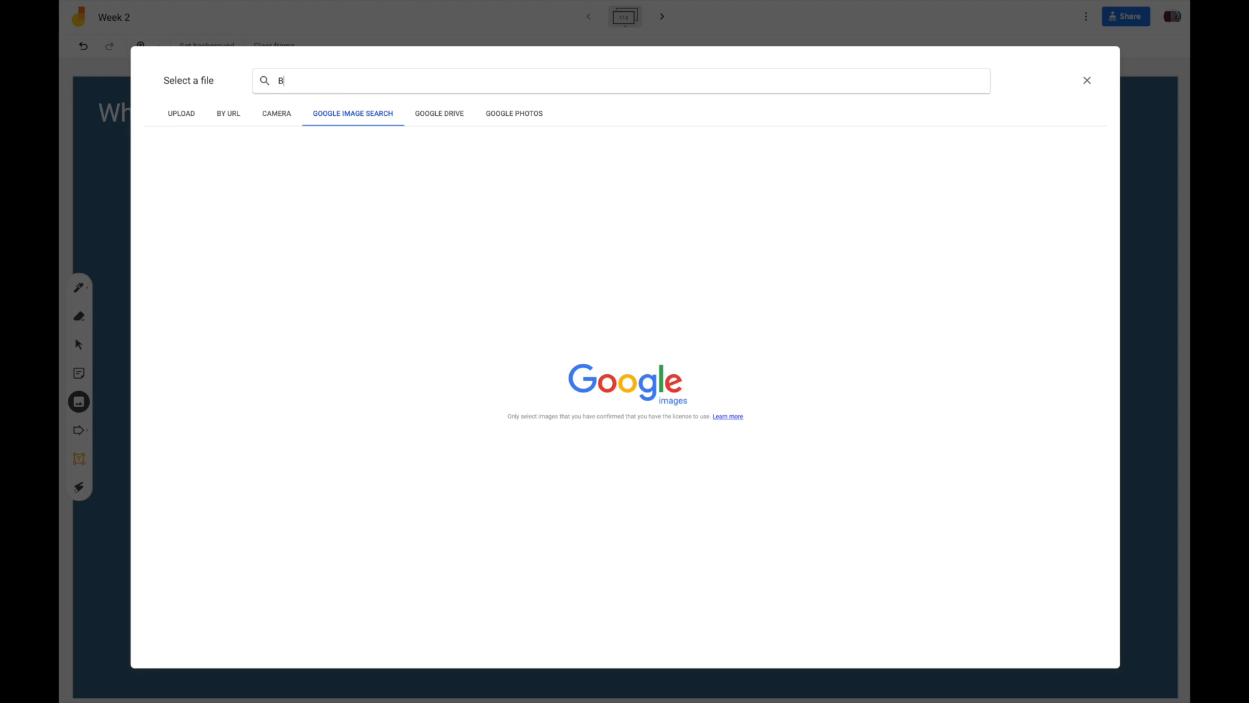
text(ird)
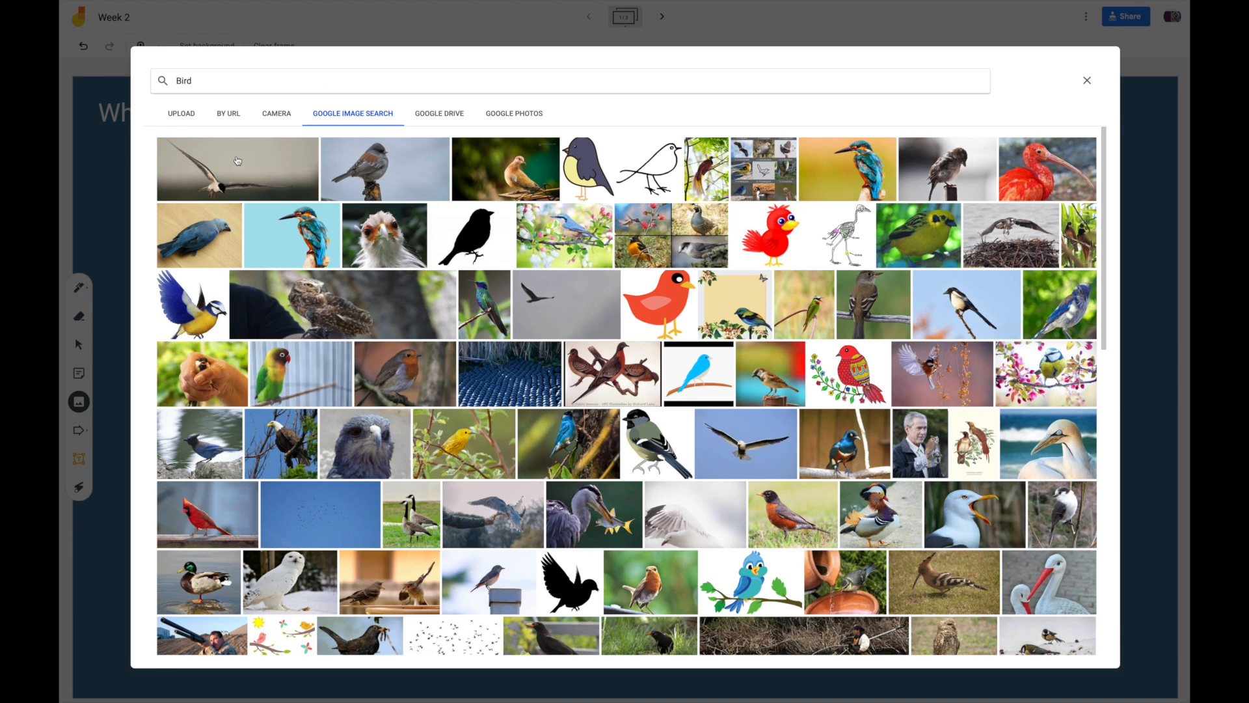
click(237, 168)
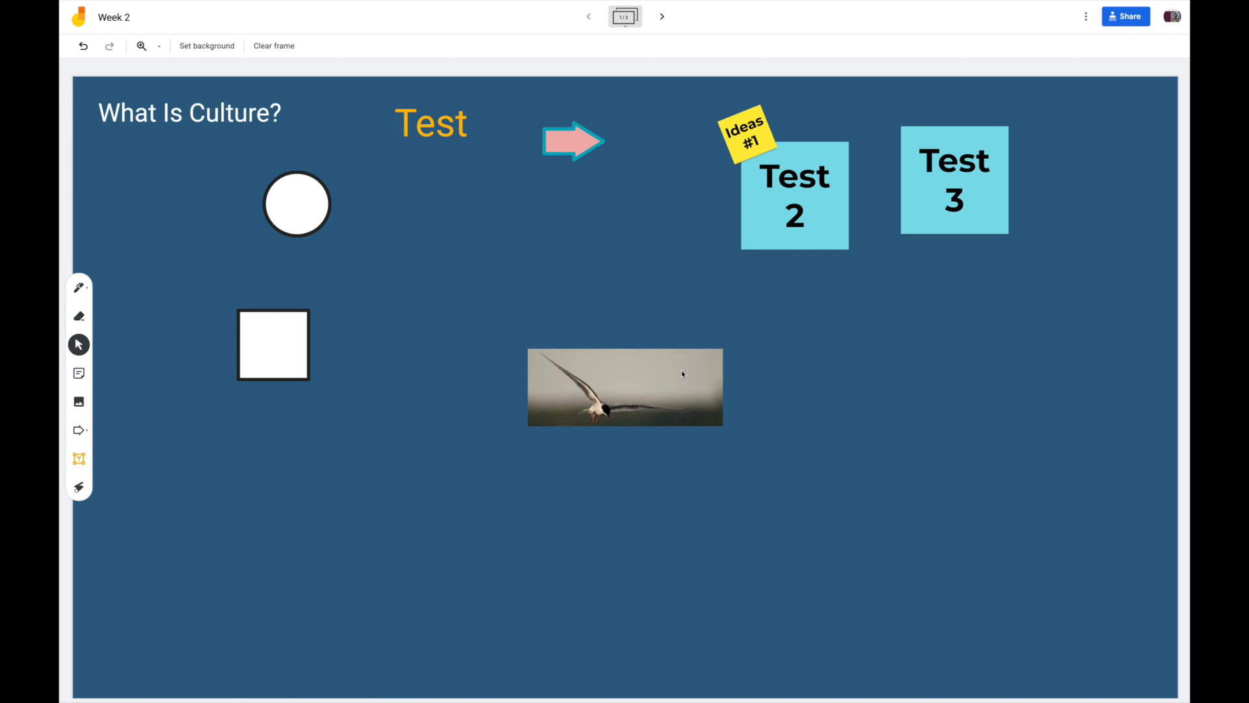
drag(626, 388, 189, 164)
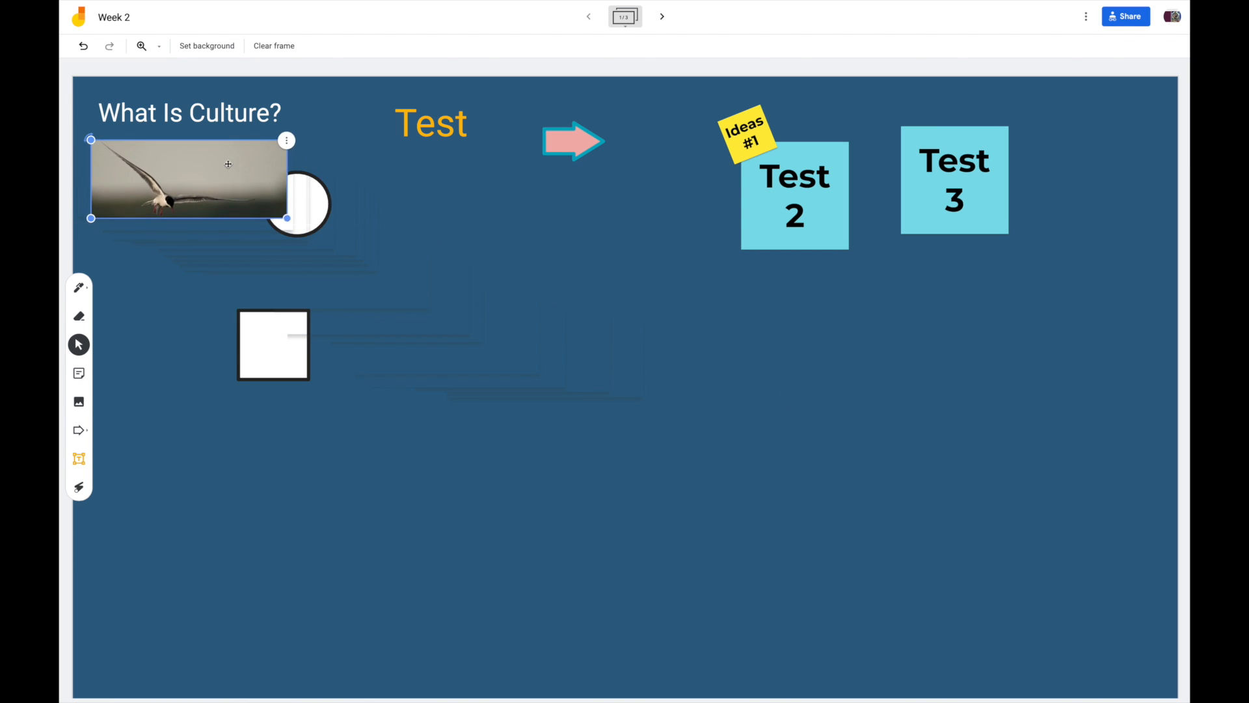
drag(285, 206, 517, 235)
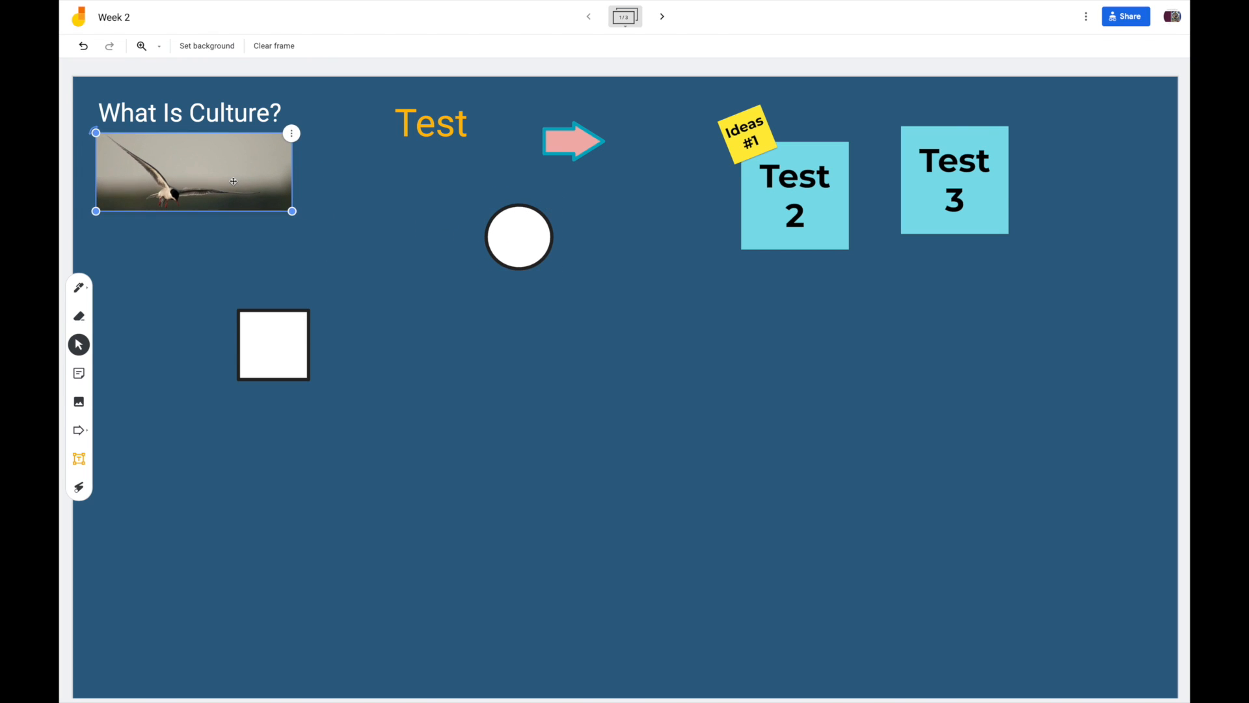
click(377, 216)
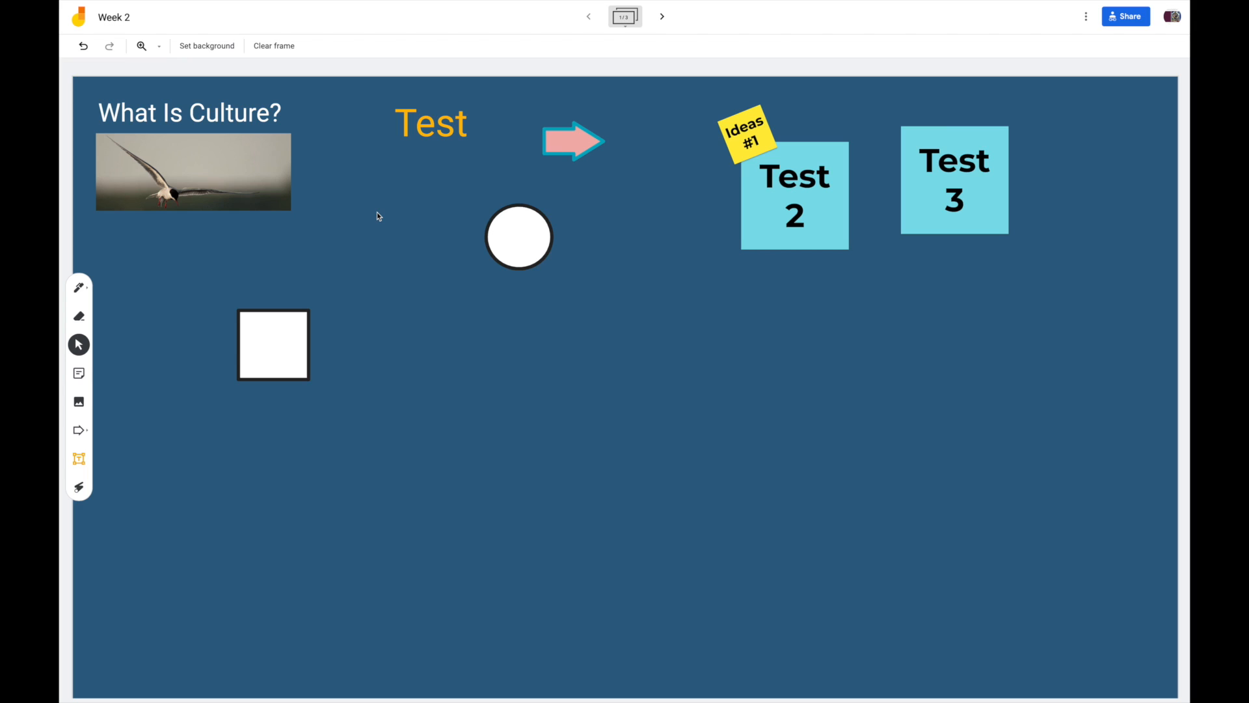
click(79, 402)
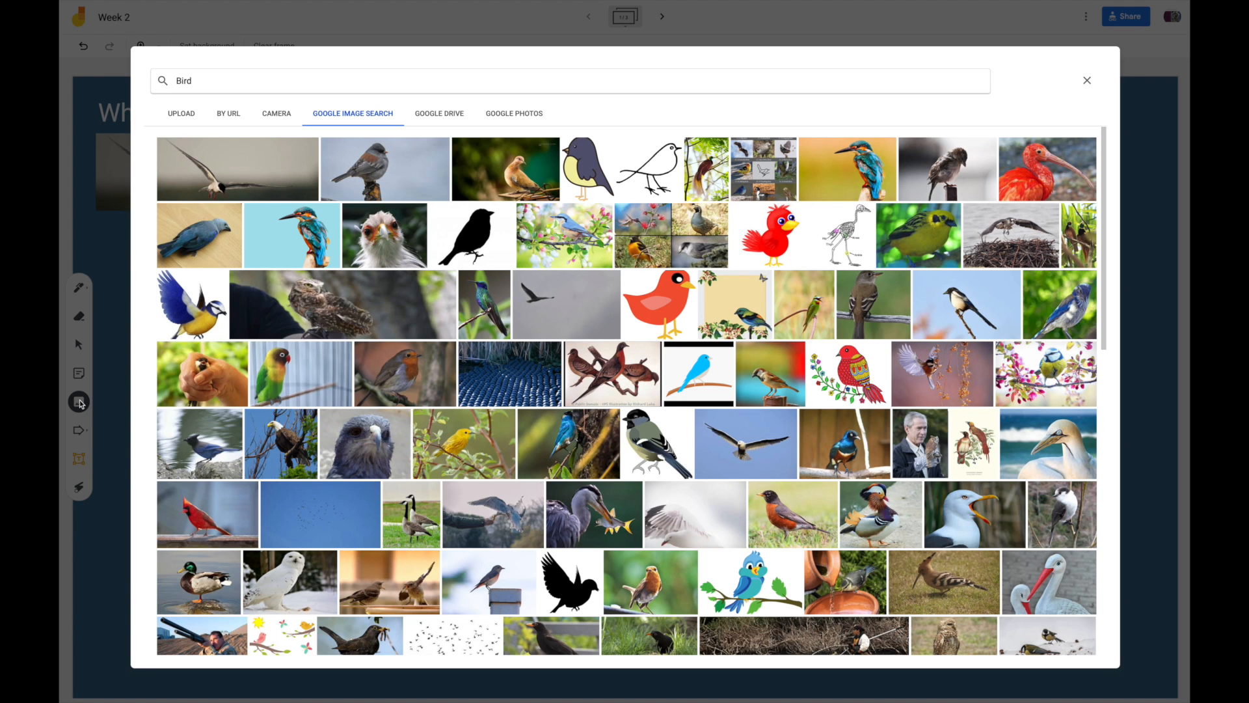
click(514, 114)
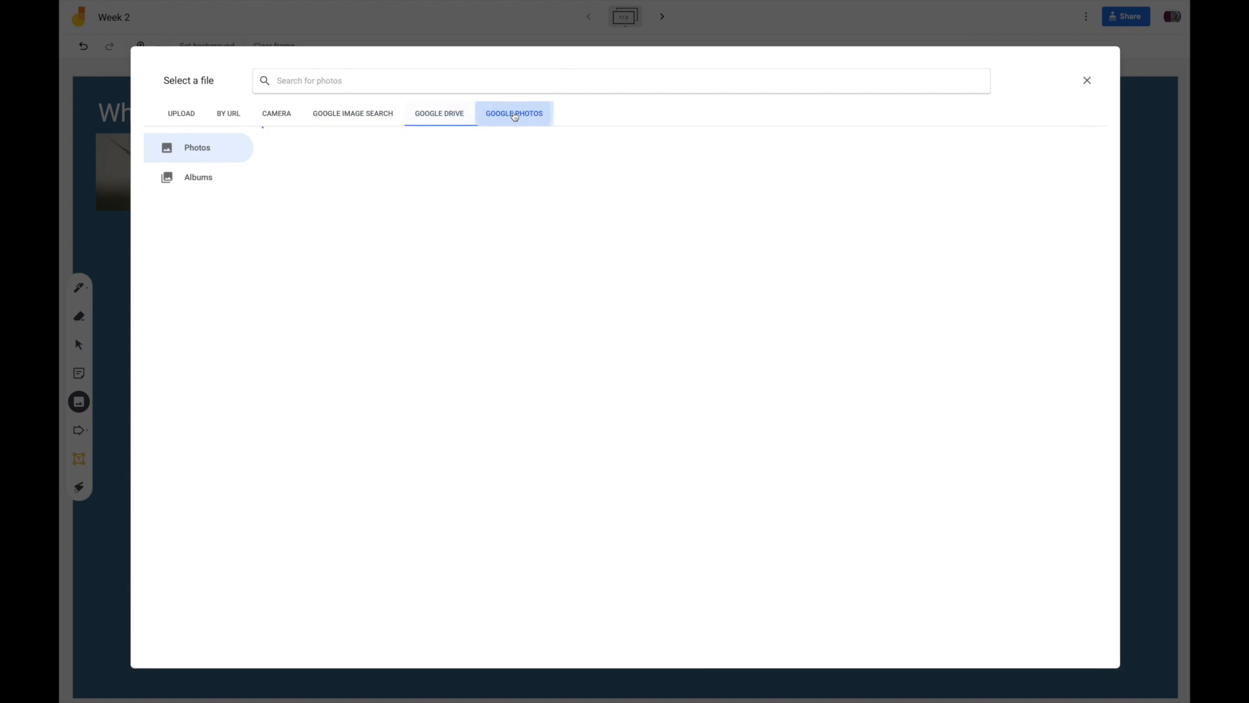
click(353, 113)
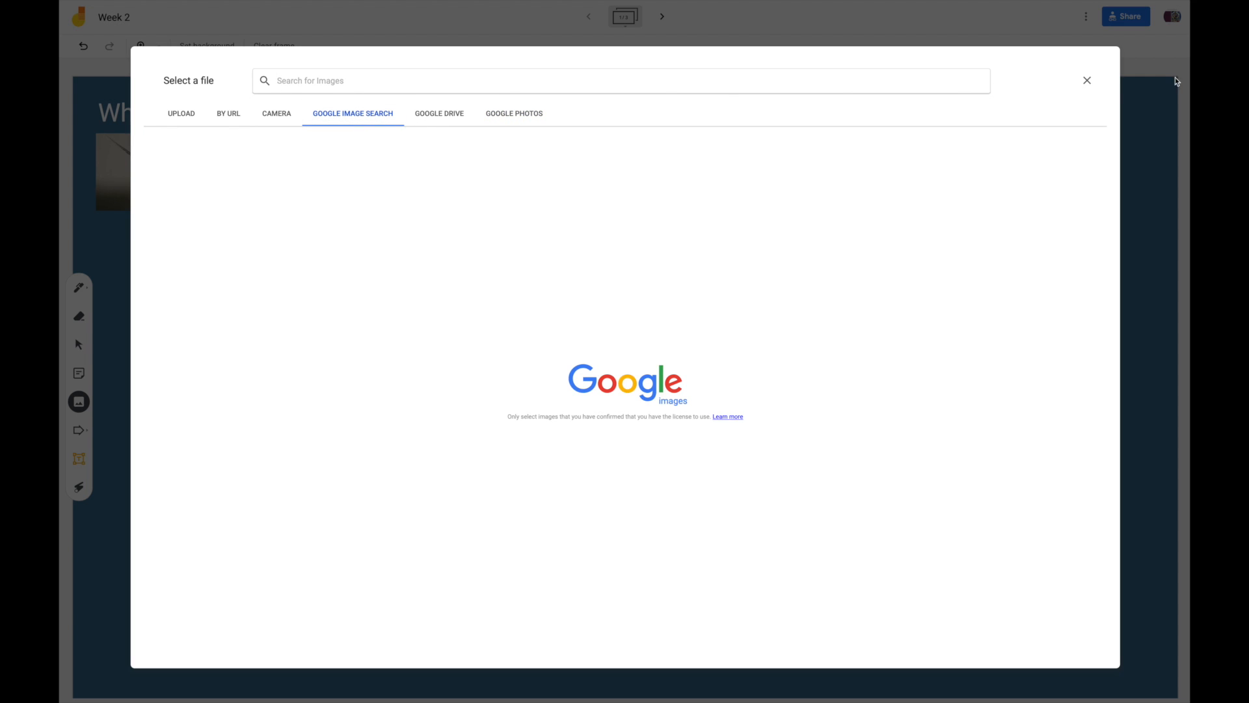
click(1085, 79)
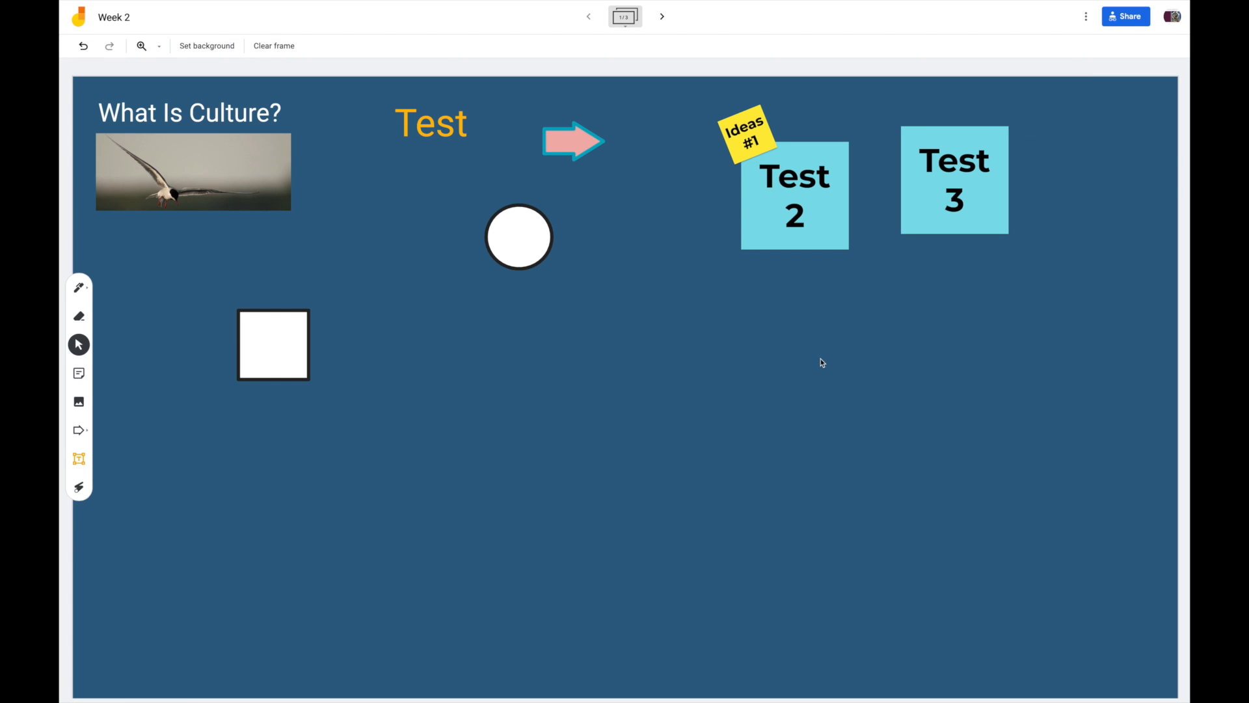
mouse_move(828, 344)
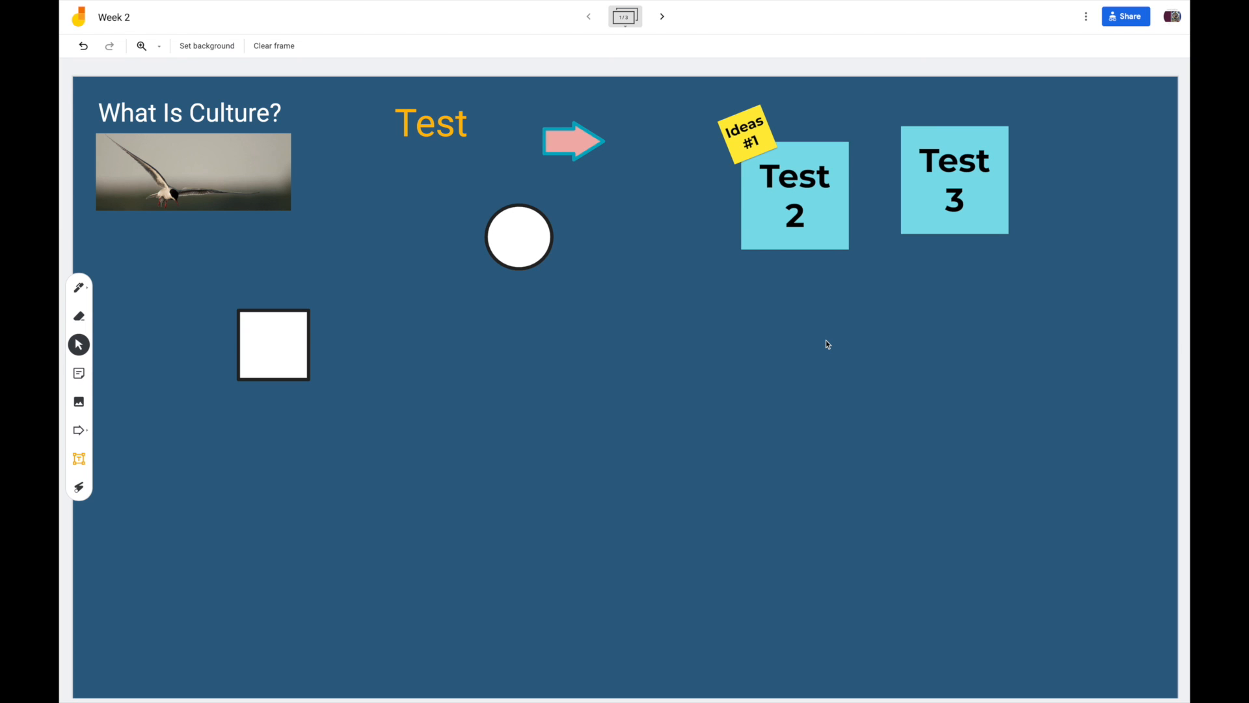
mouse_move(217, 109)
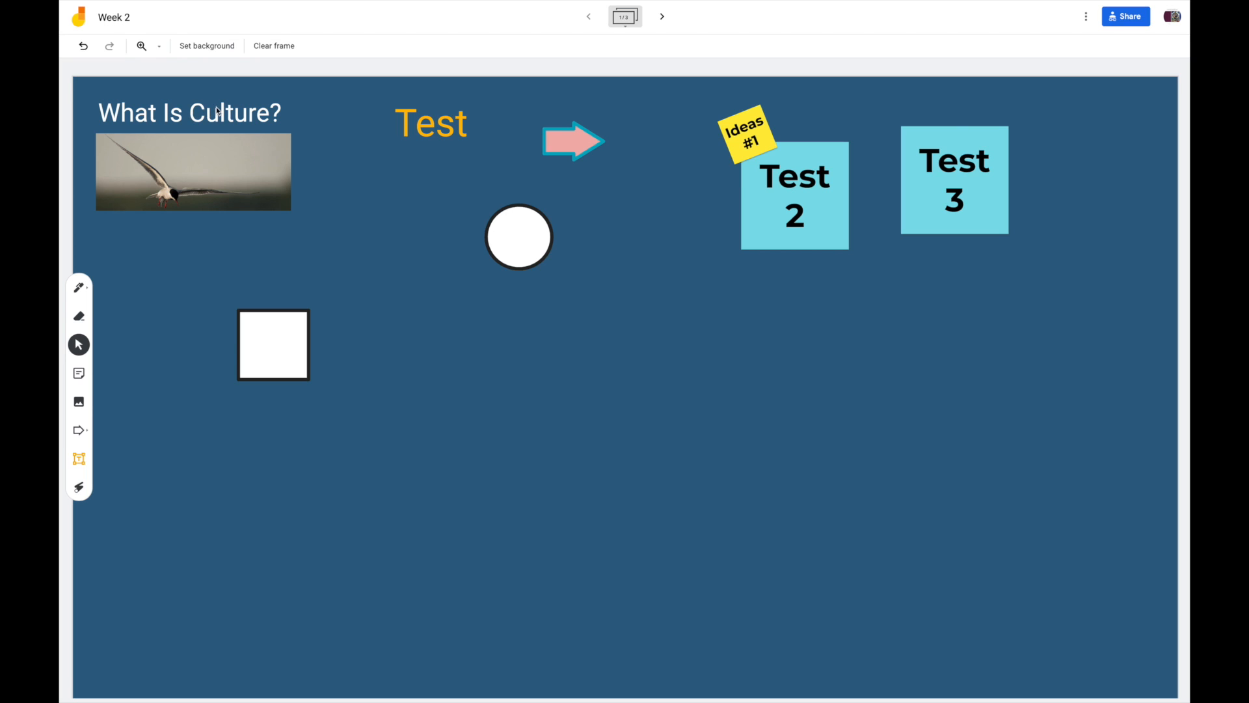
mouse_move(1062, 190)
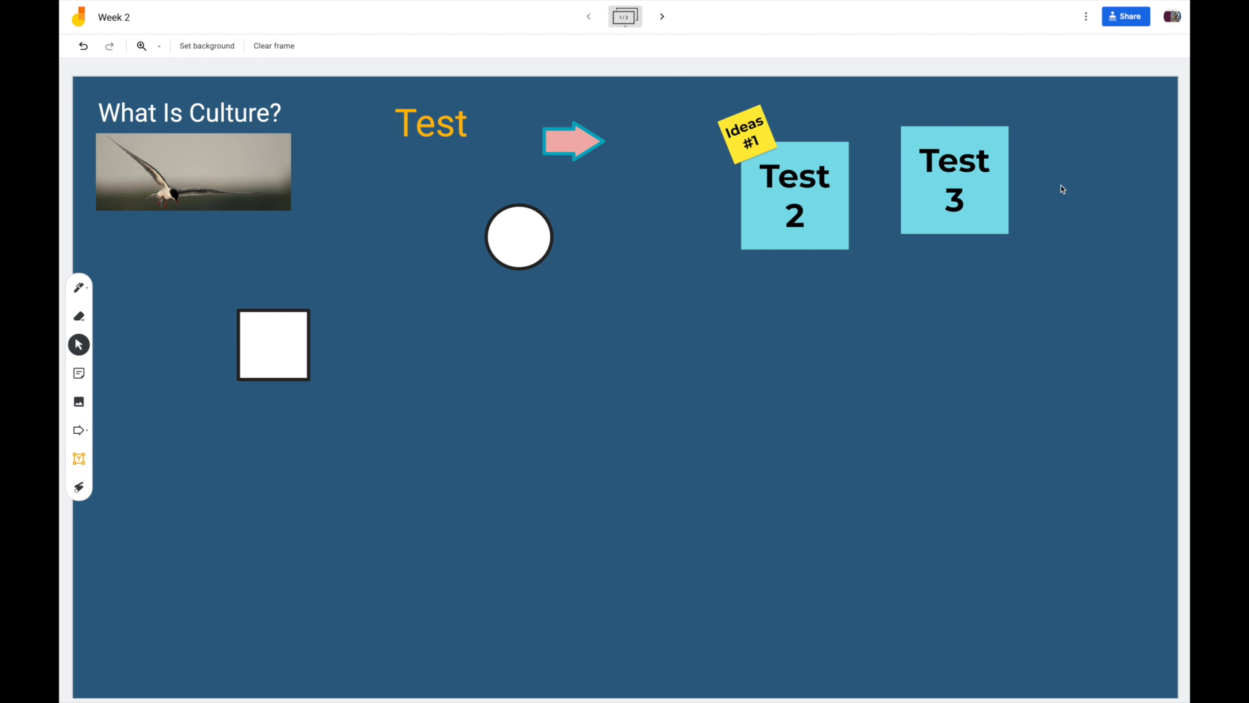
Move the Test 3 note rightward and the Test 2 note below it
click(954, 192)
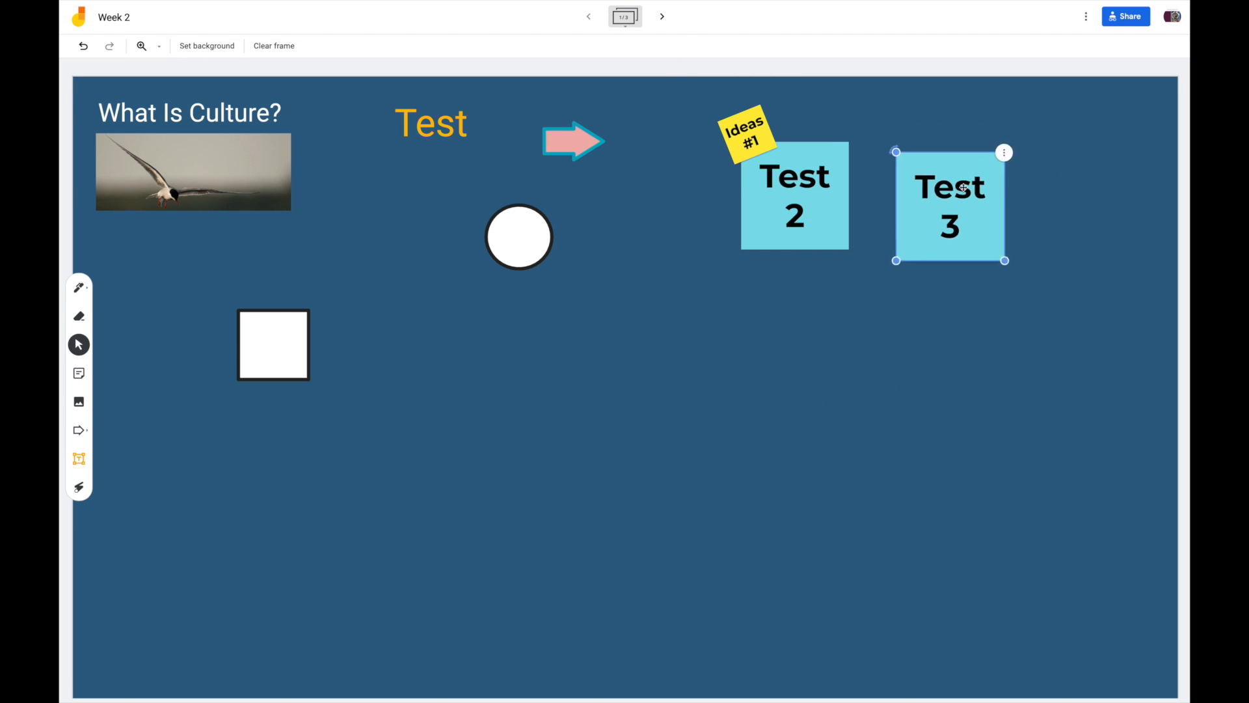
drag(950, 204, 983, 223)
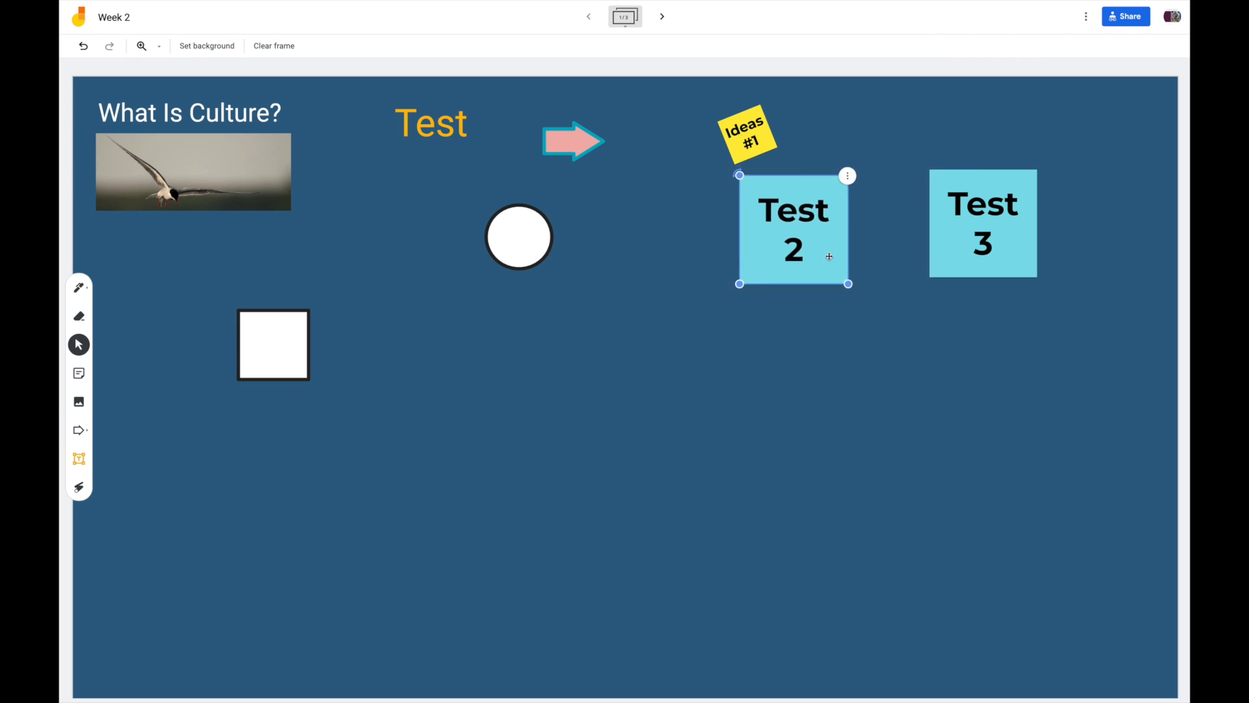
drag(792, 229, 1058, 311)
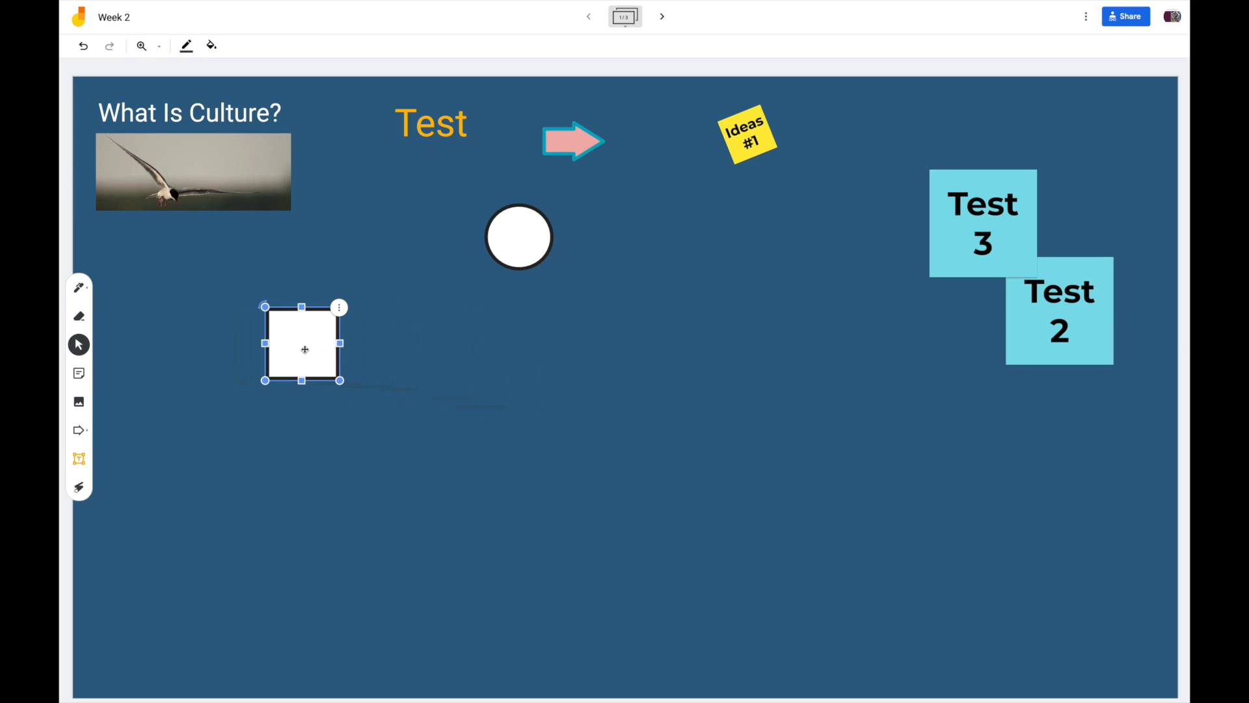
Move the square beside the circle and the Ideas #1 note beside Test 3
drag(303, 349, 689, 263)
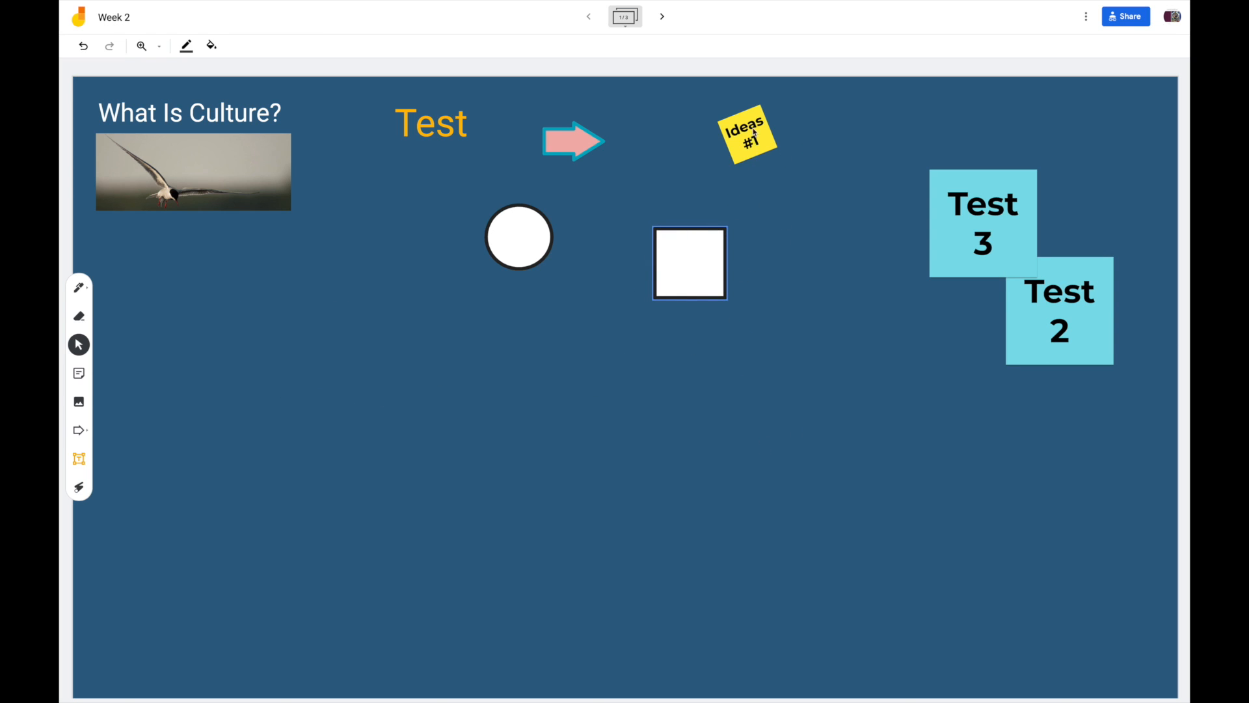
drag(747, 133, 718, 173)
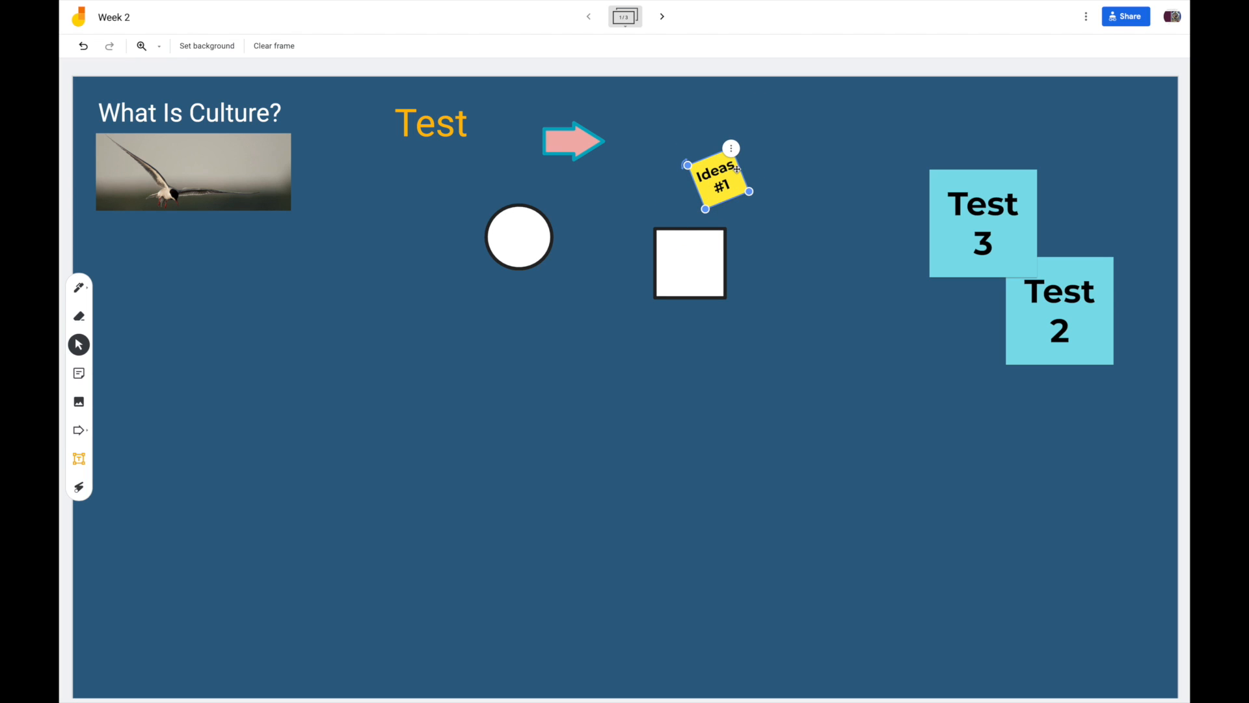
drag(717, 175, 916, 159)
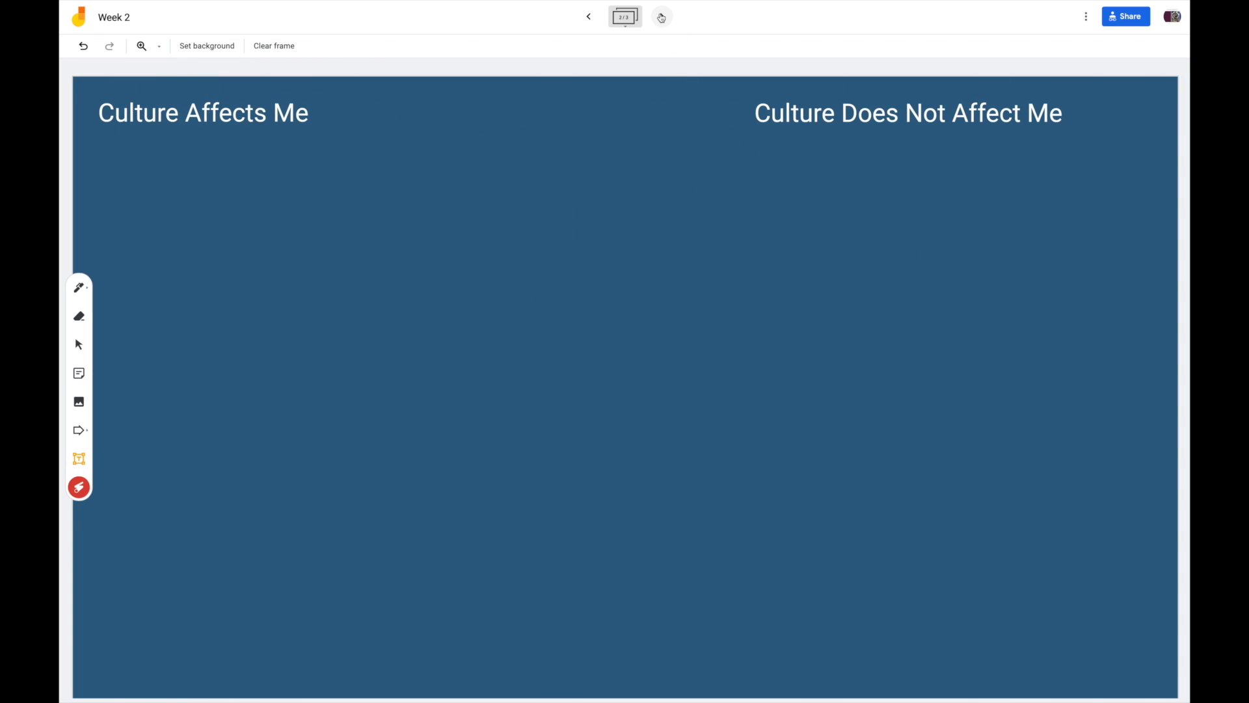
click(661, 16)
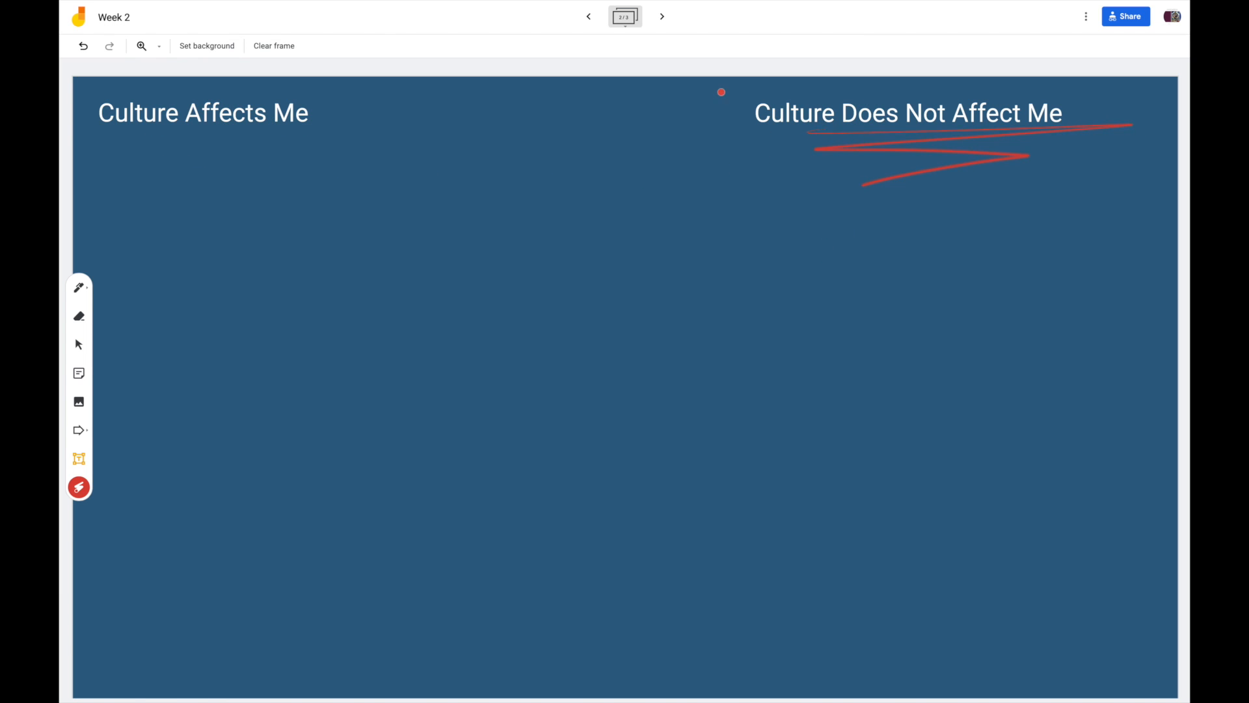
click(663, 16)
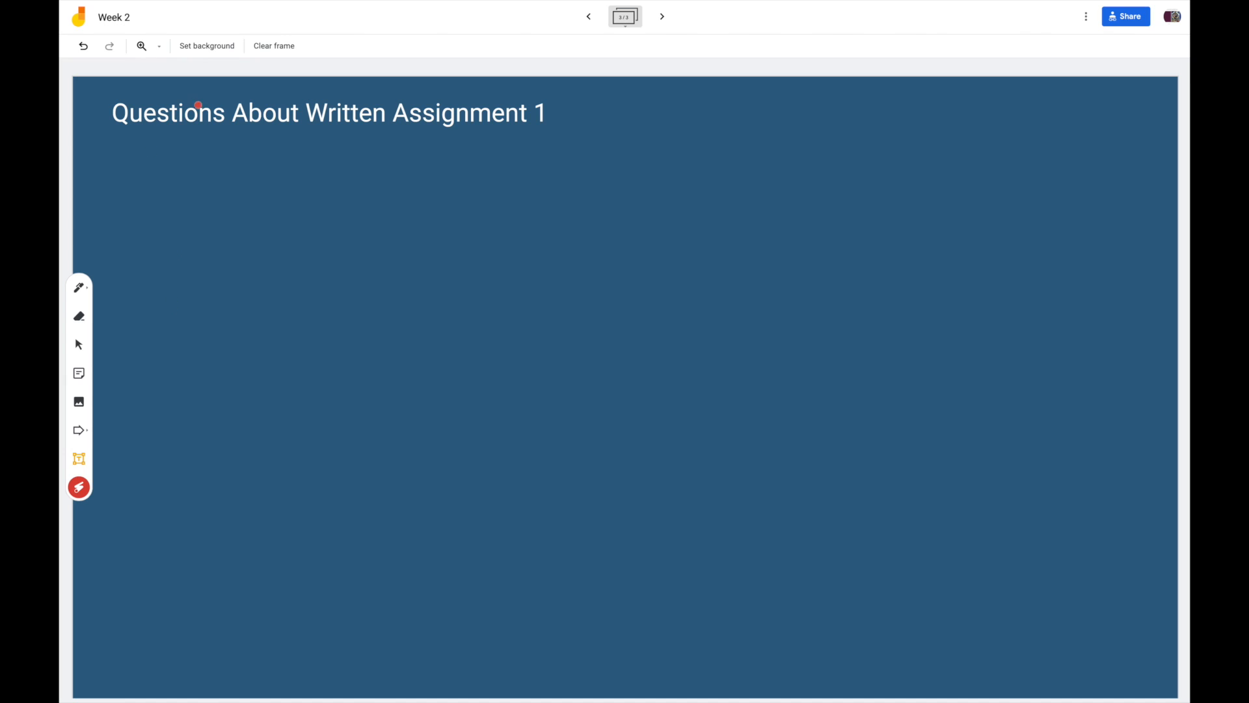
click(588, 16)
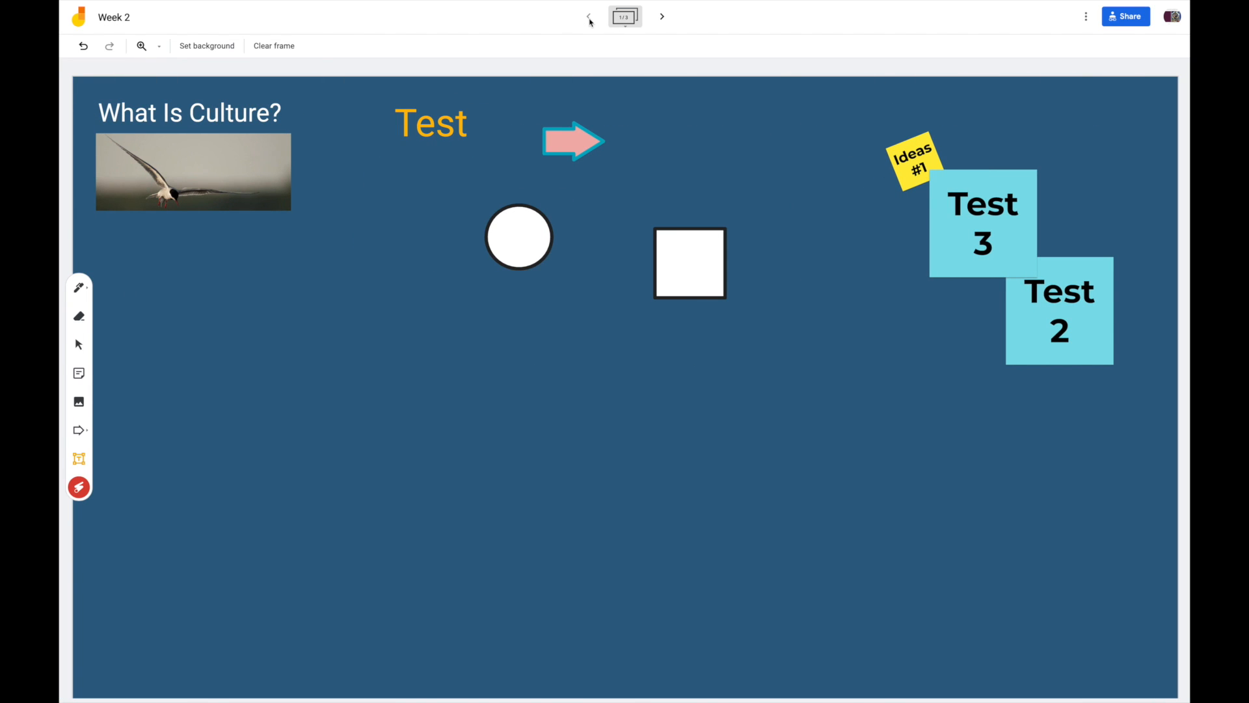
mouse_move(1124, 15)
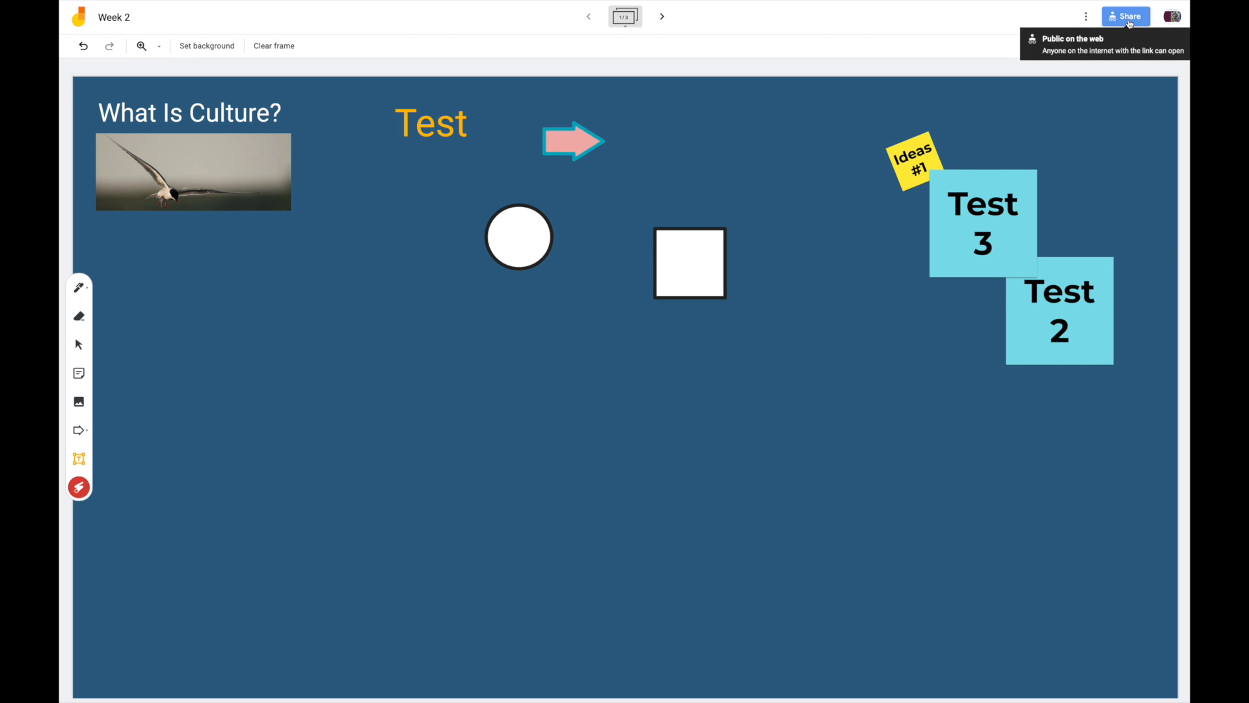
Copy the board's share link from the sharing settings
click(1124, 16)
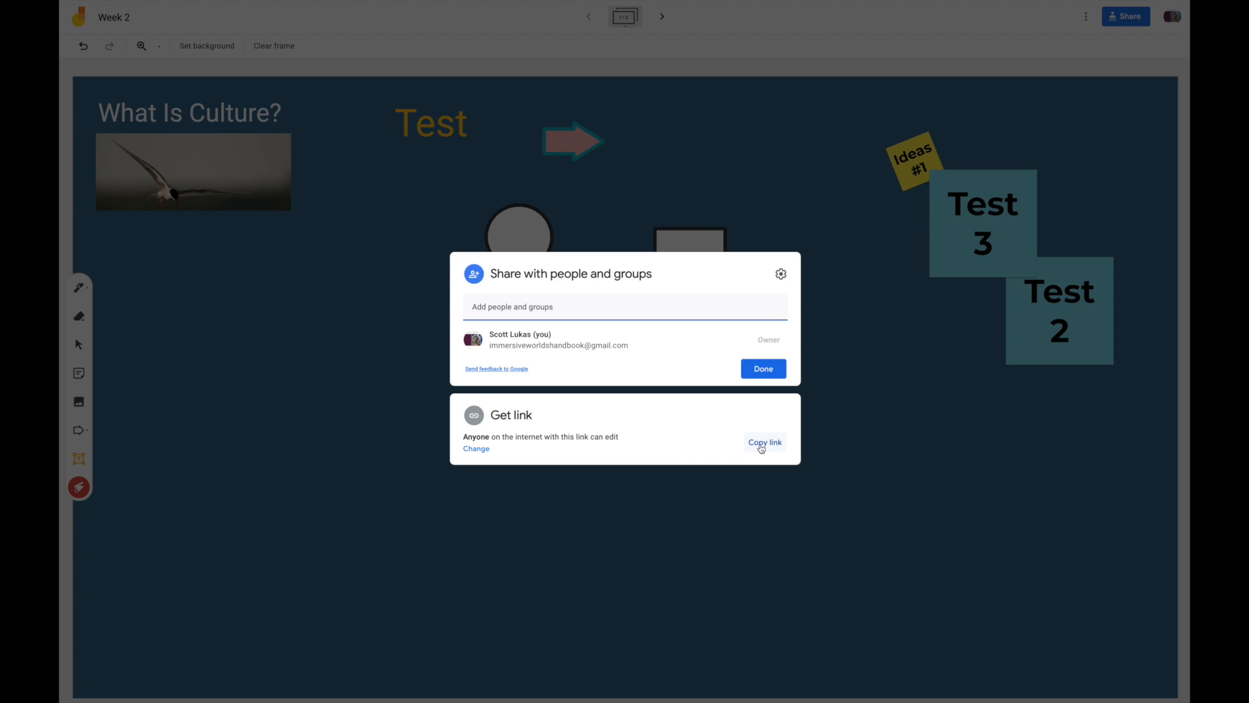
click(763, 442)
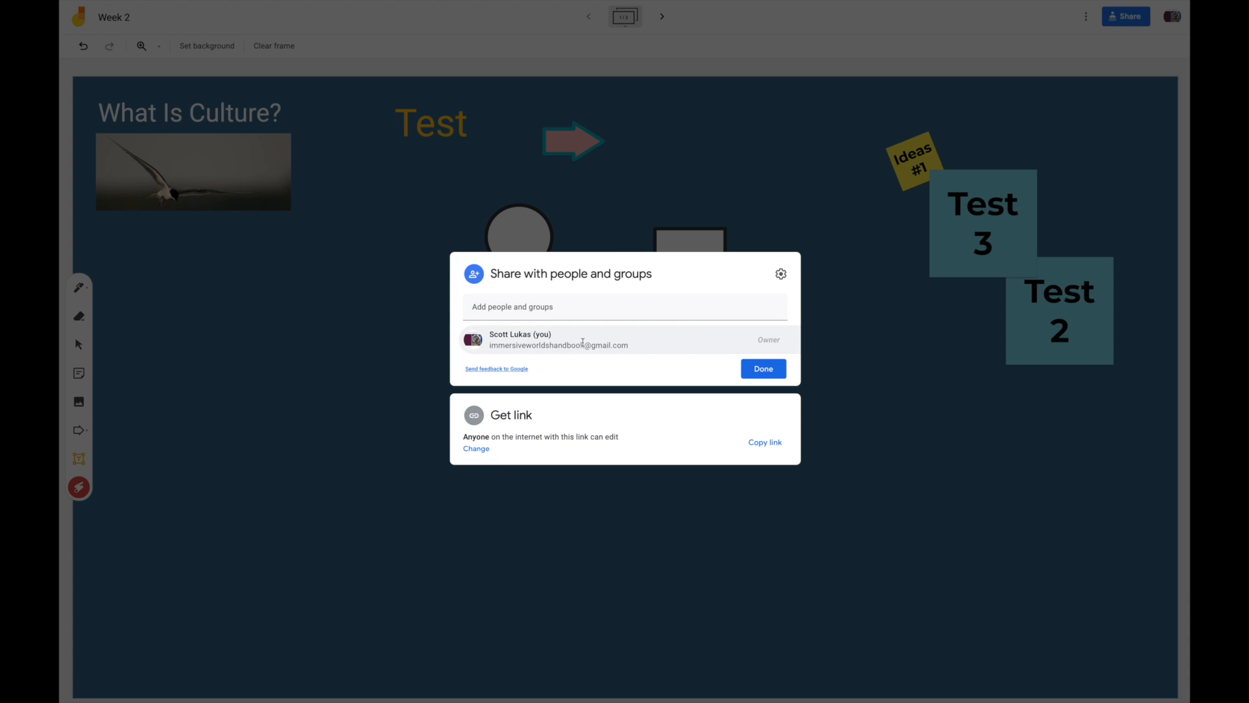
mouse_move(857, 442)
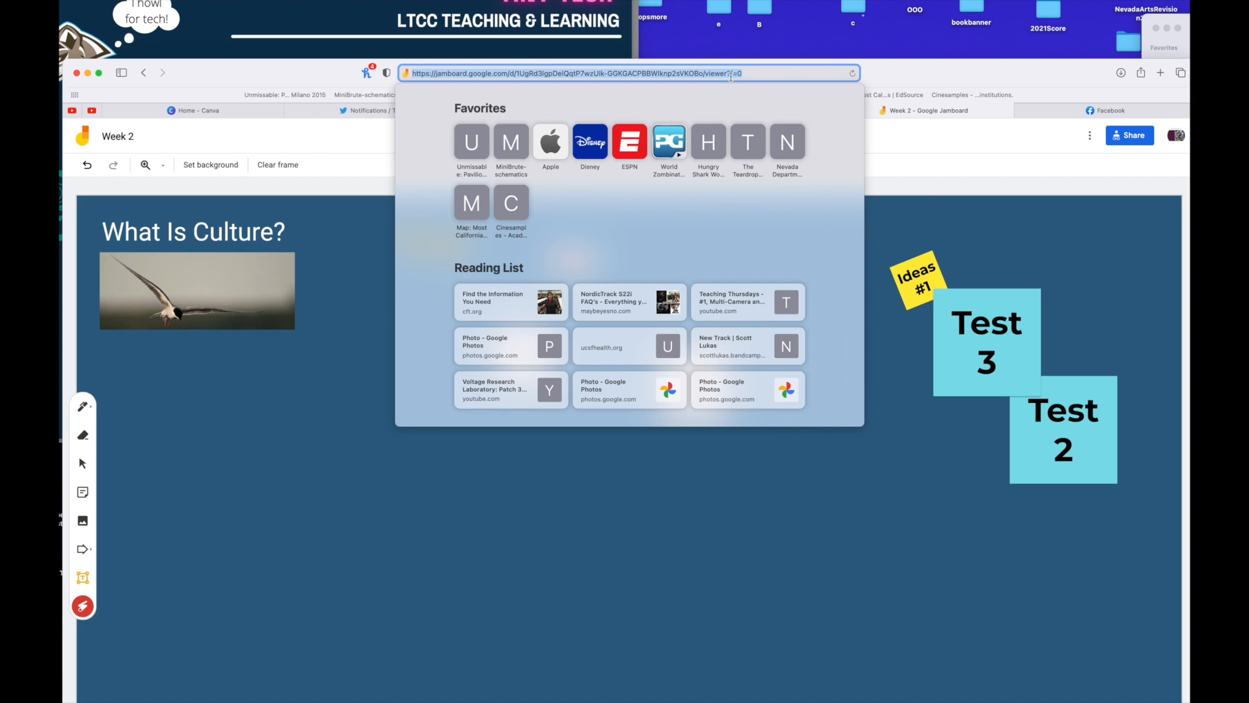
mouse_move(956, 221)
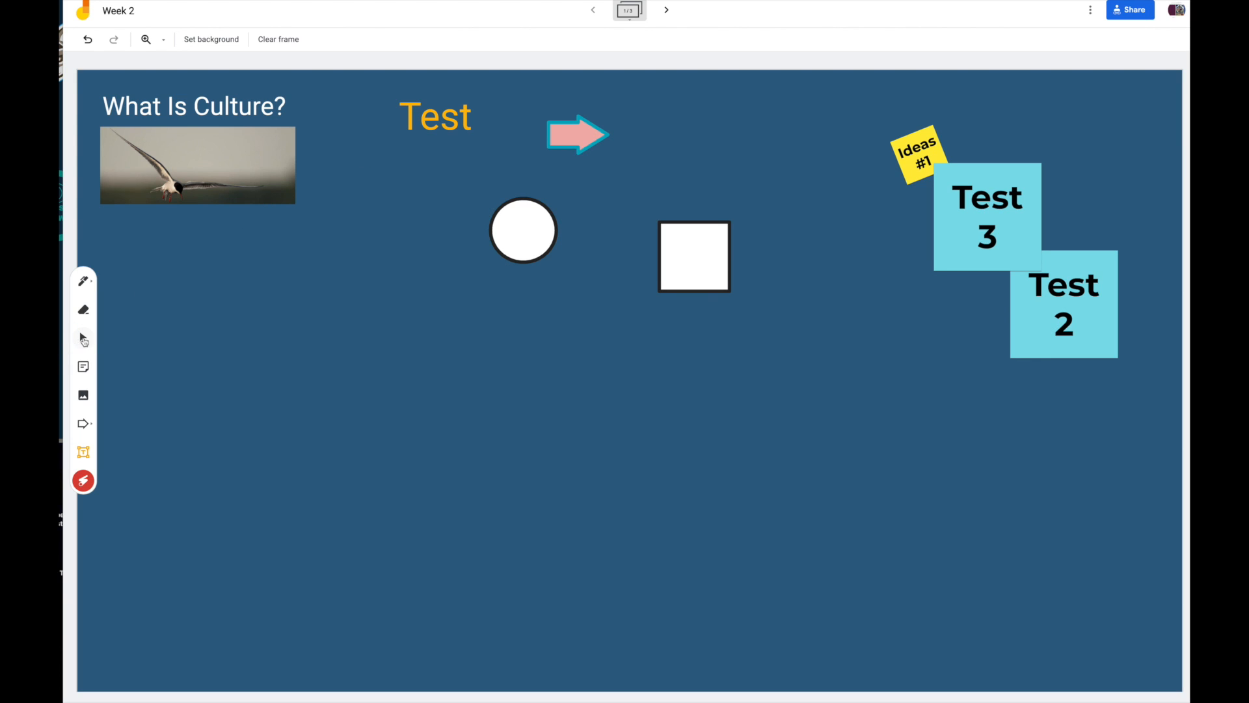
Move the pasted link text box off the arrow into the empty lower-left area
click(435, 116)
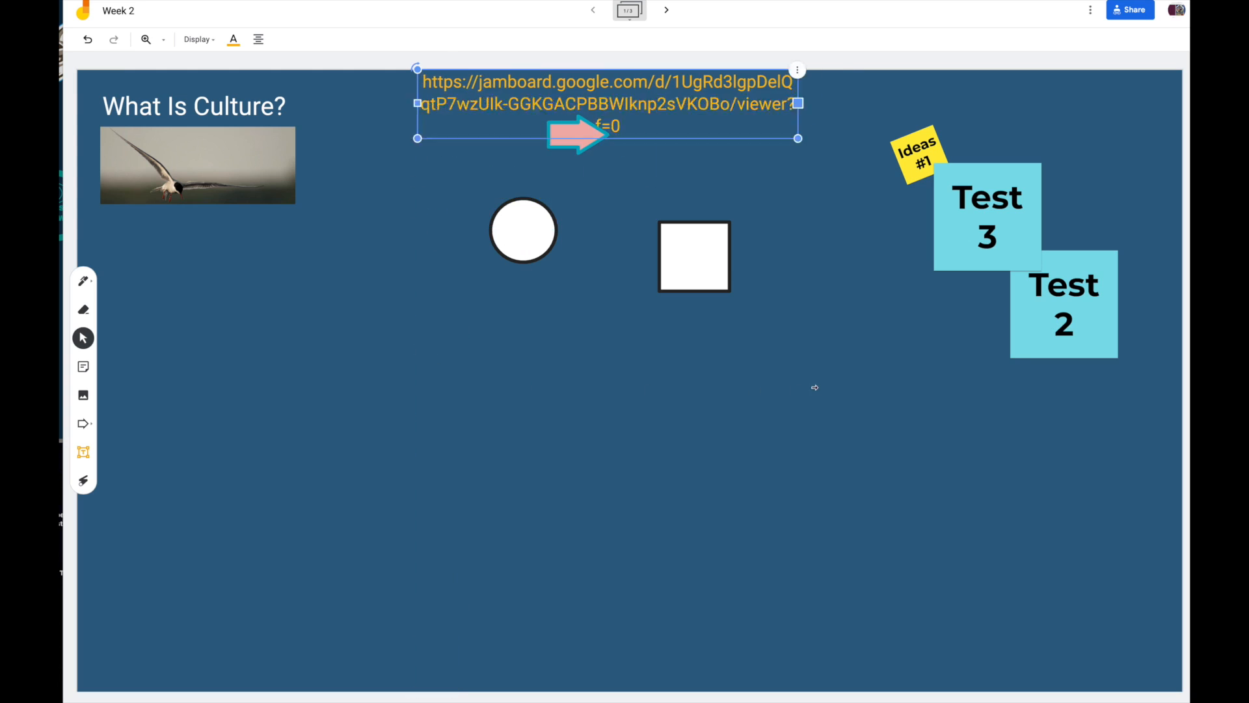
drag(605, 104, 566, 271)
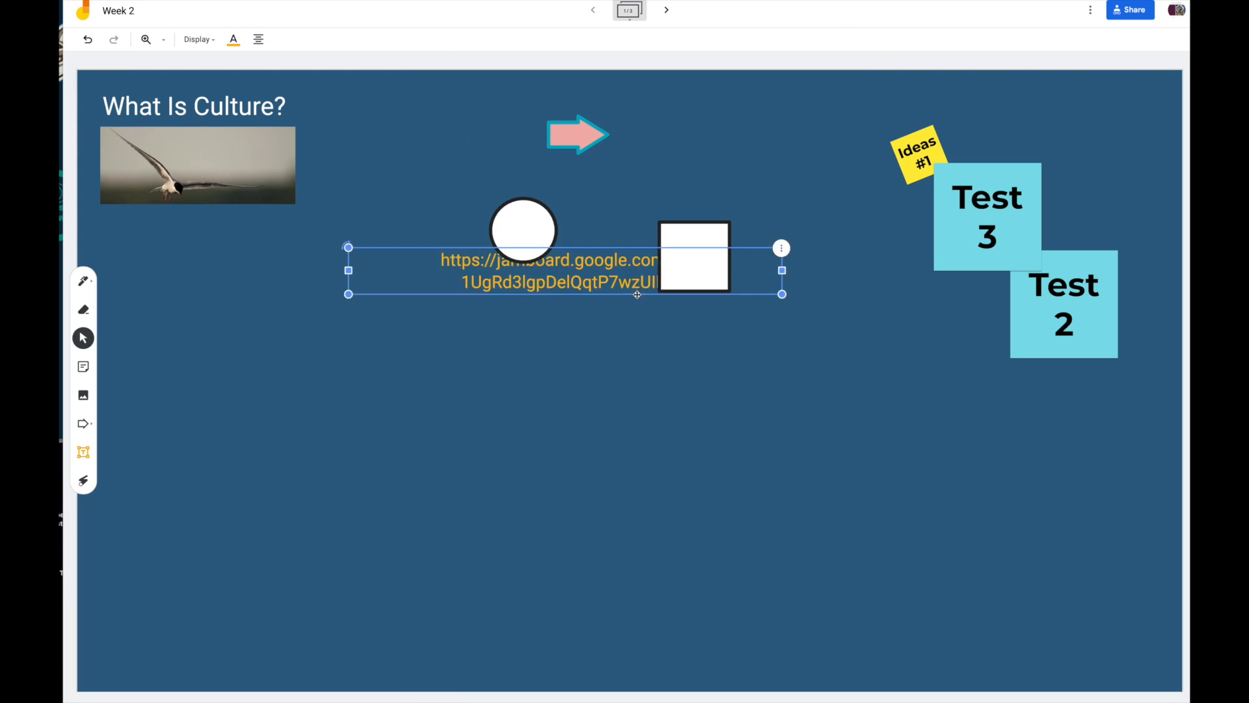
drag(566, 270, 466, 433)
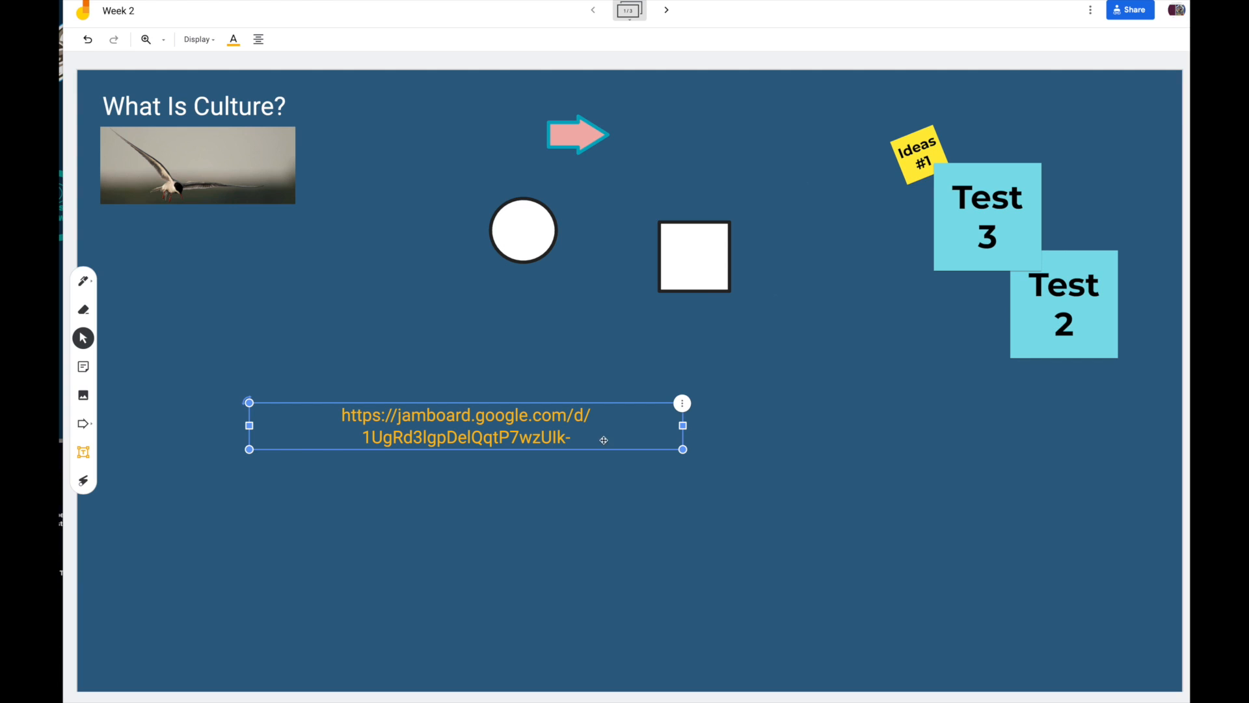
click(901, 397)
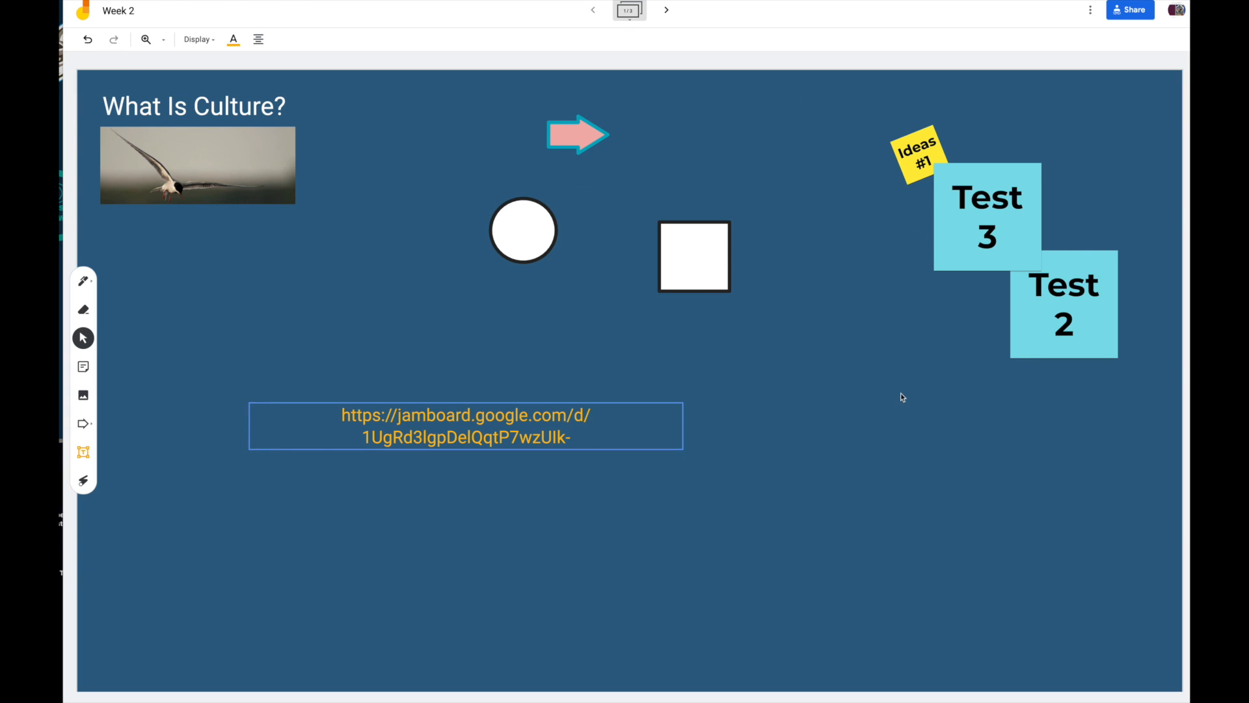